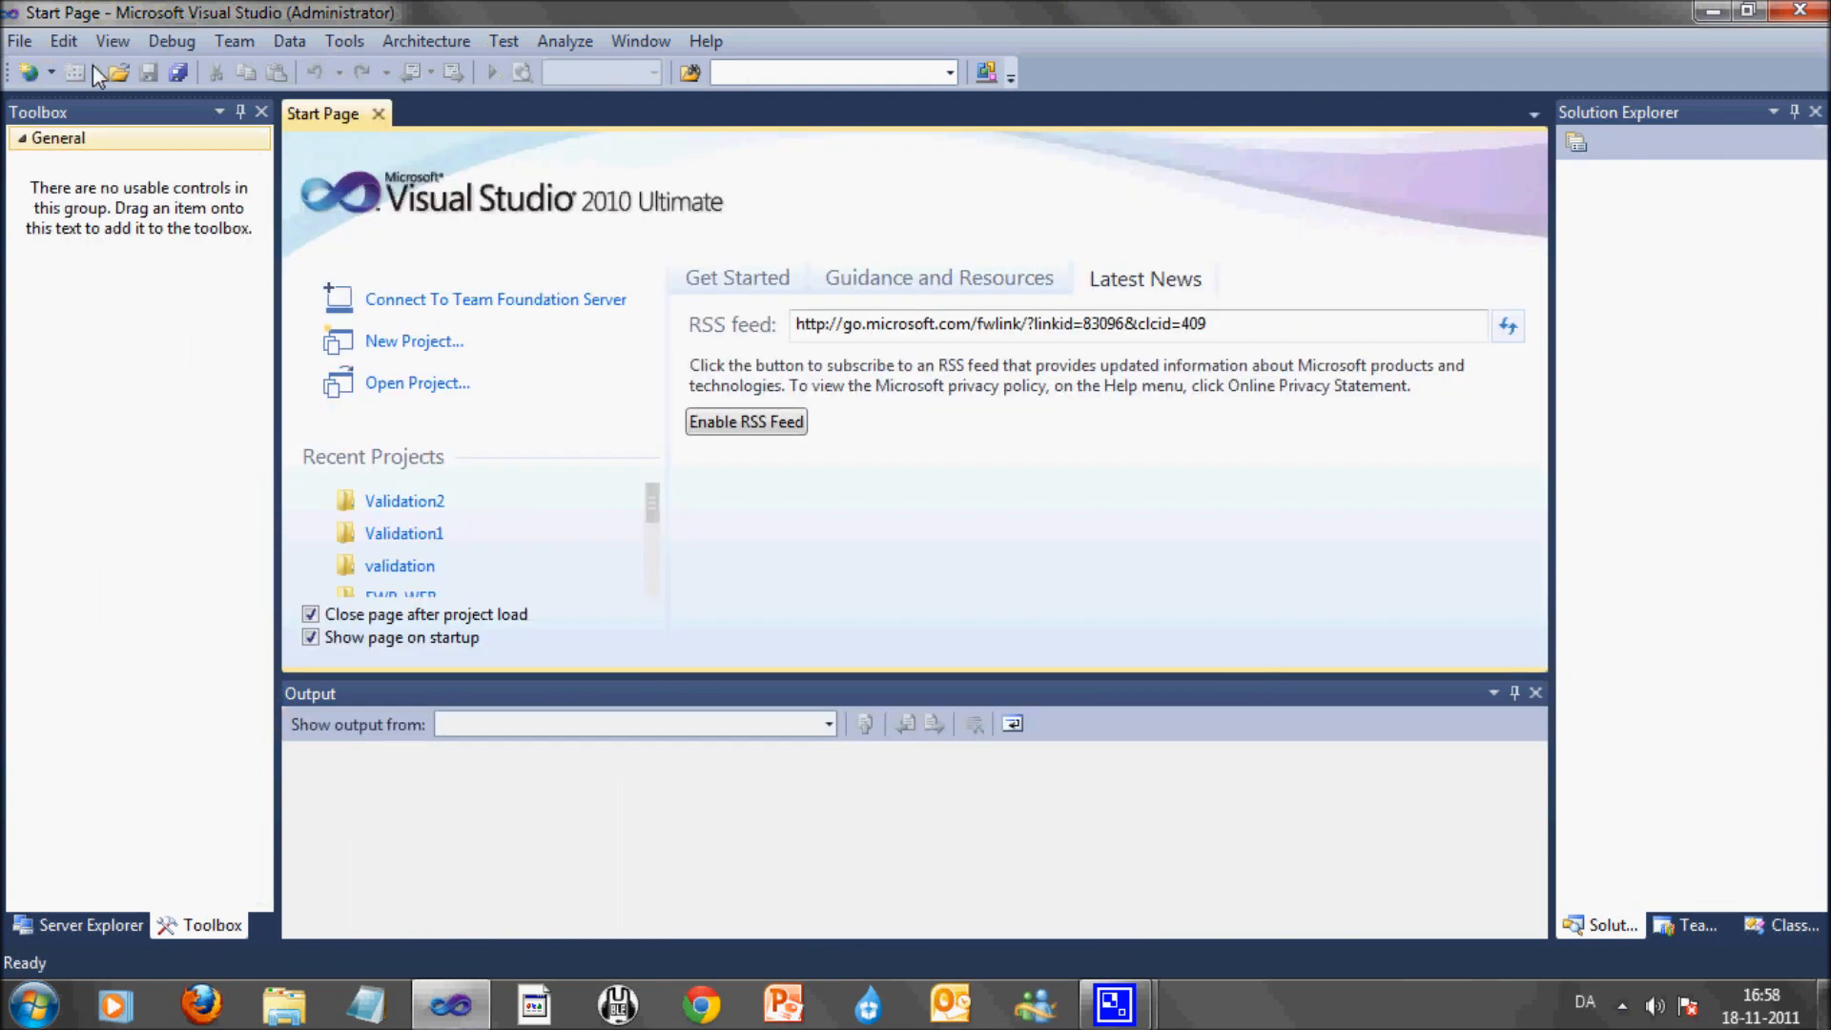
# Create an empty Visual C# ASP.NET web site at D:\Random\Validation
pyautogui.click(20, 41)
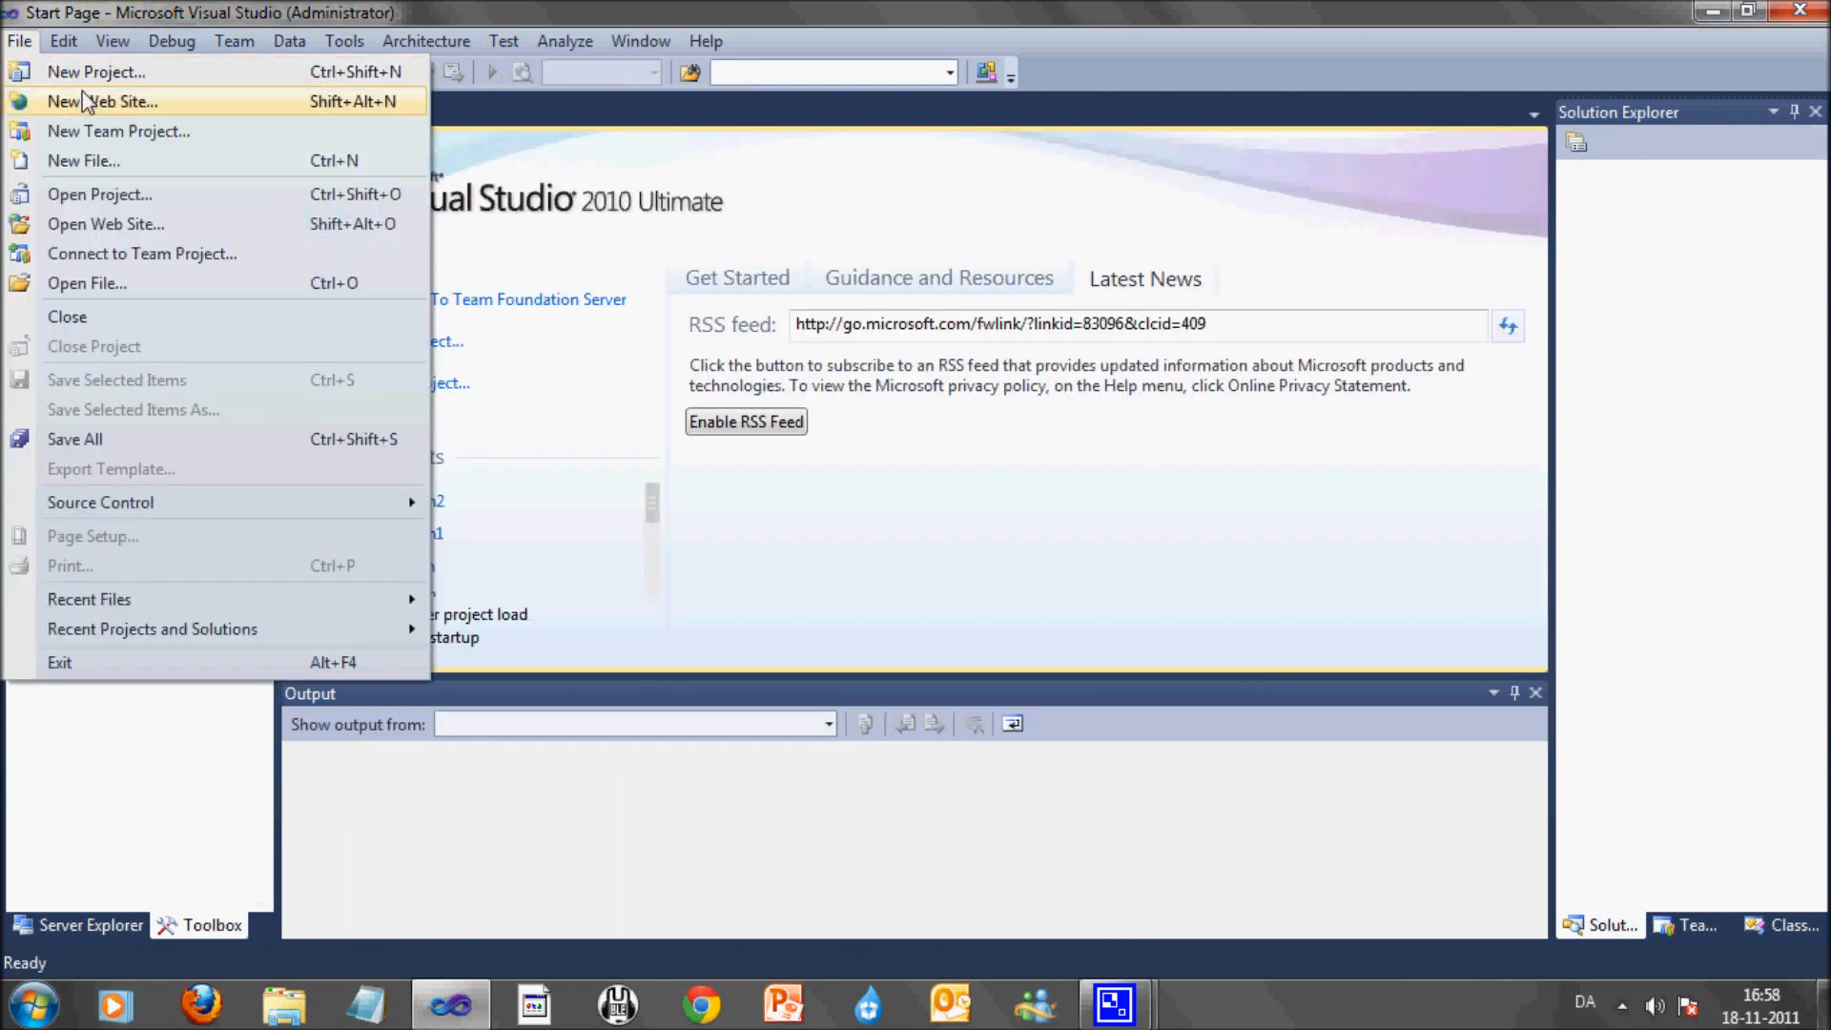
pyautogui.click(103, 102)
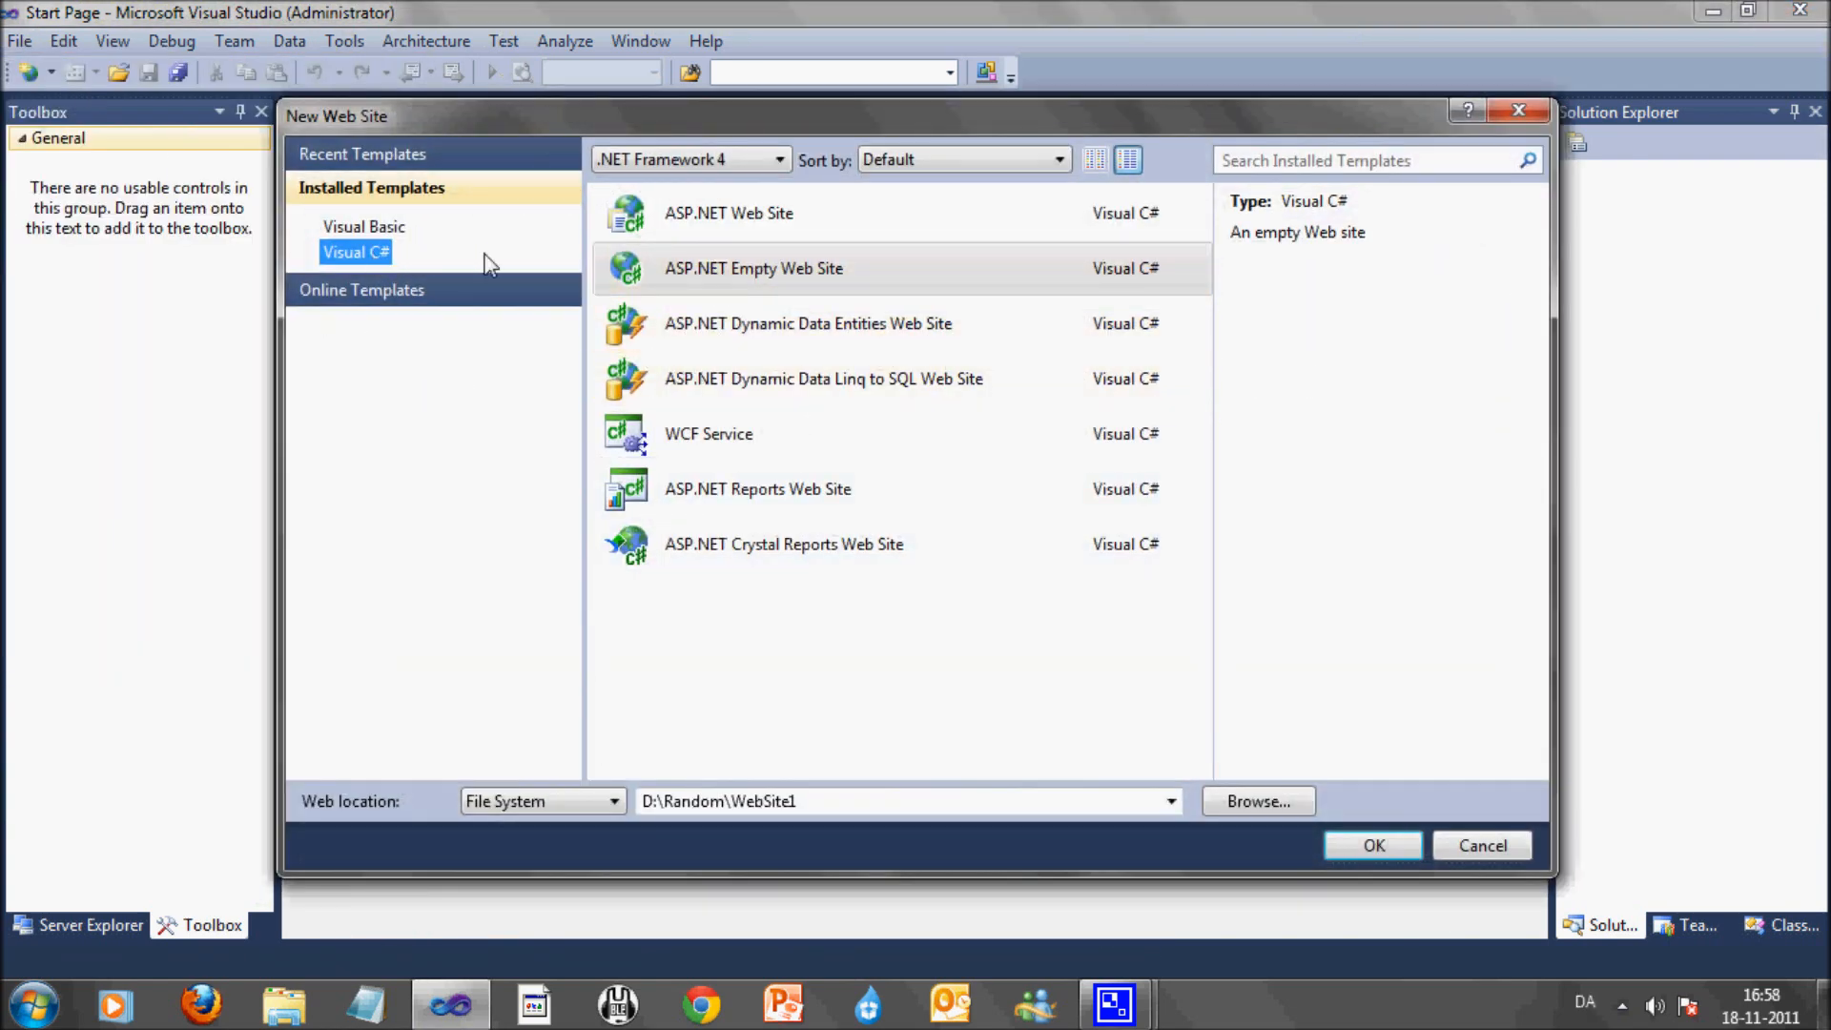
pyautogui.click(905, 801)
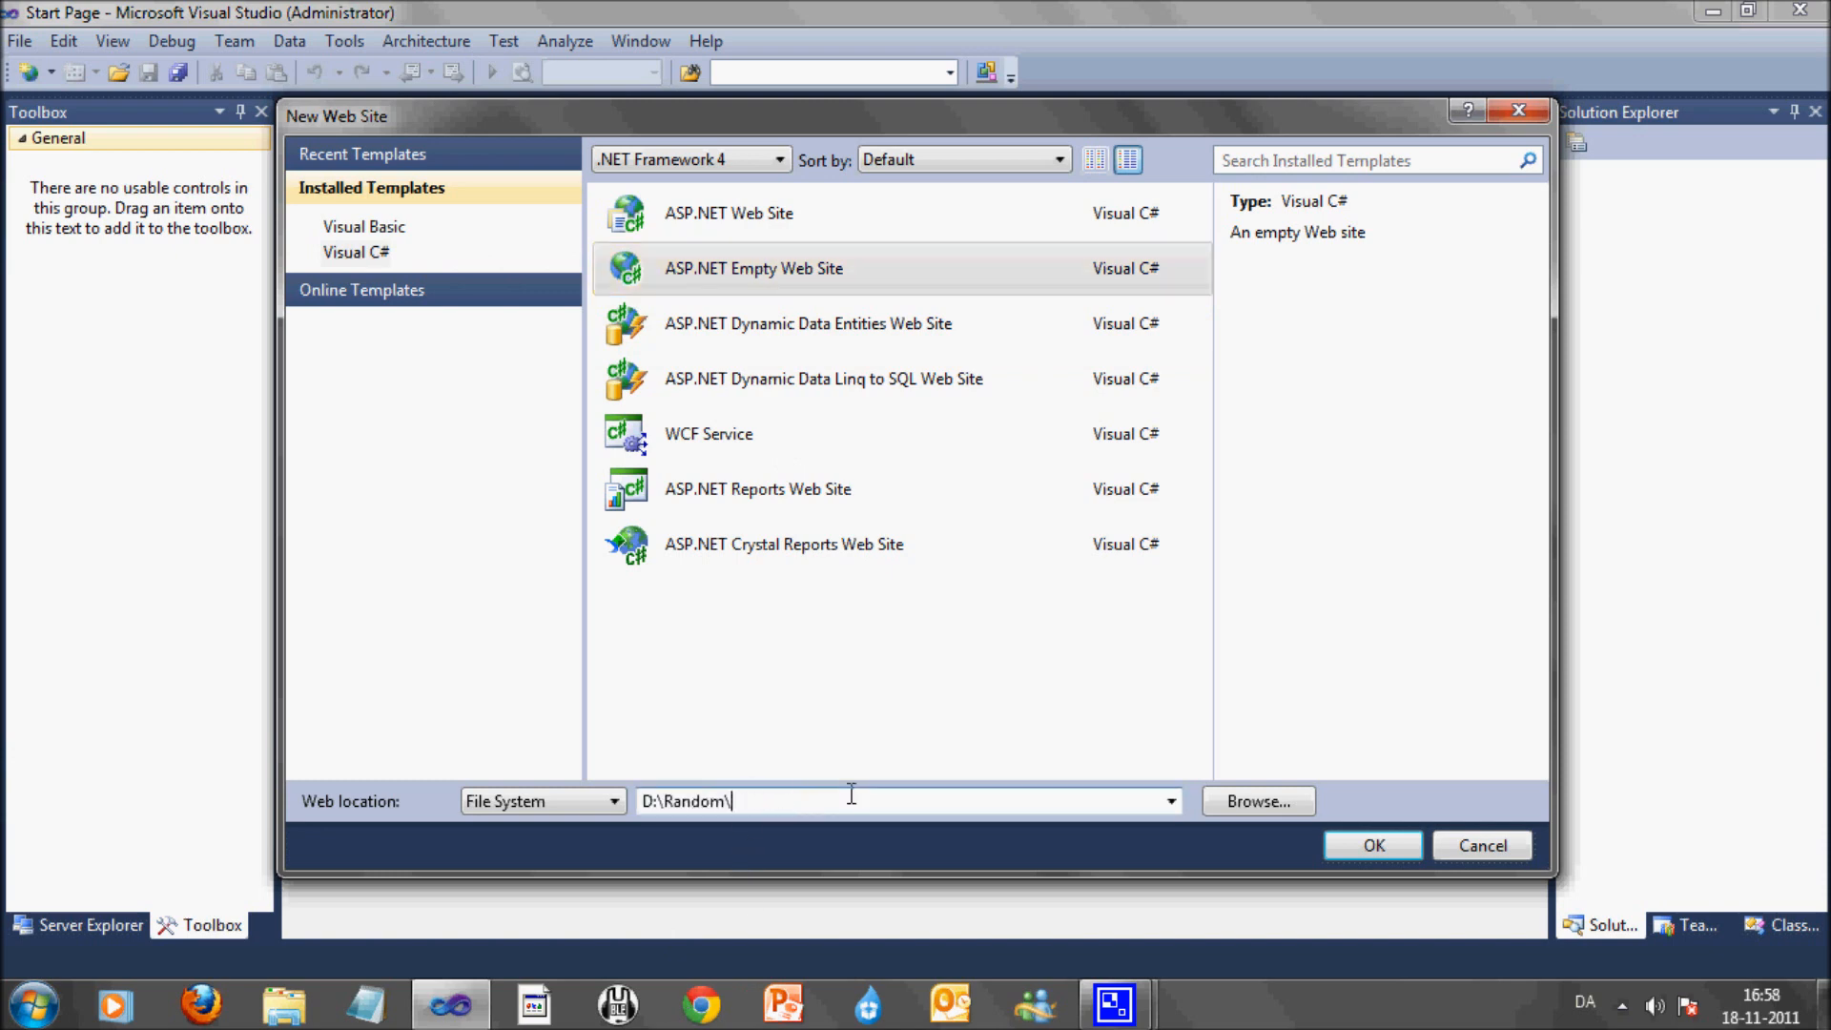
pyautogui.write('Validatio')
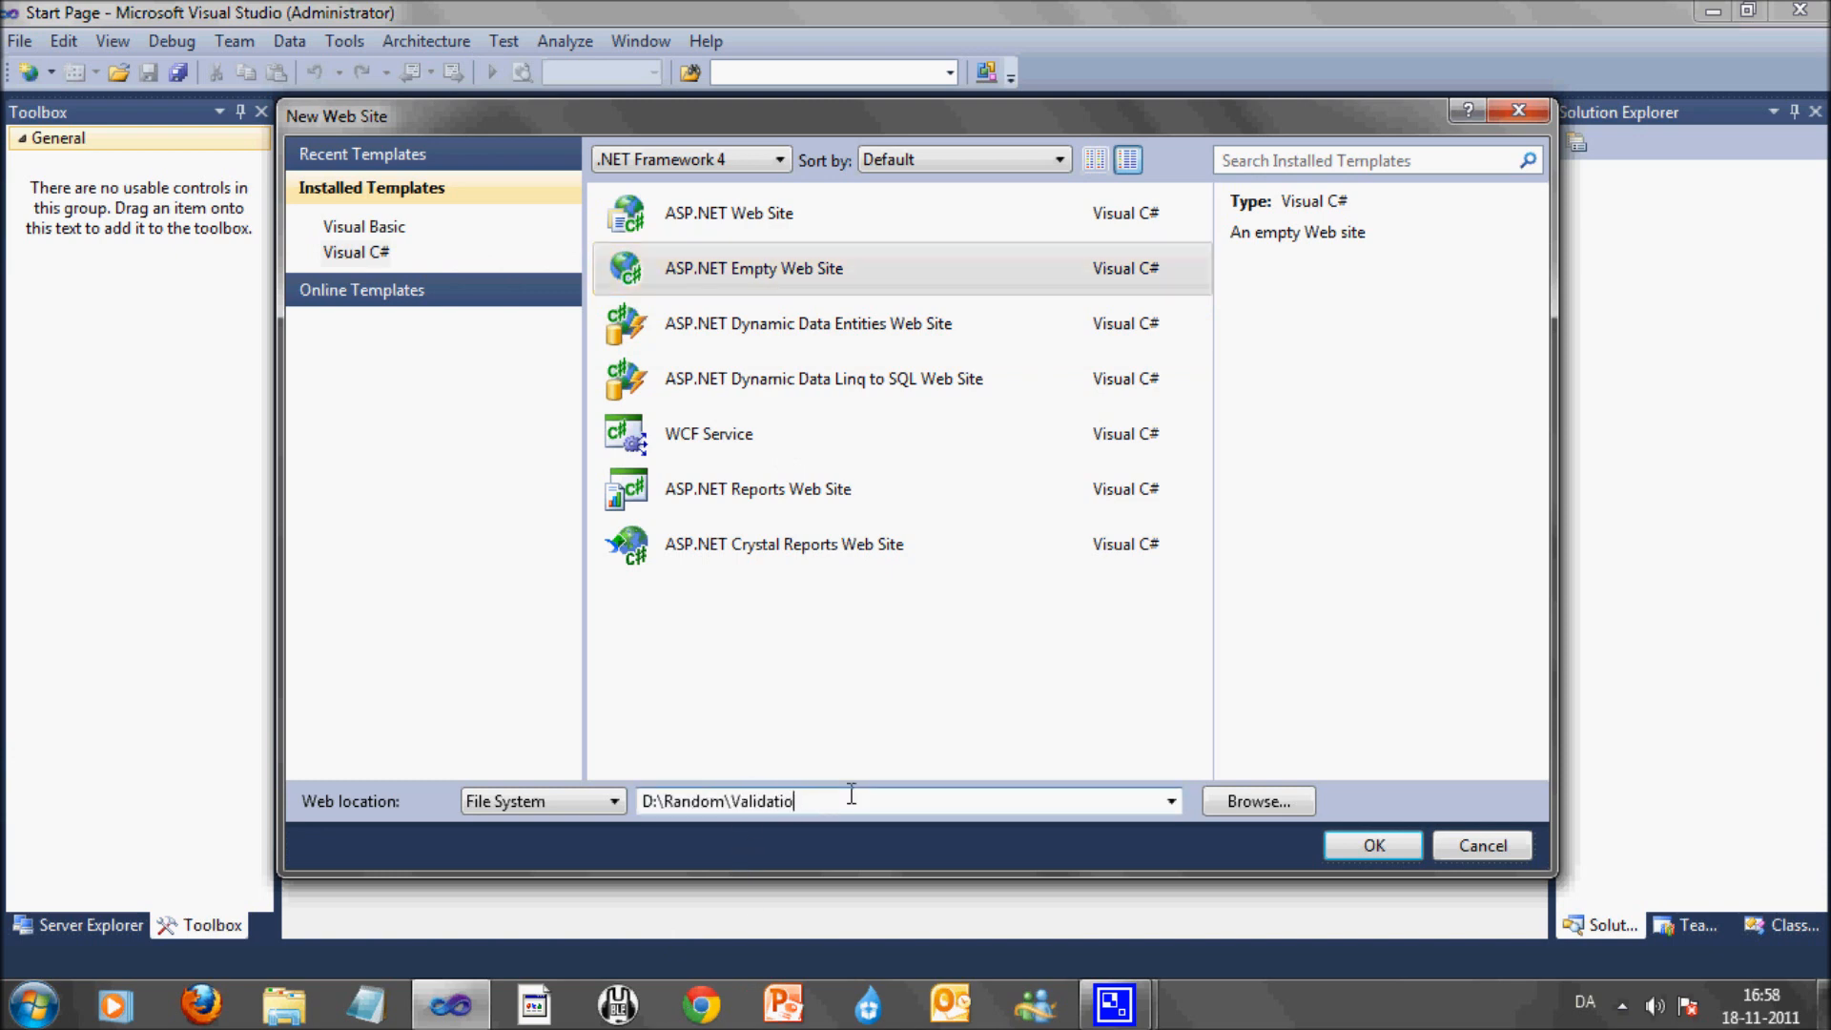
pyautogui.click(1373, 844)
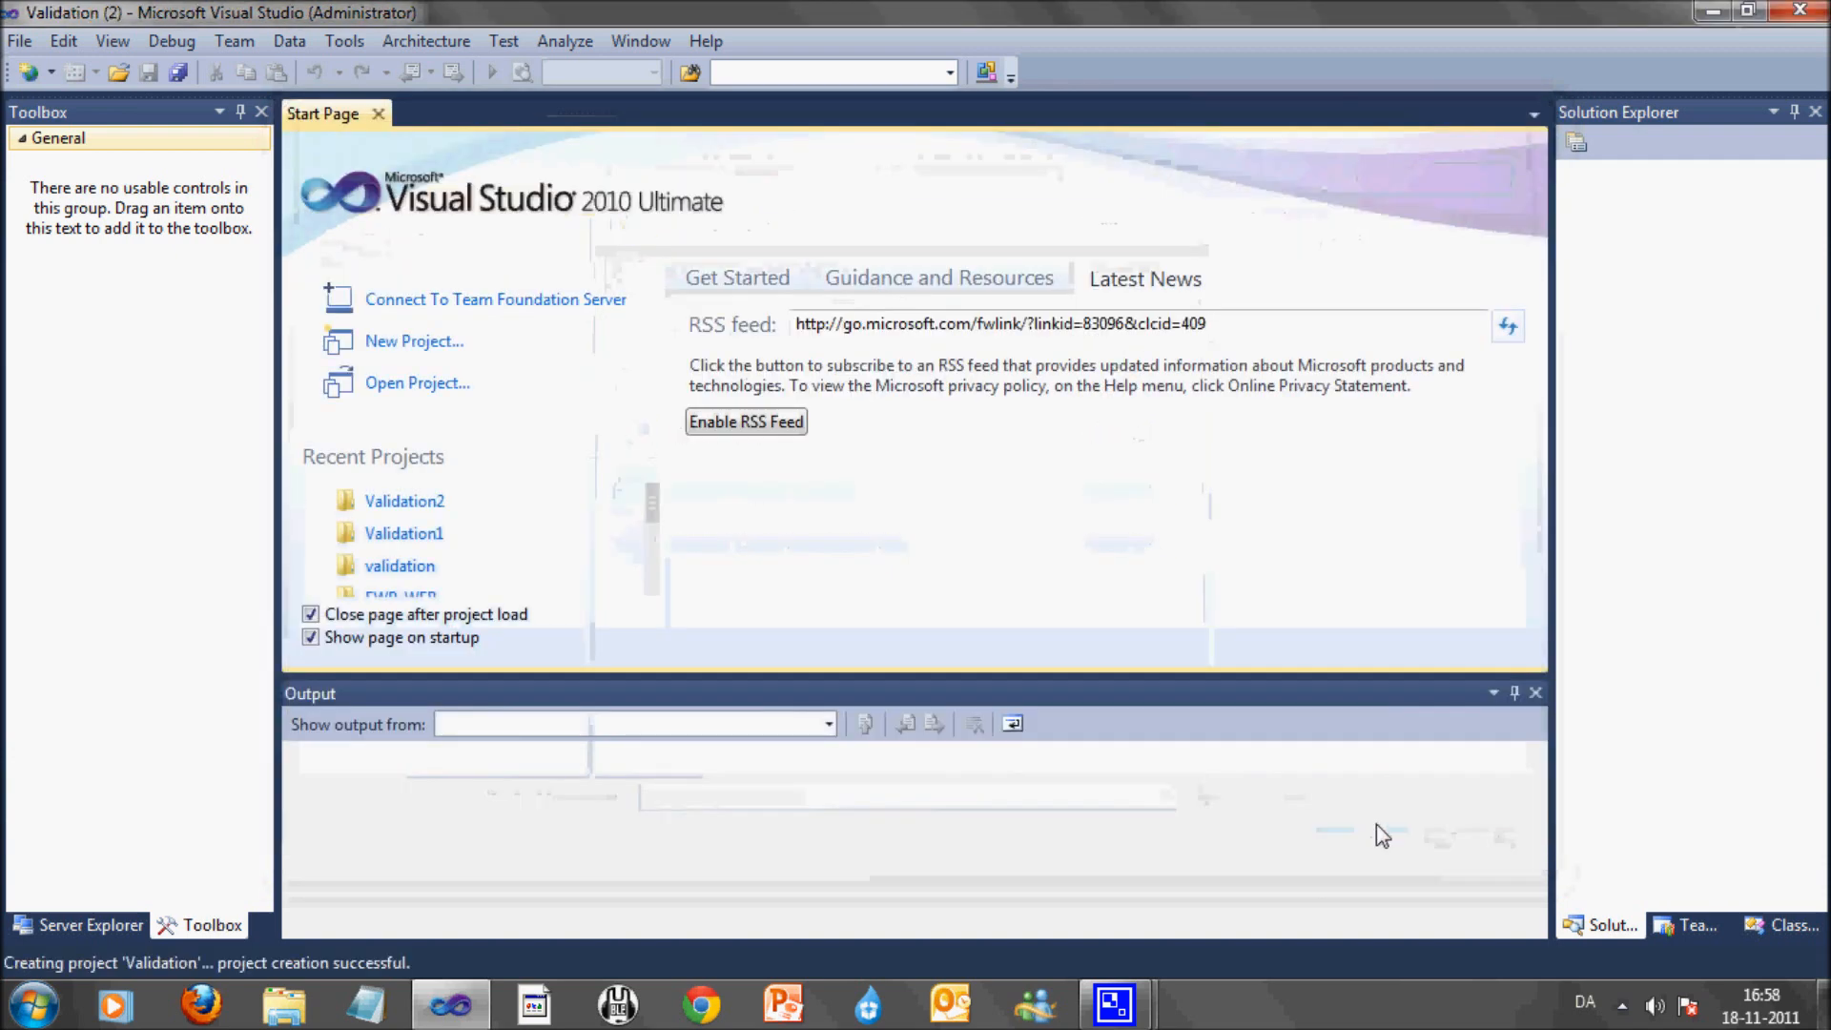
# Add a new Web Form named Default.aspx to the Validation site
pyautogui.rightClick(1686, 173)
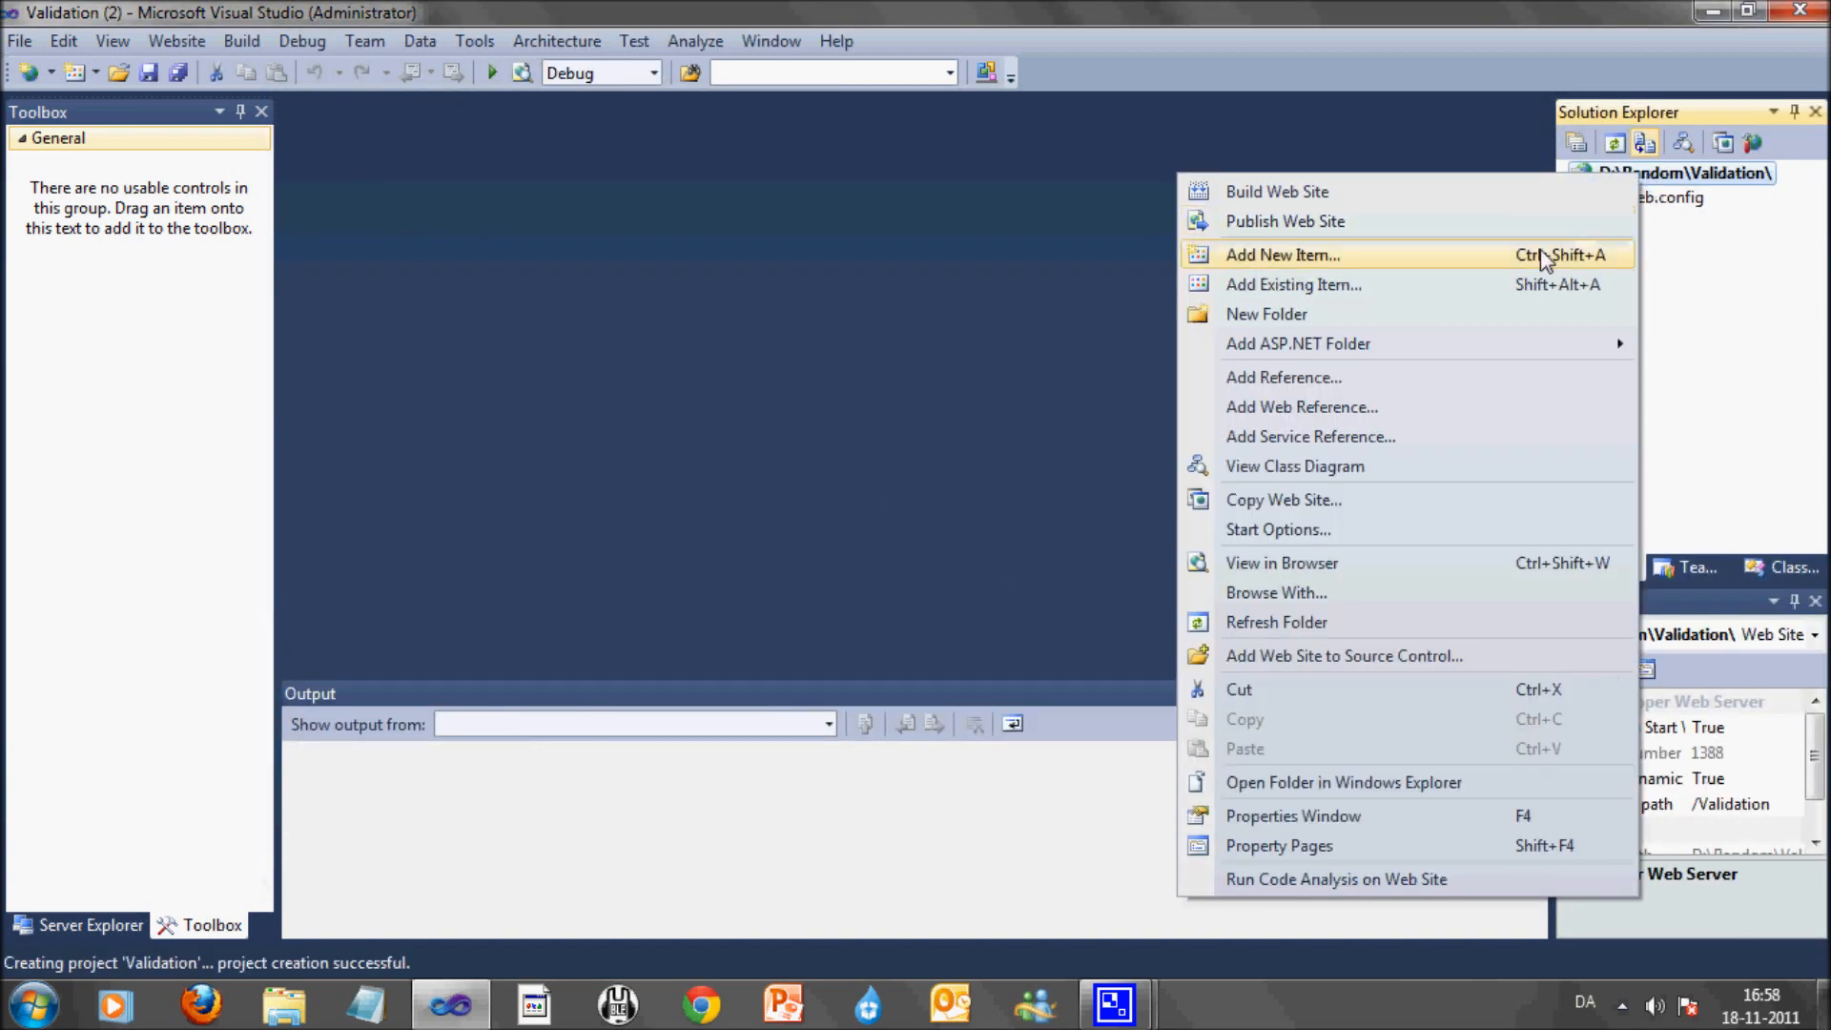
pyautogui.click(1281, 254)
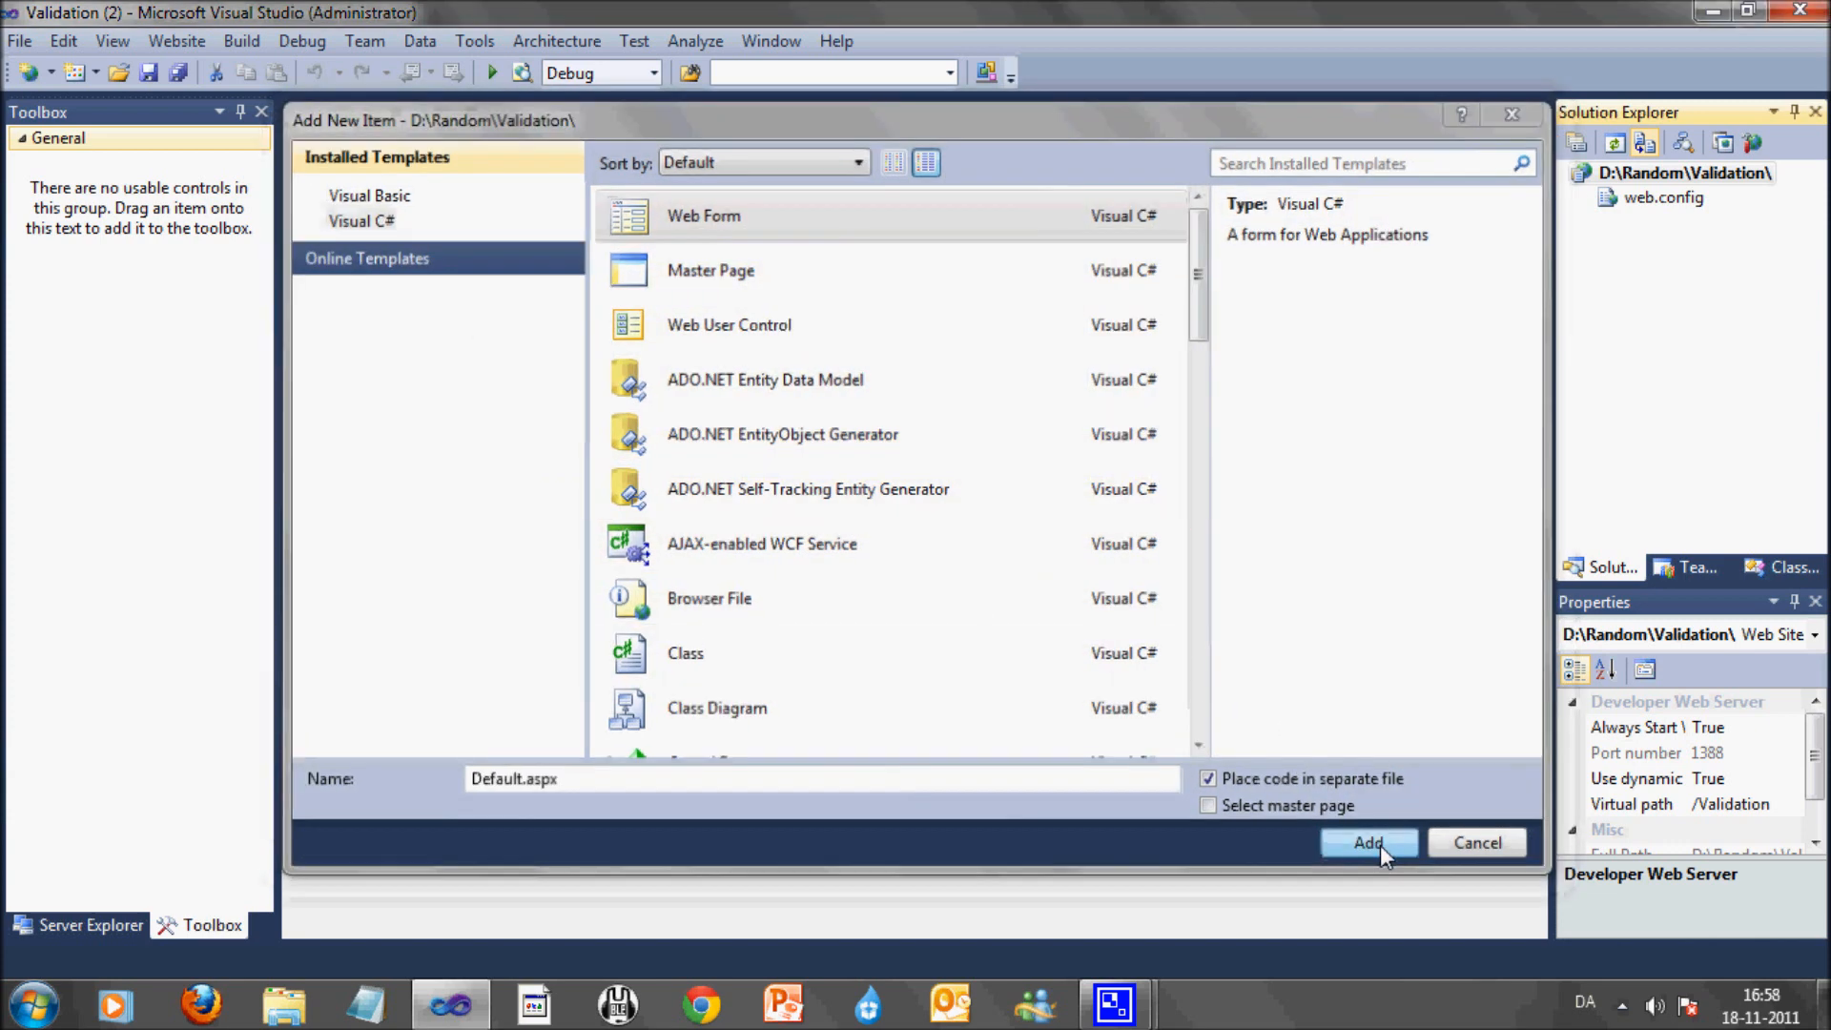
pyautogui.click(1368, 842)
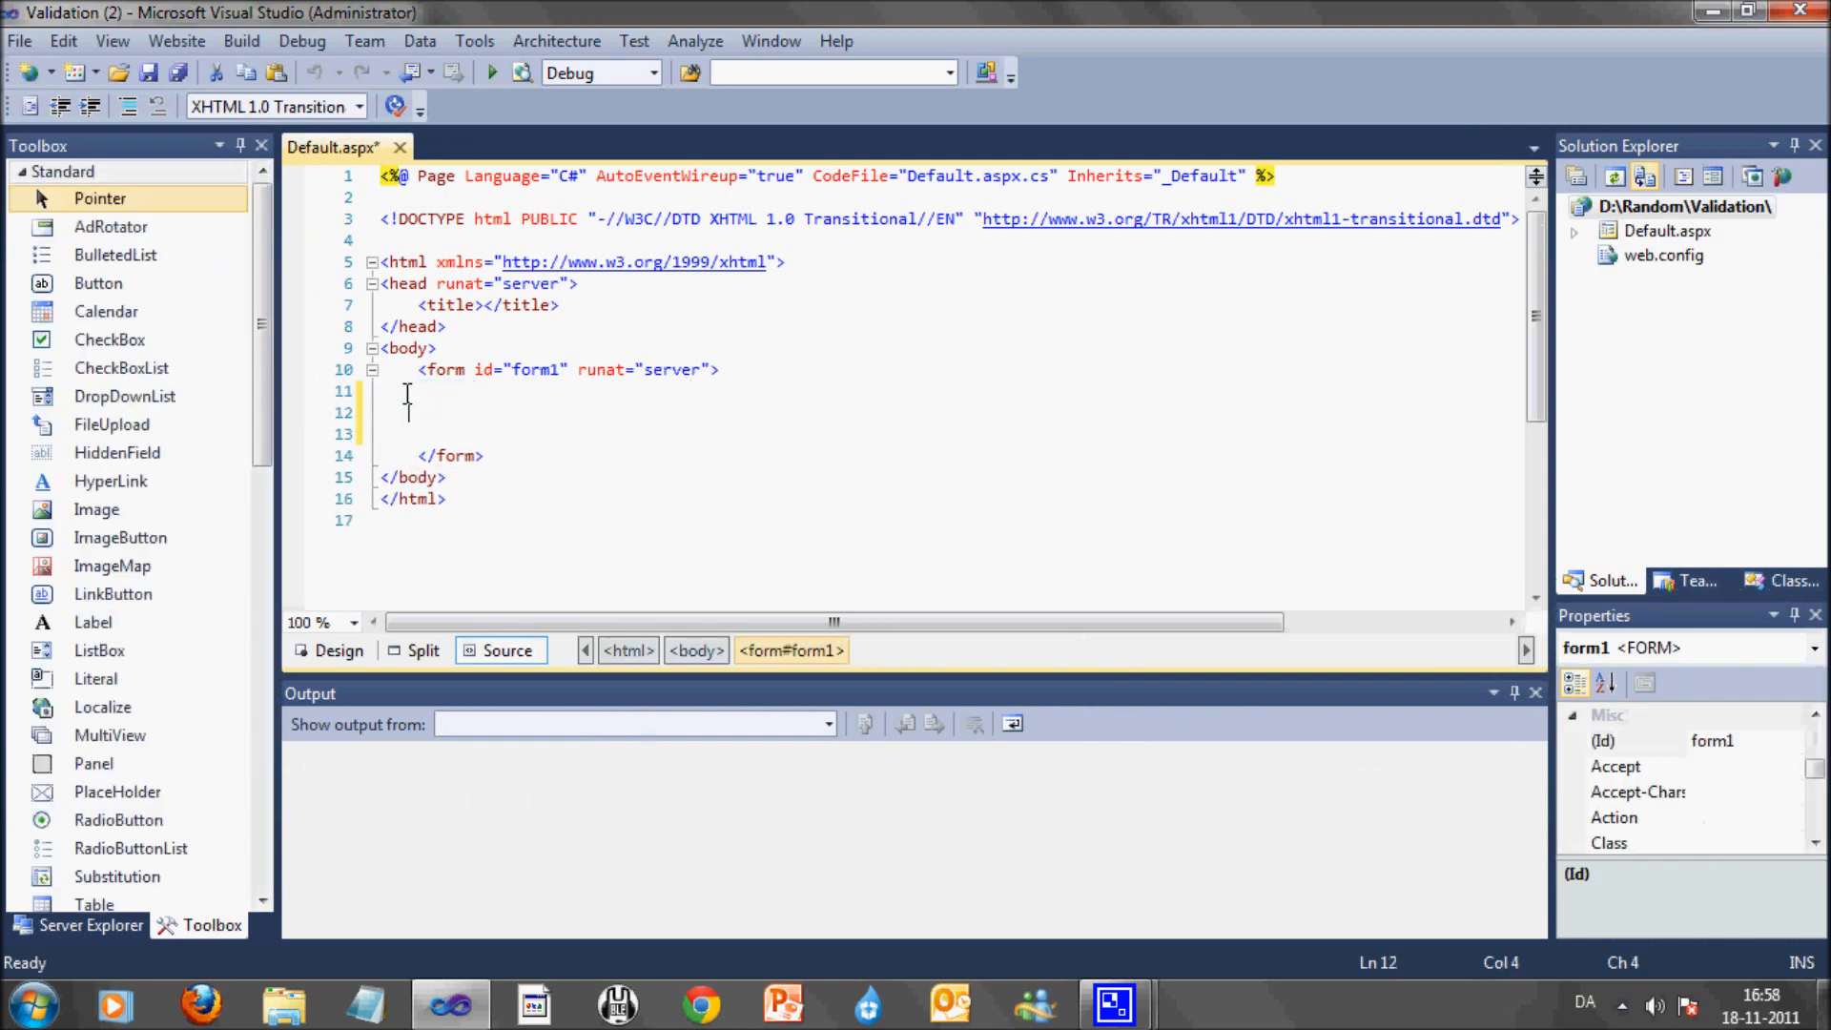
# On a new line inside the form, add <h2>Enter your name:</h2>
pyautogui.press('enter')
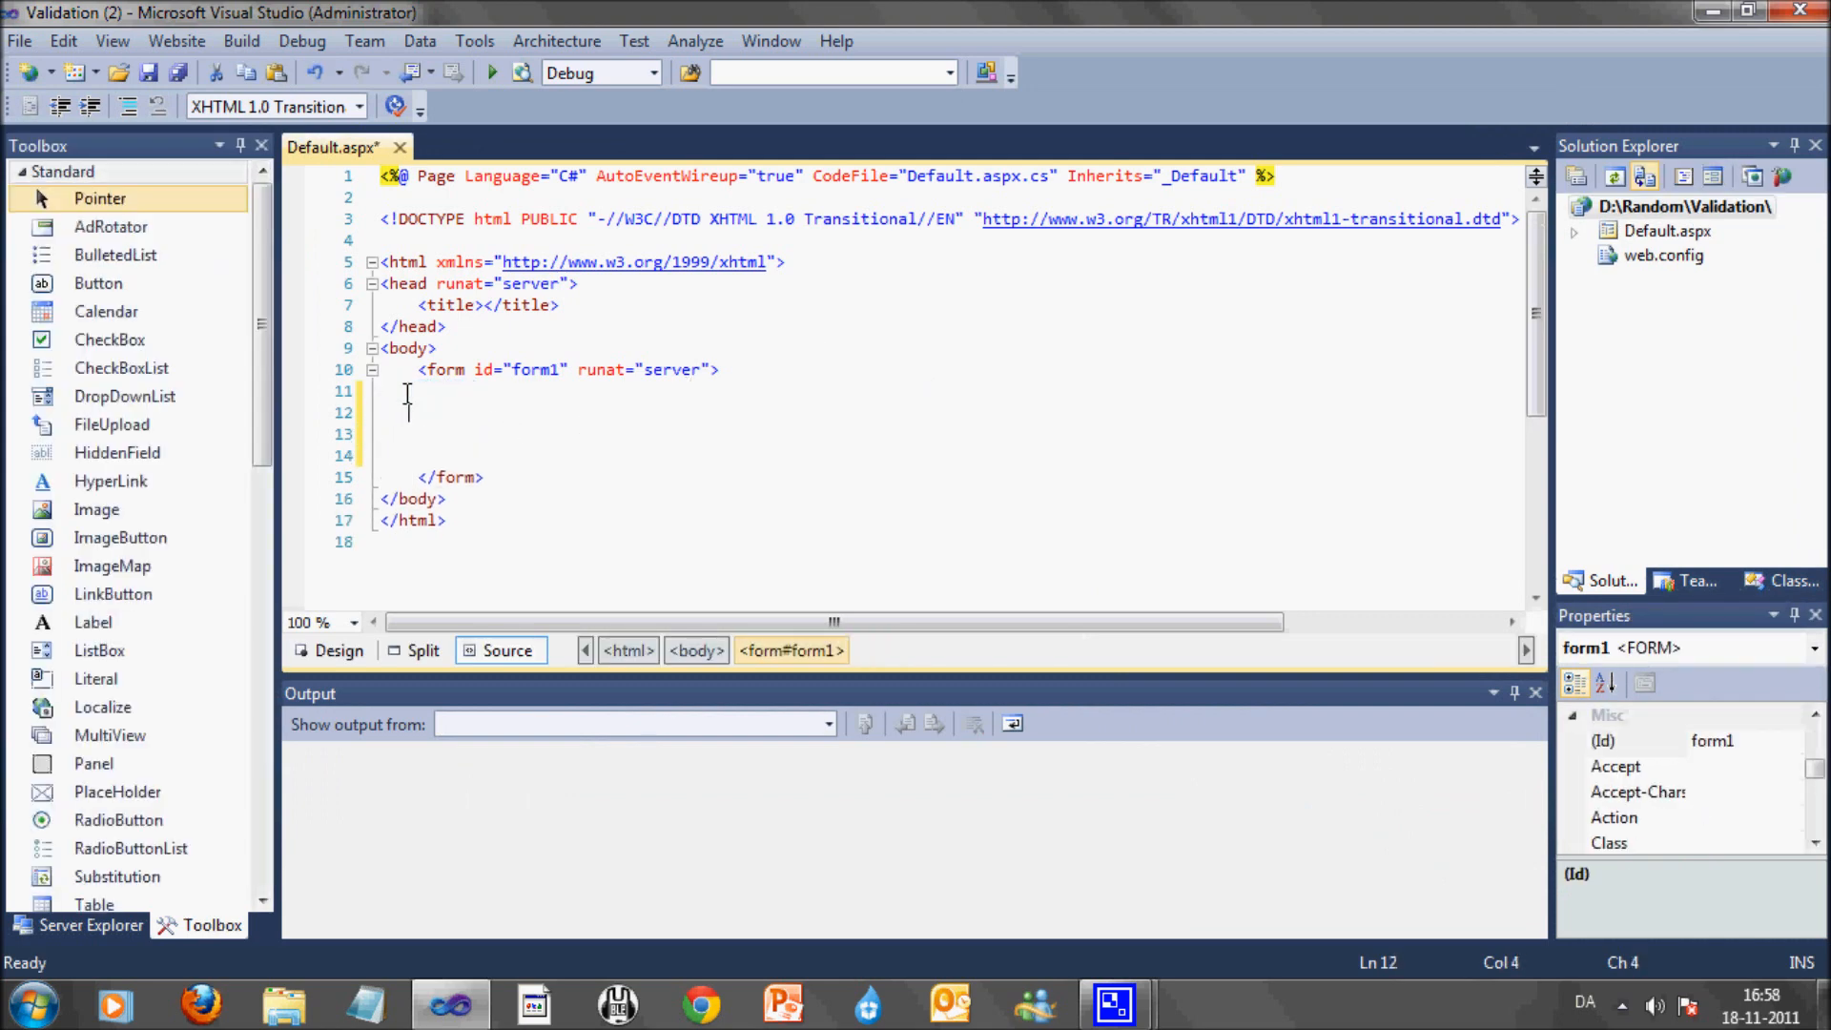
pyautogui.write('<h2></h2>')
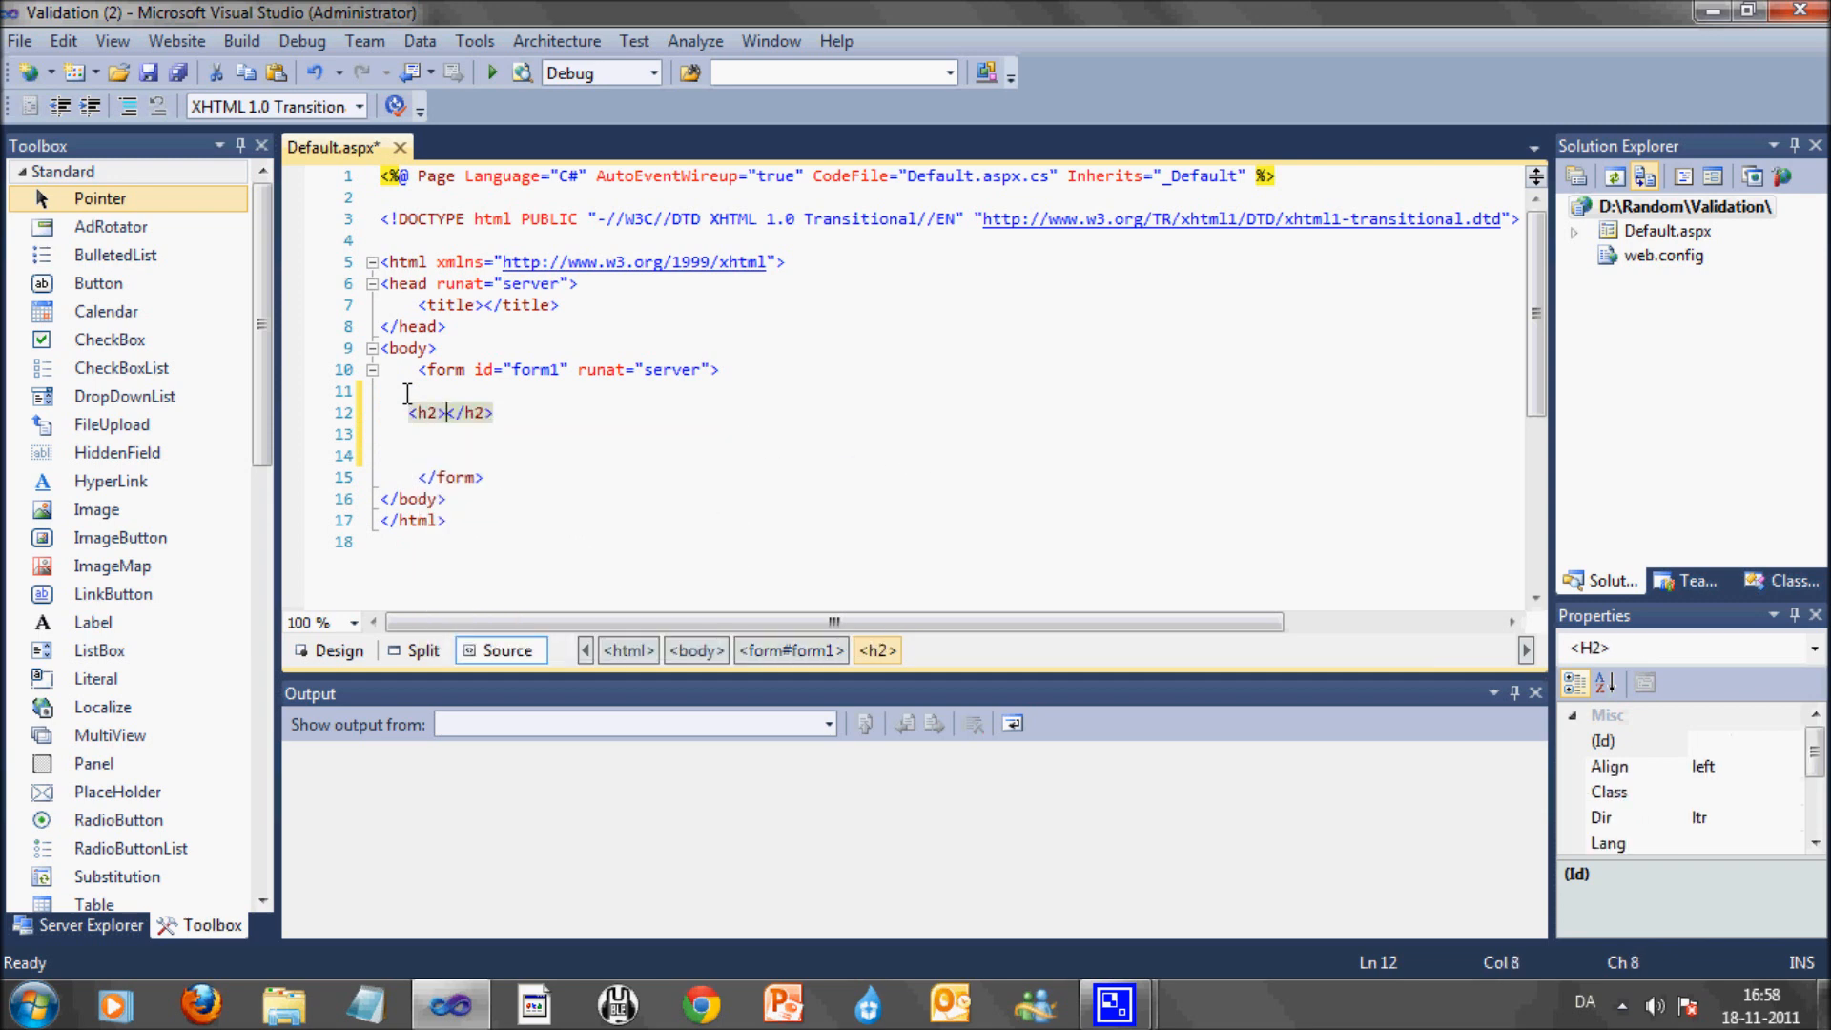
pyautogui.write('Enter your name:')
pyautogui.click(948, 455)
pyautogui.write('<')
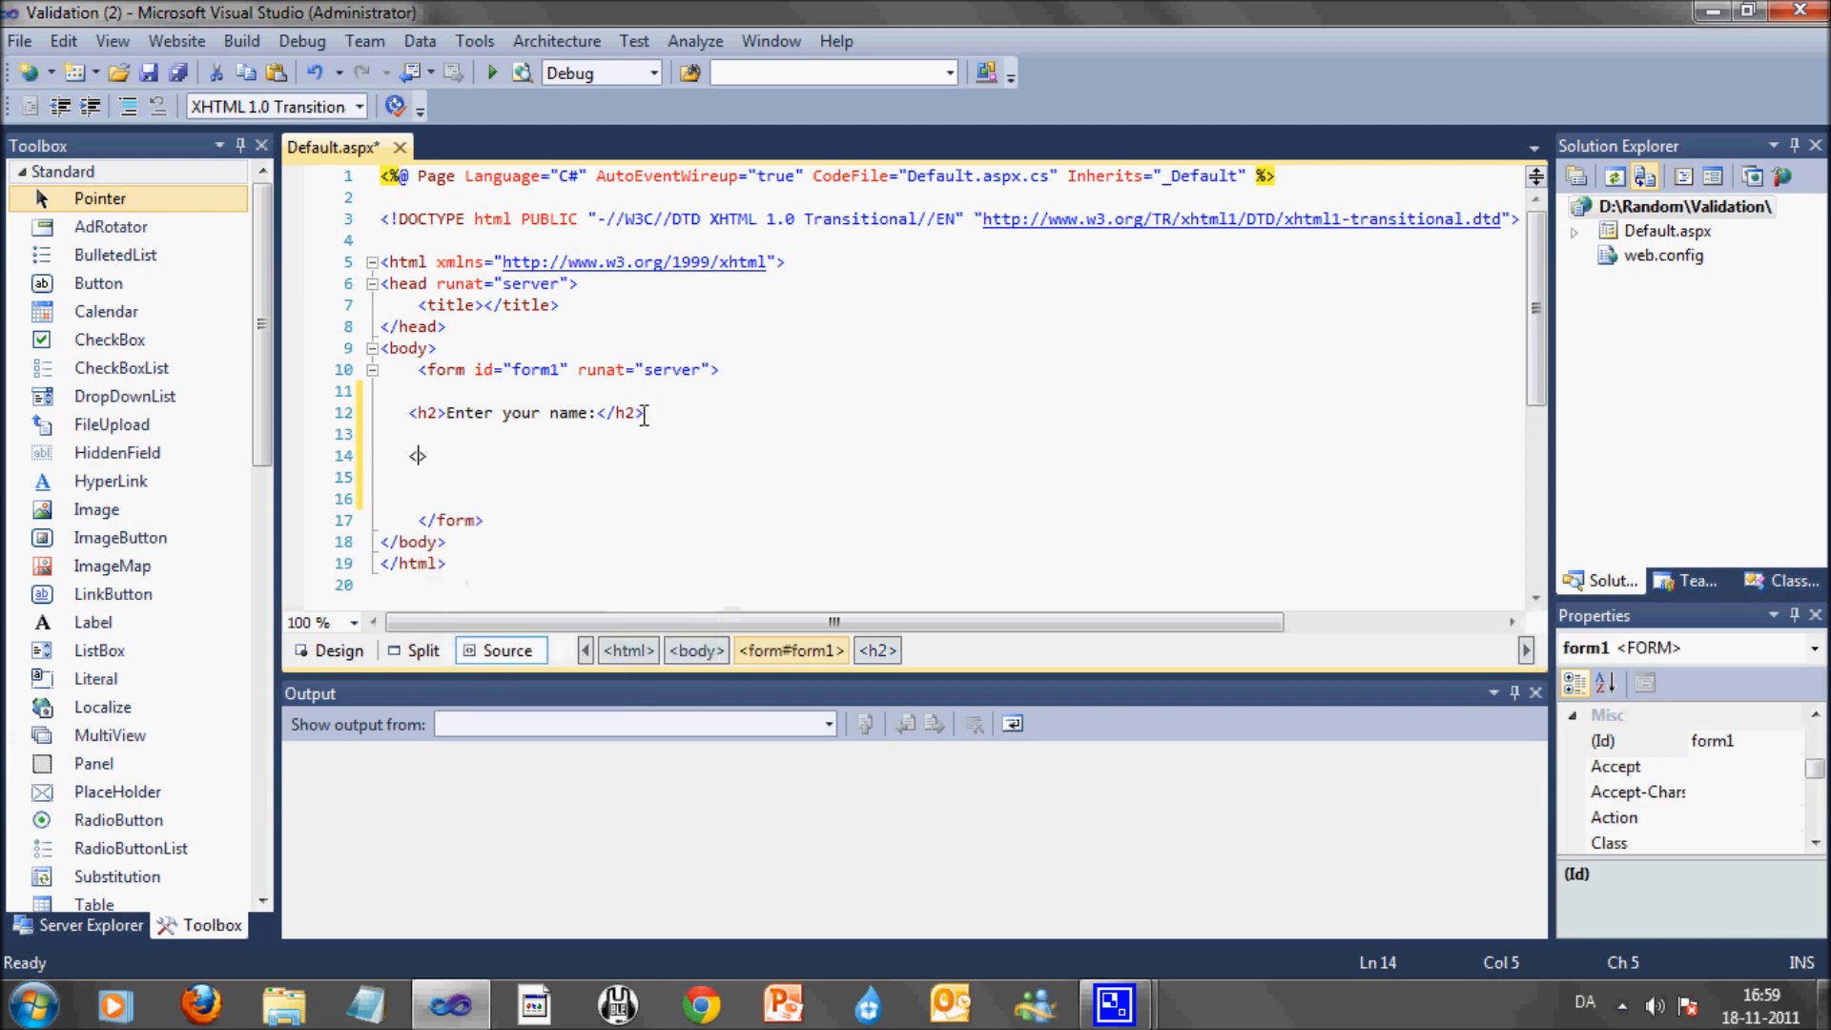
# Add <asp:TextBox ID="NameBox" runat="server"> under the heading, followed by <br />
pyautogui.write('asp:')
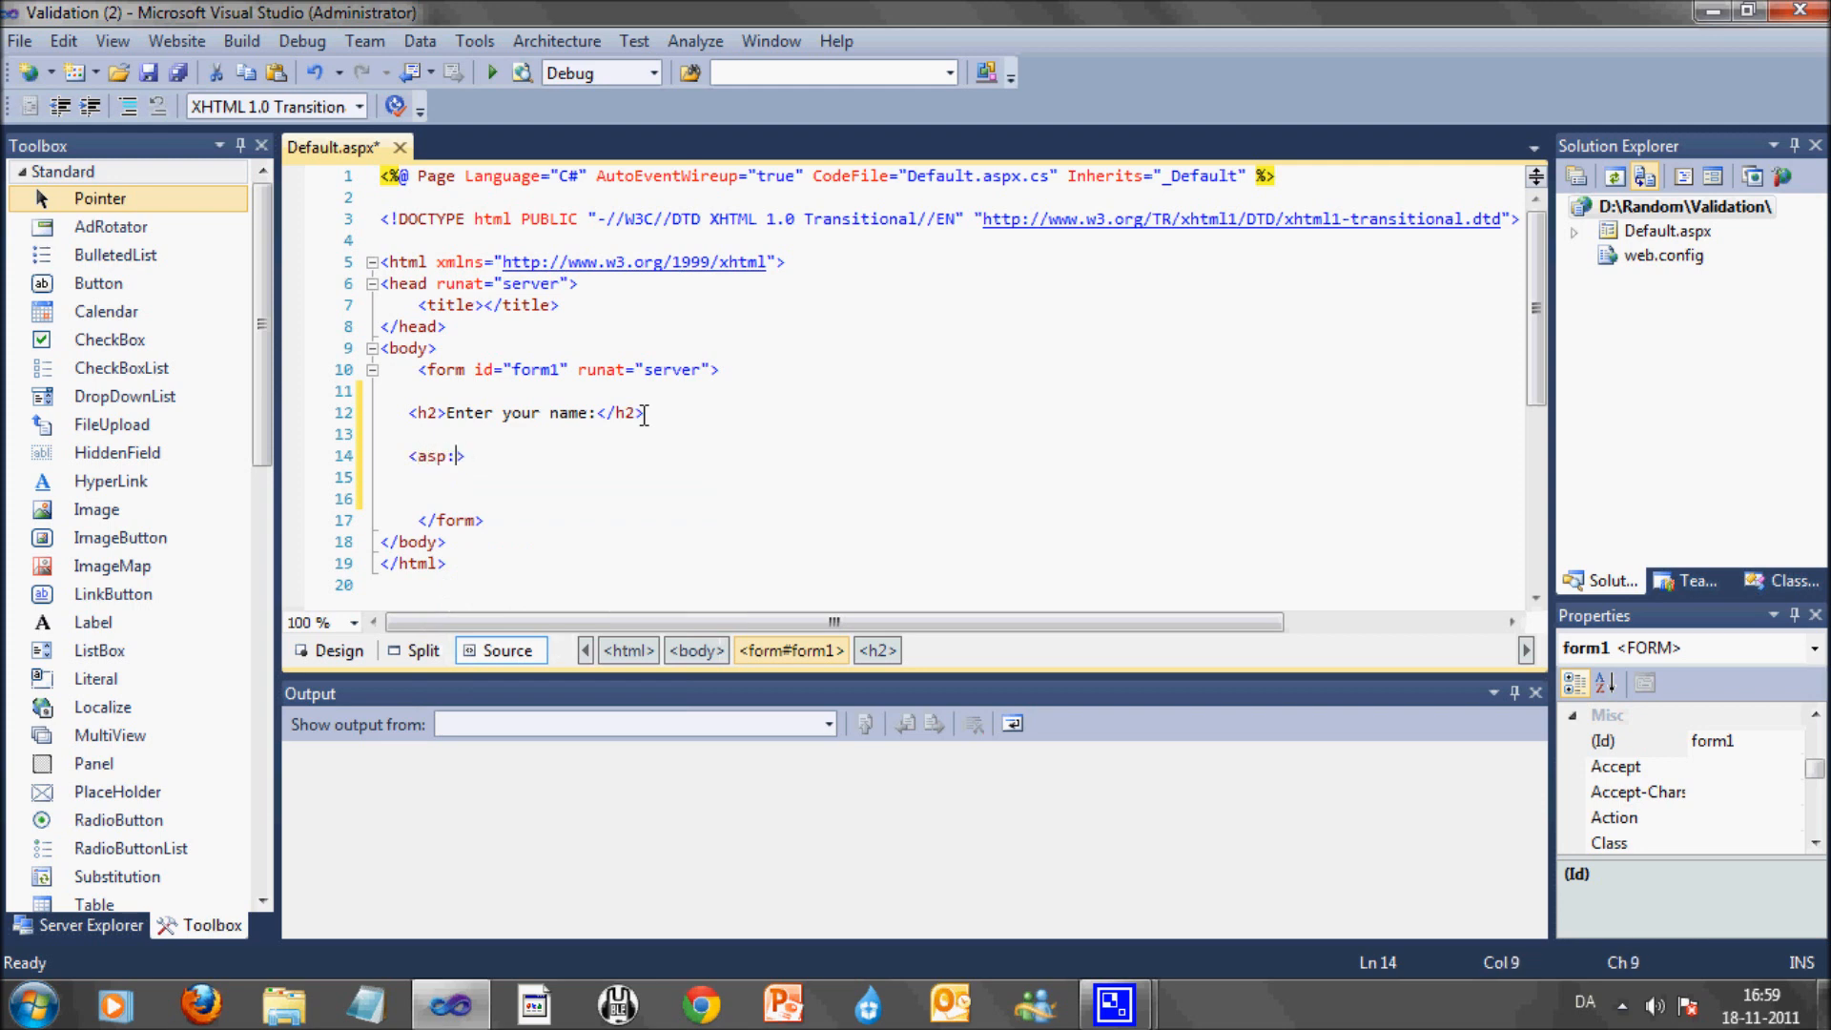
pyautogui.write('Text')
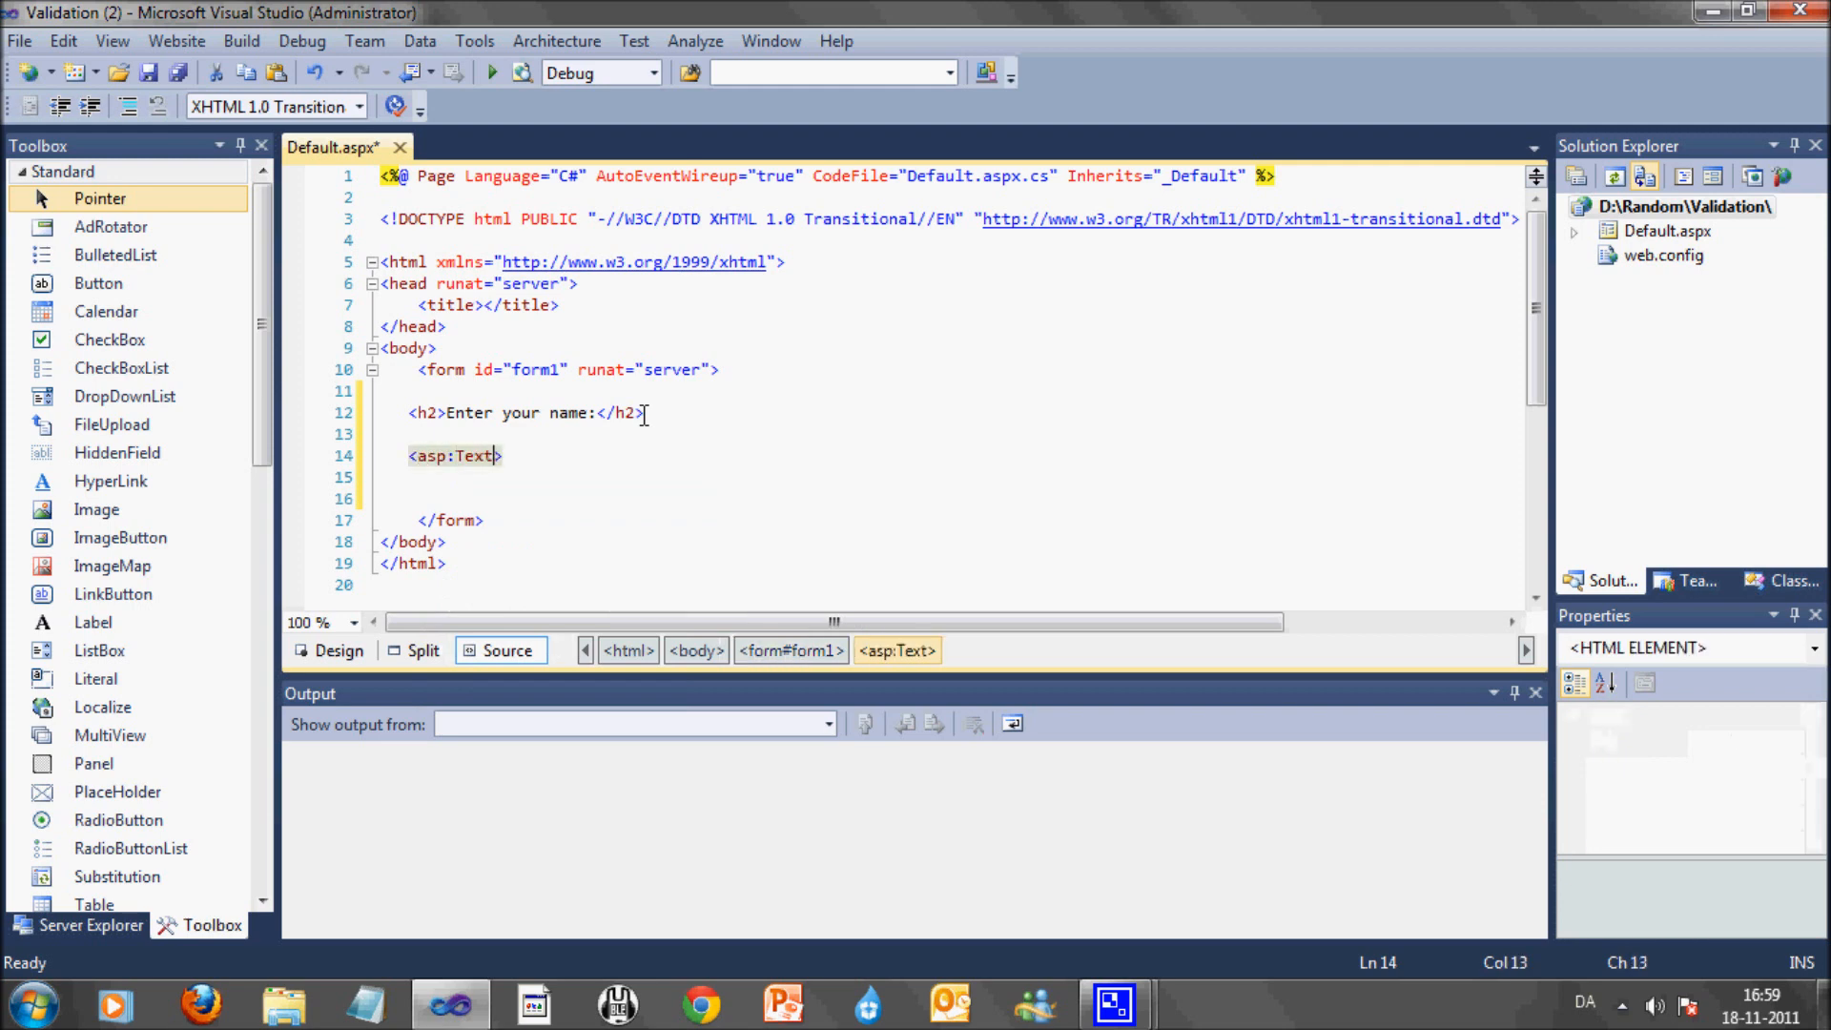
pyautogui.write('Box')
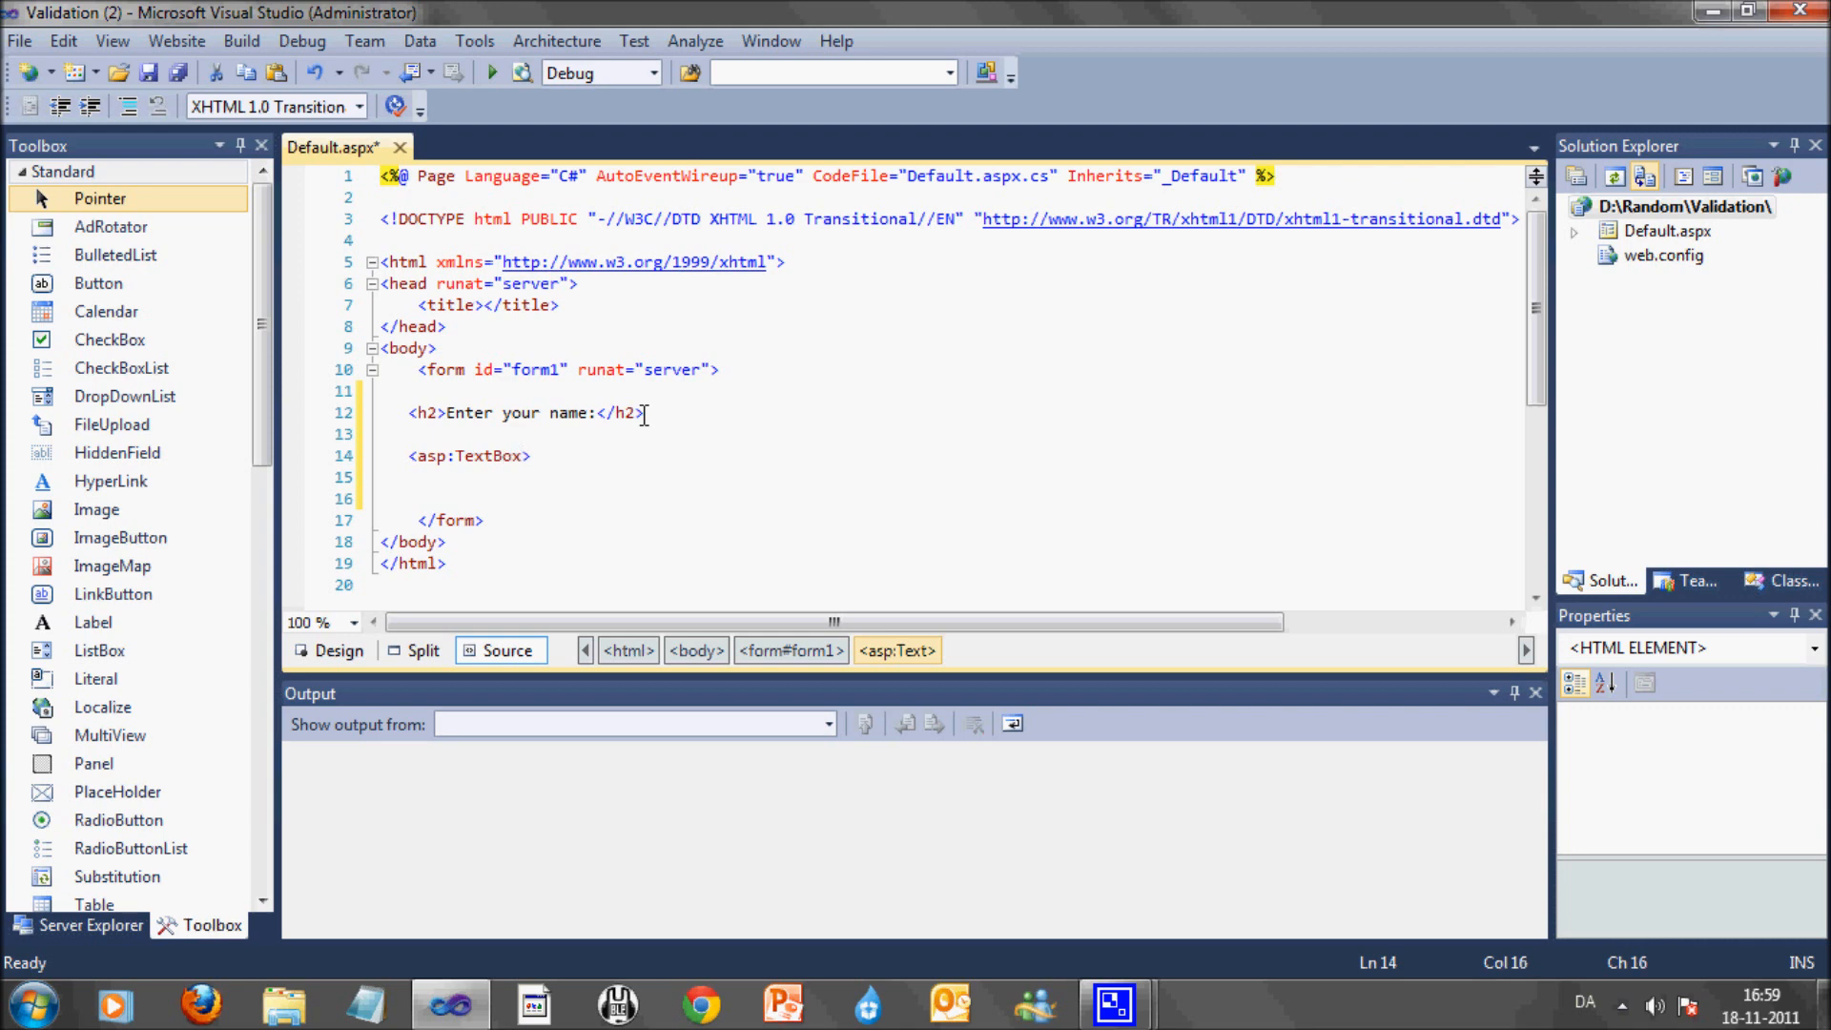
pyautogui.write('ID="')
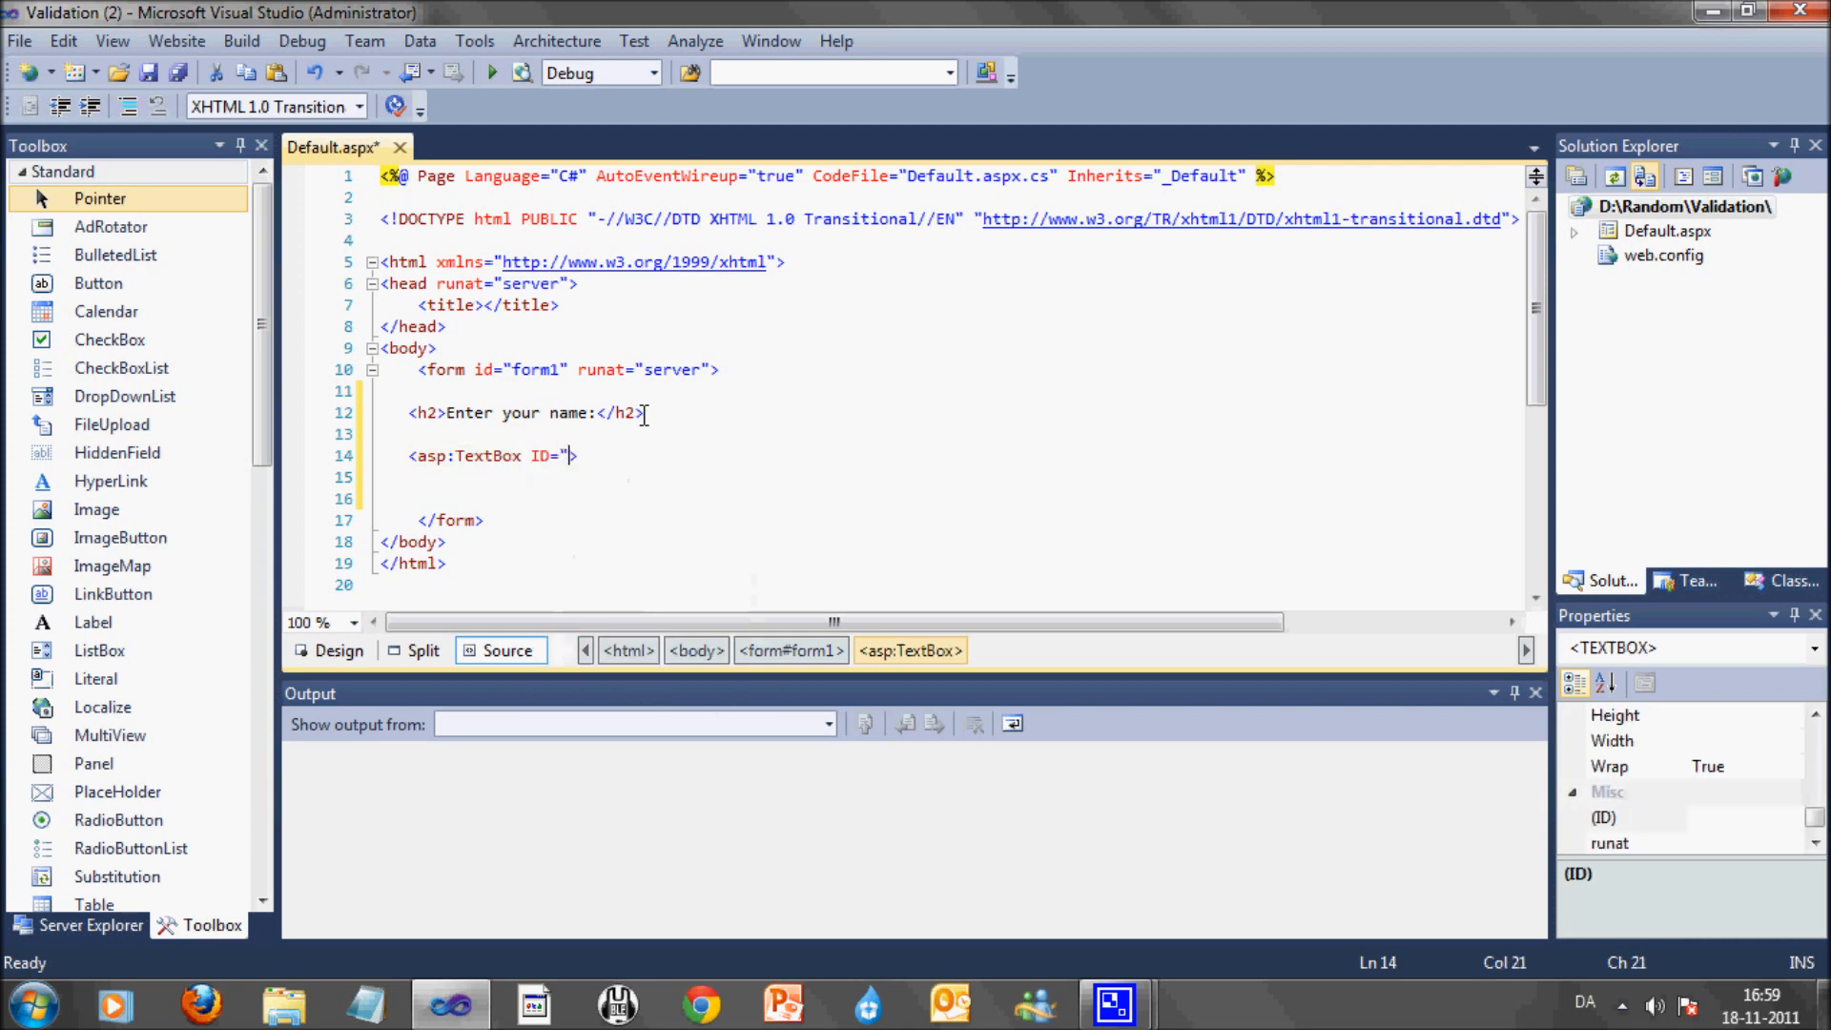
pyautogui.write('NameBox')
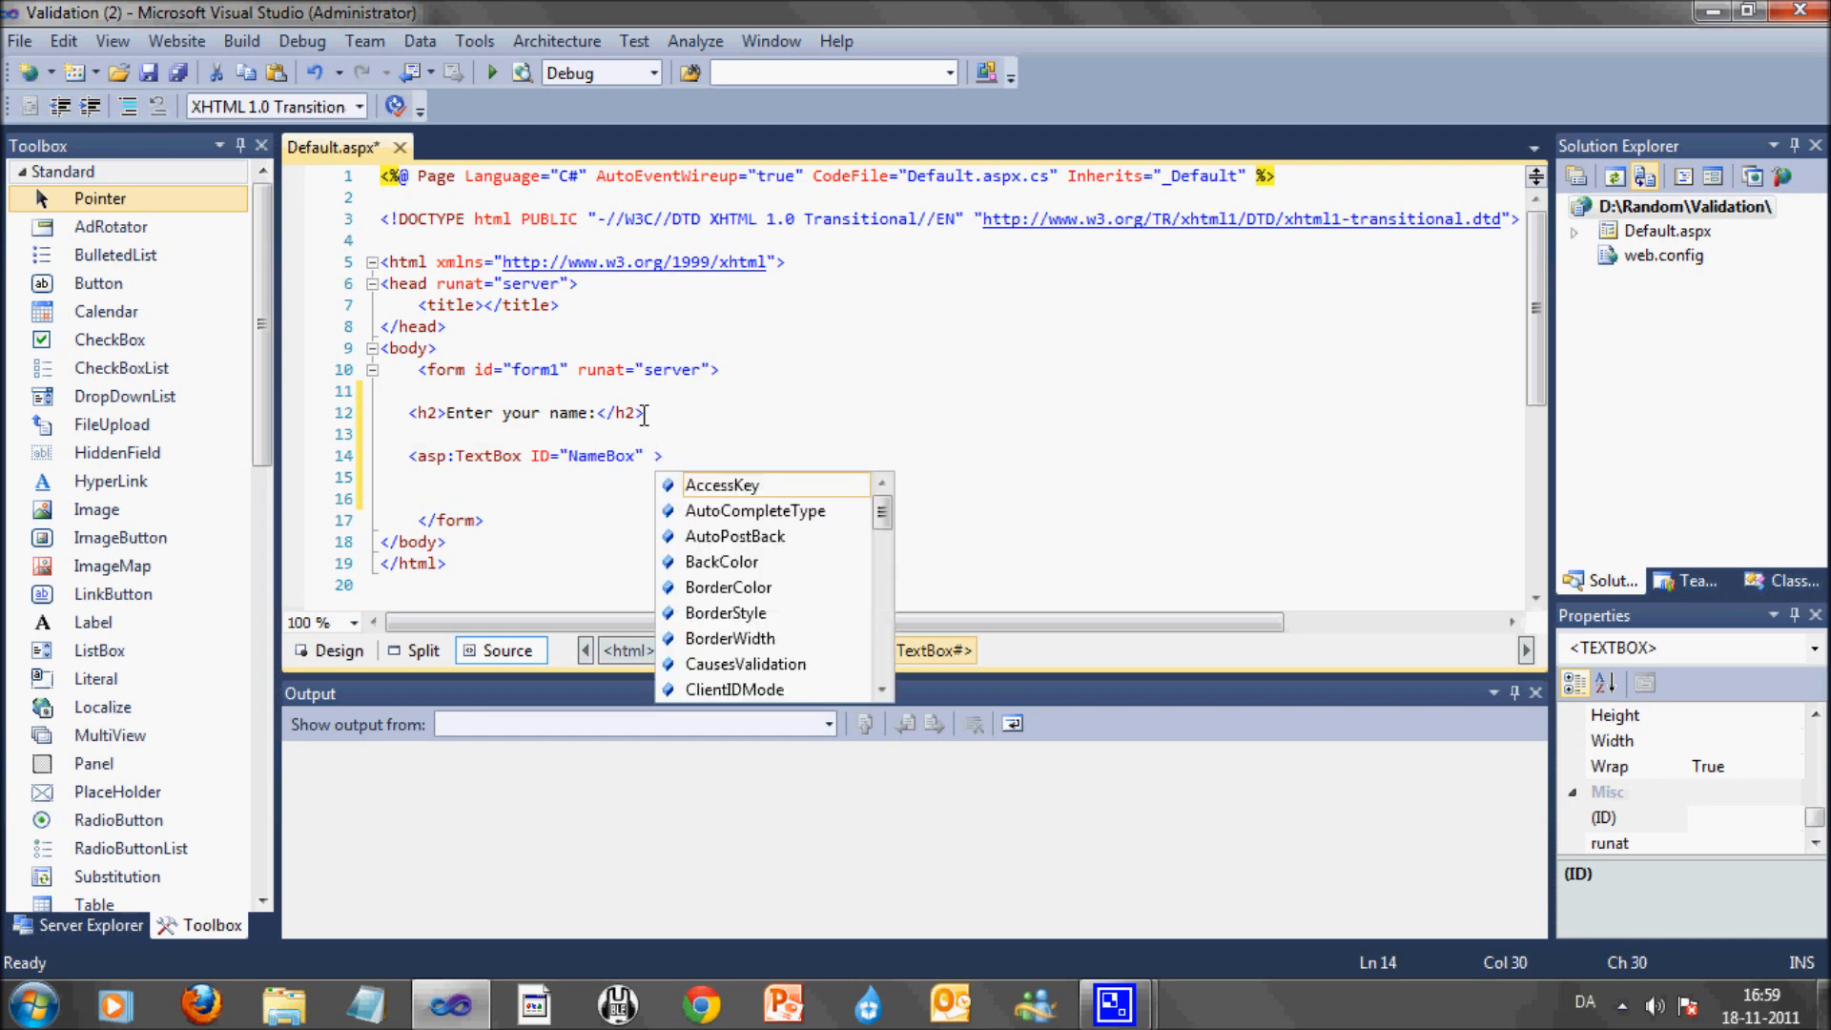
pyautogui.write('runat="server"')
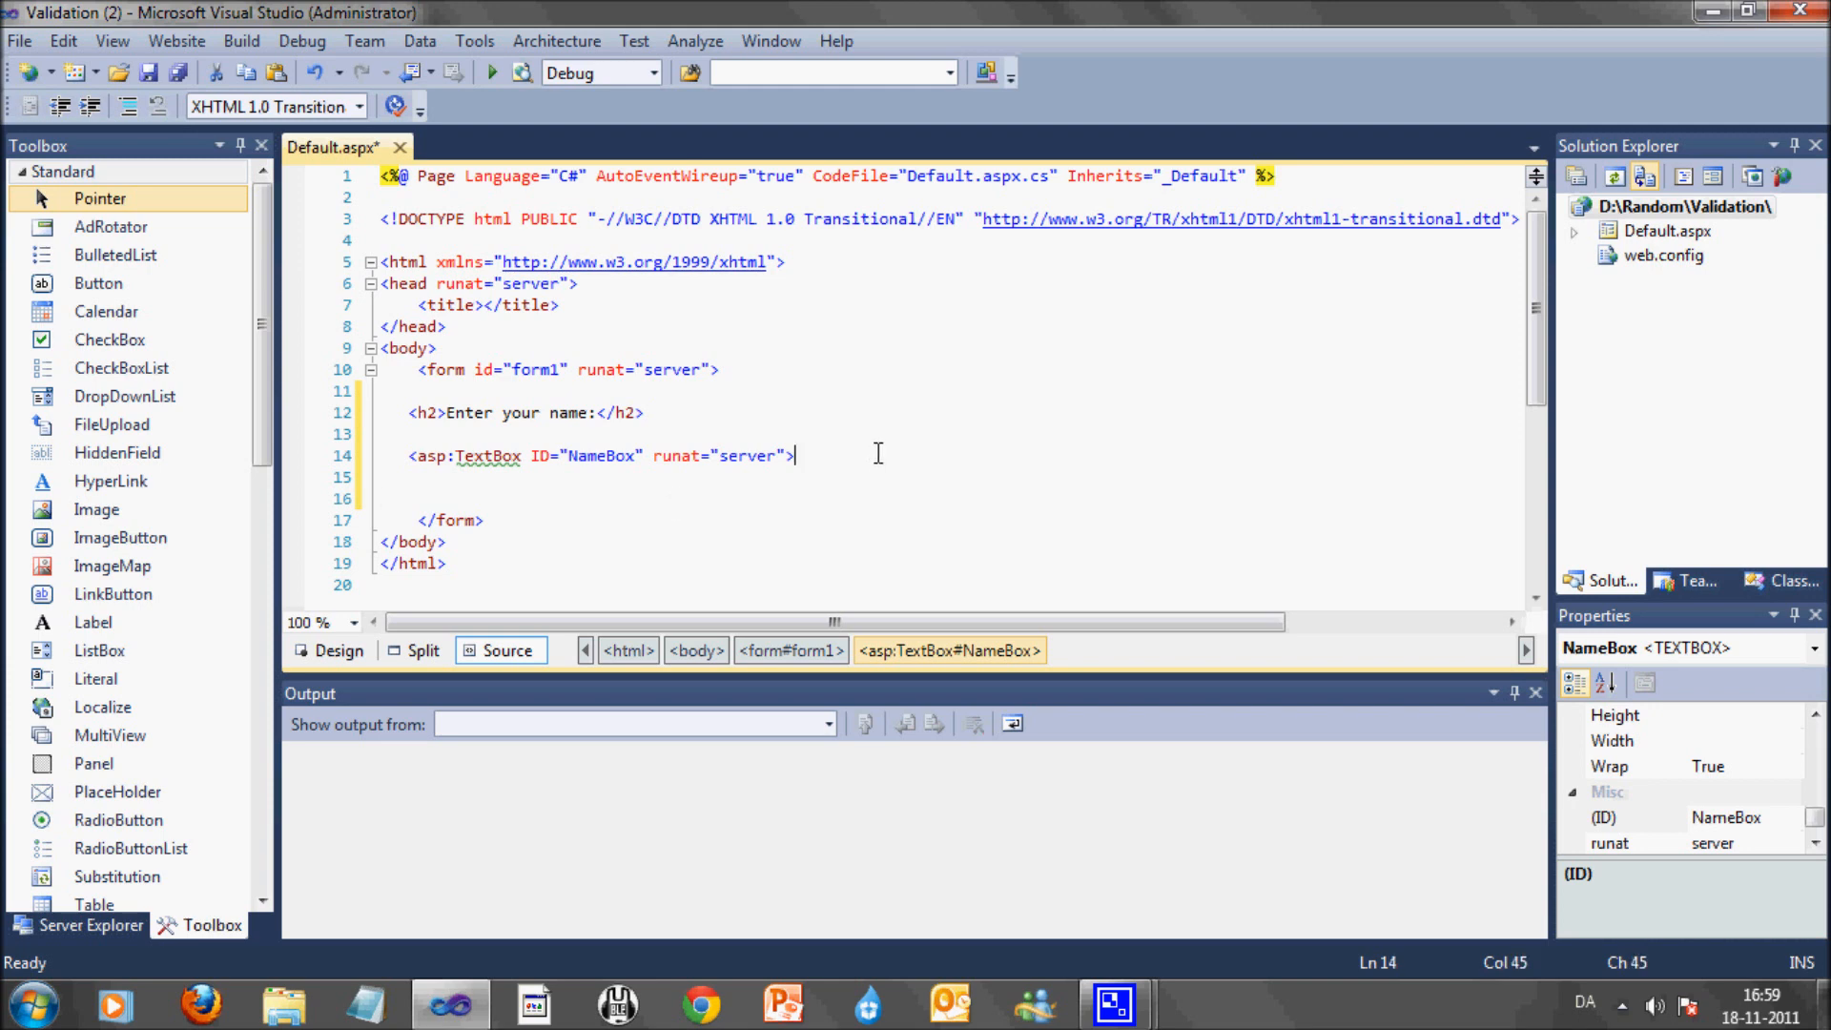
pyautogui.write('</asp:TextBox>')
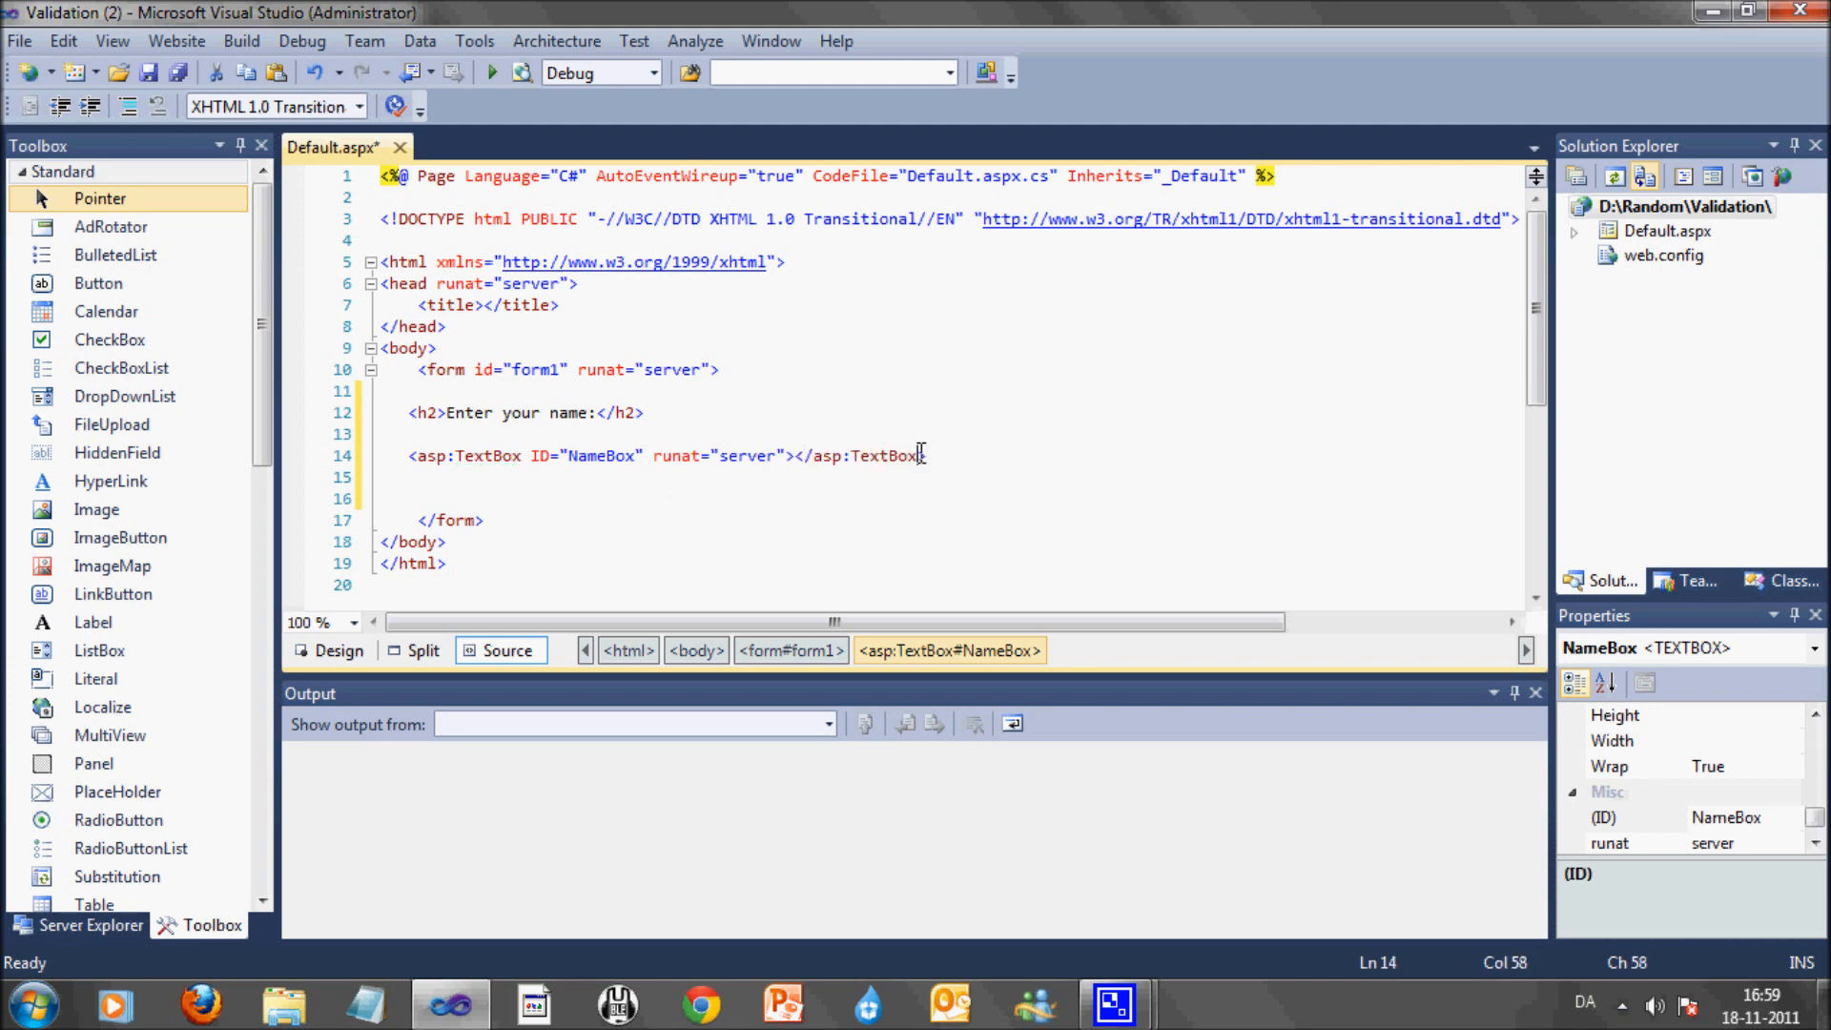
pyautogui.write('<br /')
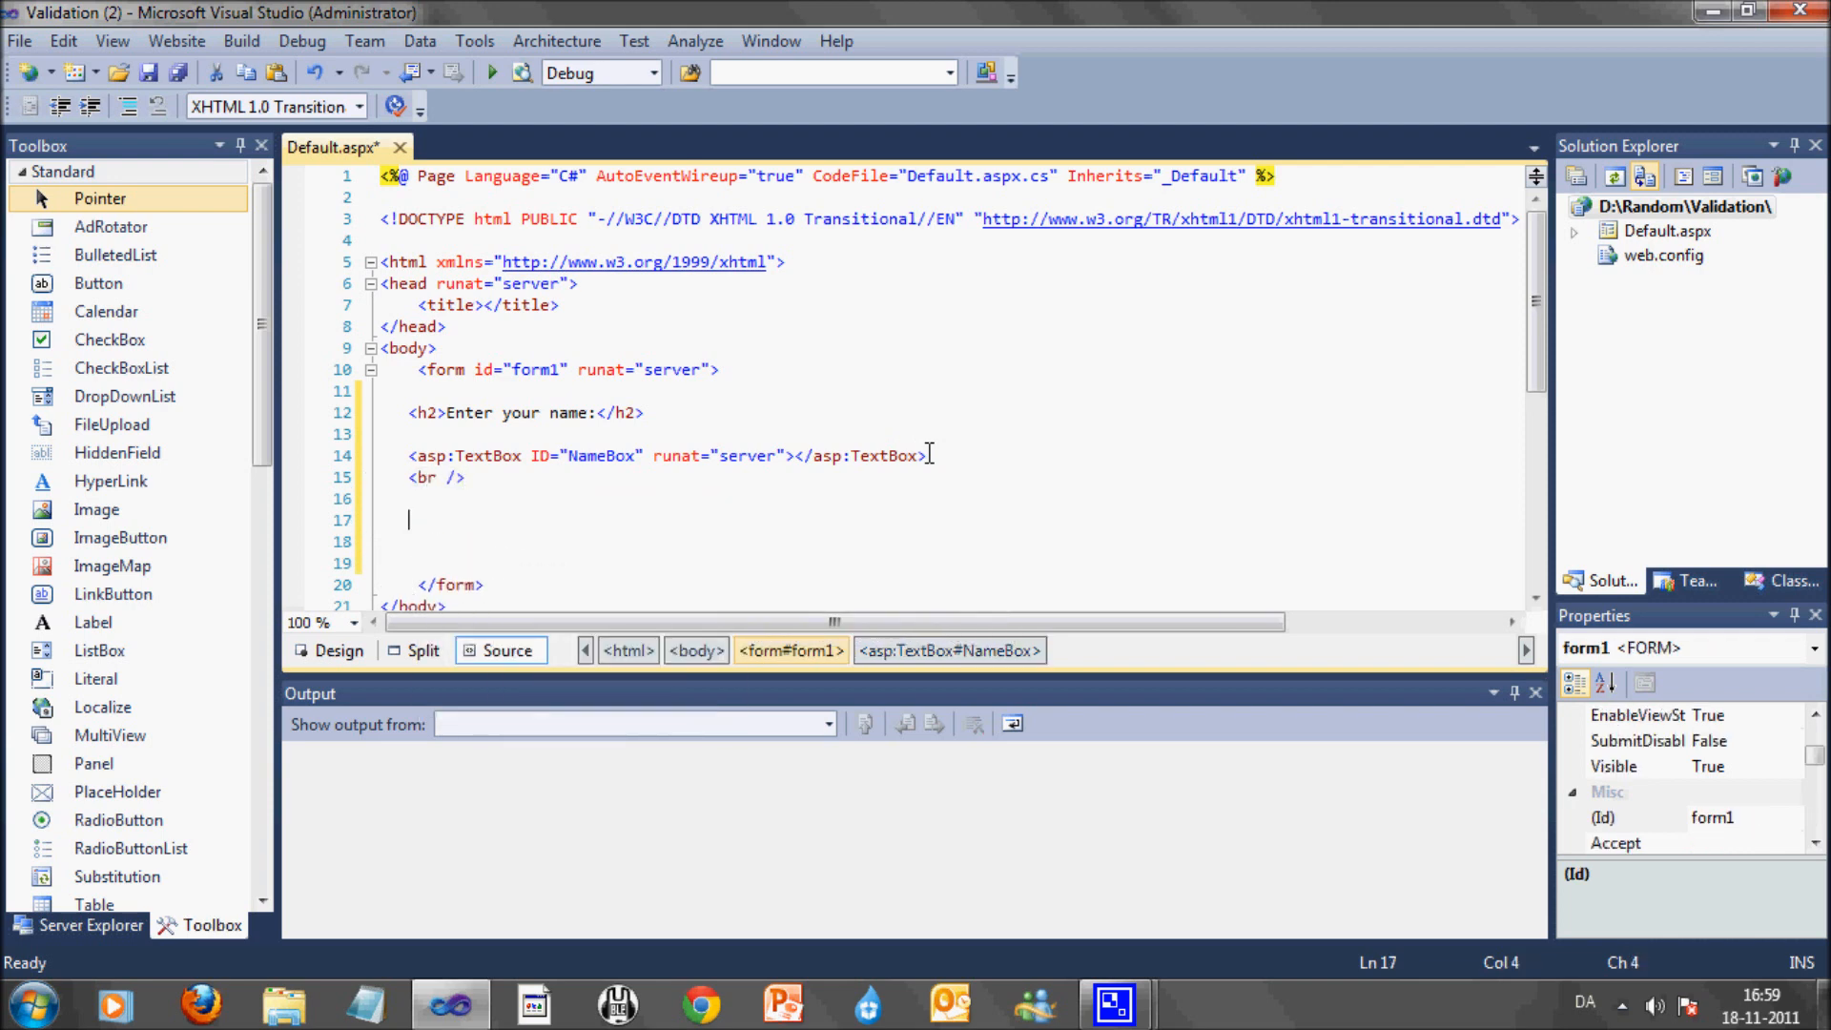
# Add an asp:Button with ID enterButton, runat server and Text "OK", then <br />
pyautogui.write('>')
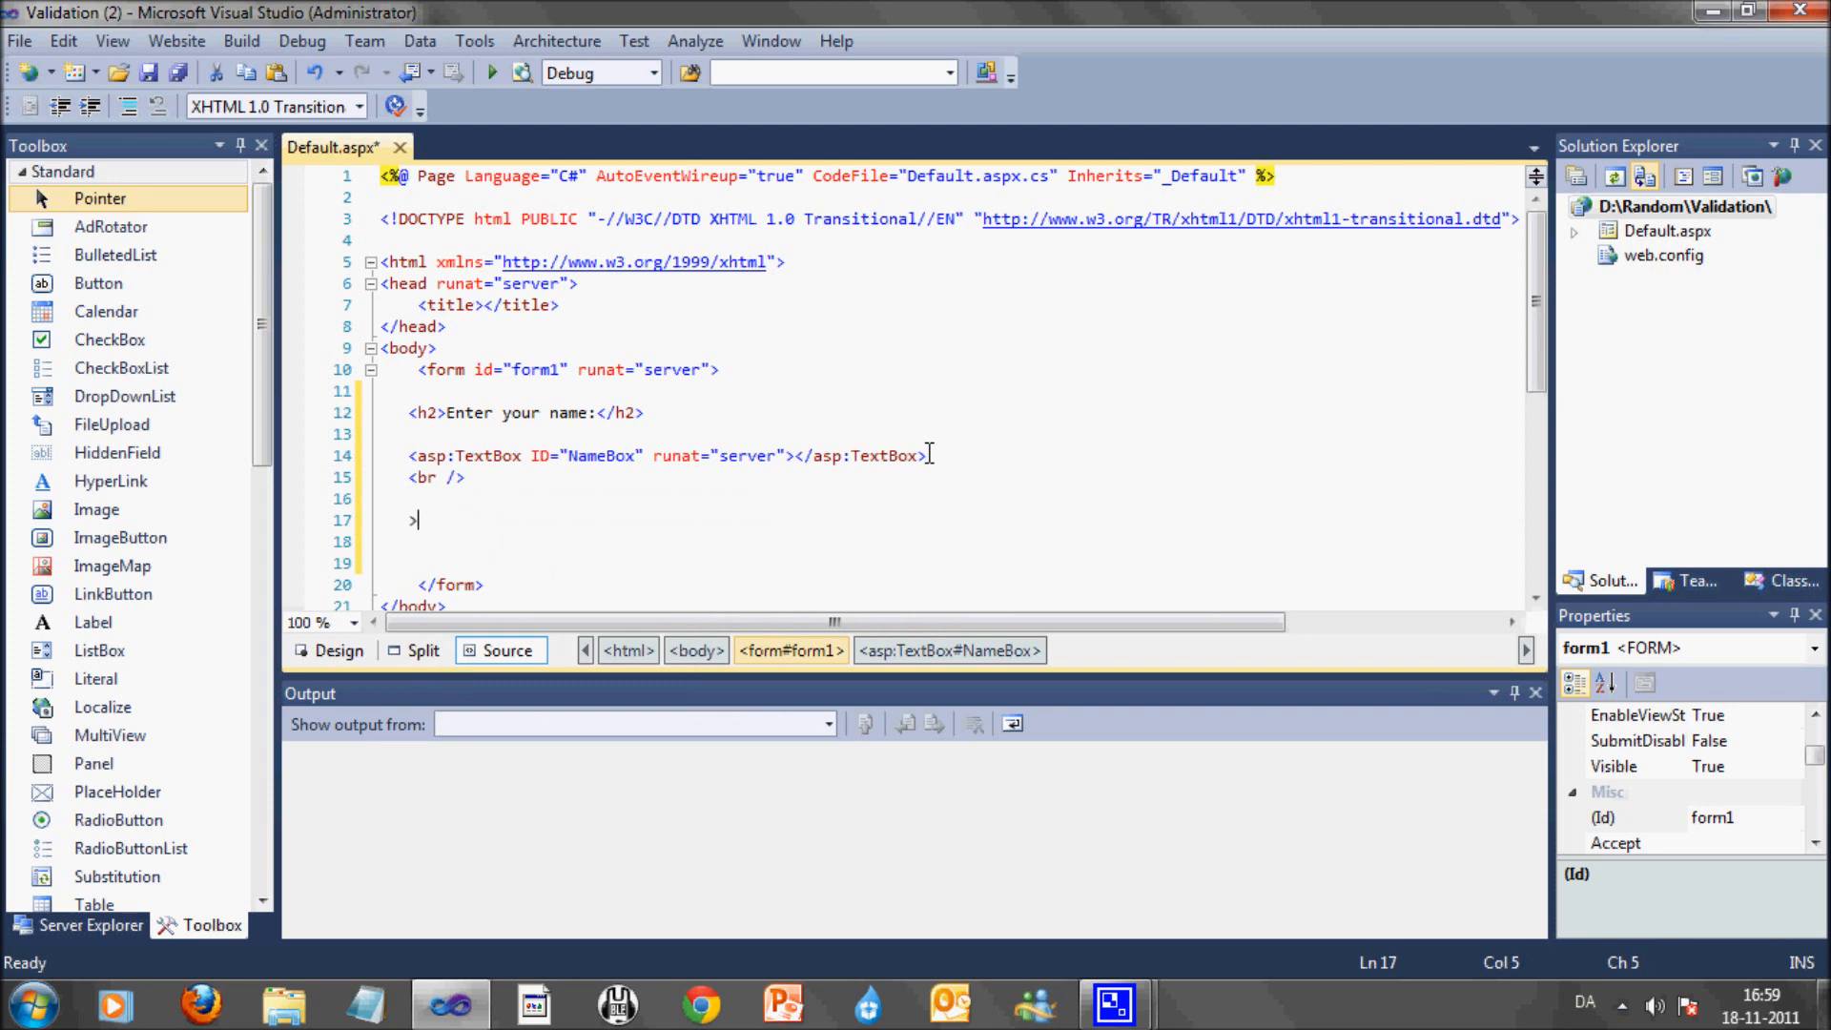
pyautogui.write('bu')
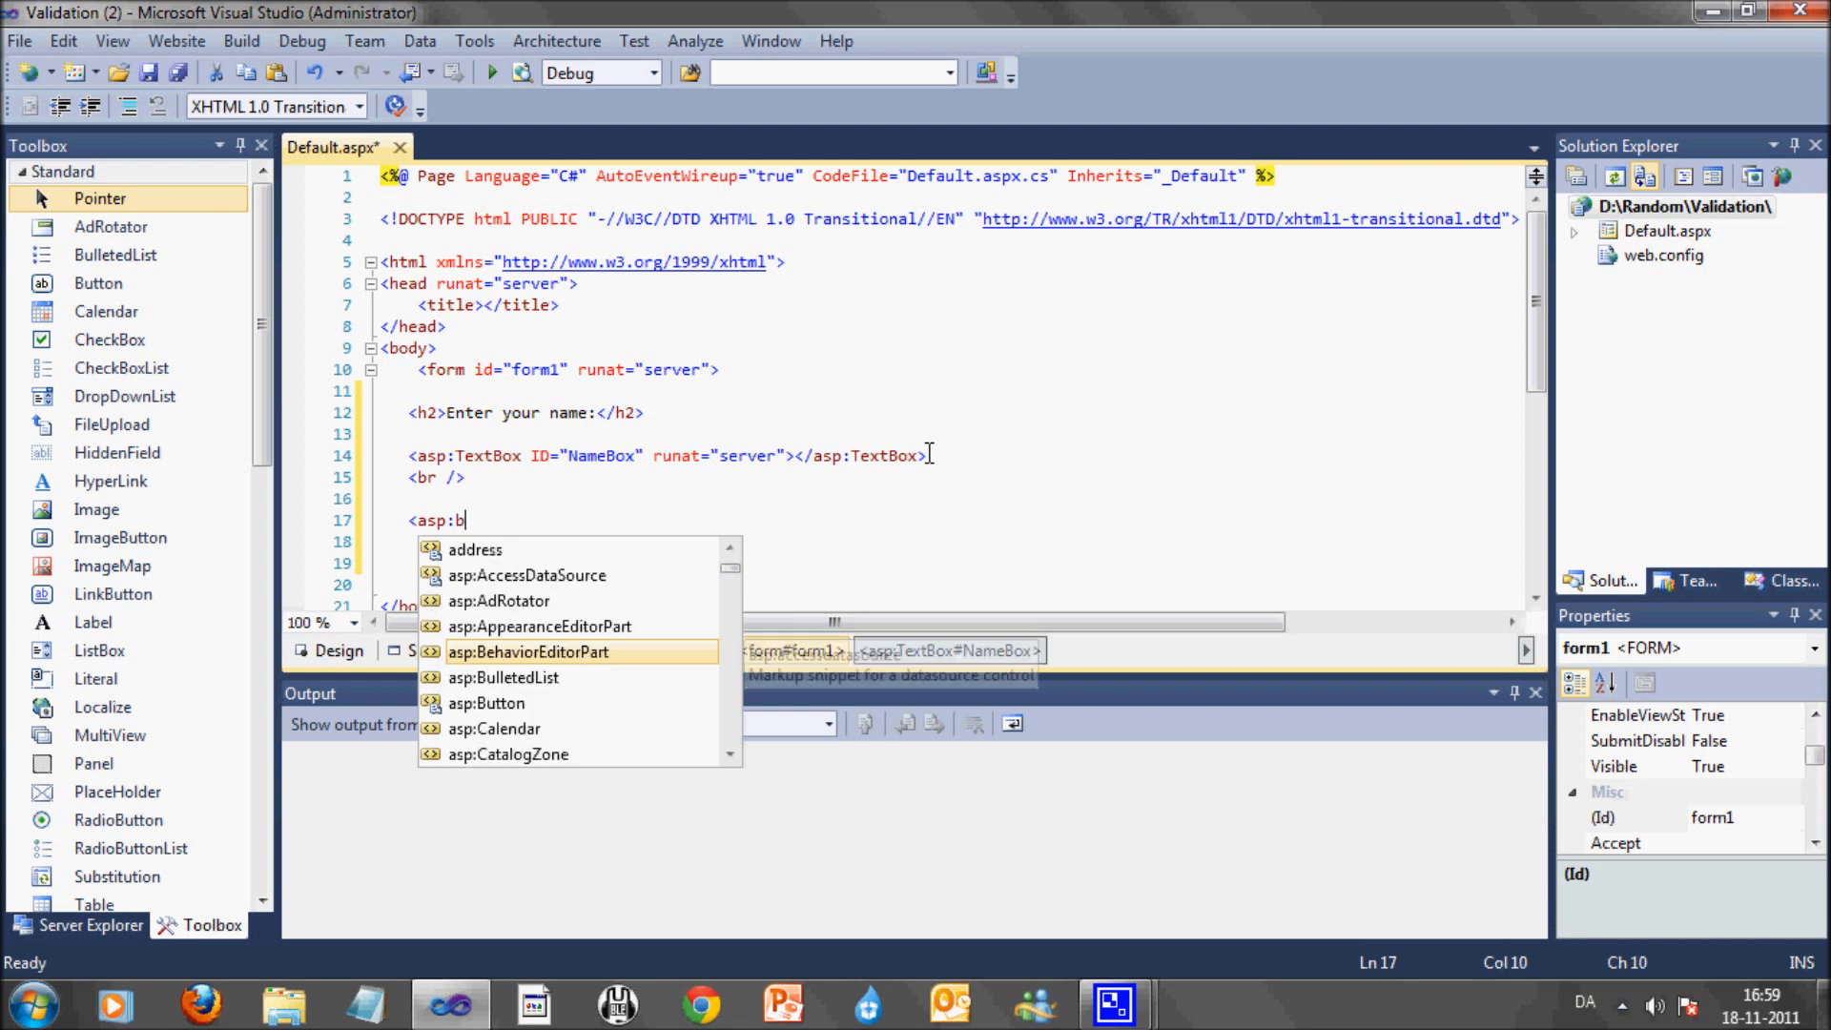
pyautogui.write('utt')
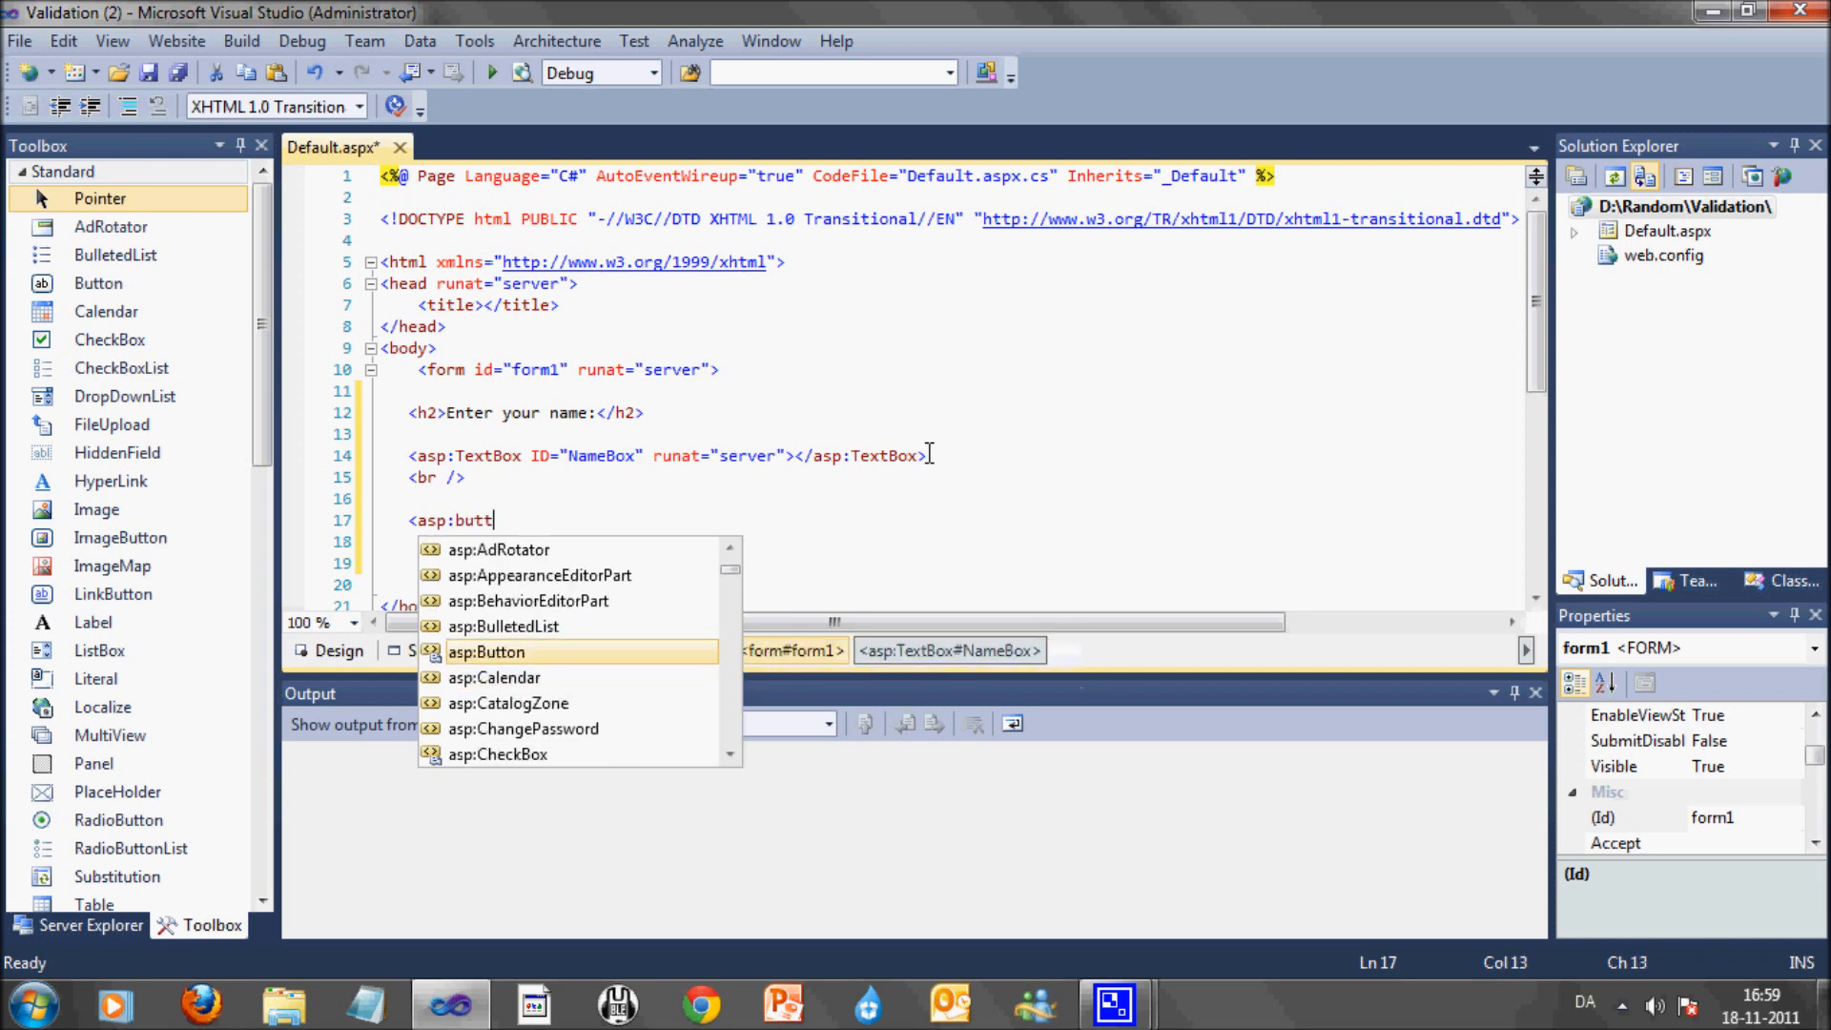
pyautogui.write('on ID=""')
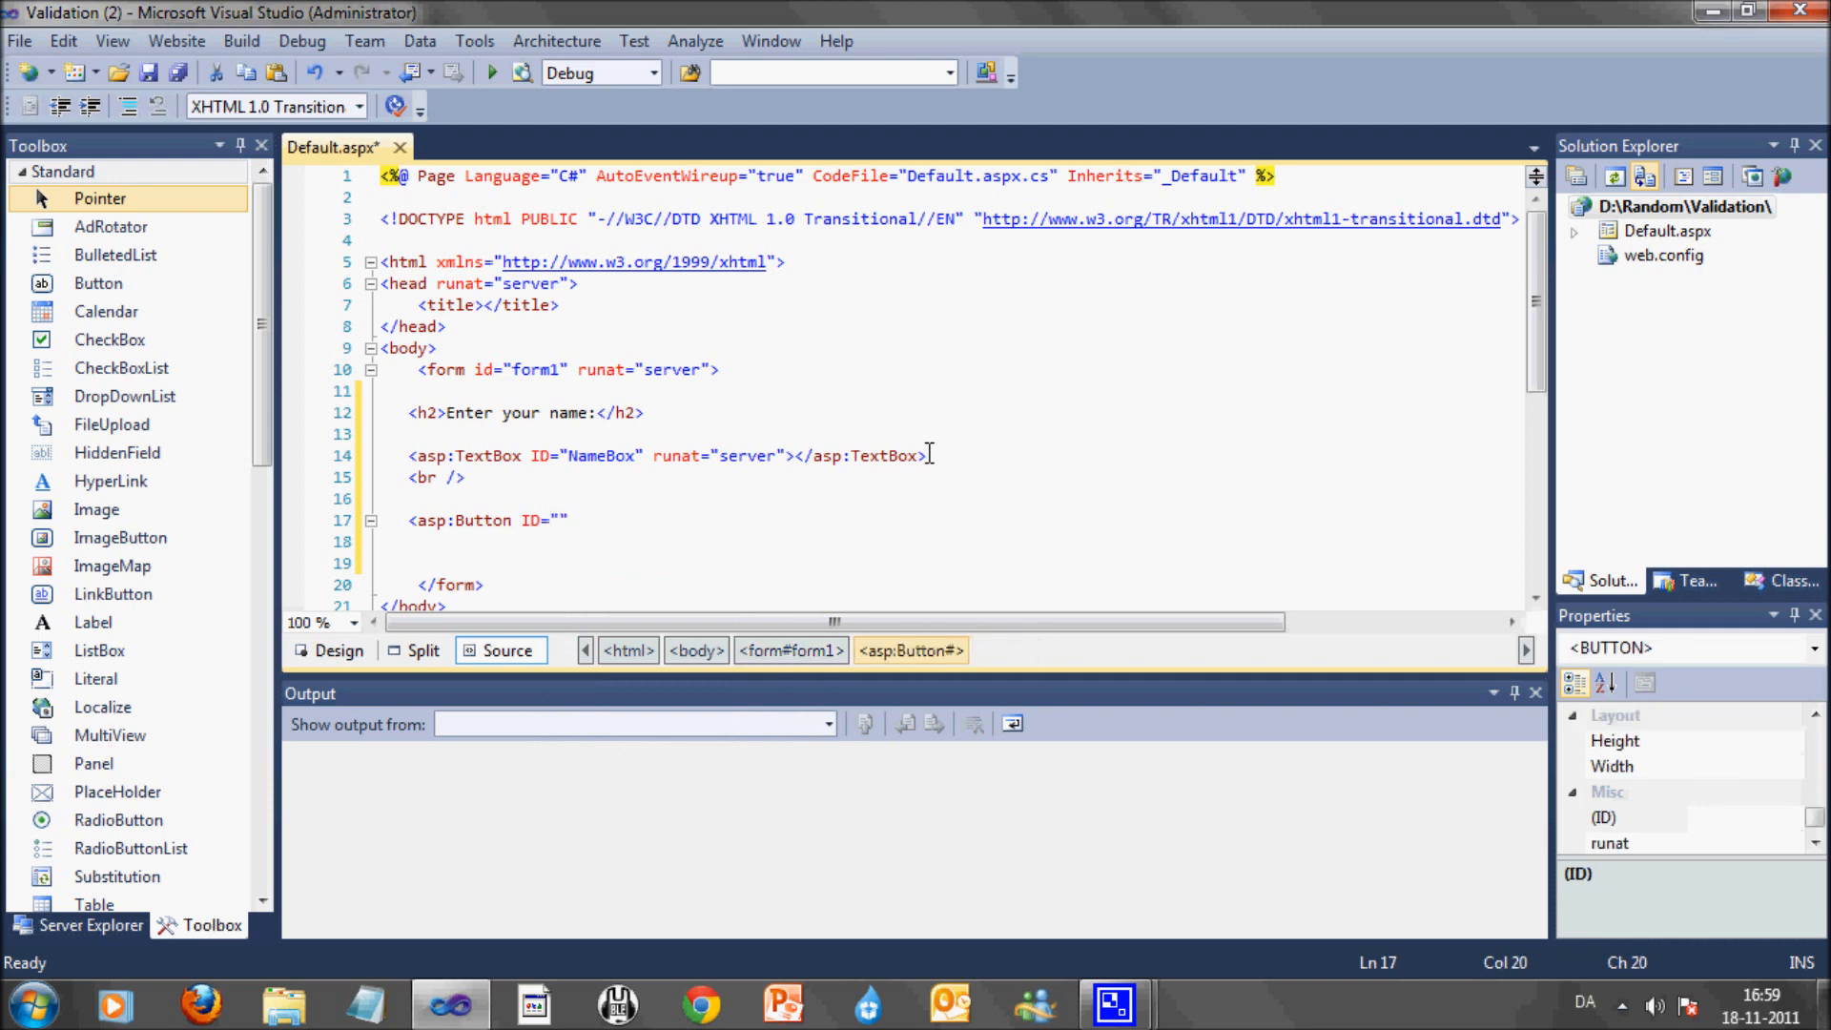
pyautogui.write('Button')
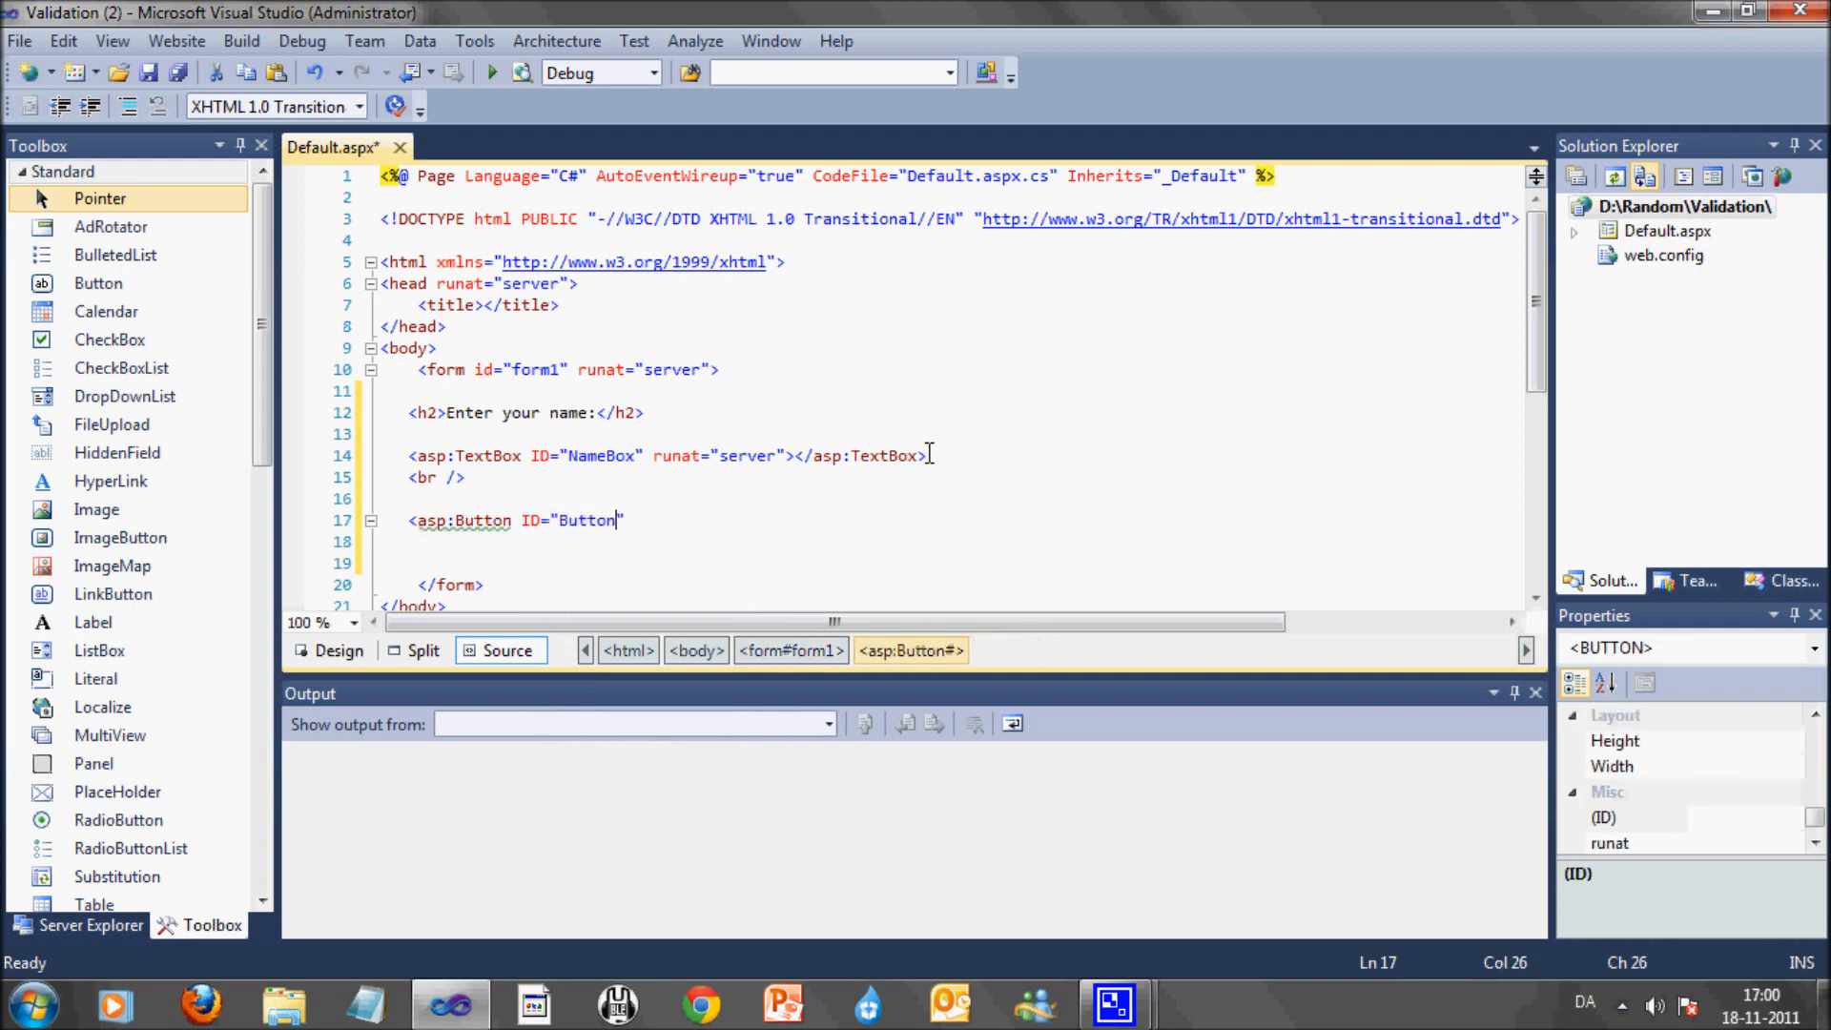
pyautogui.write('enter')
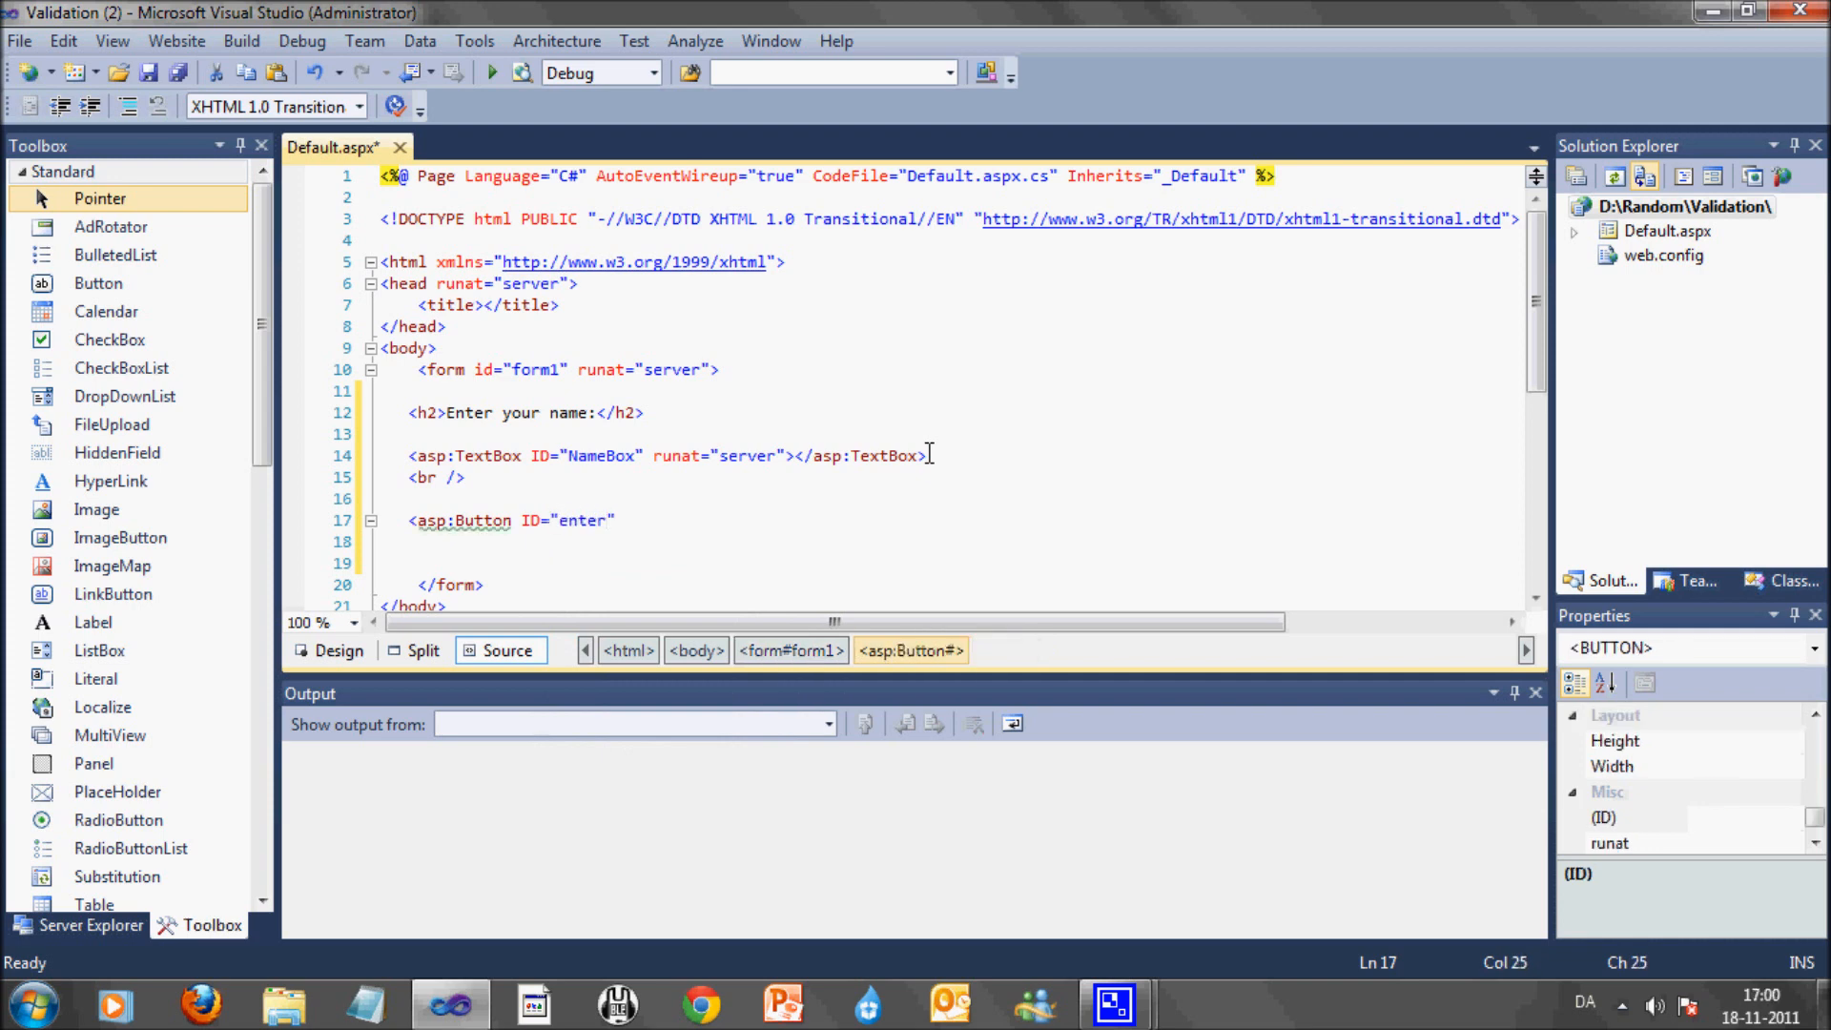
pyautogui.write('Button')
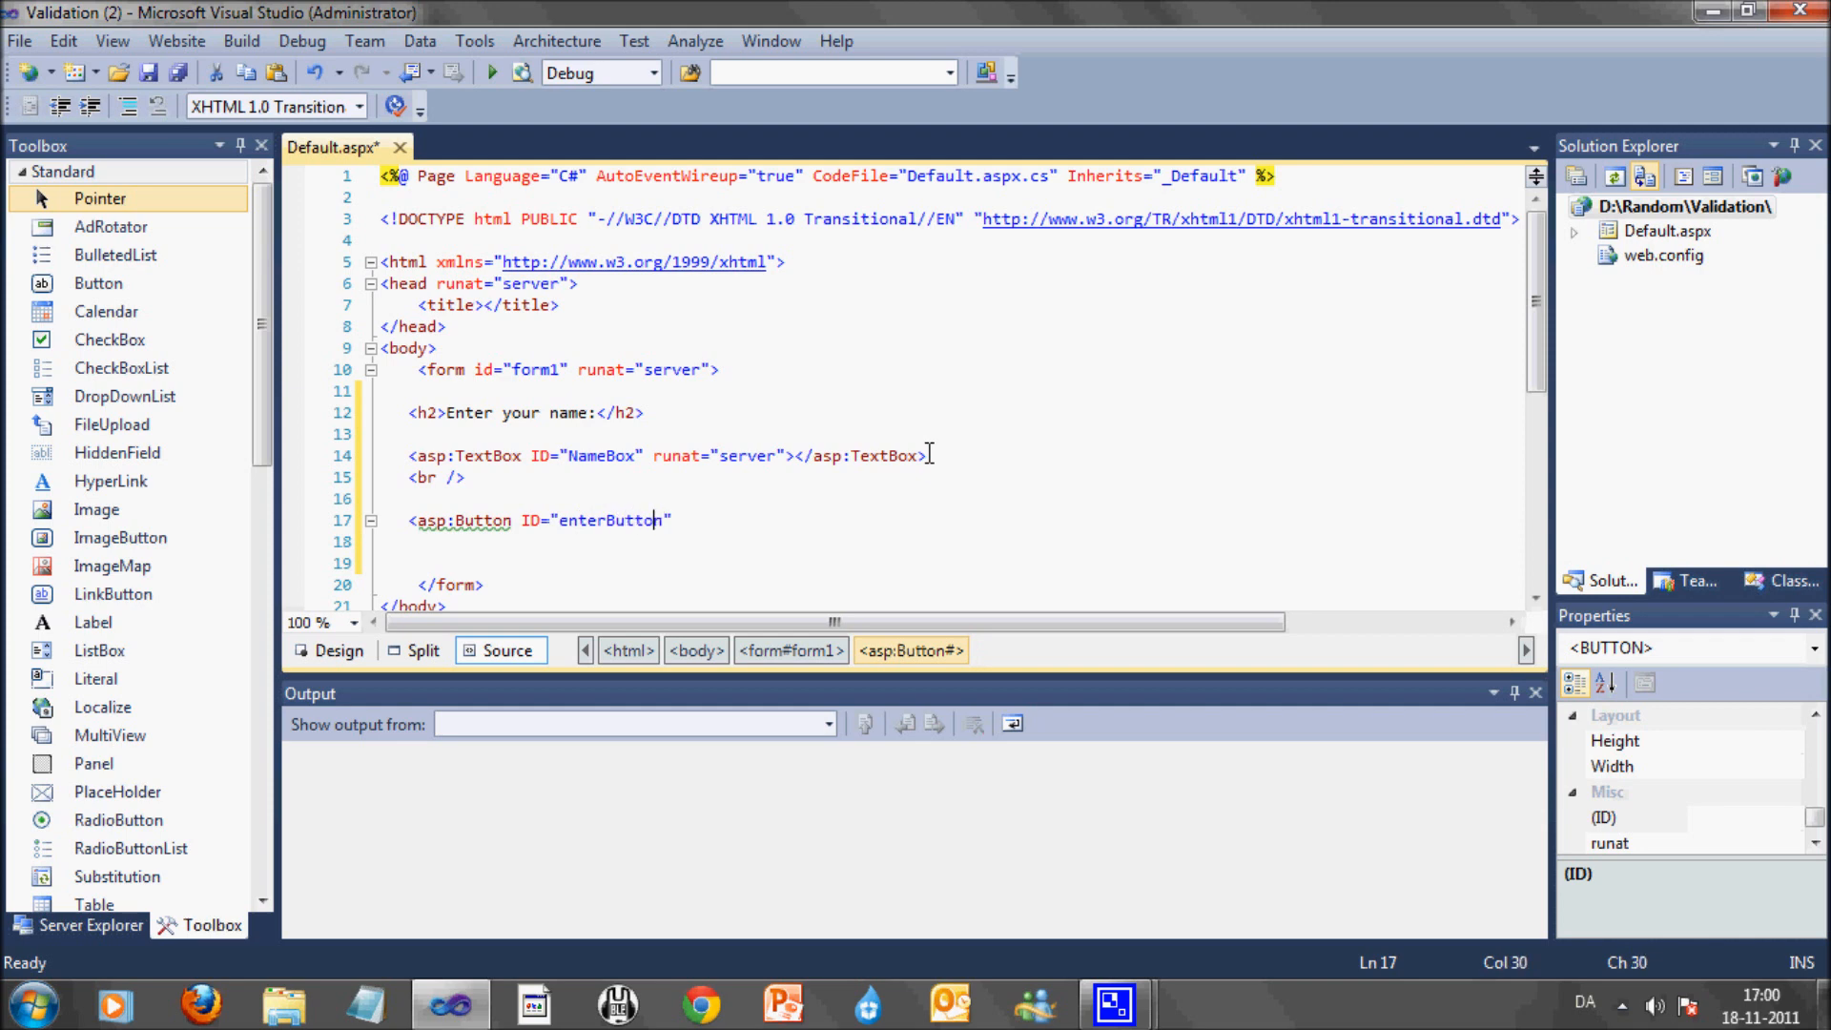
pyautogui.write('runat="serve"')
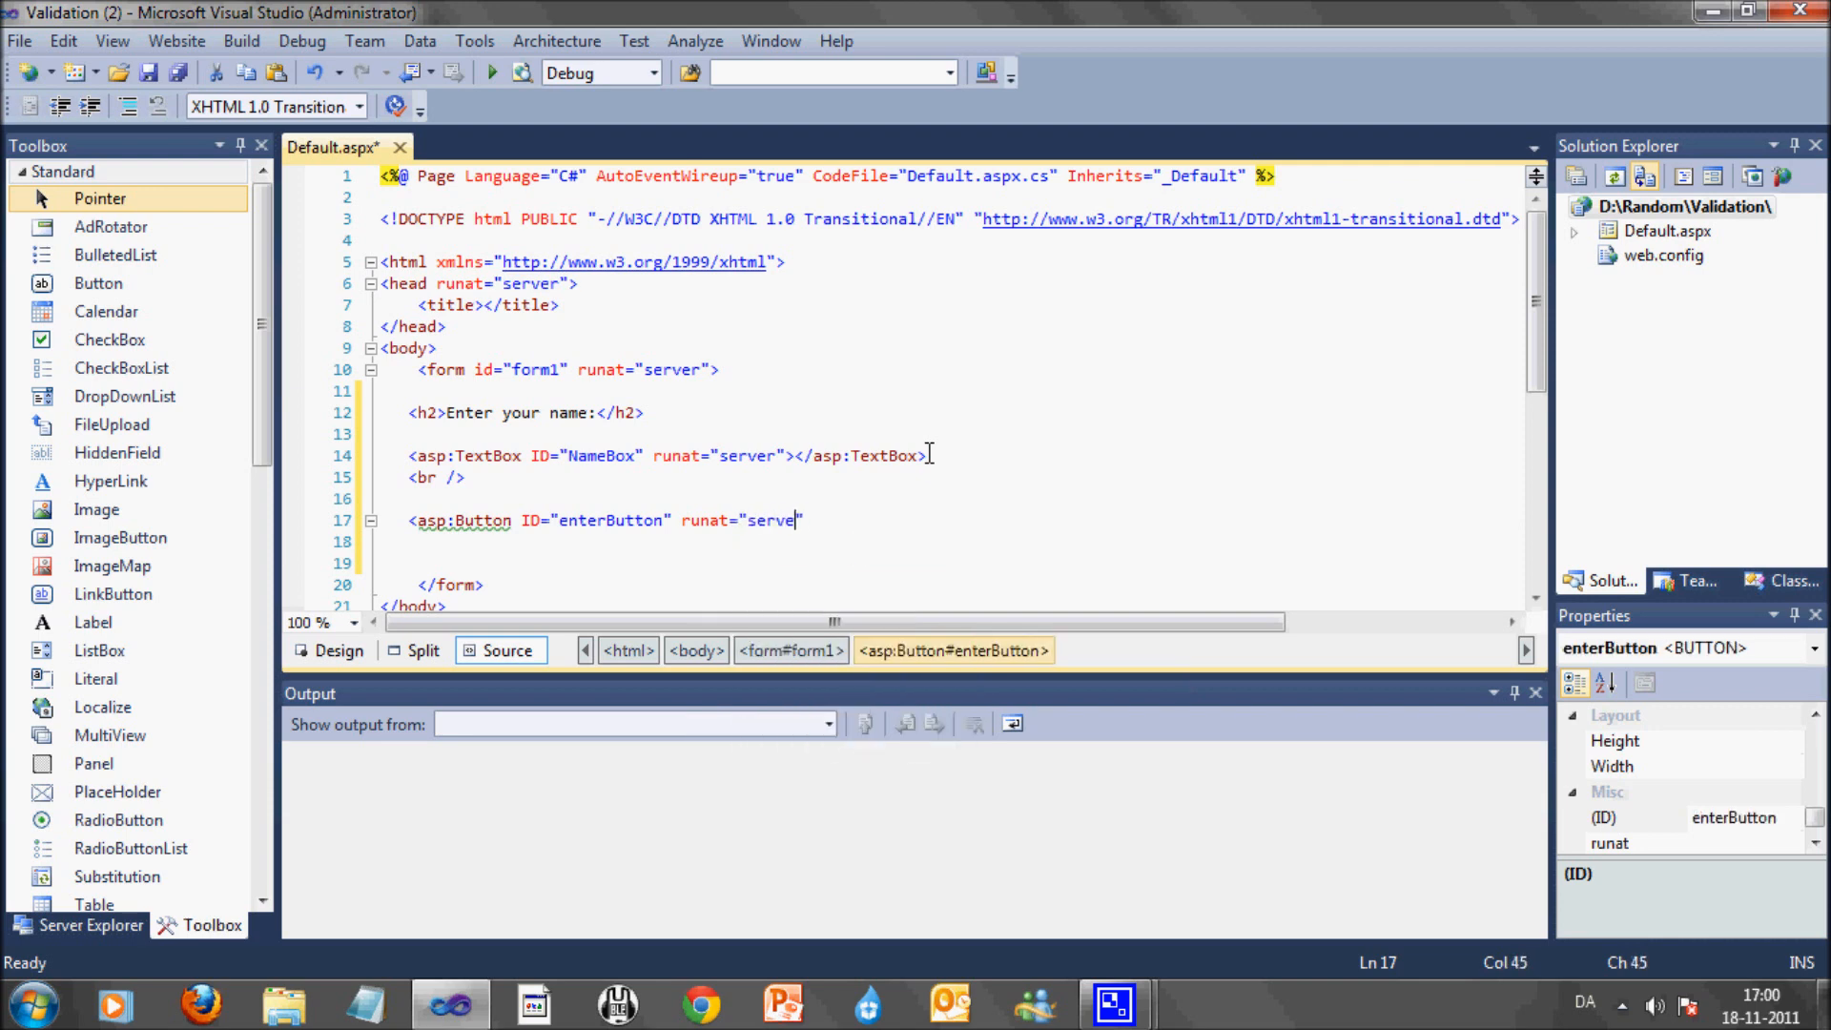
pyautogui.write('Text')
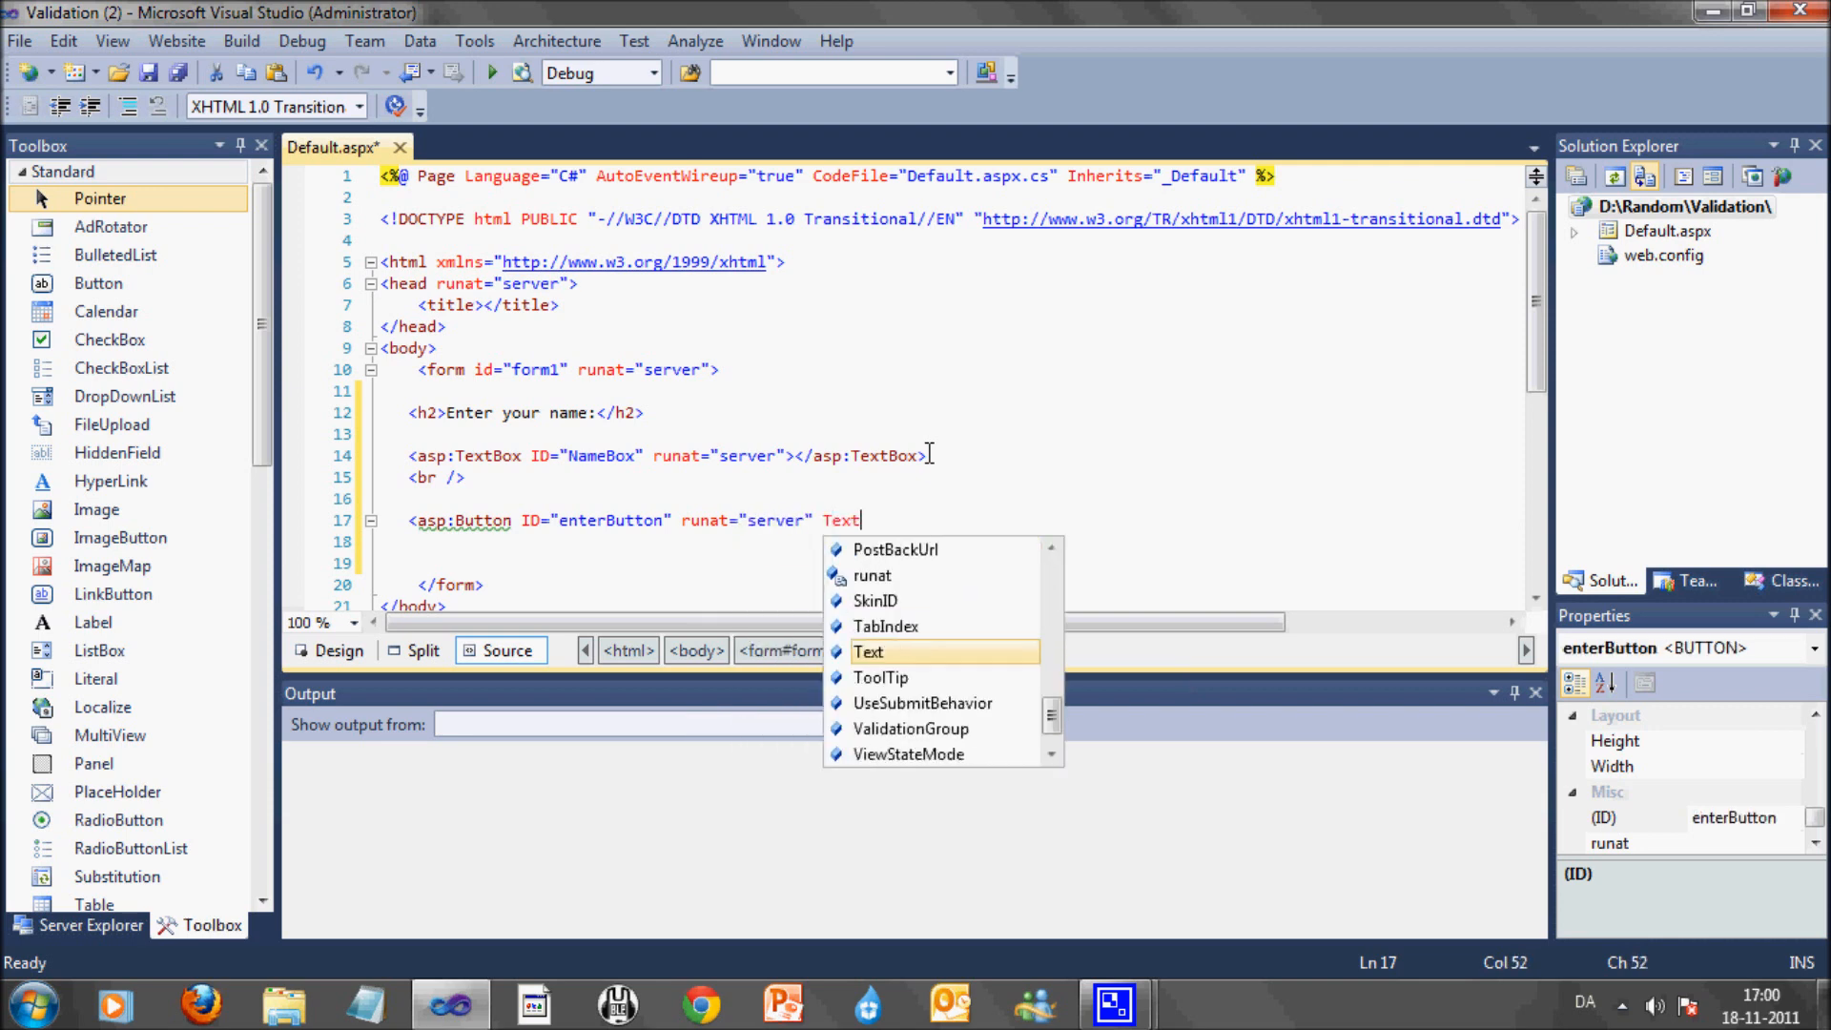
pyautogui.write('="OK"')
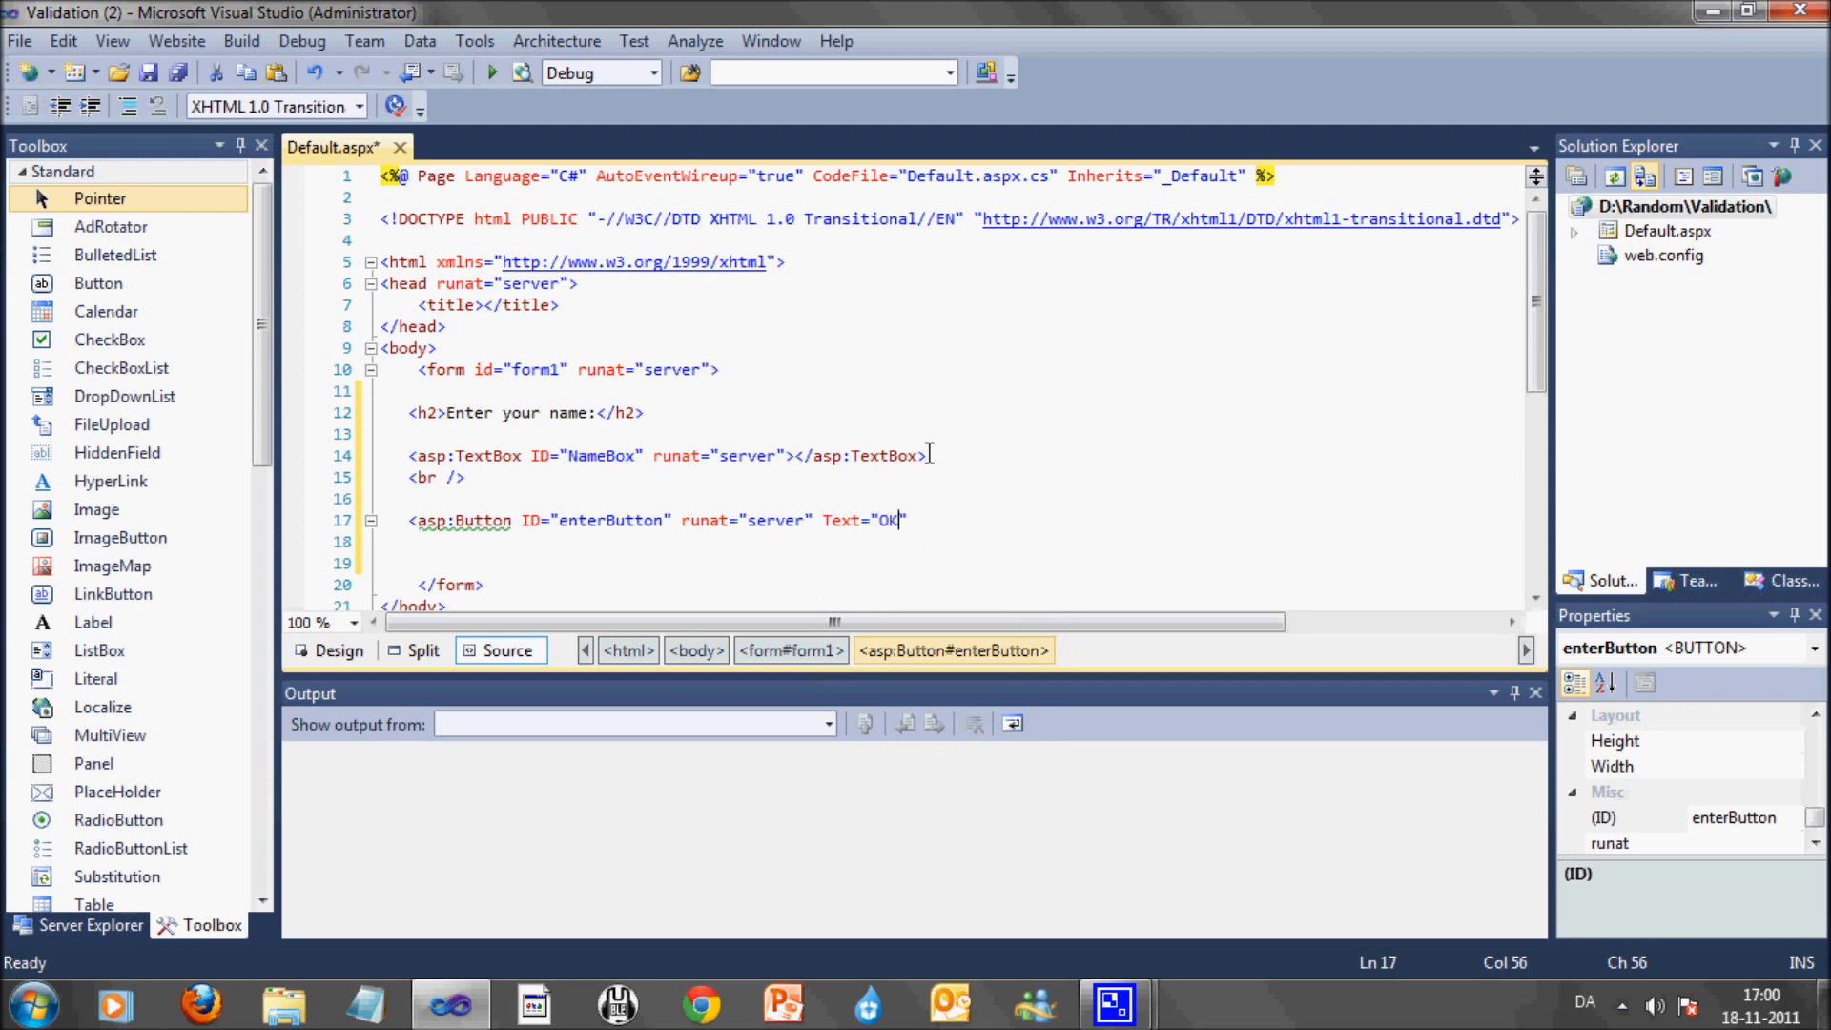
pyautogui.write('"')
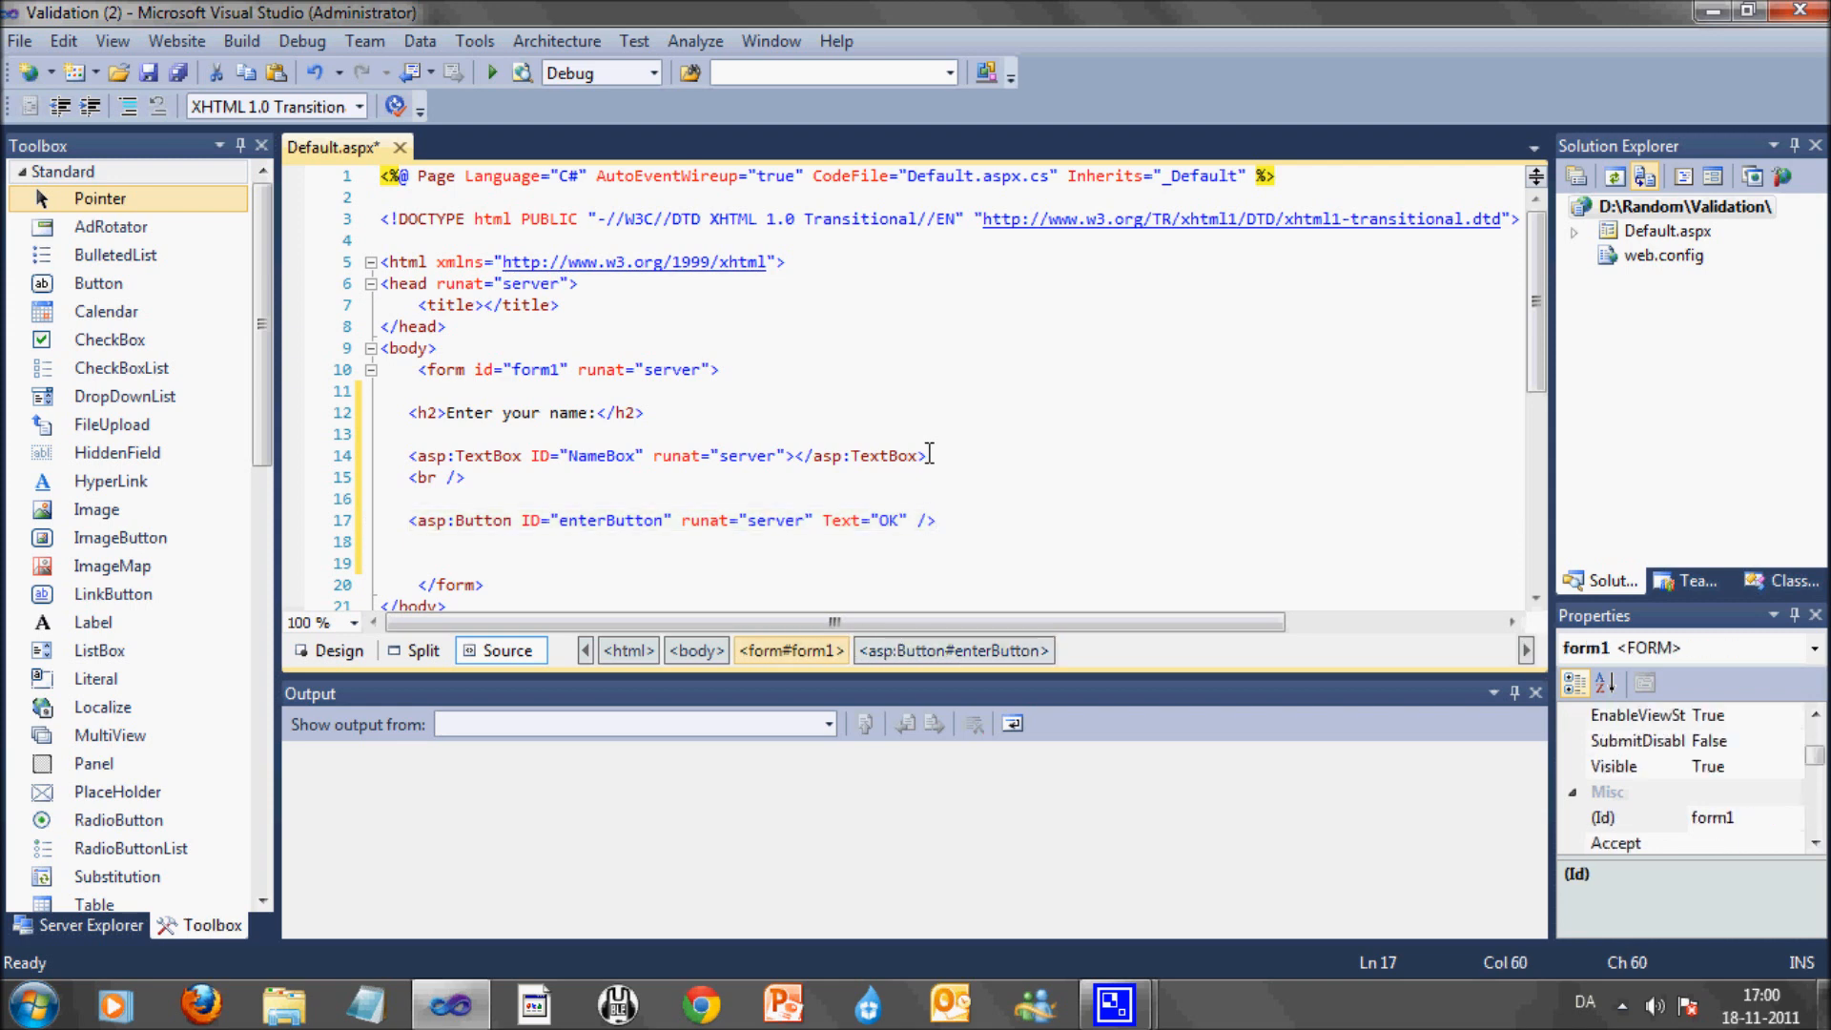
pyautogui.write('<br />')
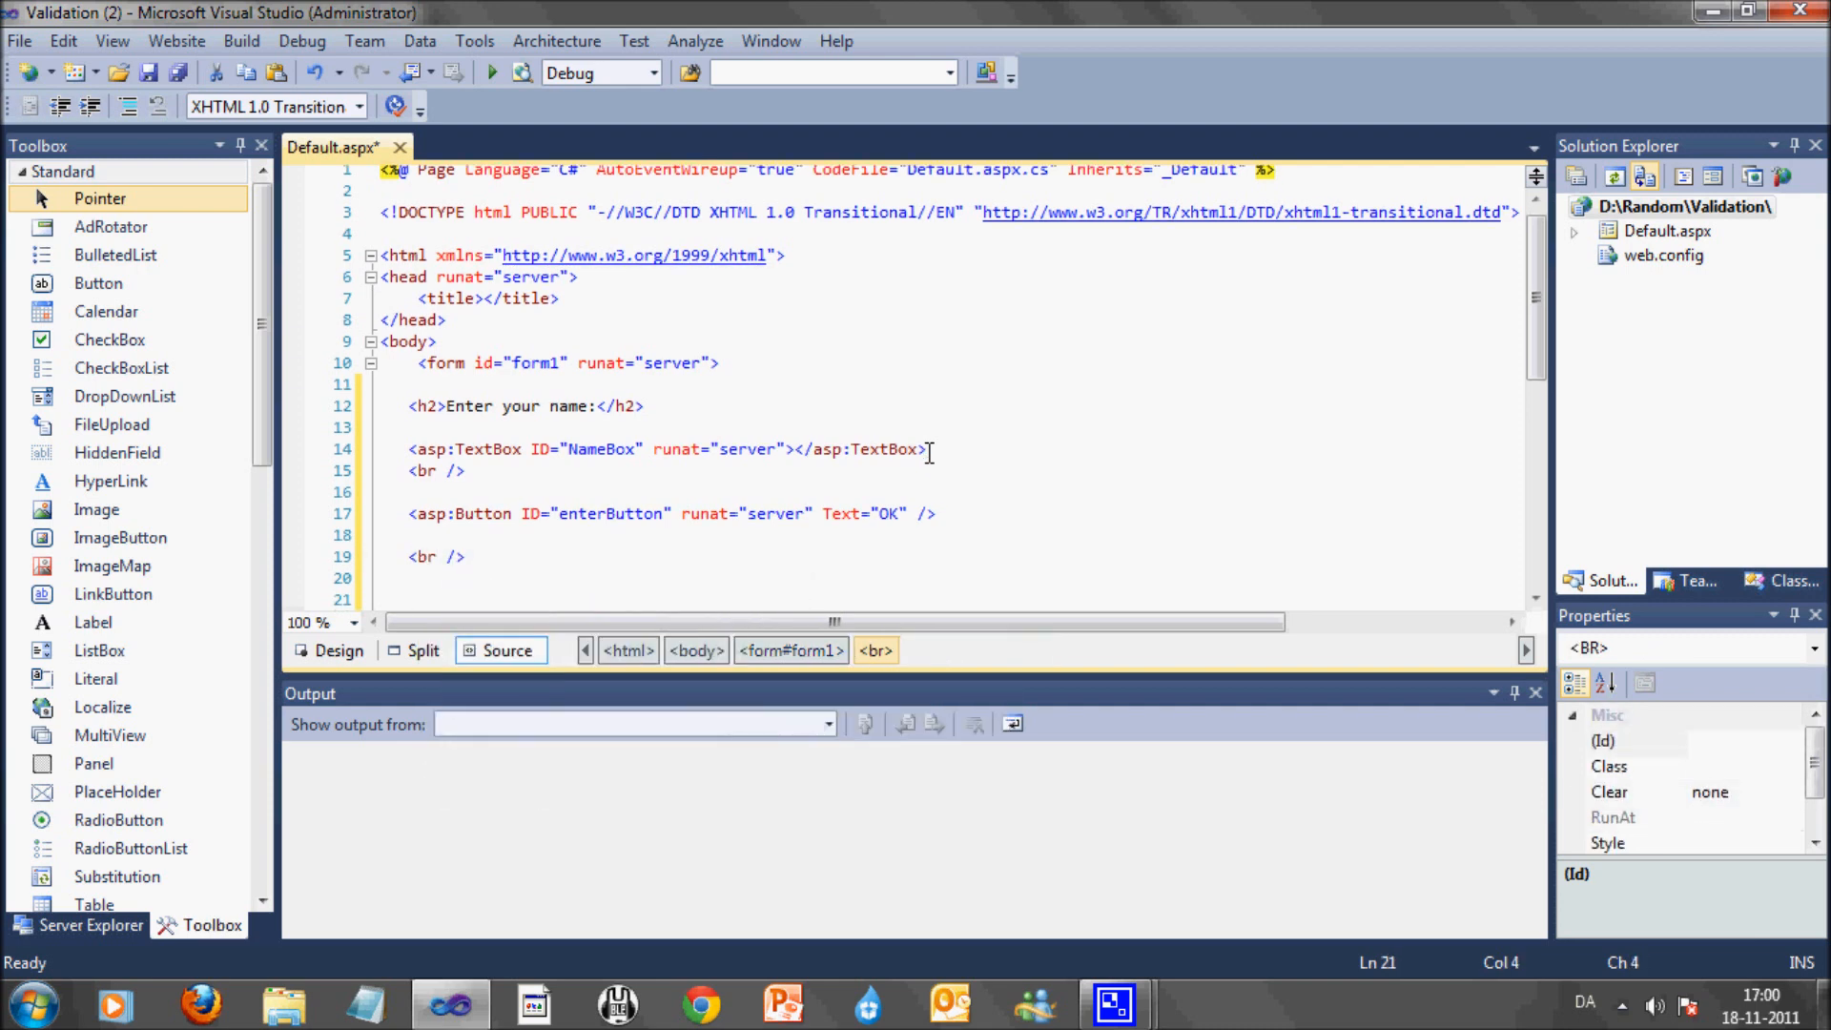
# Add <asp:Label ID="Label1" runat="server" Text="Label"> and view the page in Design view
pyautogui.write('<asp:')
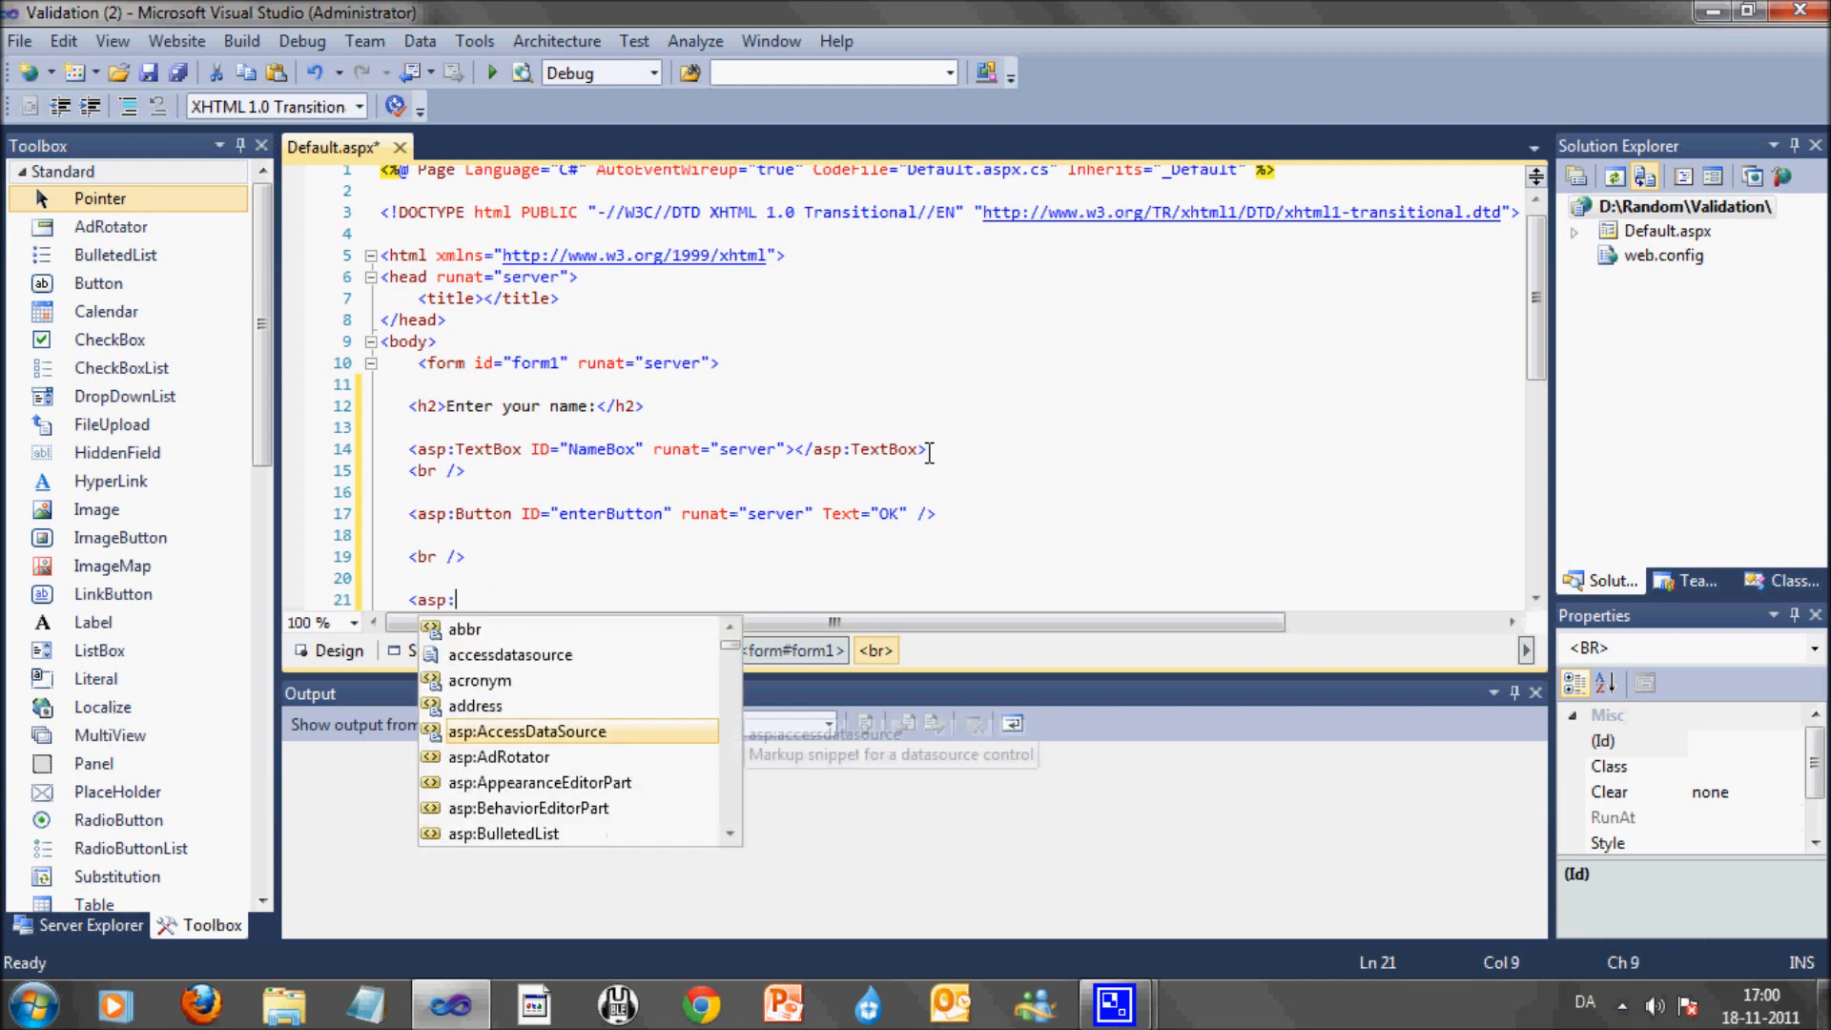
pyautogui.write('Label')
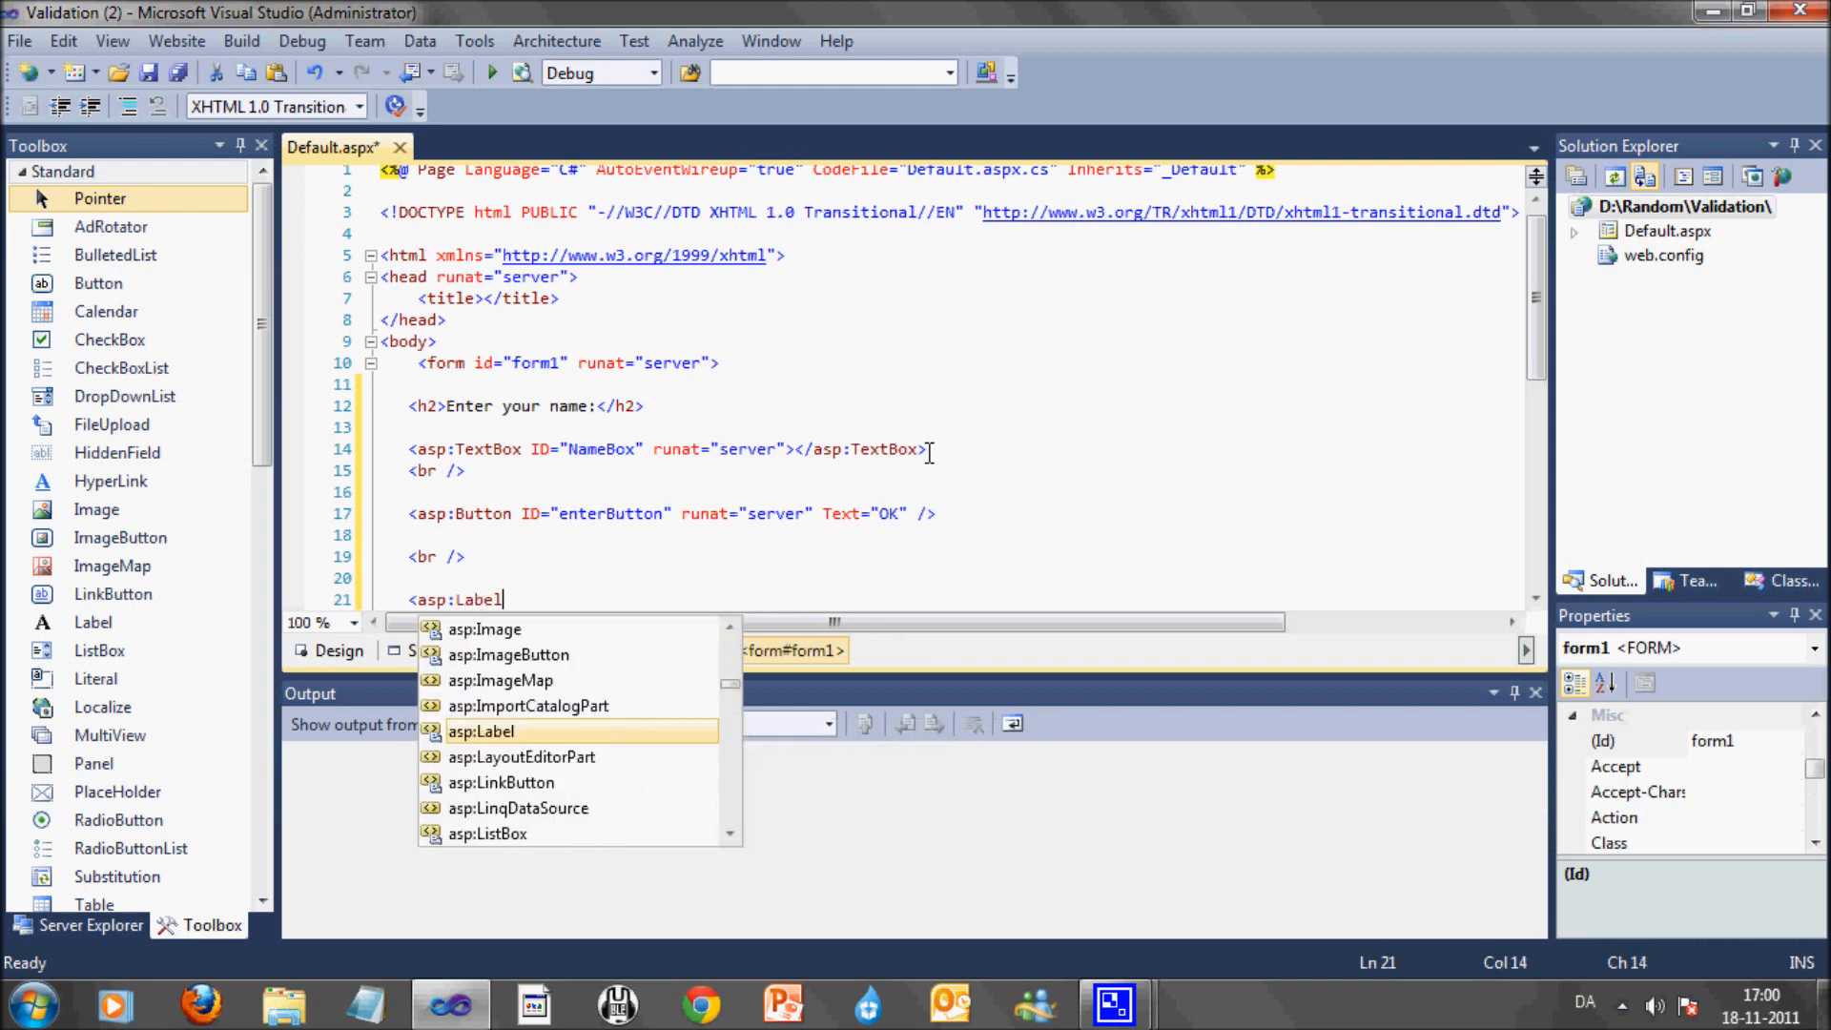
pyautogui.write('ID=""')
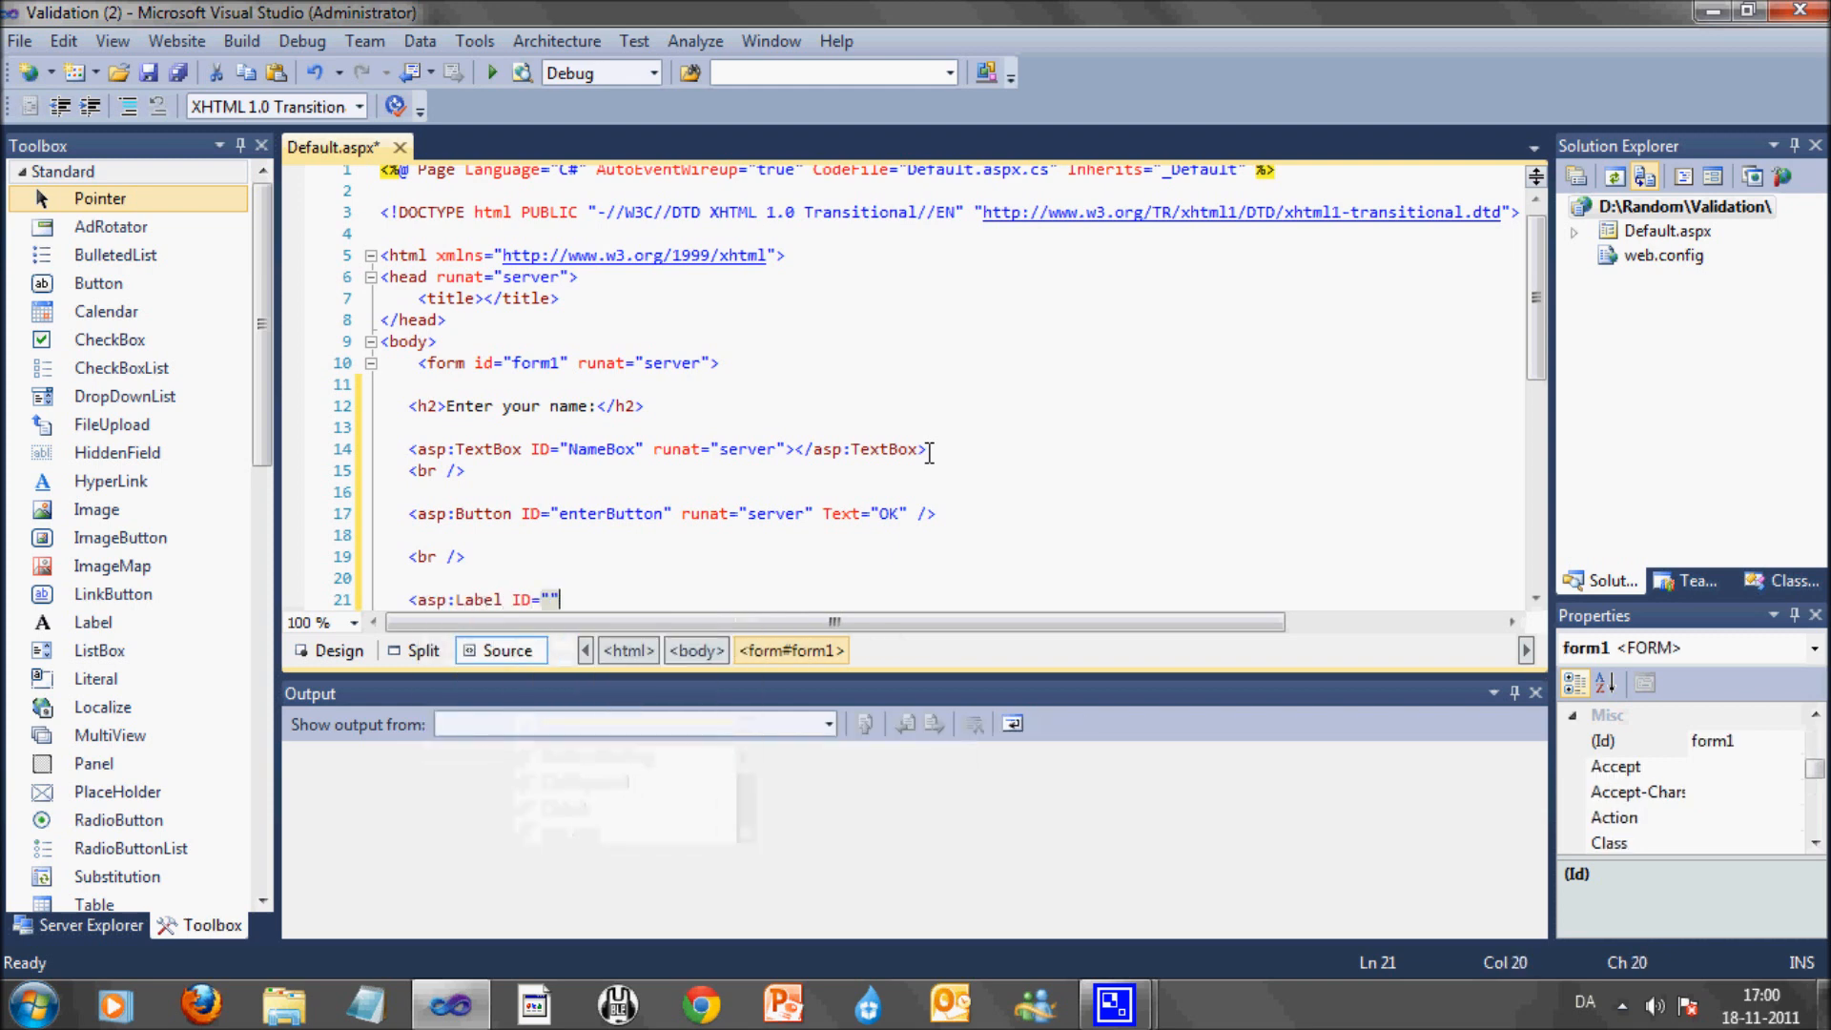
pyautogui.write('Label1')
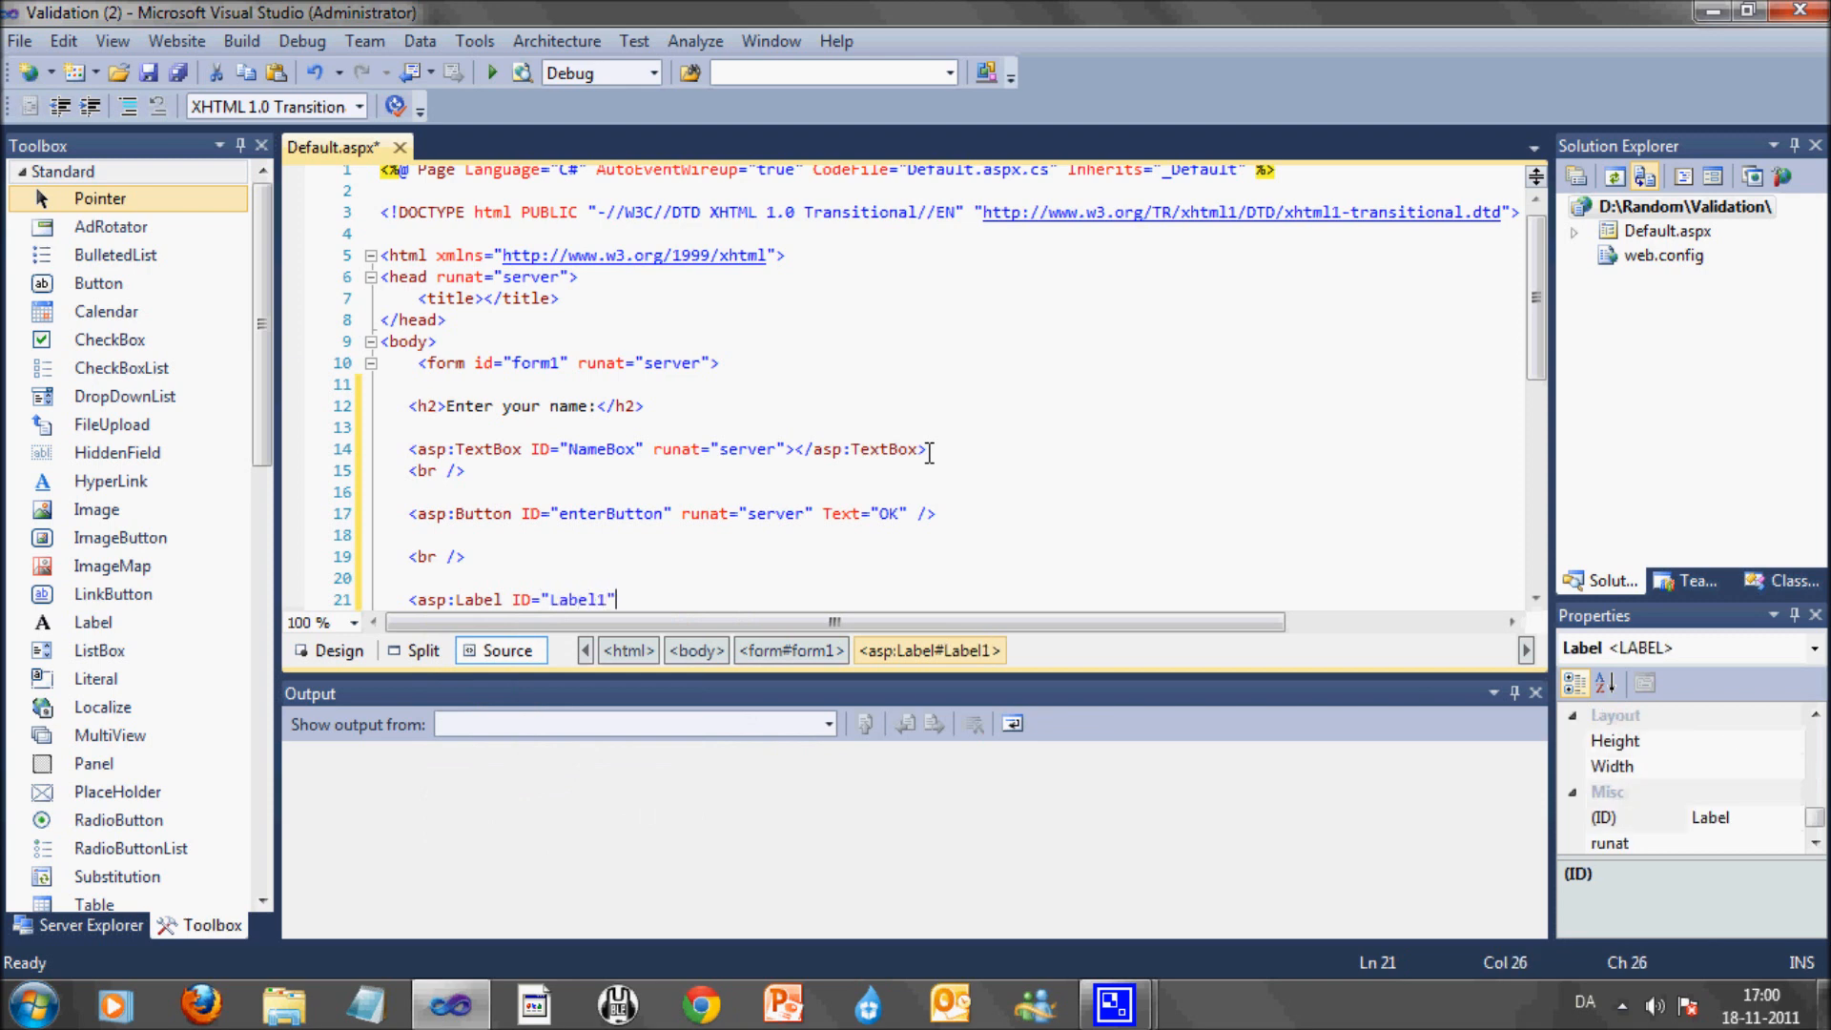
pyautogui.write('ri')
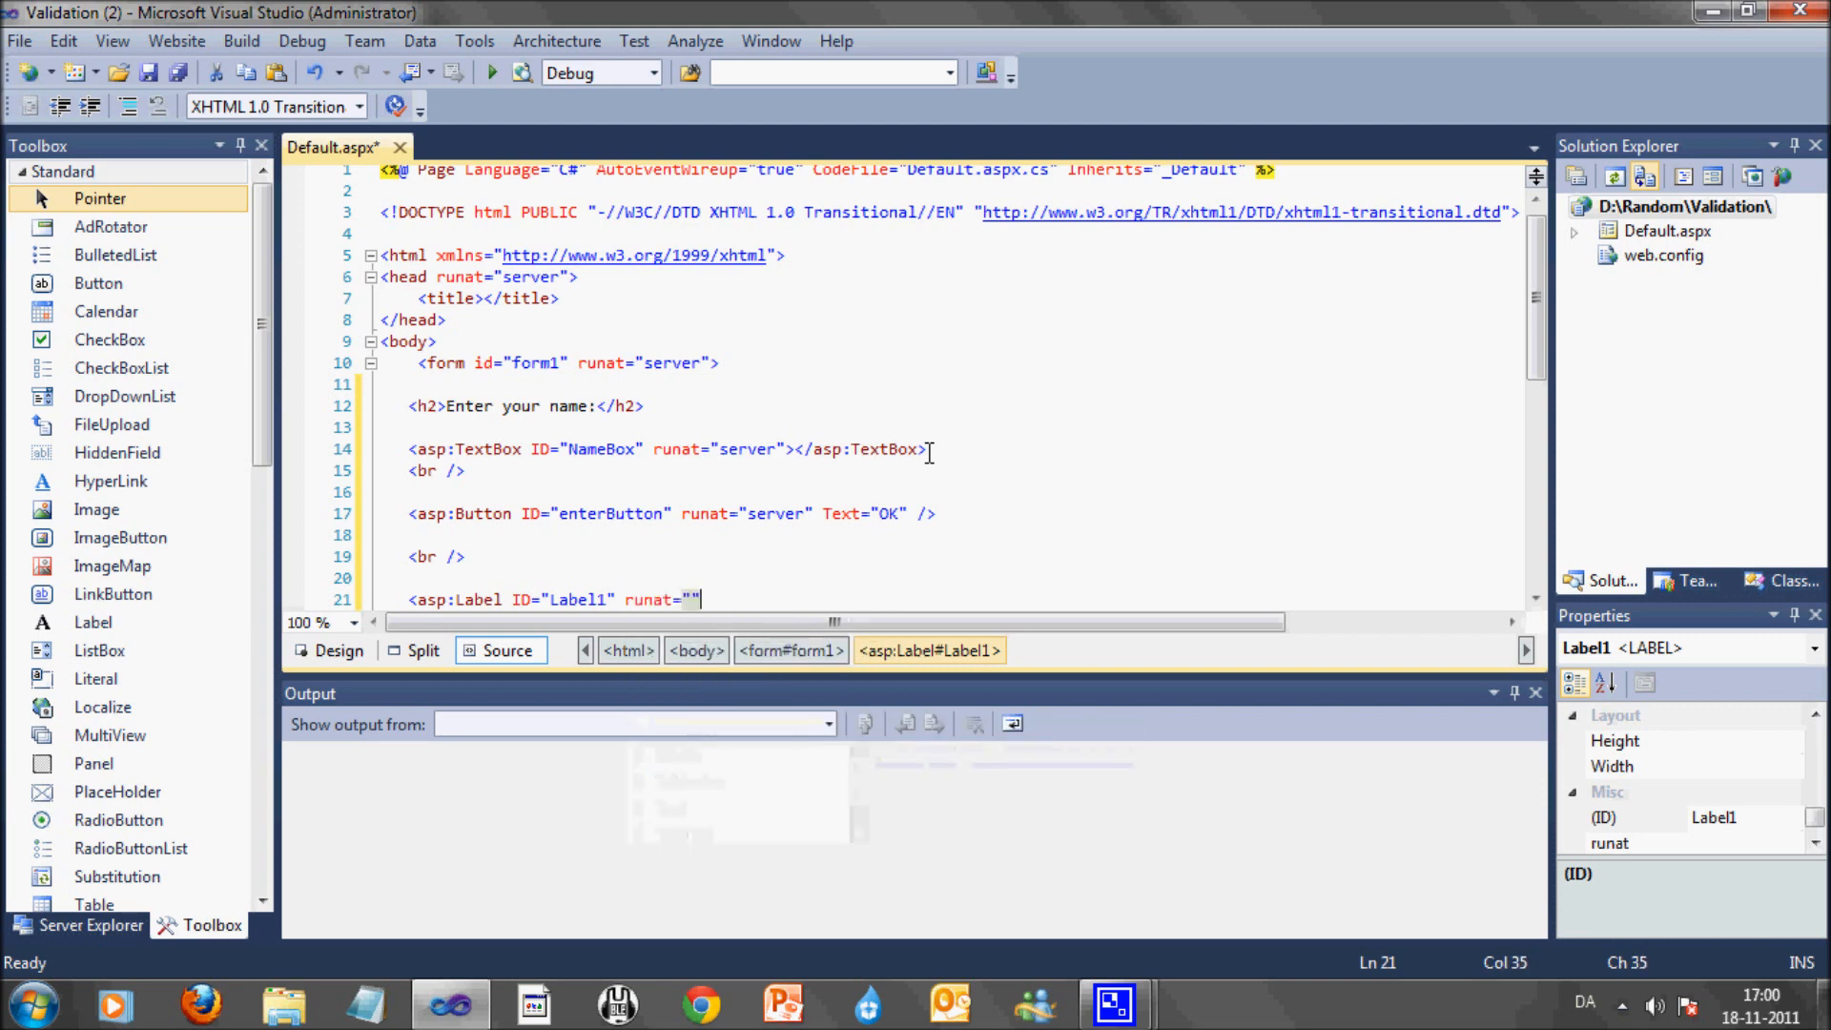
pyautogui.write('server')
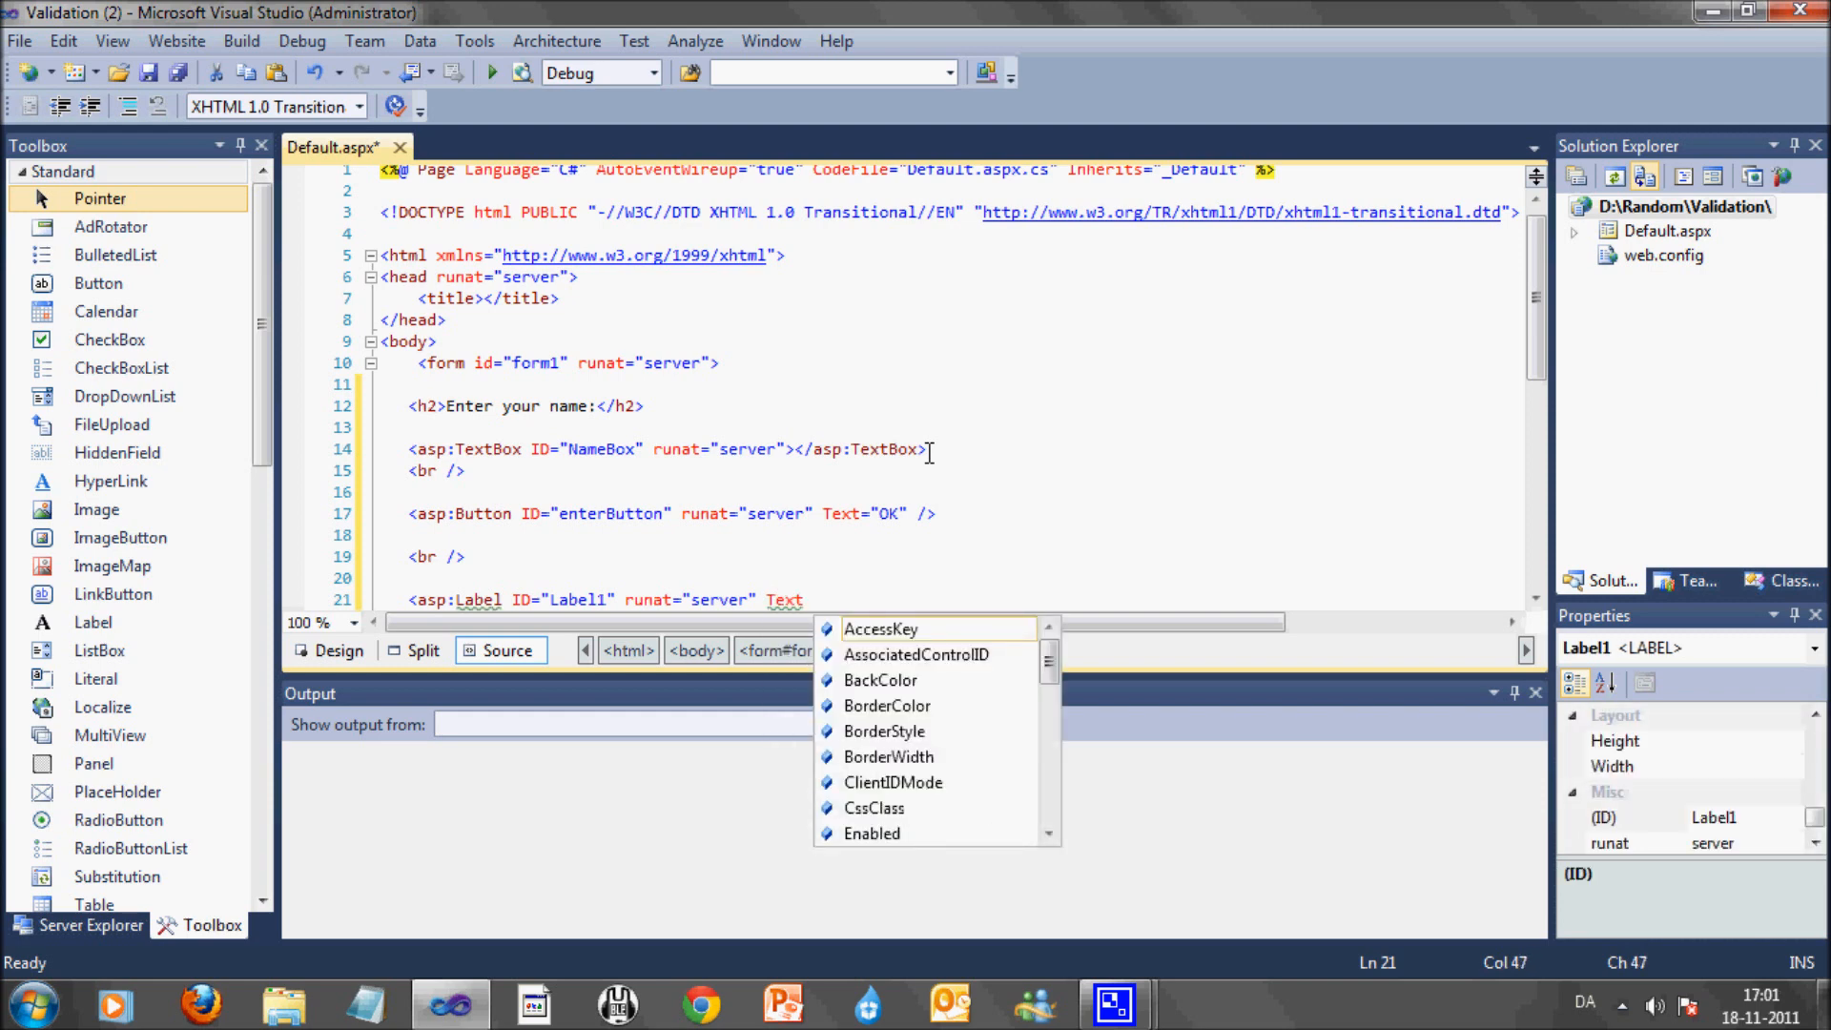
pyautogui.write('Label"></asp:Label>')
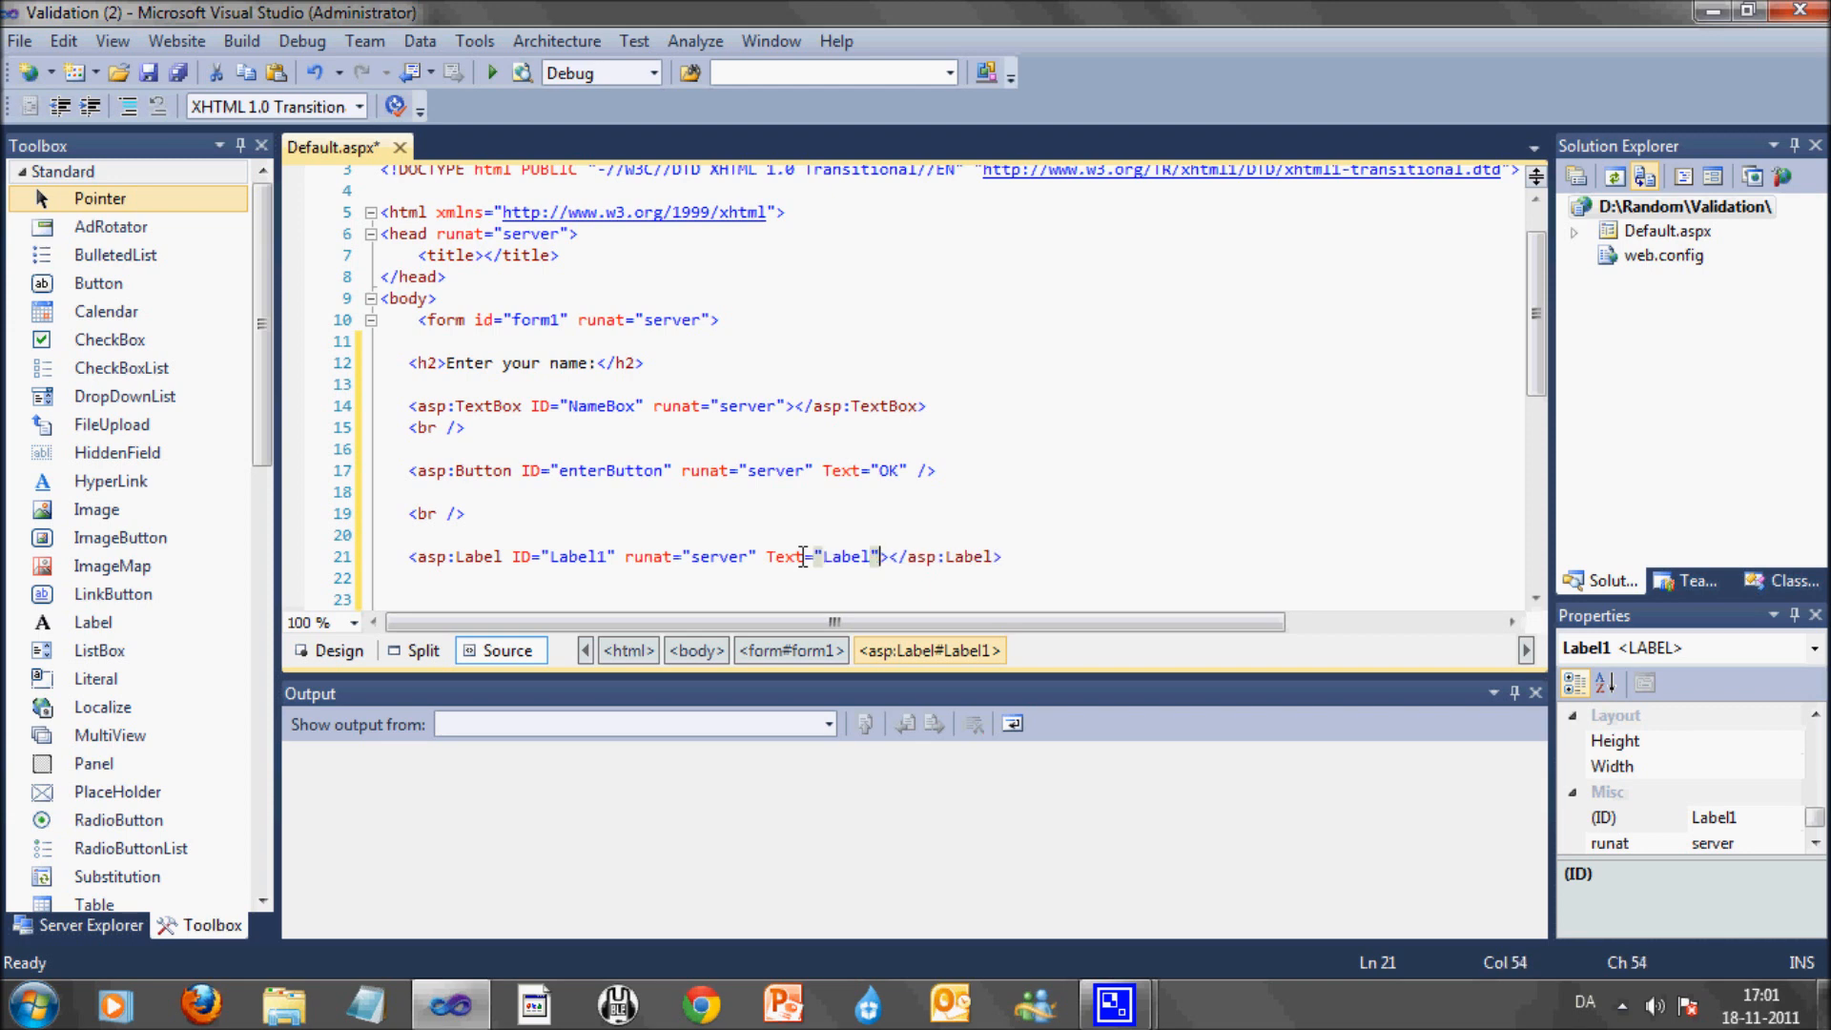
pyautogui.click(342, 651)
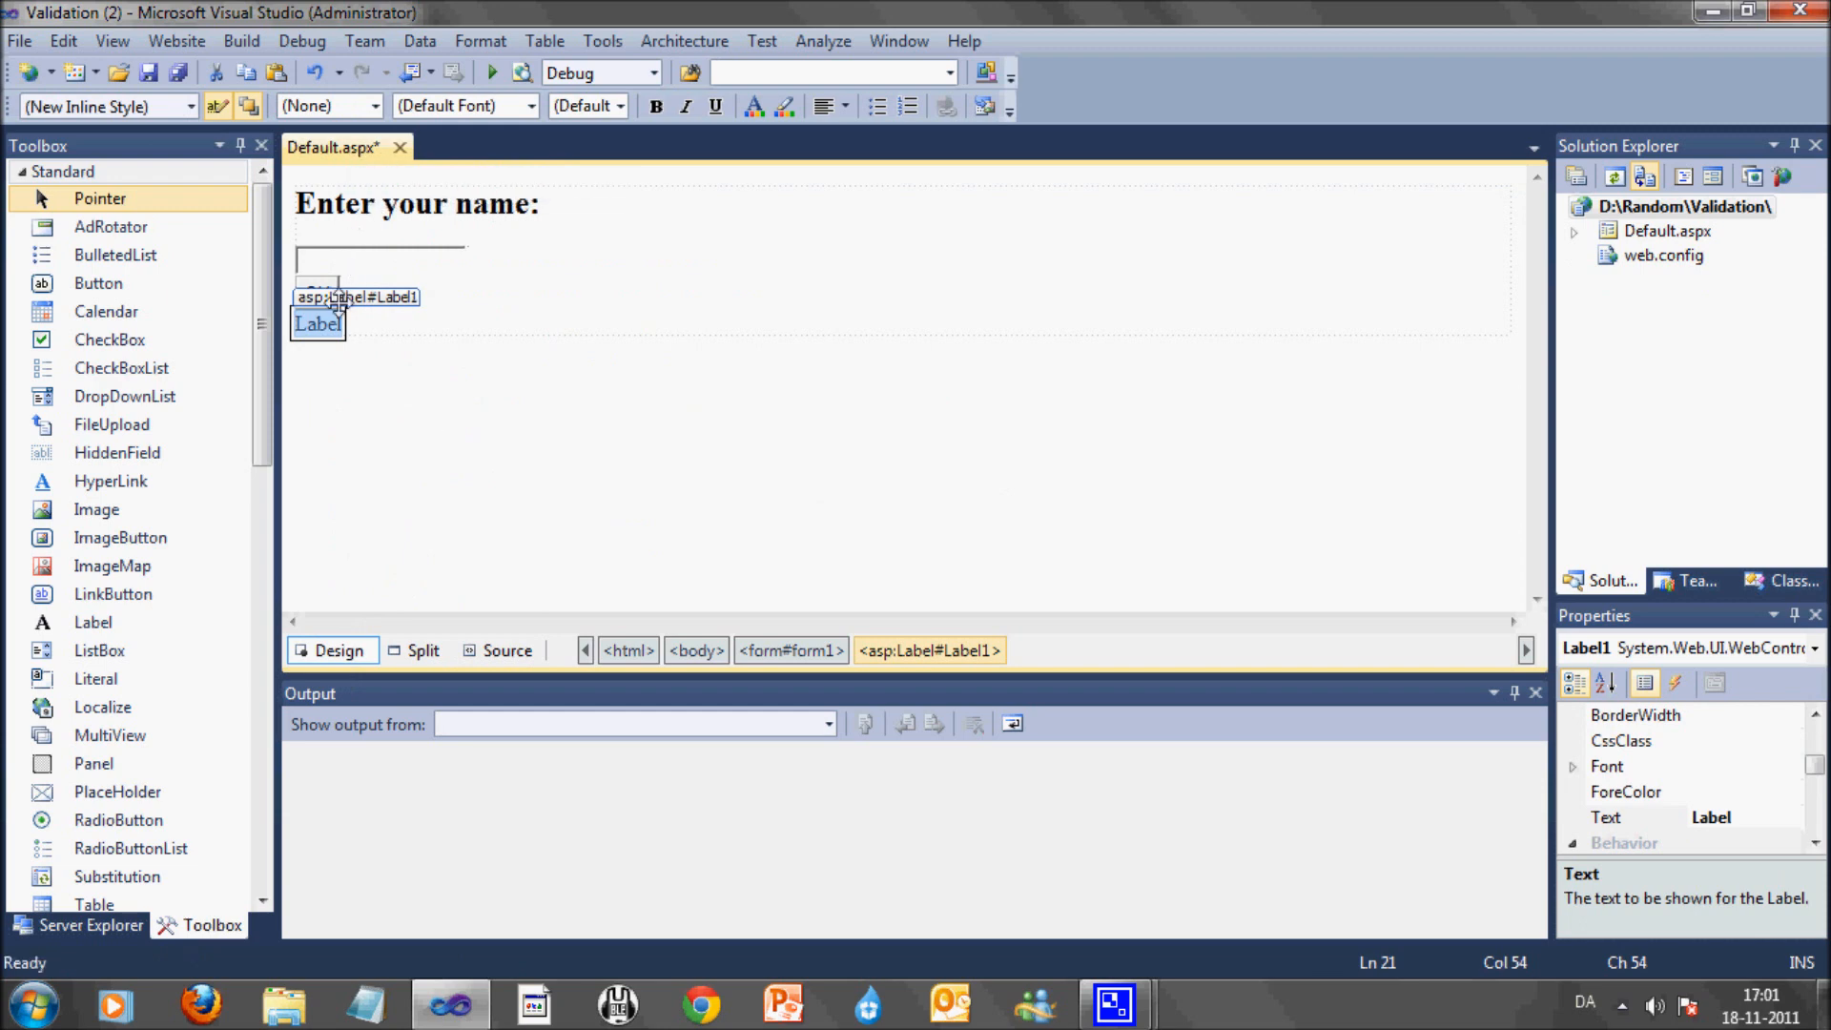
# In enterButton_Click, write Label1.Text = "Have a nice day " + NameBox.Text;
pyautogui.click(504, 650)
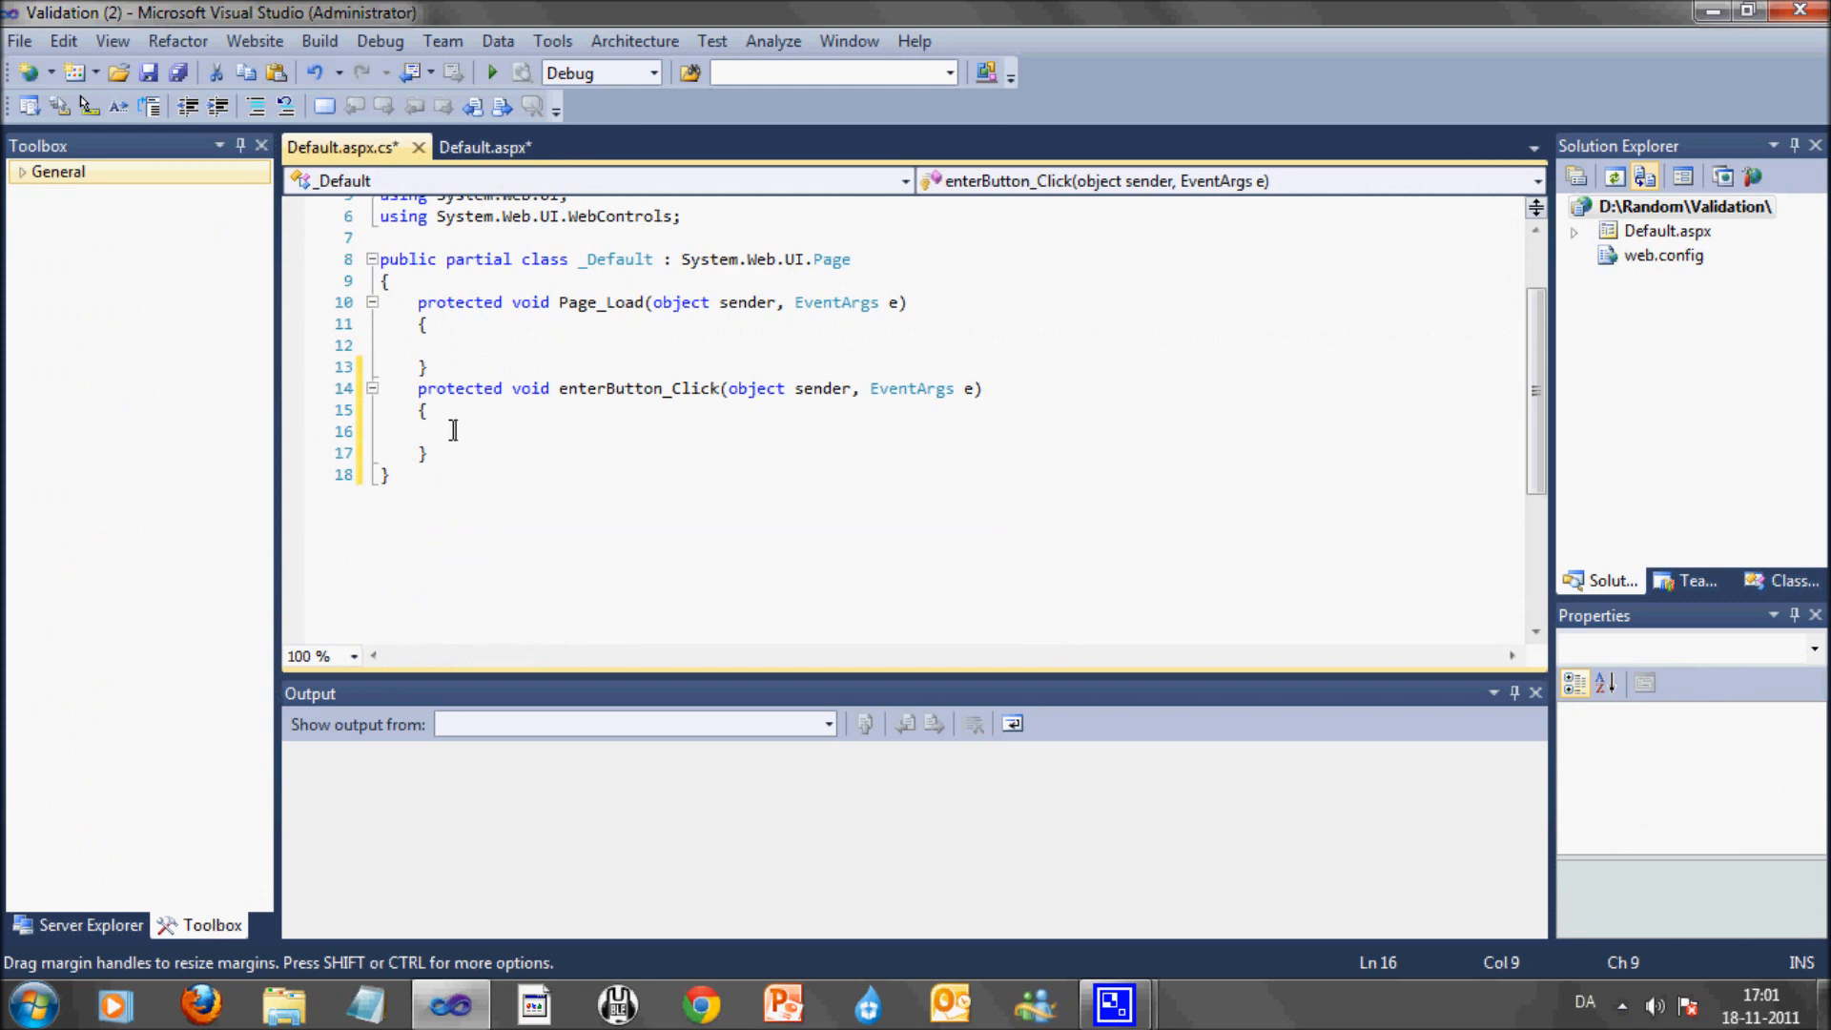
pyautogui.moveTo(472, 468)
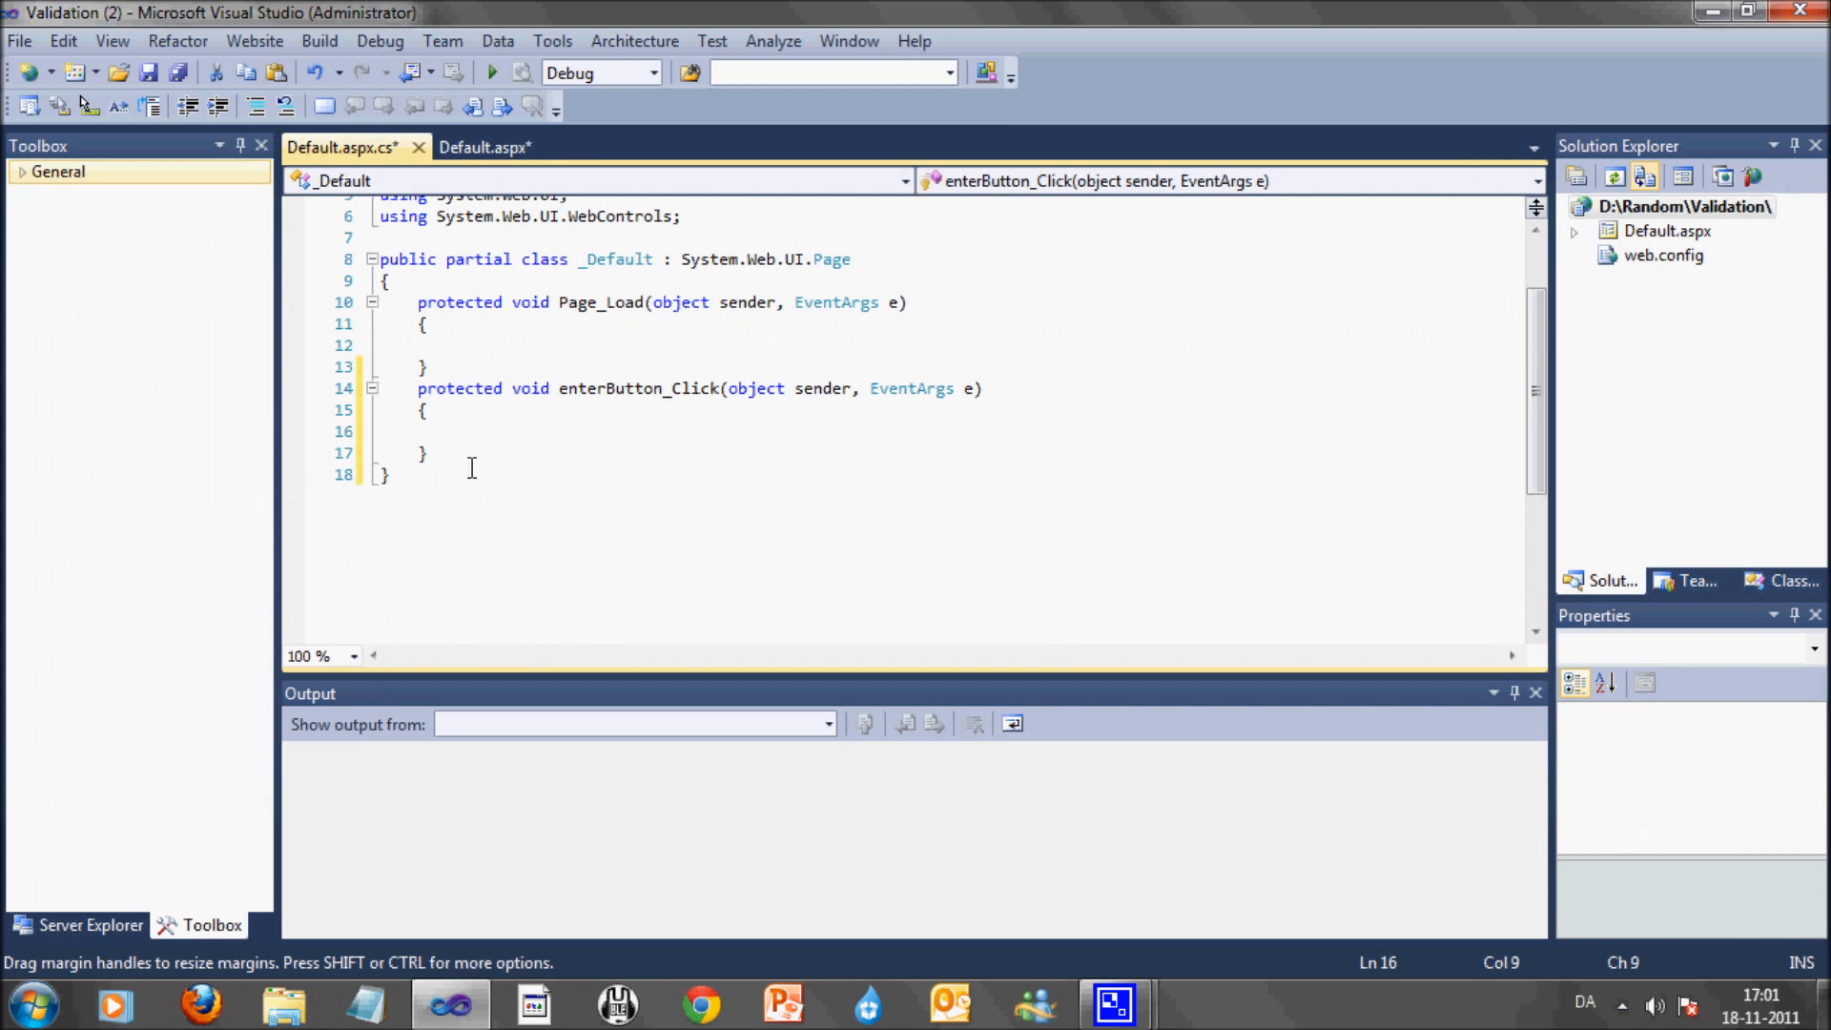
pyautogui.write('lab')
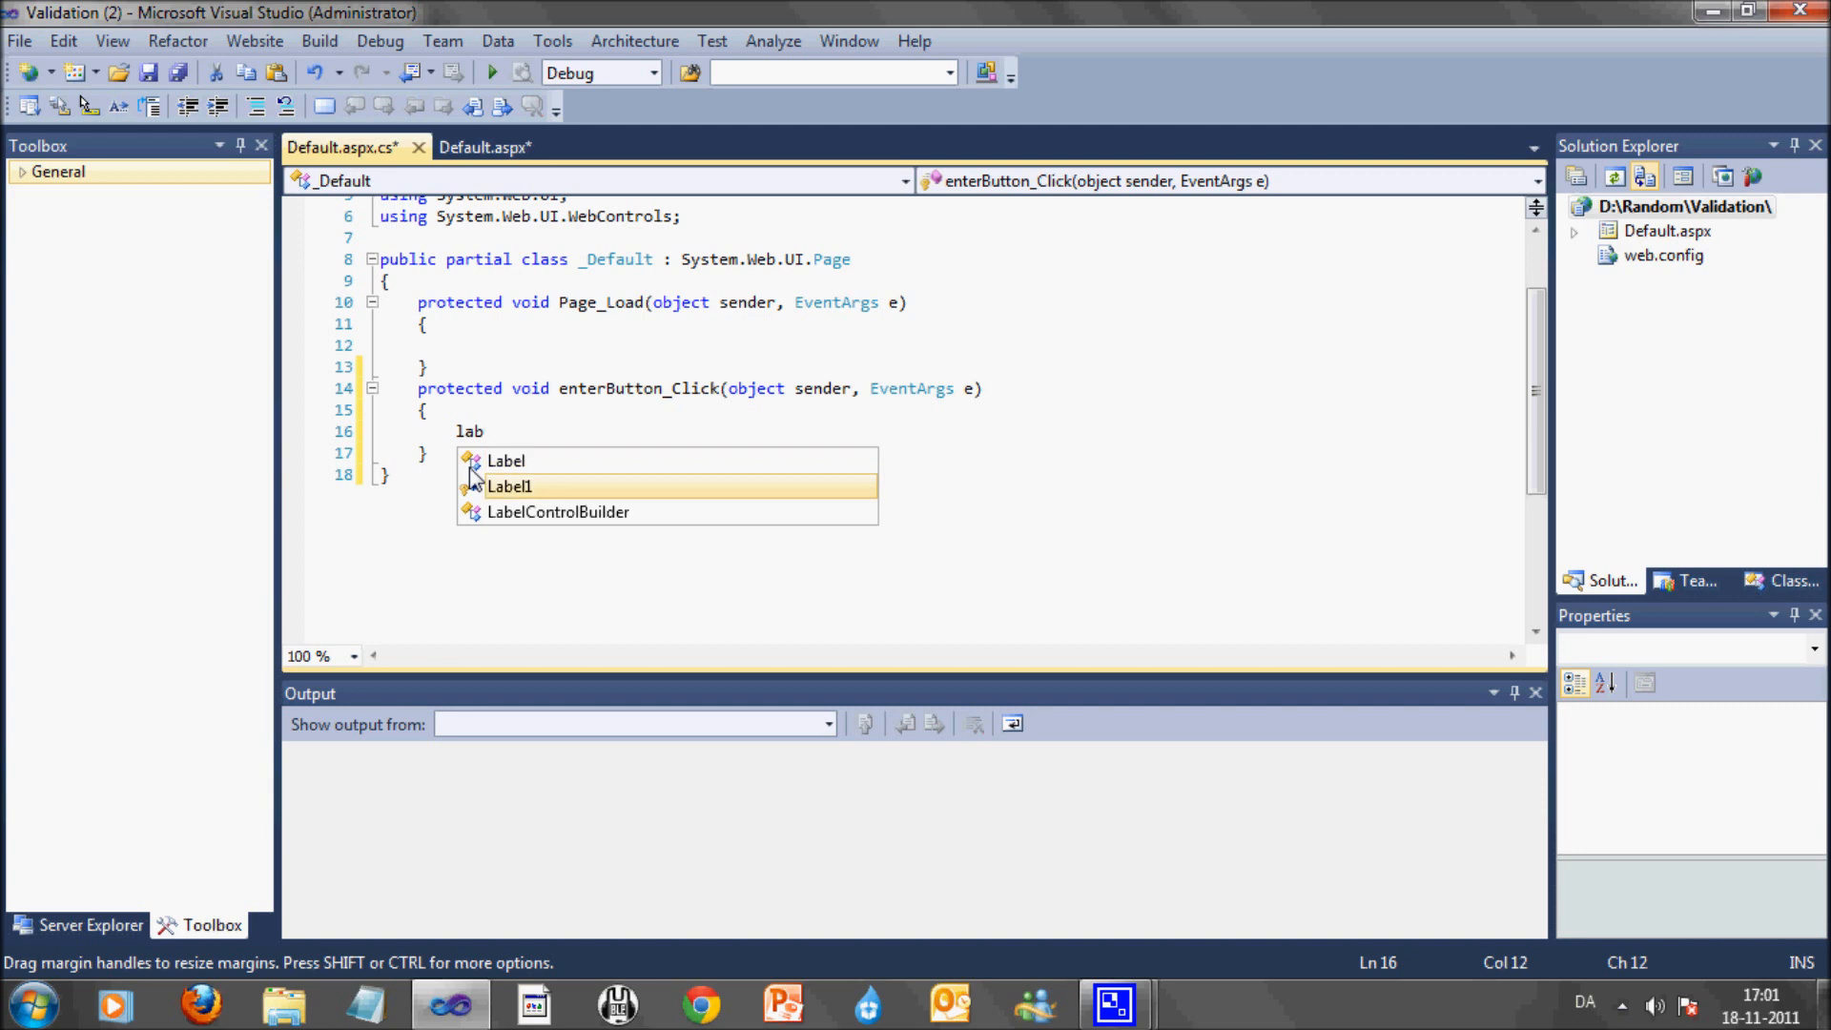
pyautogui.write('Label1.Text = "')
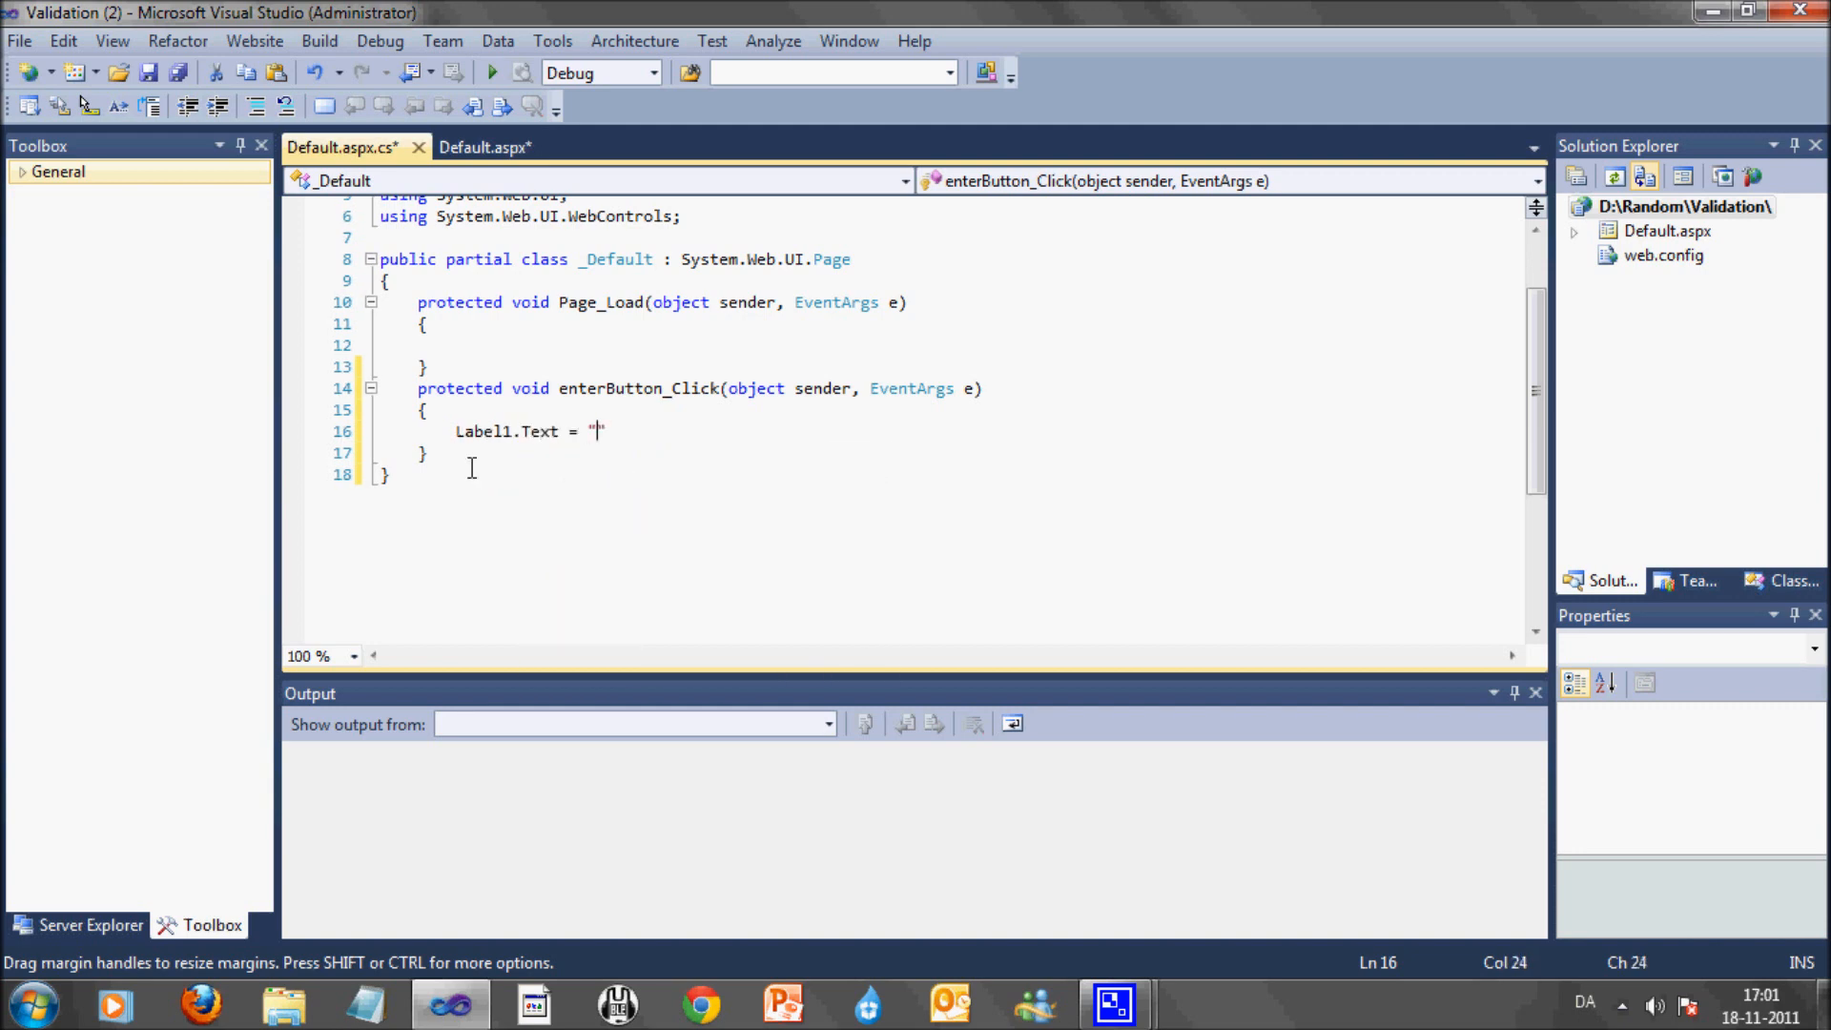
pyautogui.write('Have a nice')
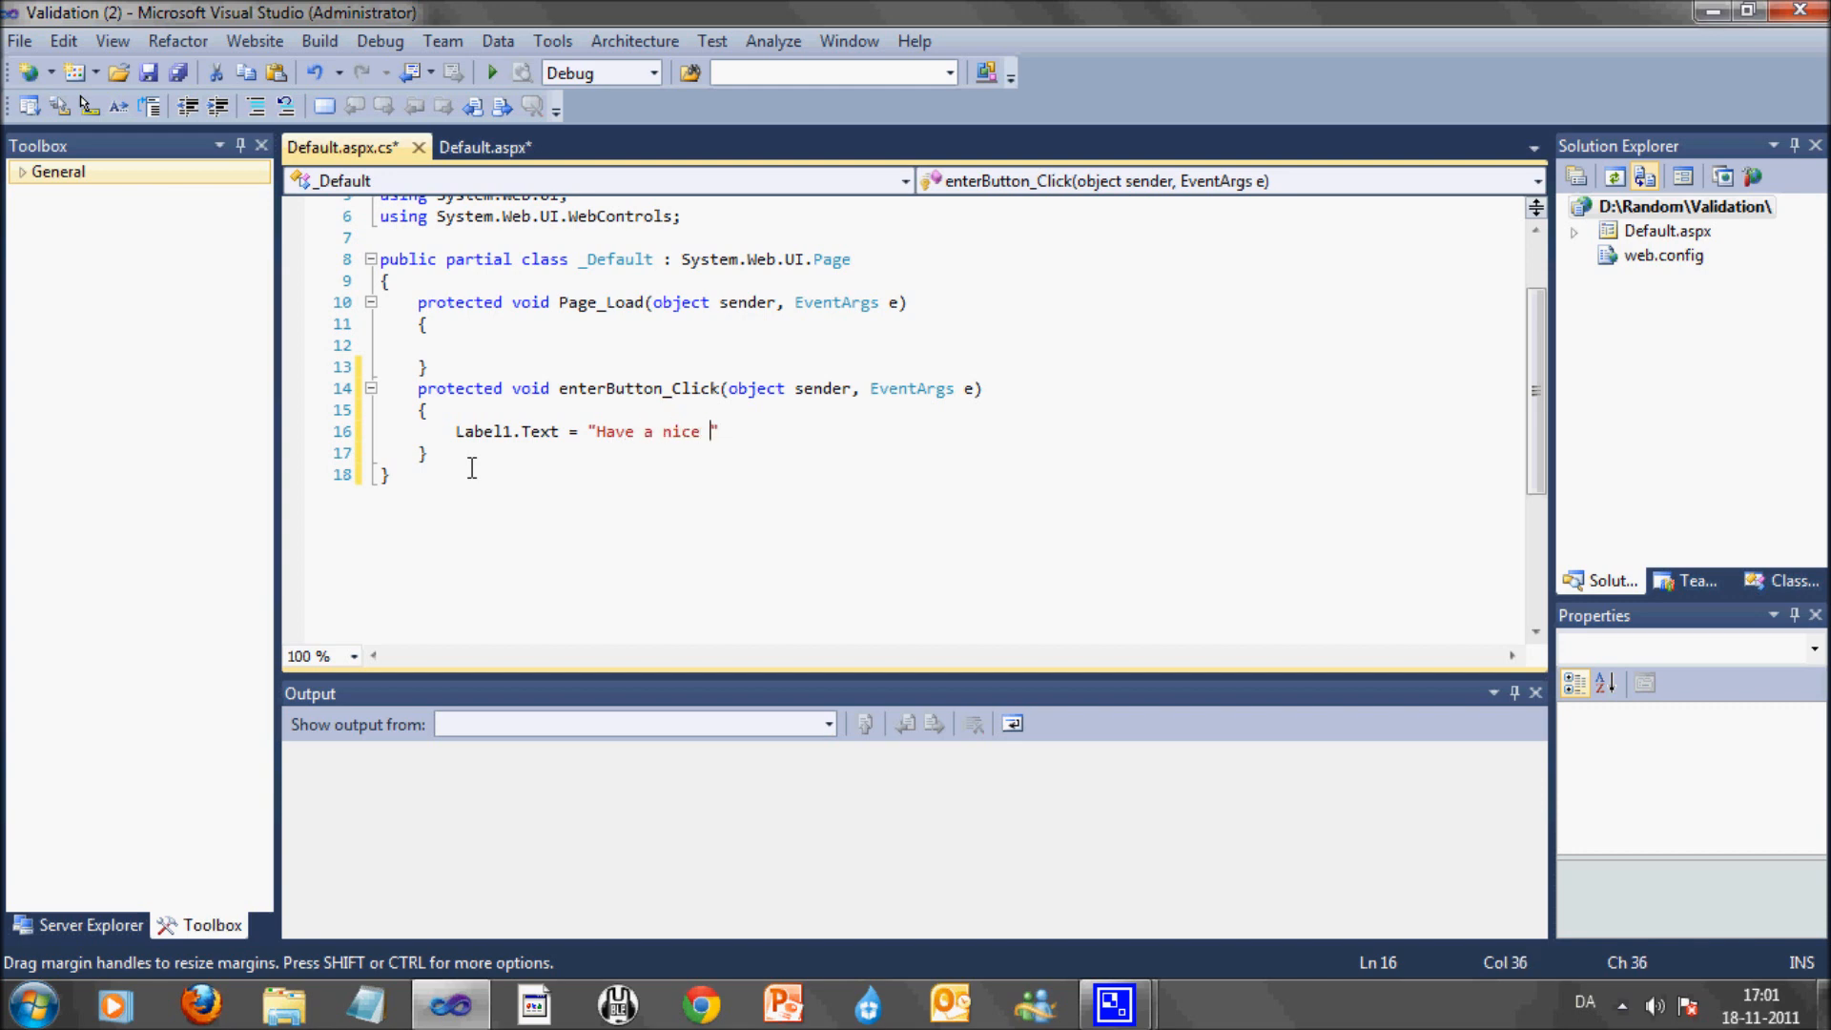
pyautogui.write('dat')
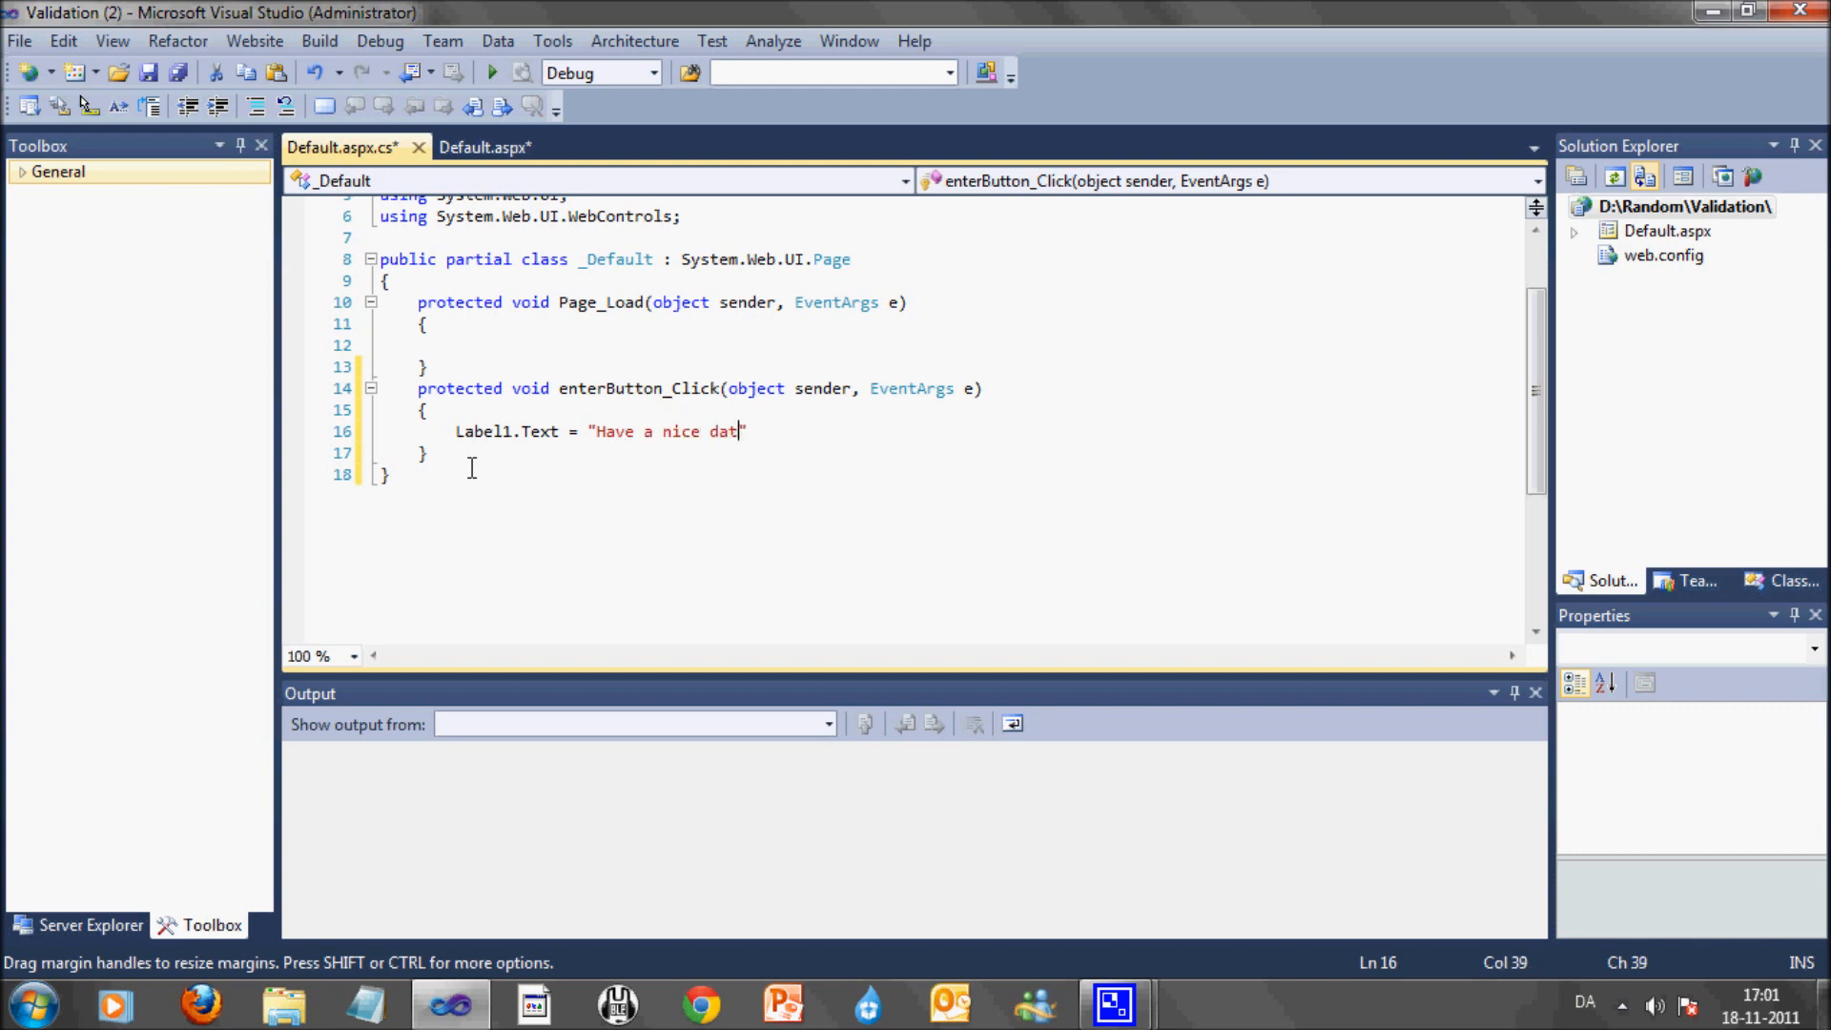
pyautogui.write('y "')
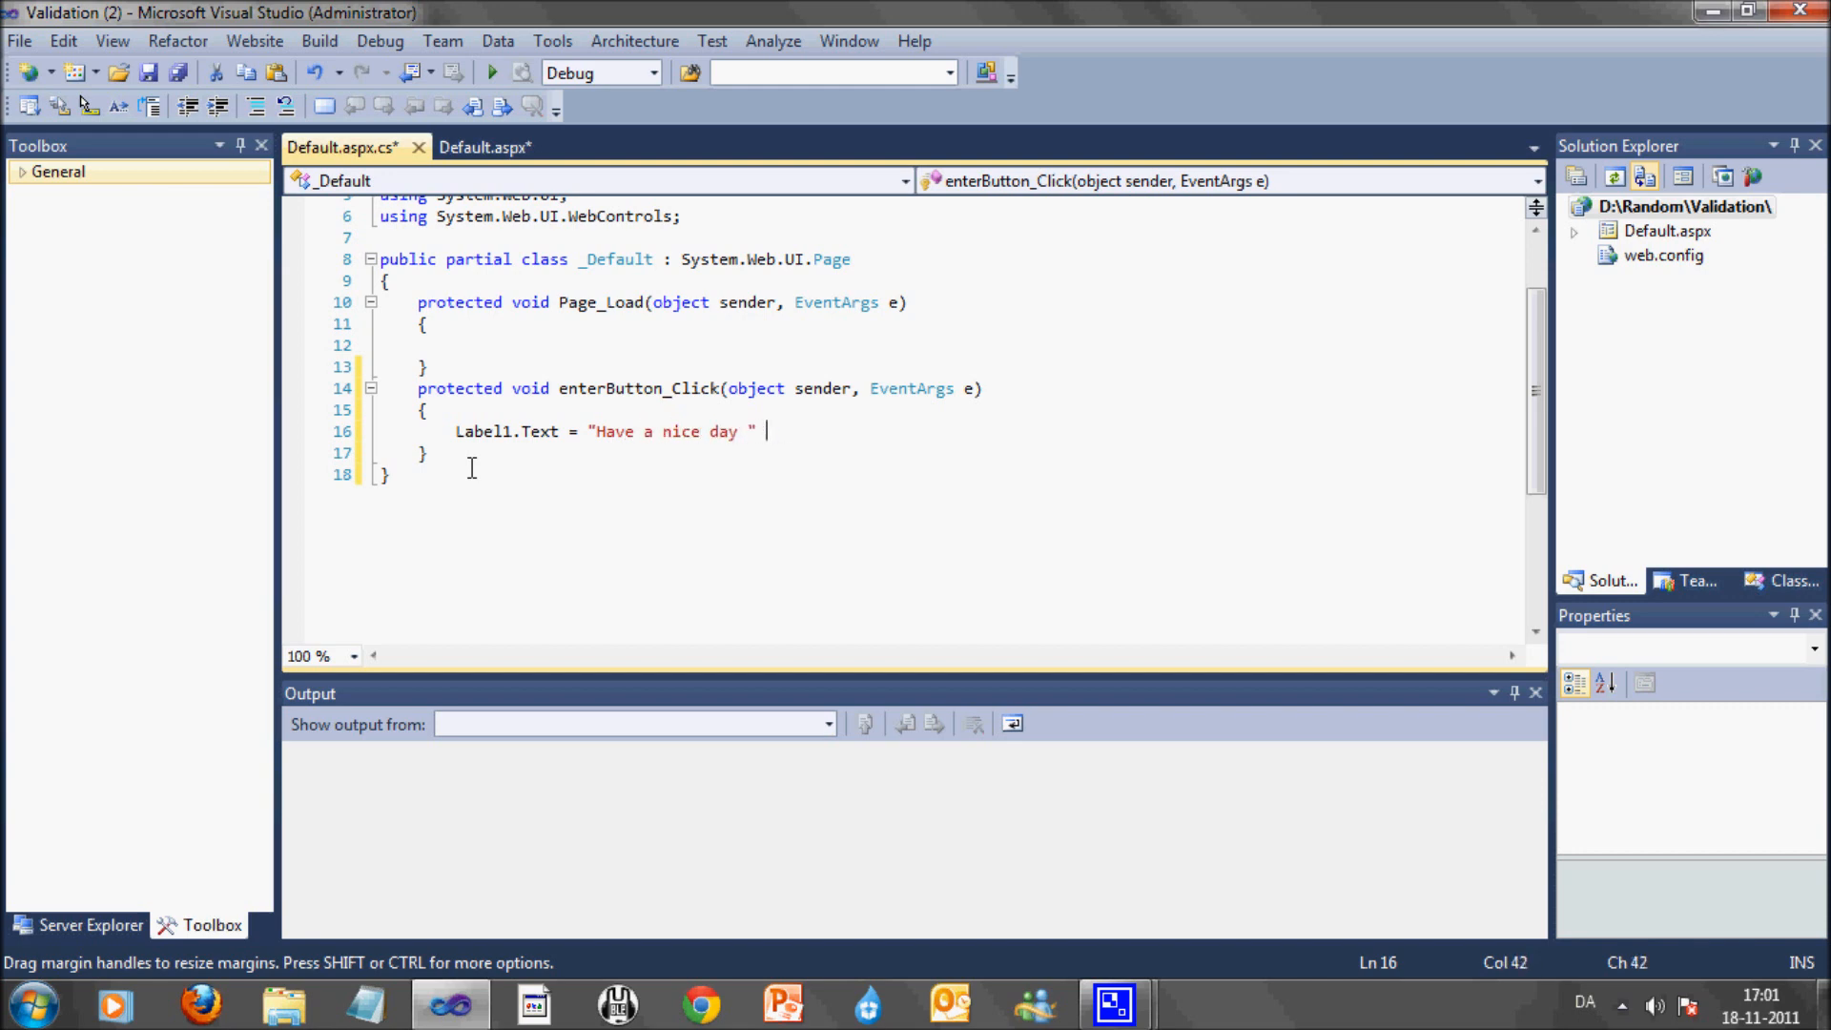
pyautogui.write('+')
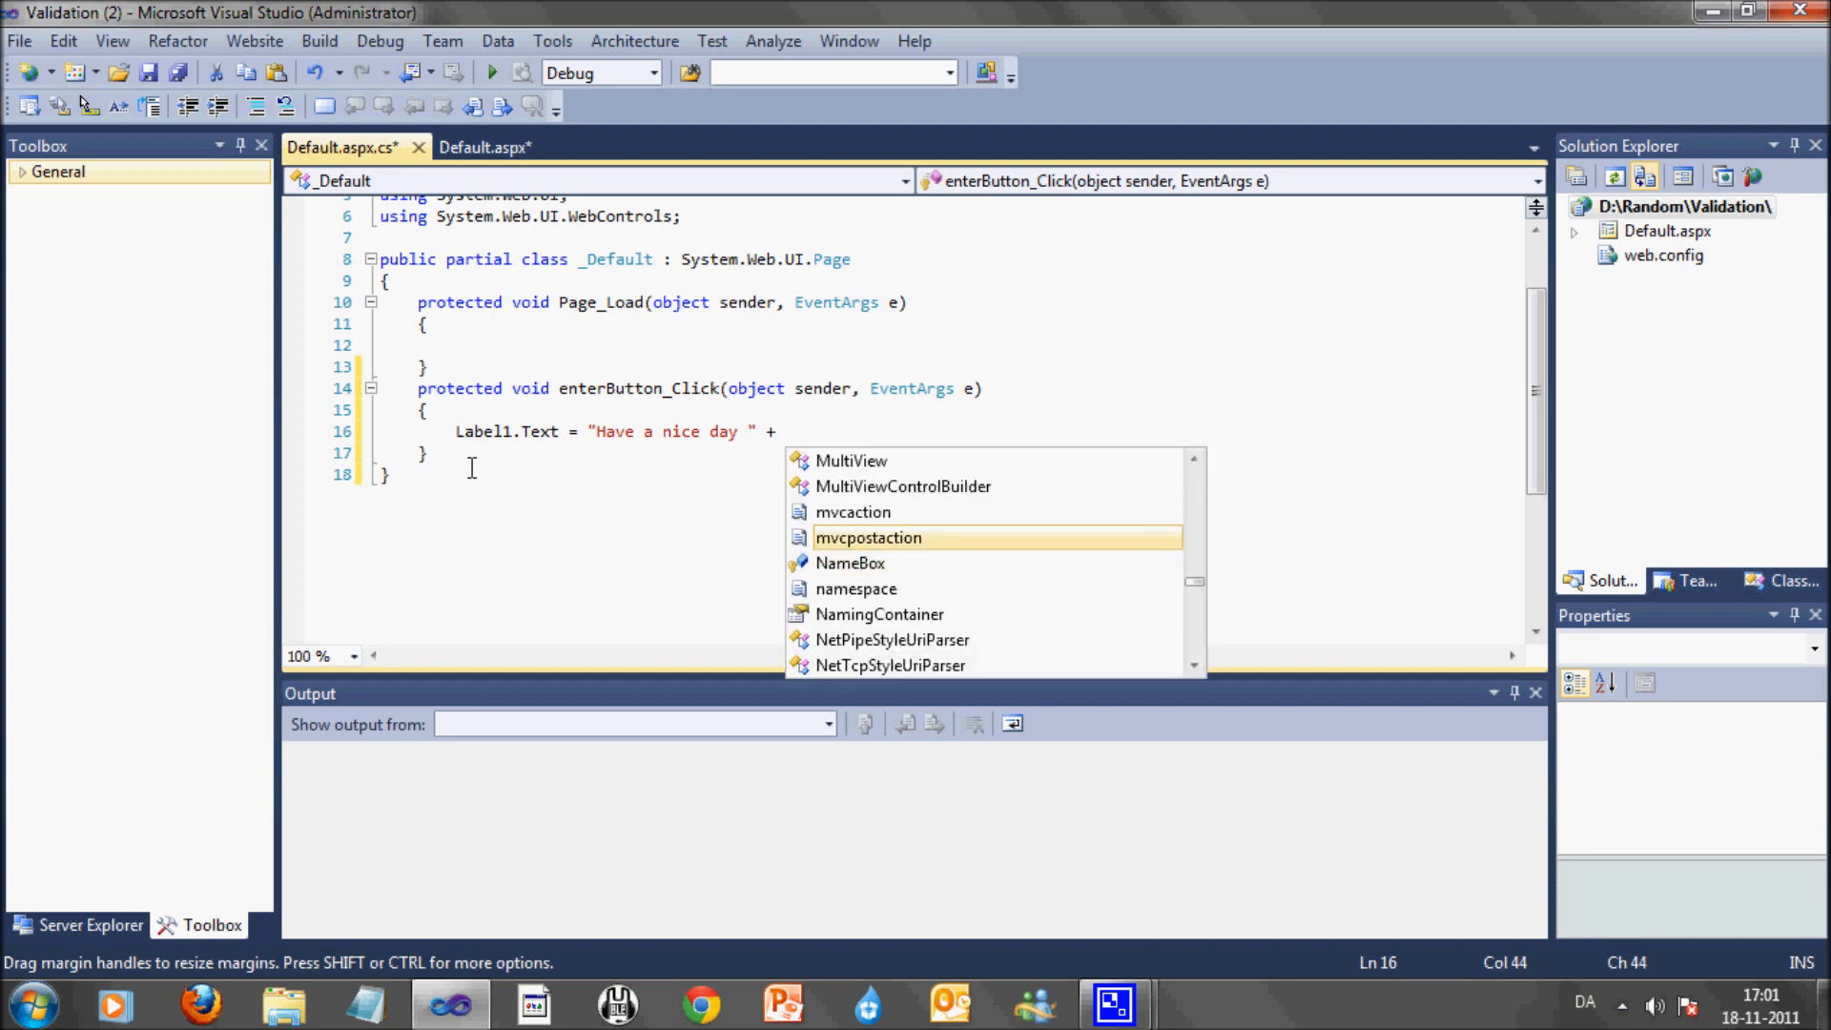
pyautogui.write('NameBox=')
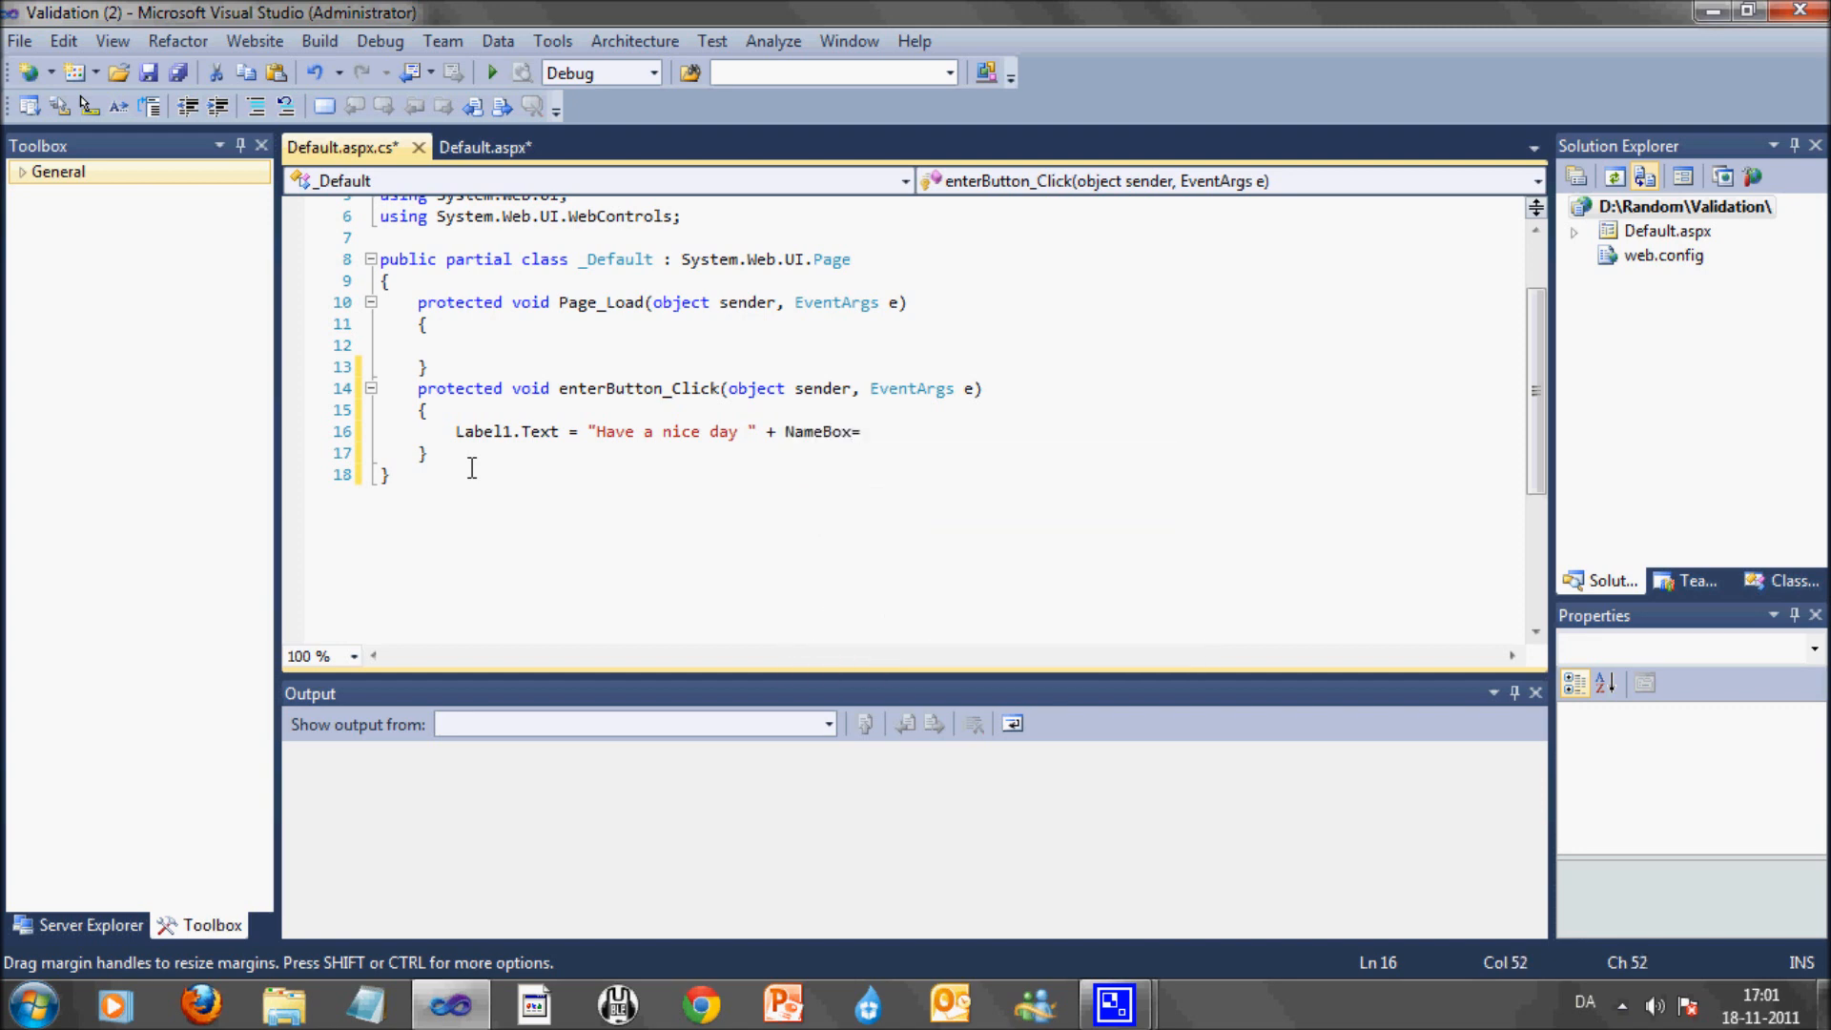
pyautogui.write('.Text')
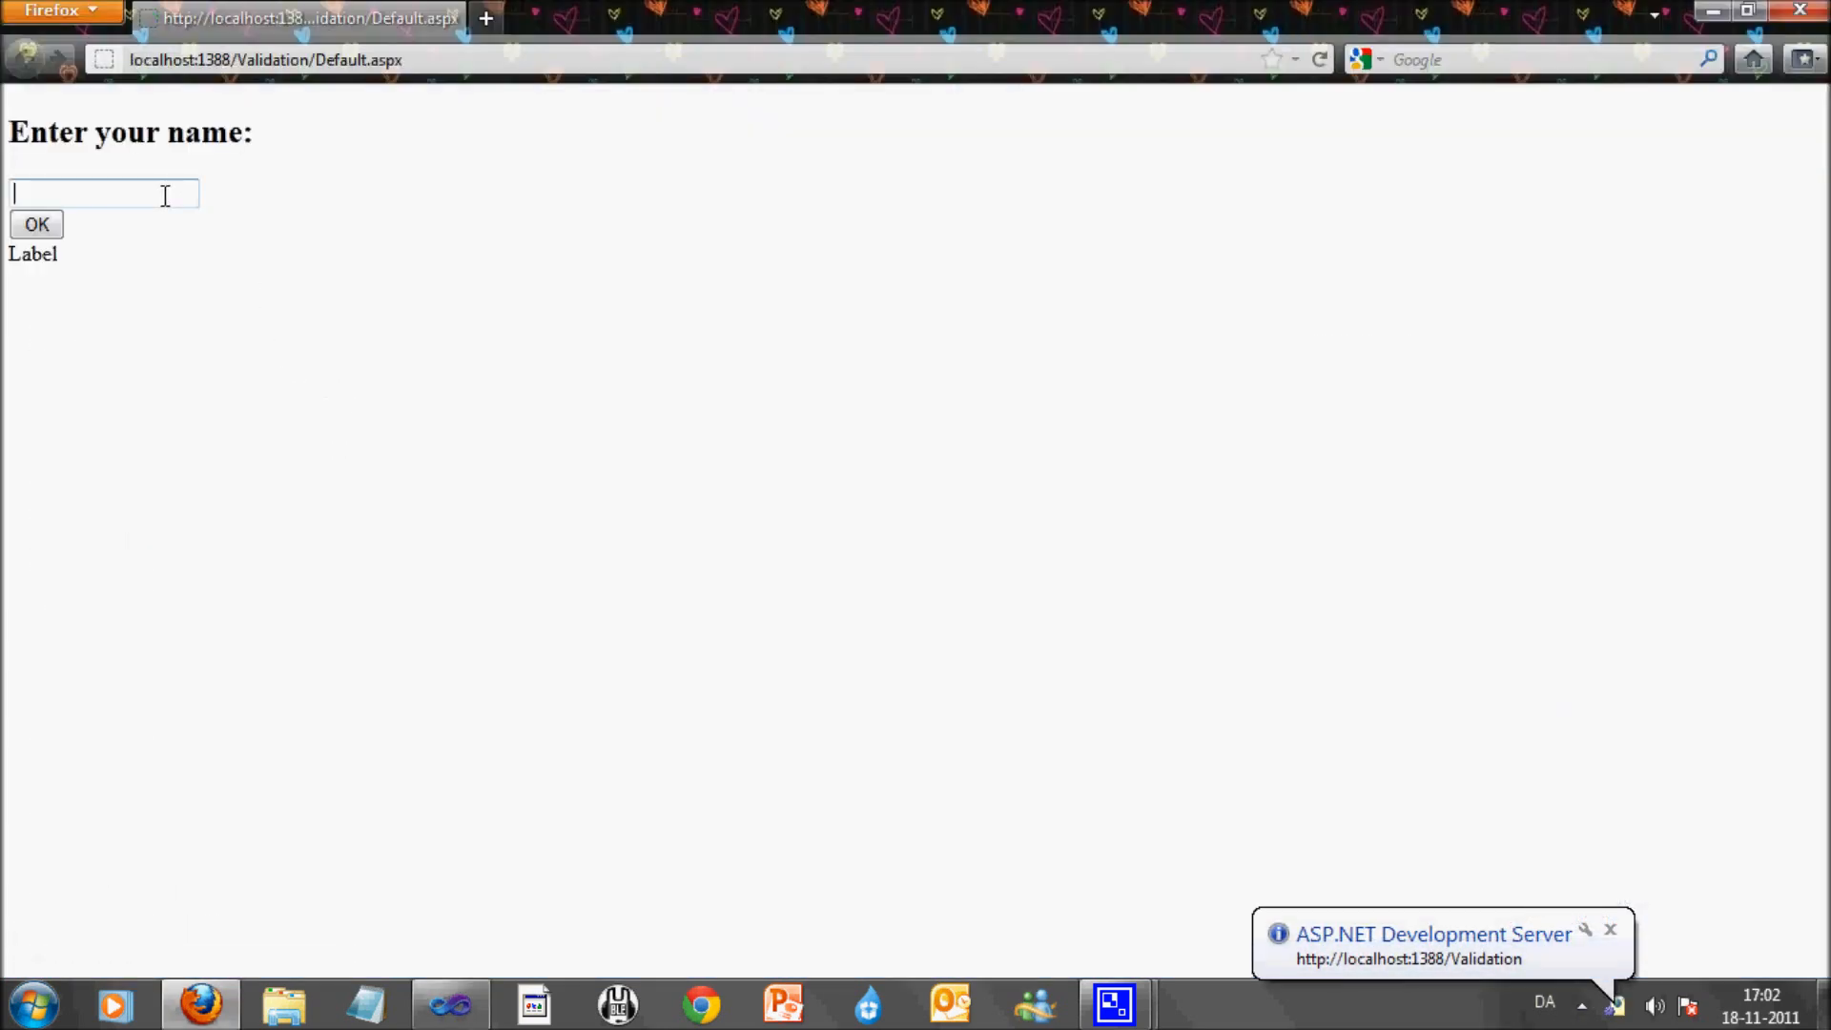
# Enter Bob, submit with OK to see 'Have a nice day Bob', then close Firefox
pyautogui.write('B')
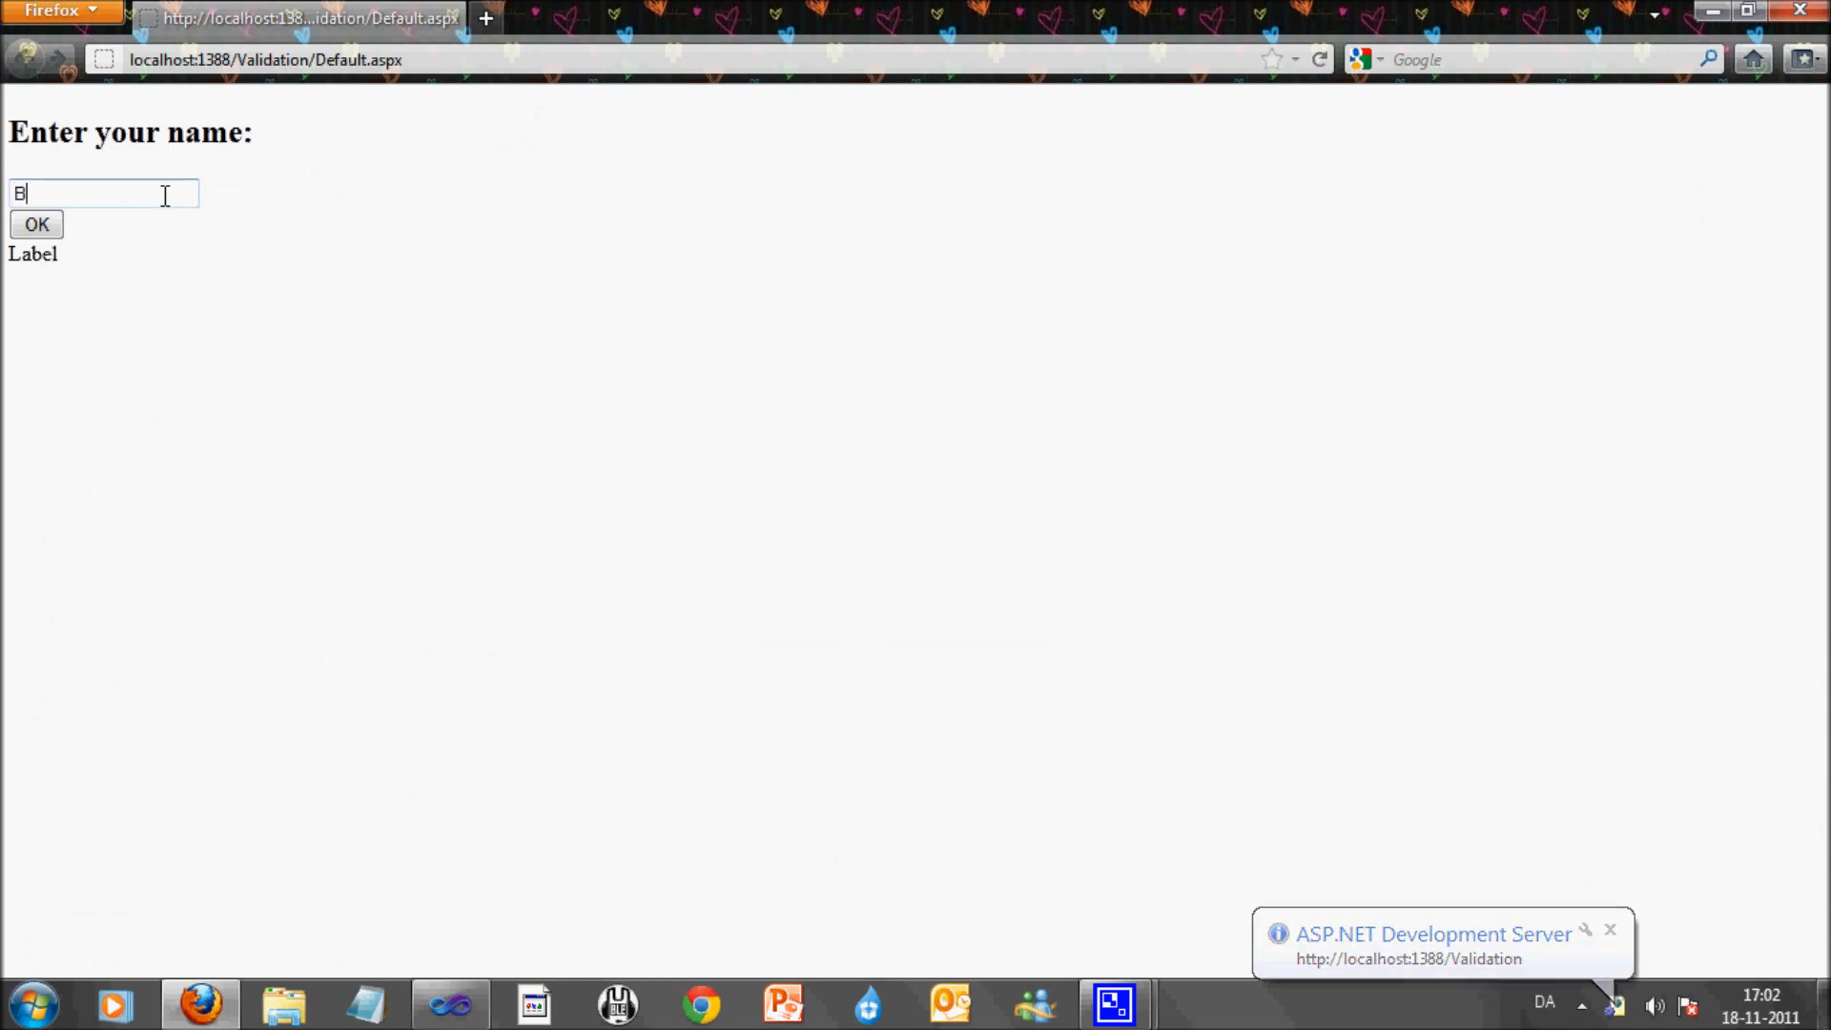
pyautogui.click(35, 224)
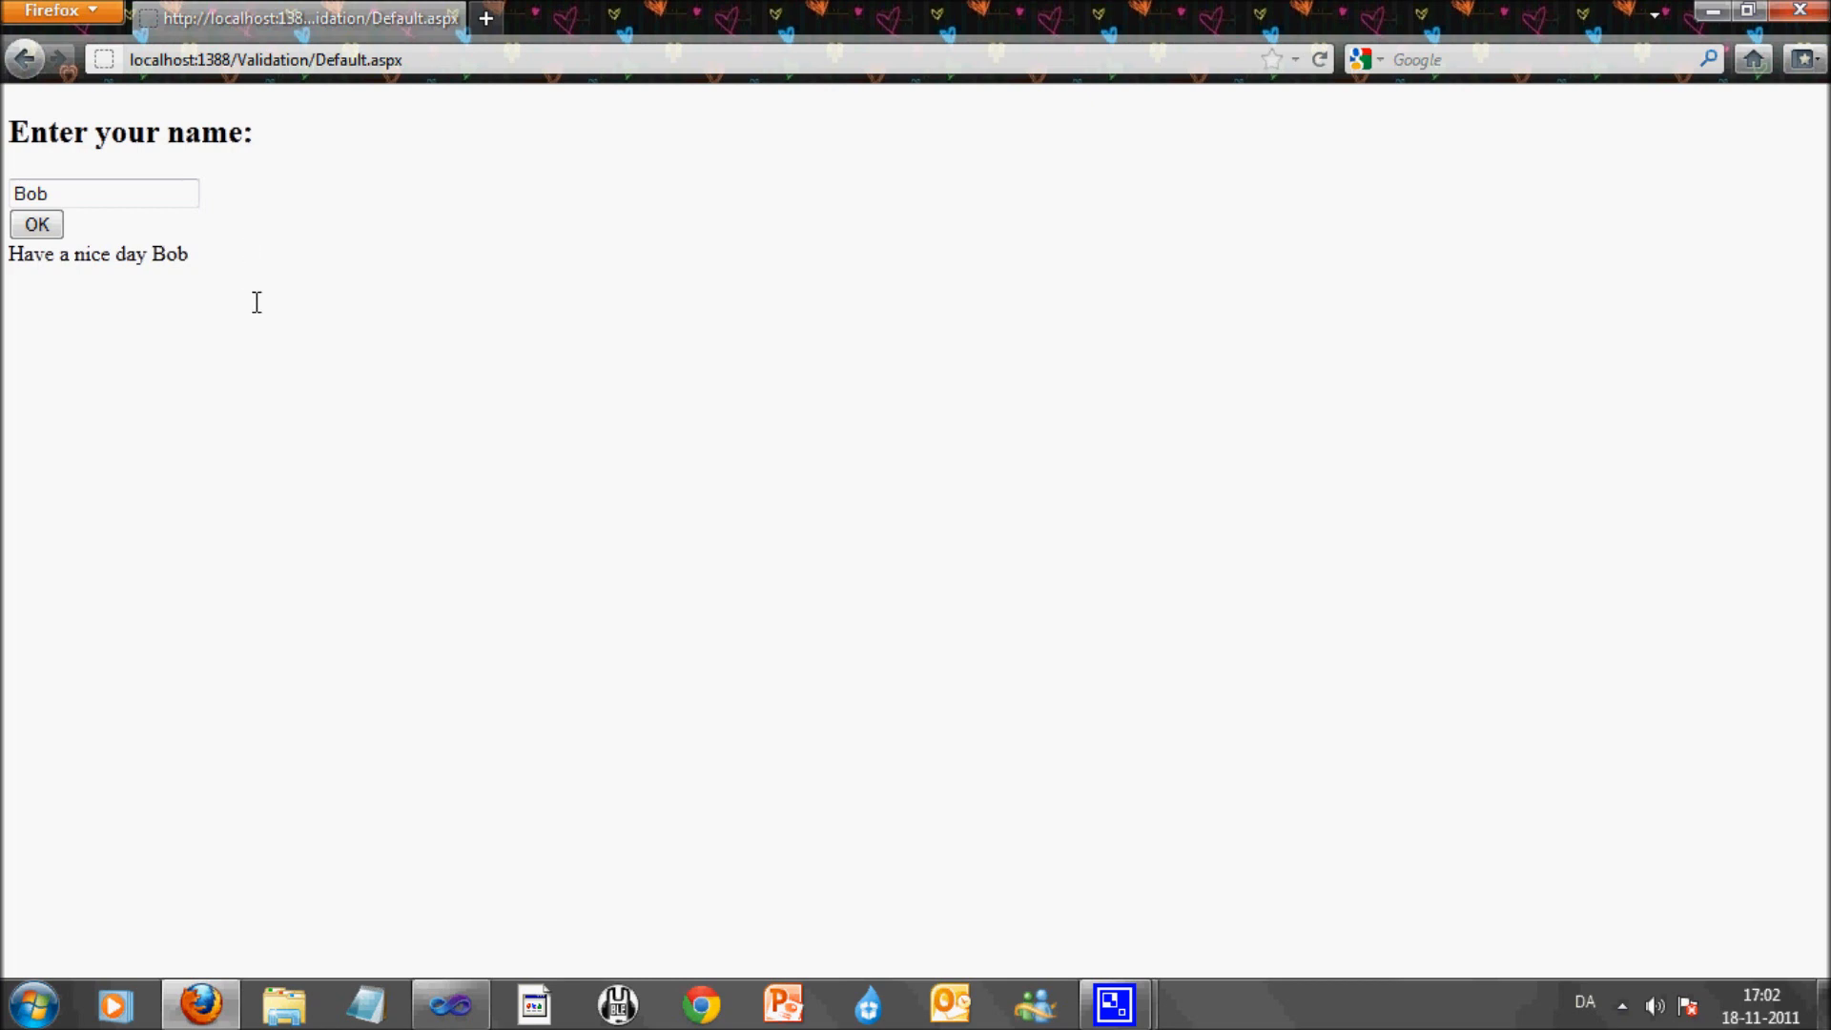
pyautogui.click(103, 193)
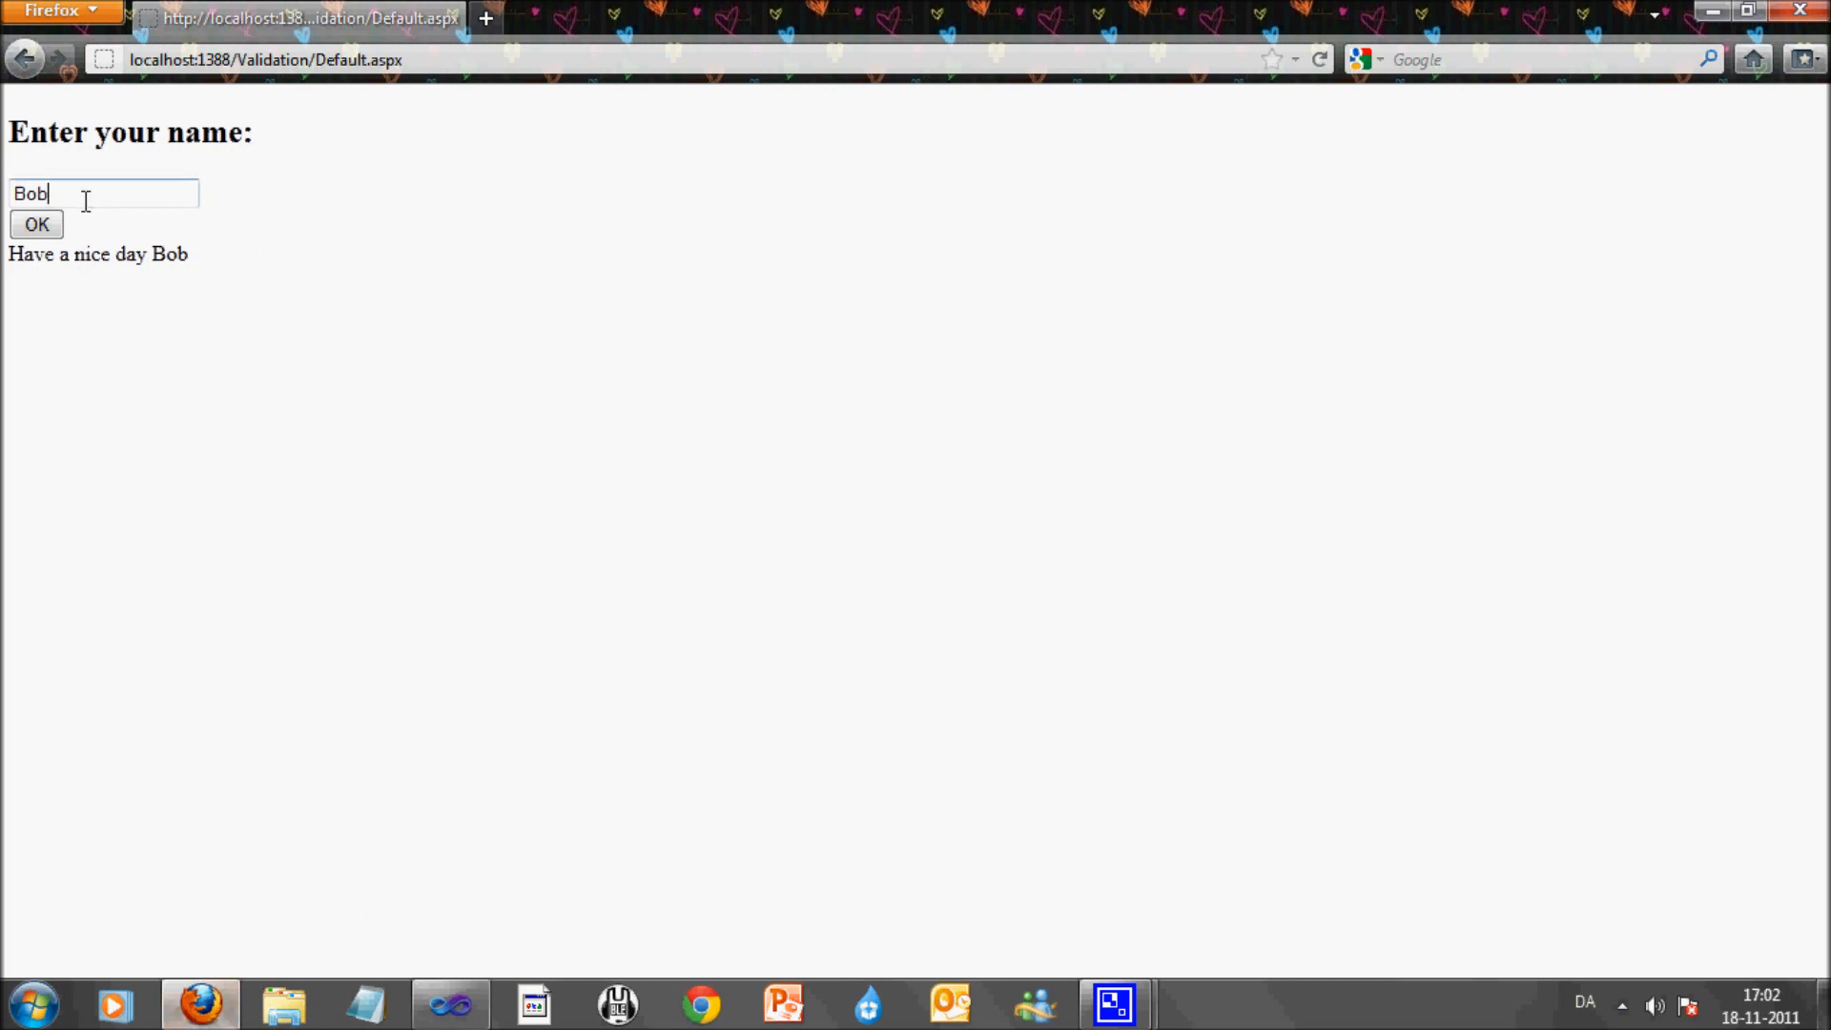
pyautogui.click(36, 224)
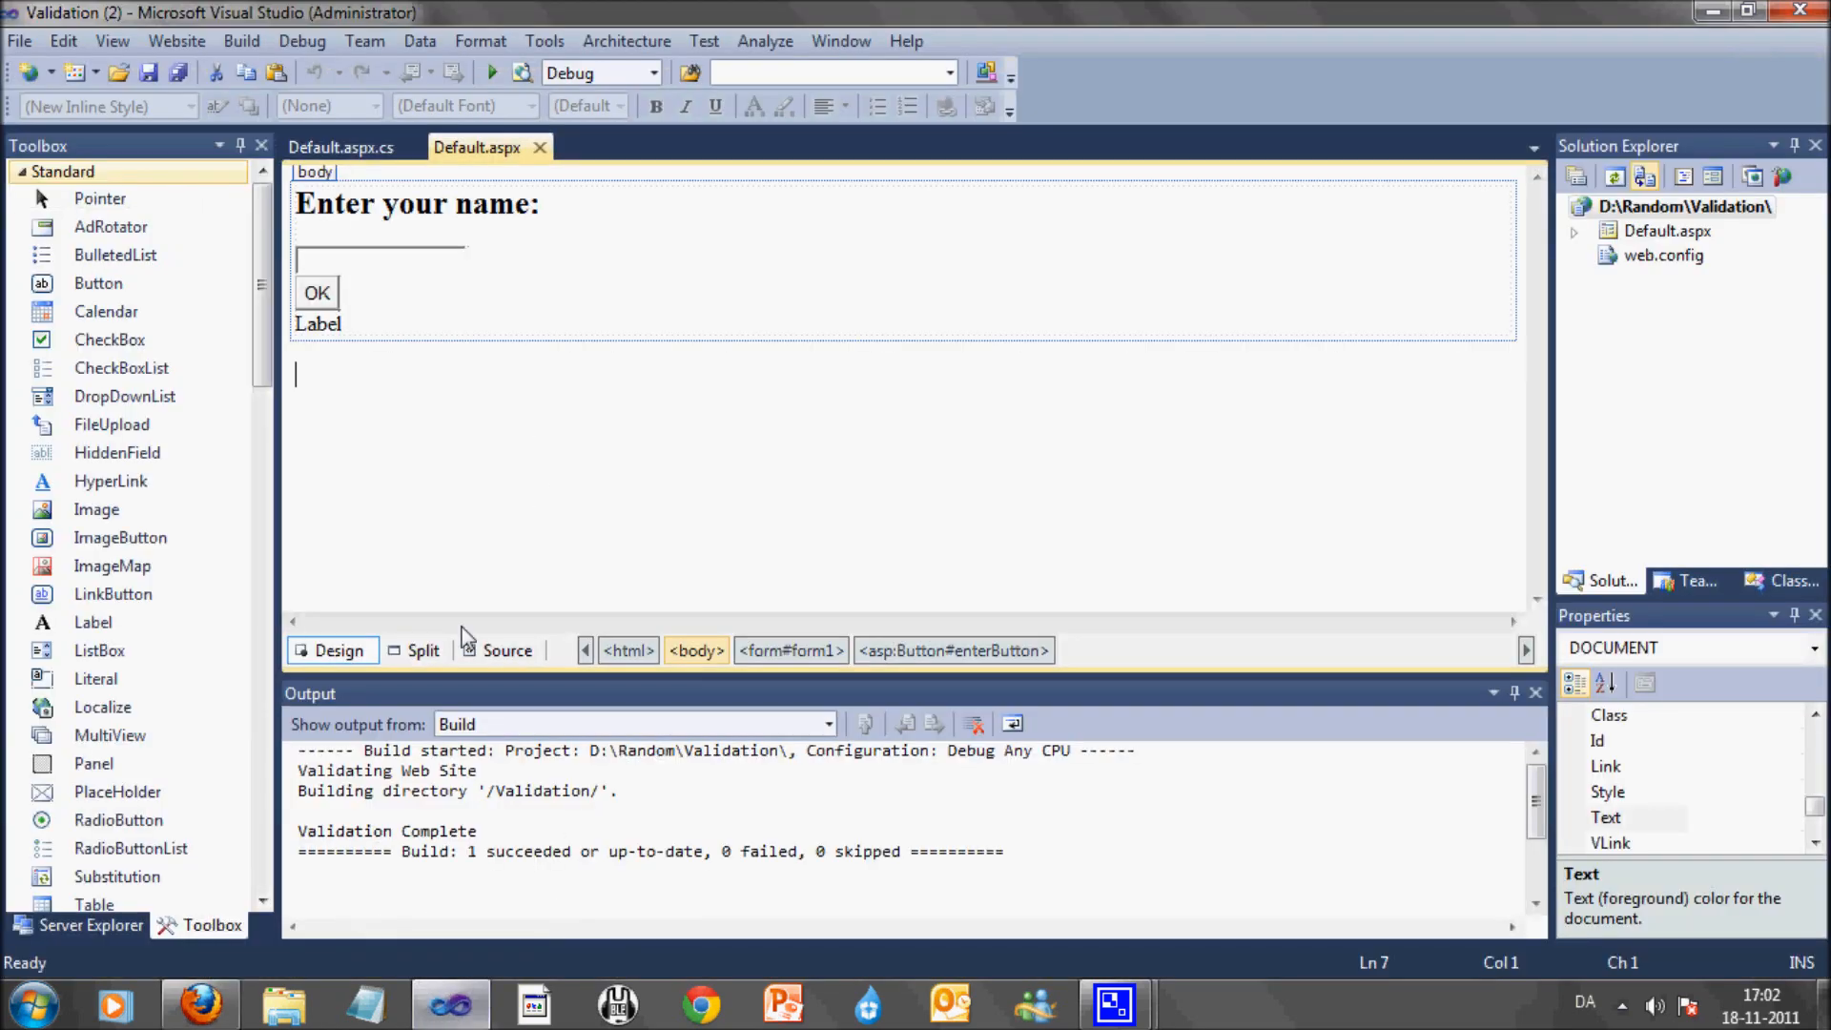
# In Source view, start an asp:RequiredFieldValidator with ID RFV and runat server after NameBox
pyautogui.click(500, 650)
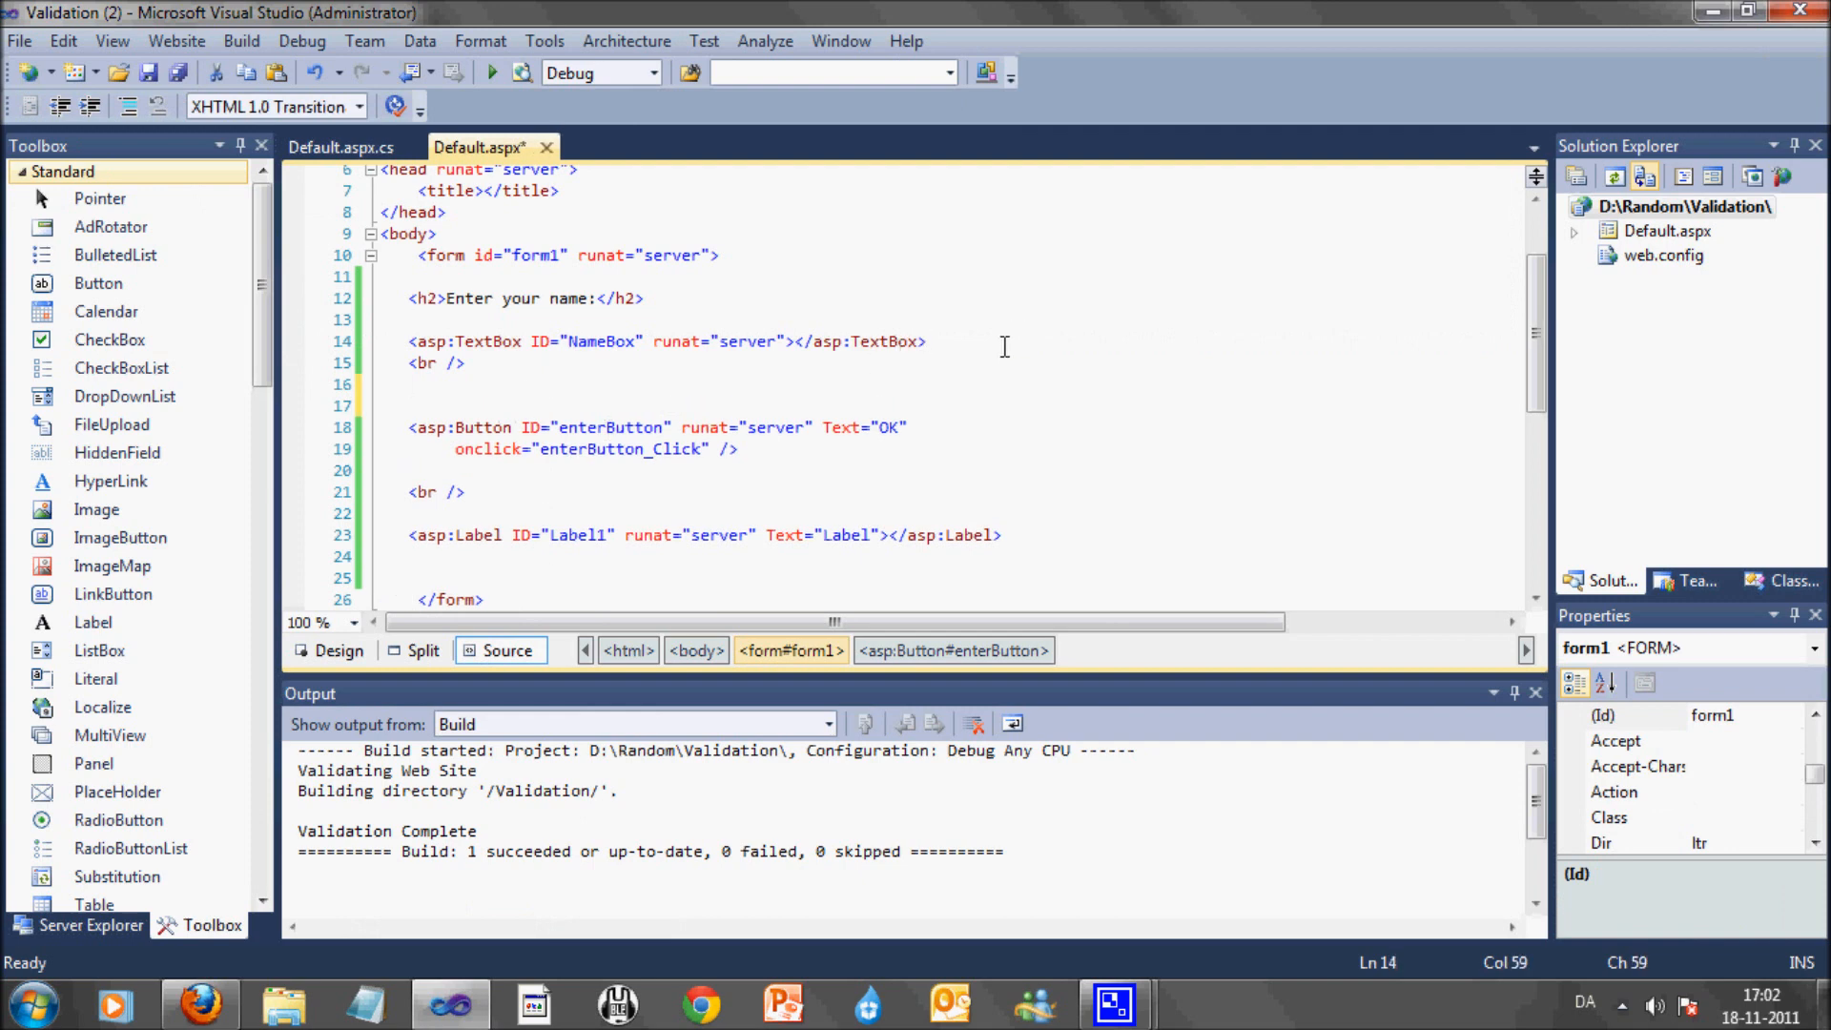
pyautogui.press('enter')
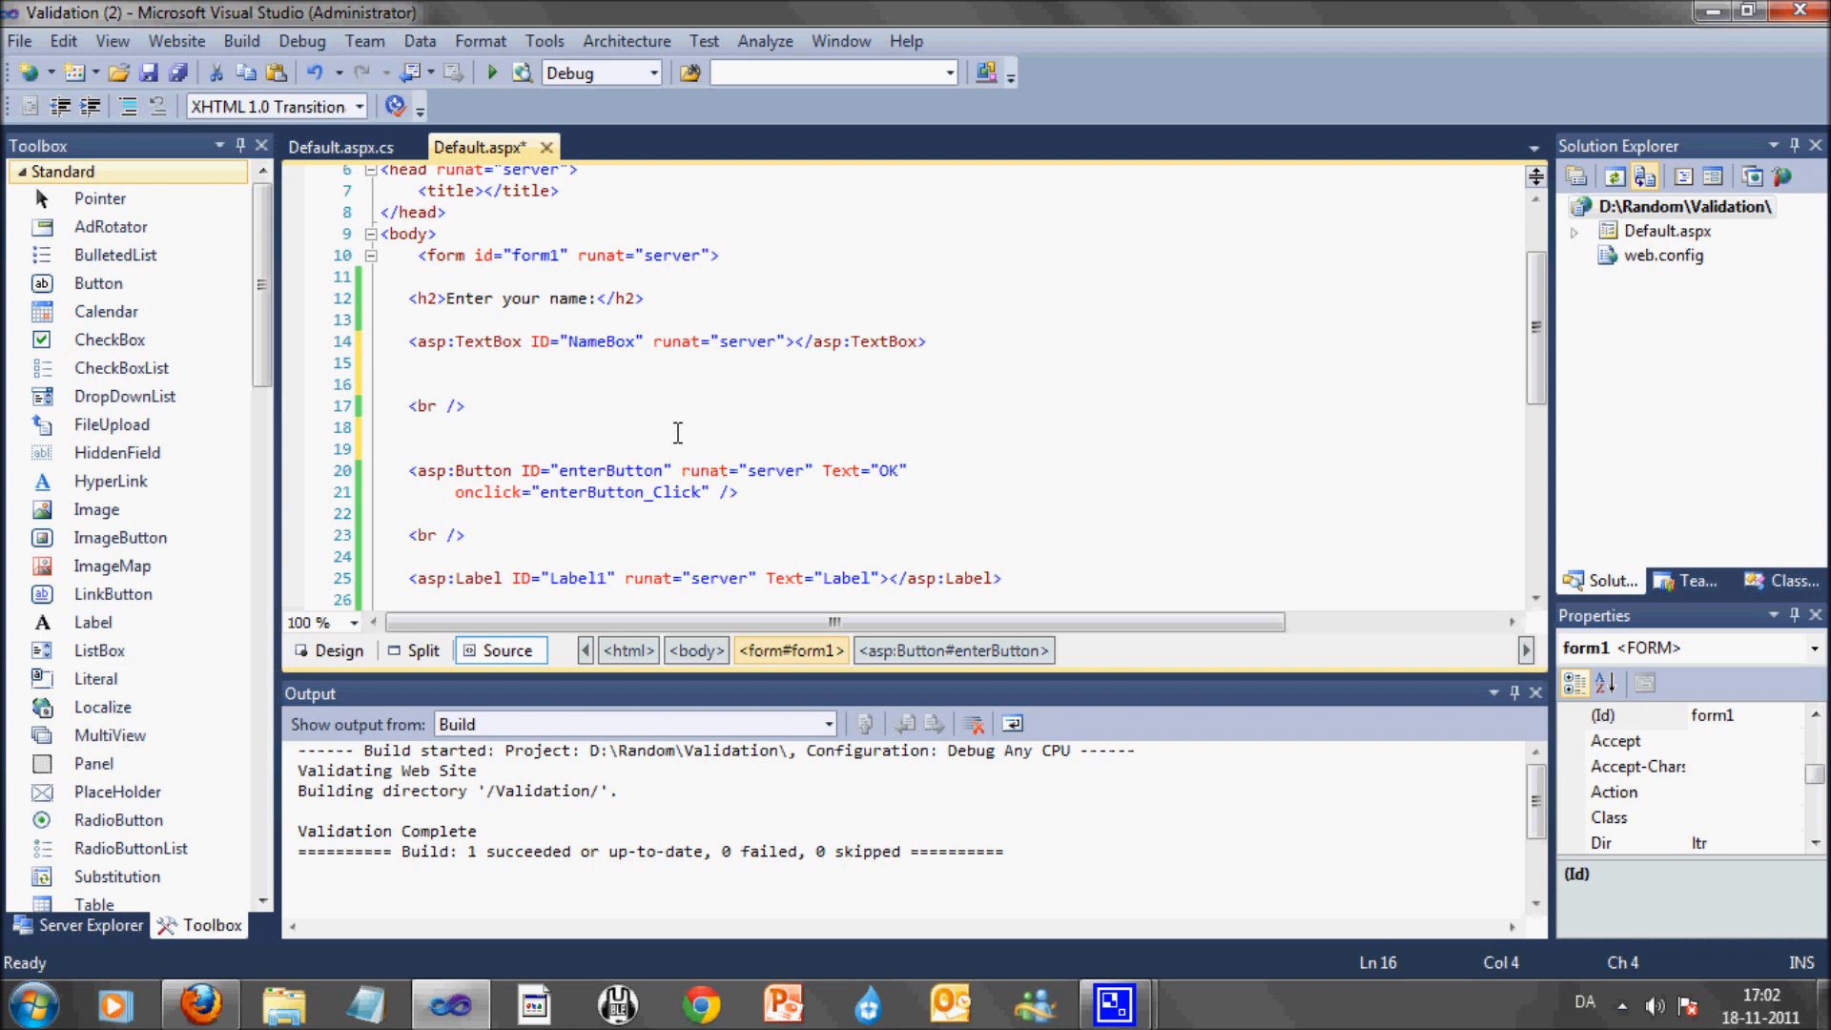
pyautogui.write('<')
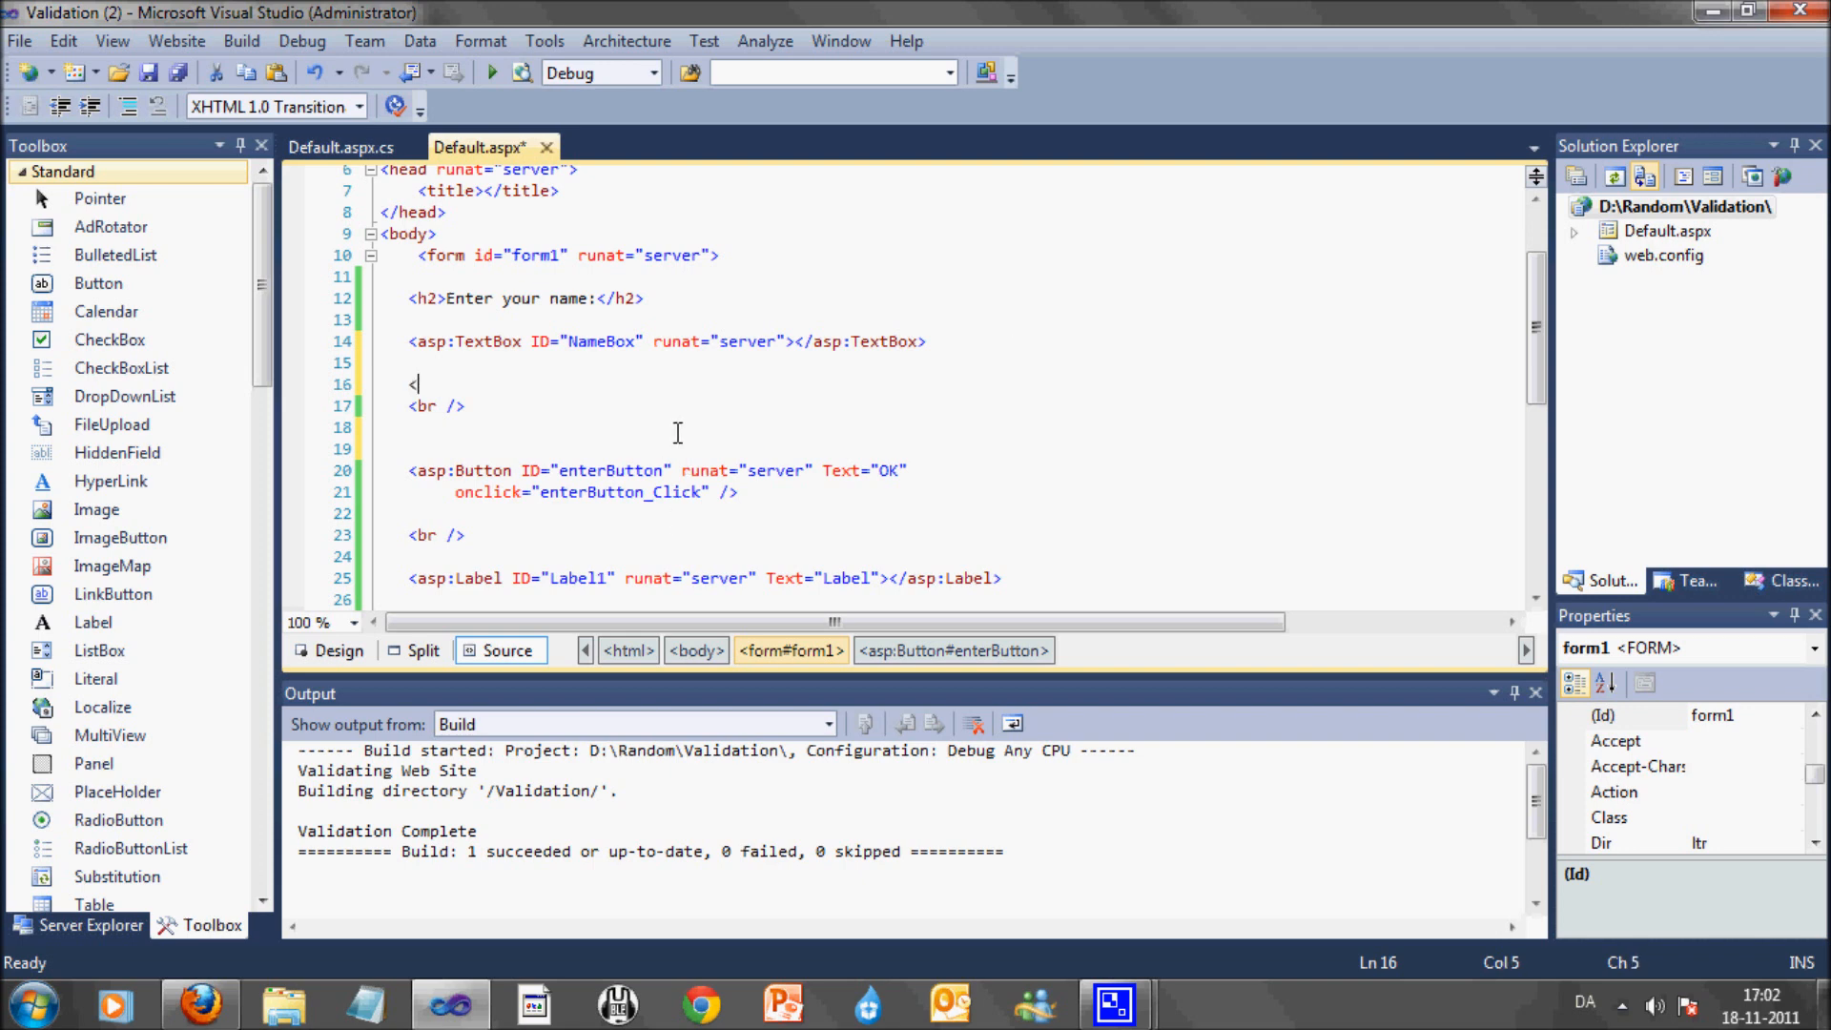
pyautogui.write('asp>')
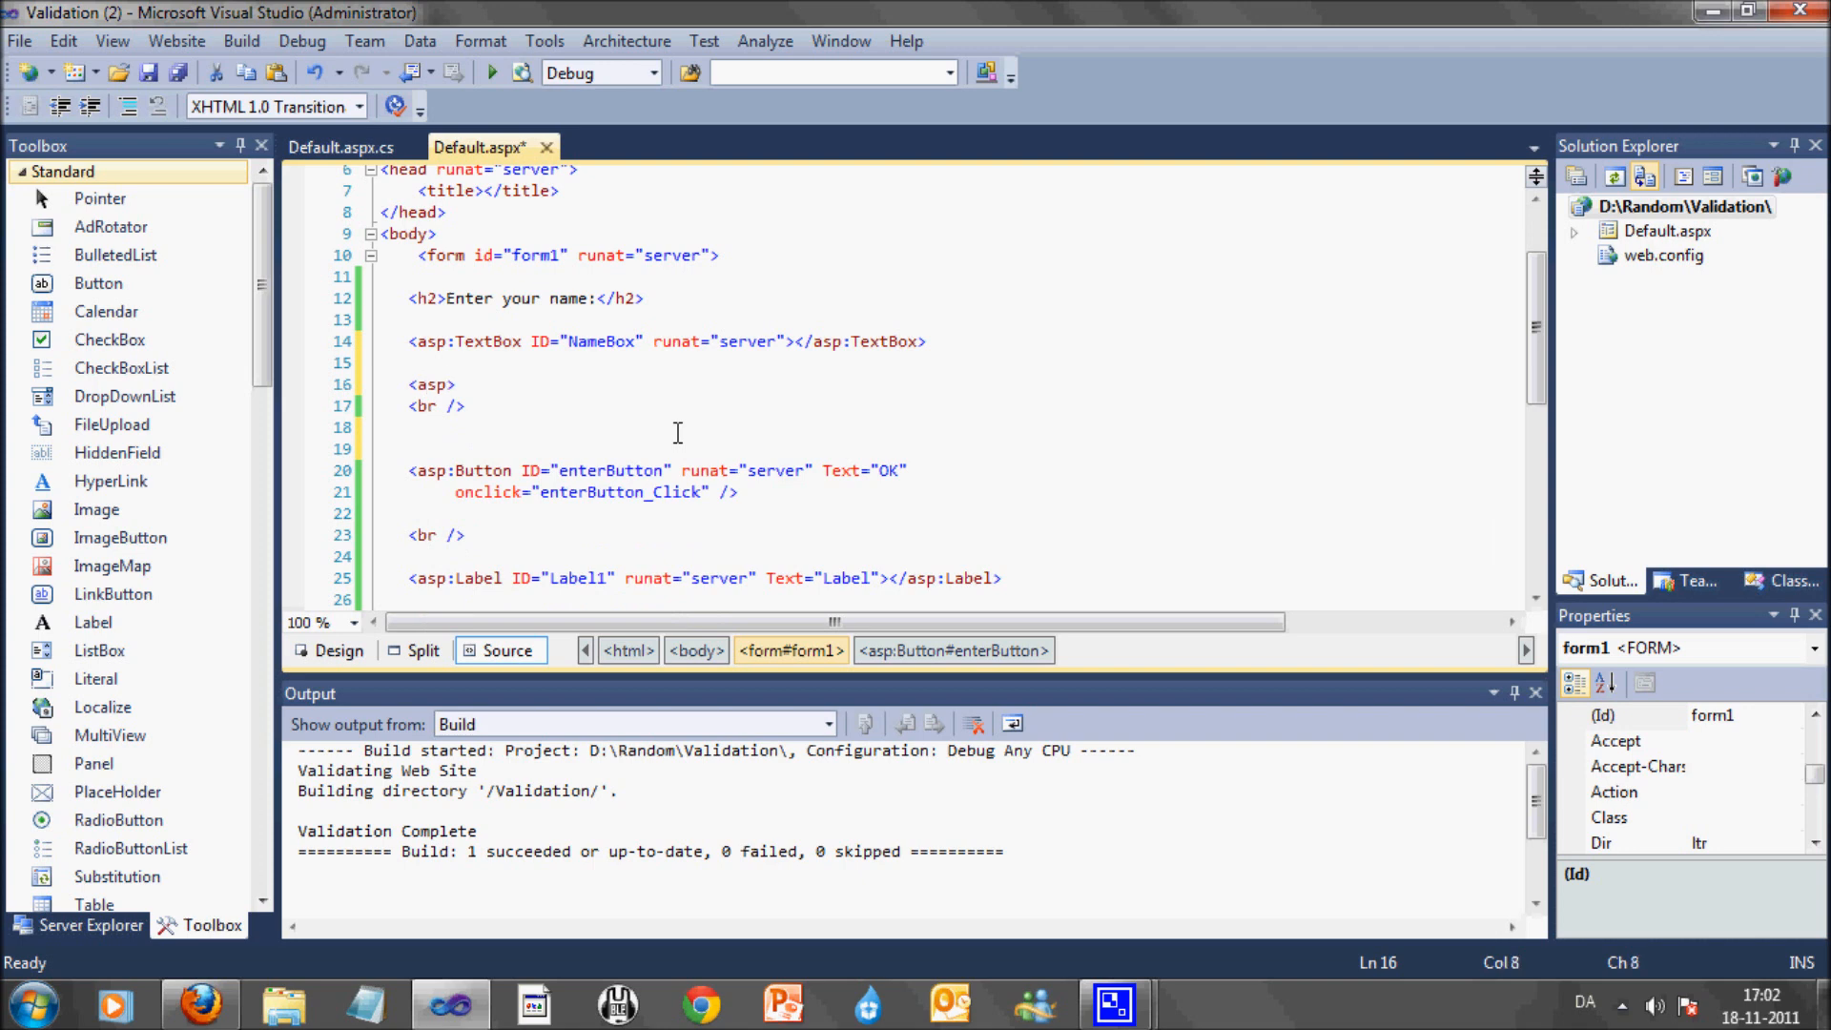
pyautogui.write('RequiredFieldValidator =')
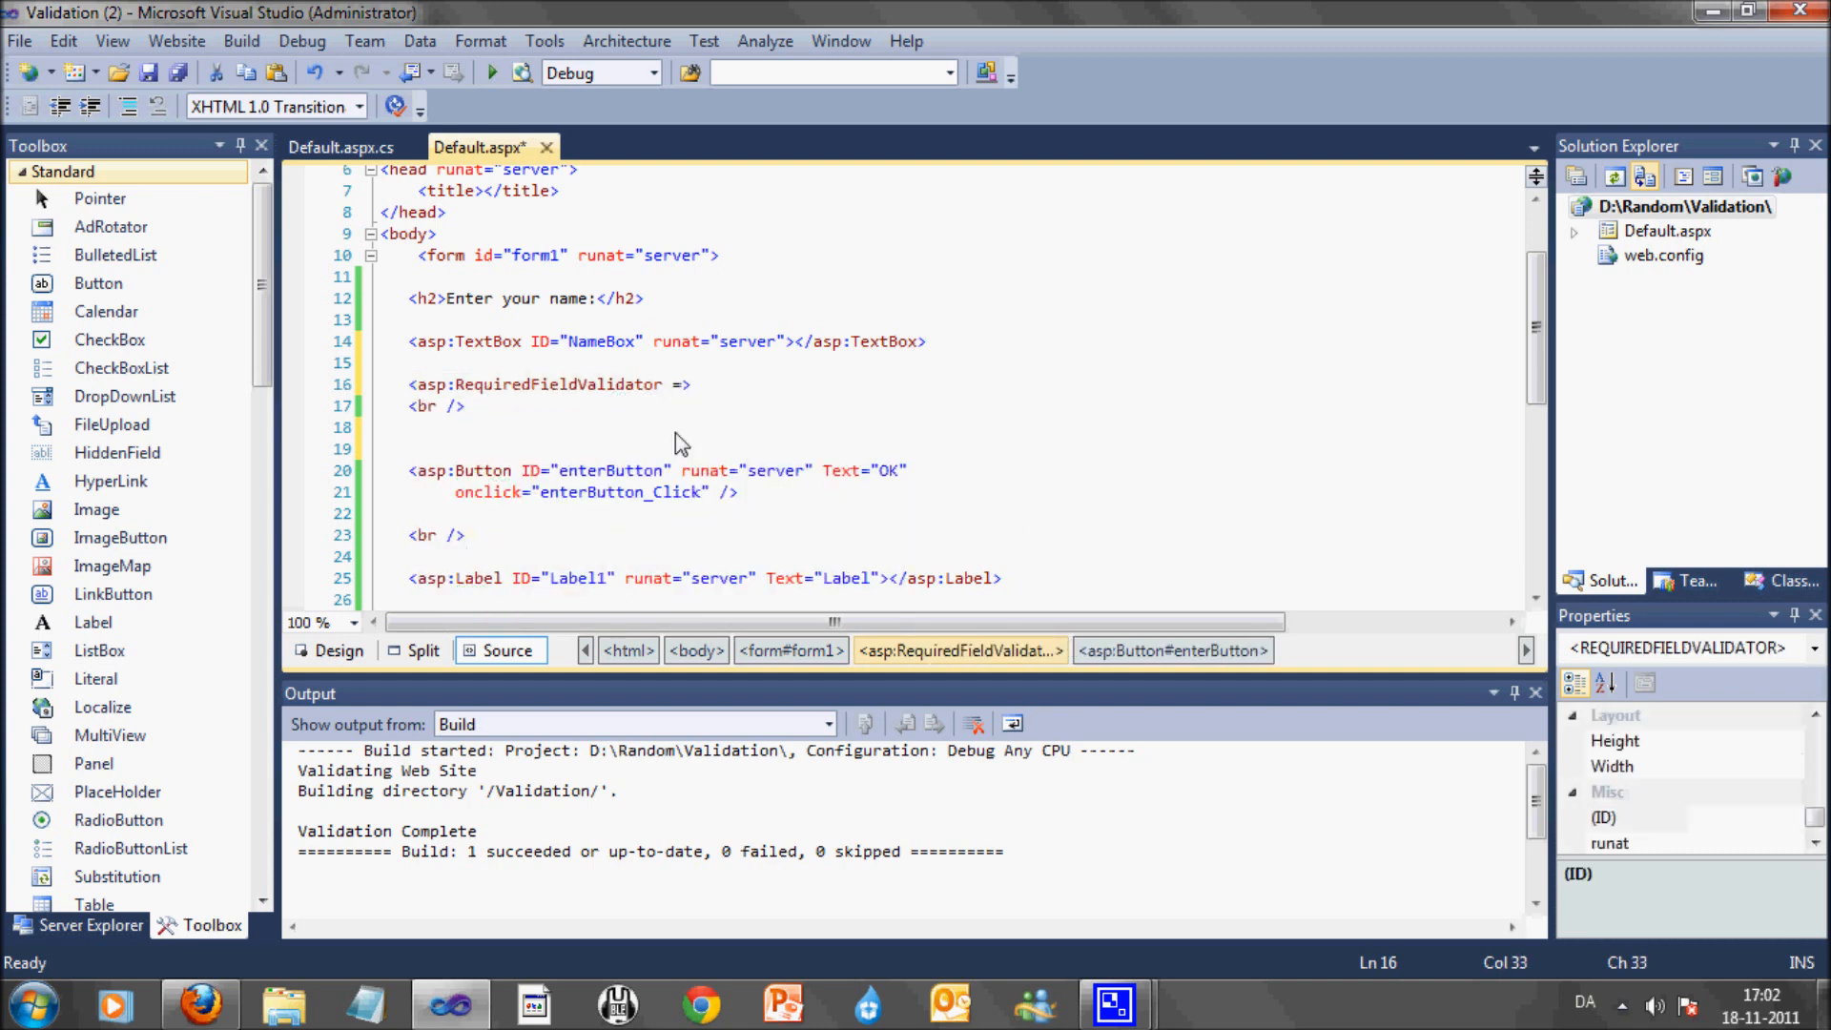
pyautogui.write('ID')
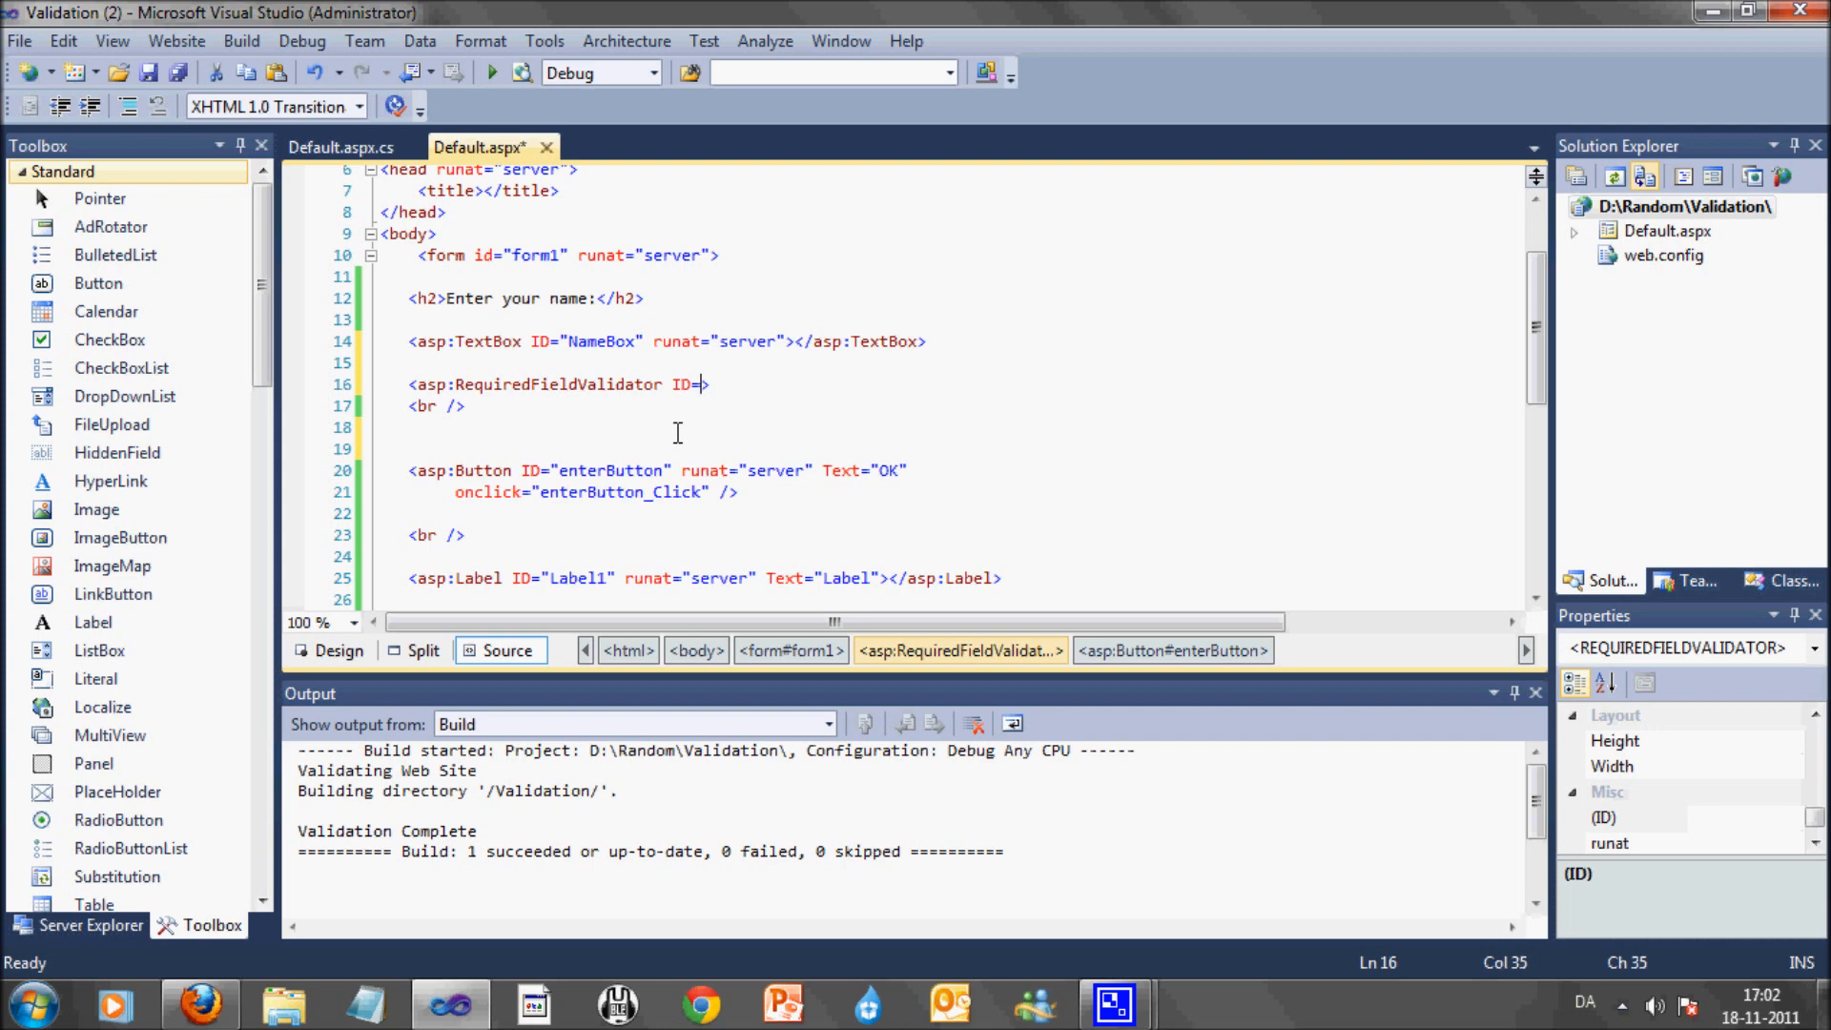
pyautogui.write('RFV')
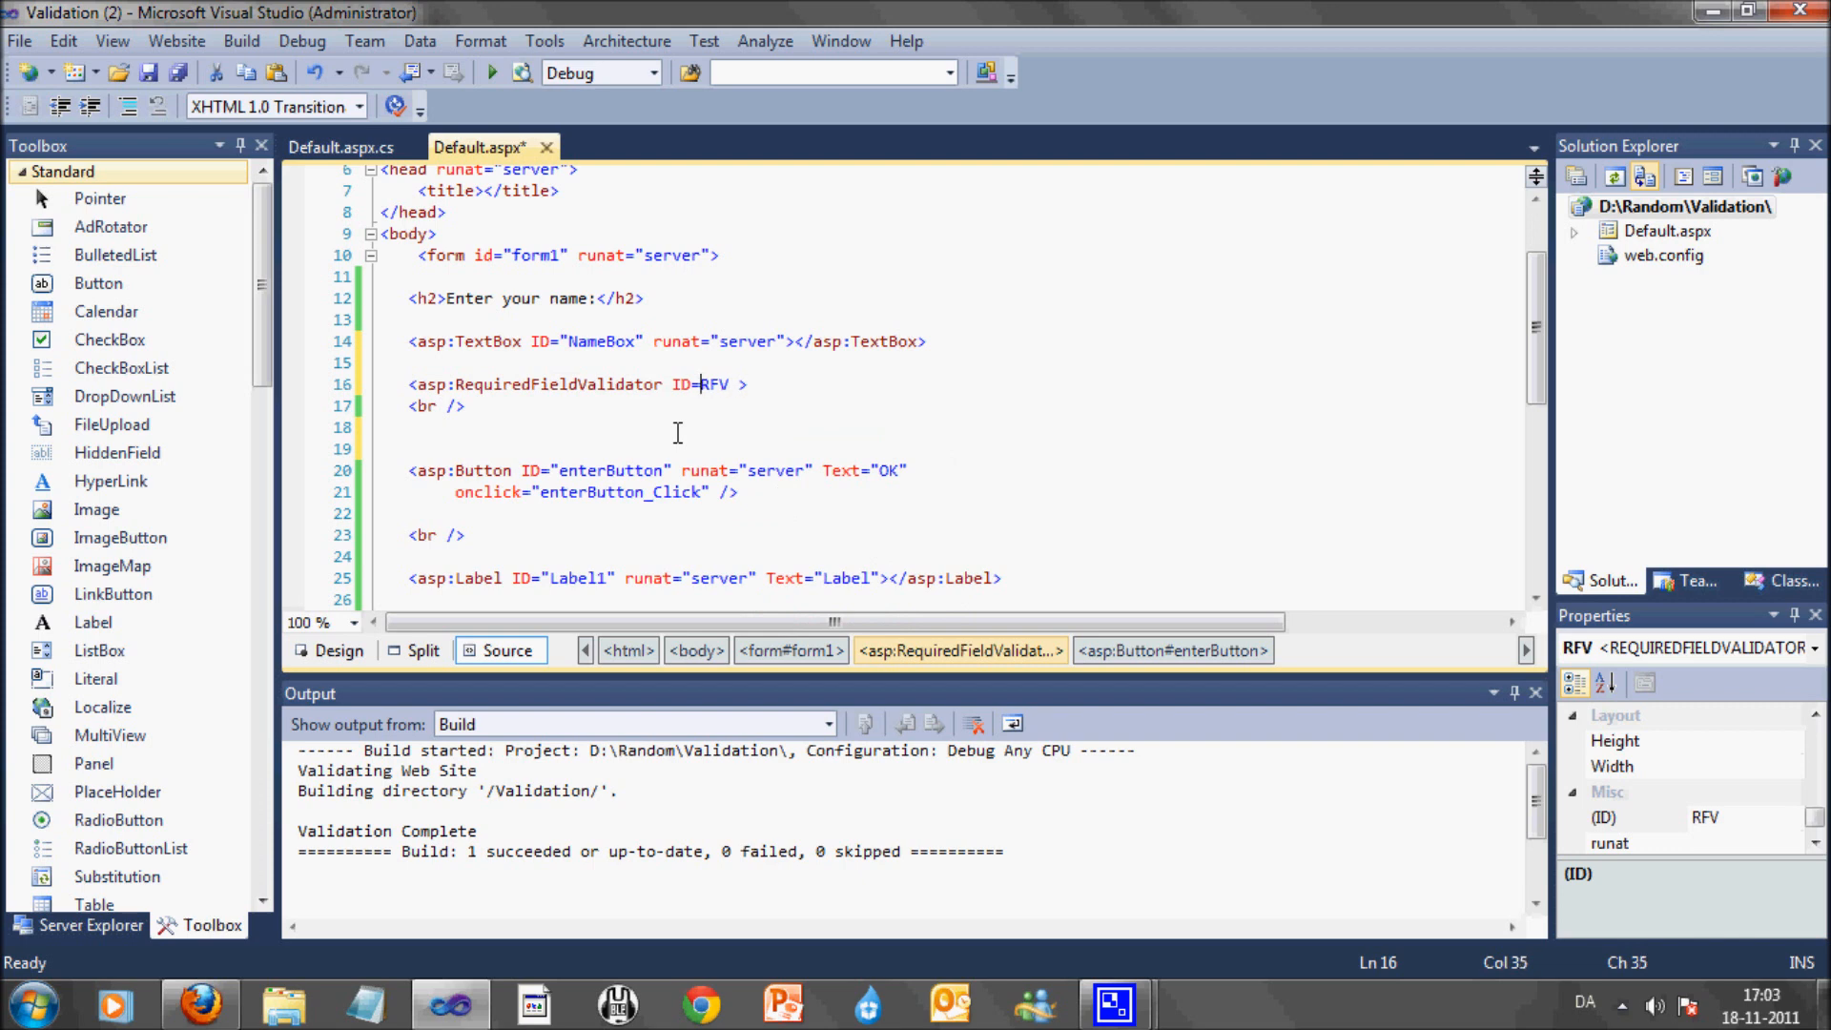
pyautogui.write('runat="server')
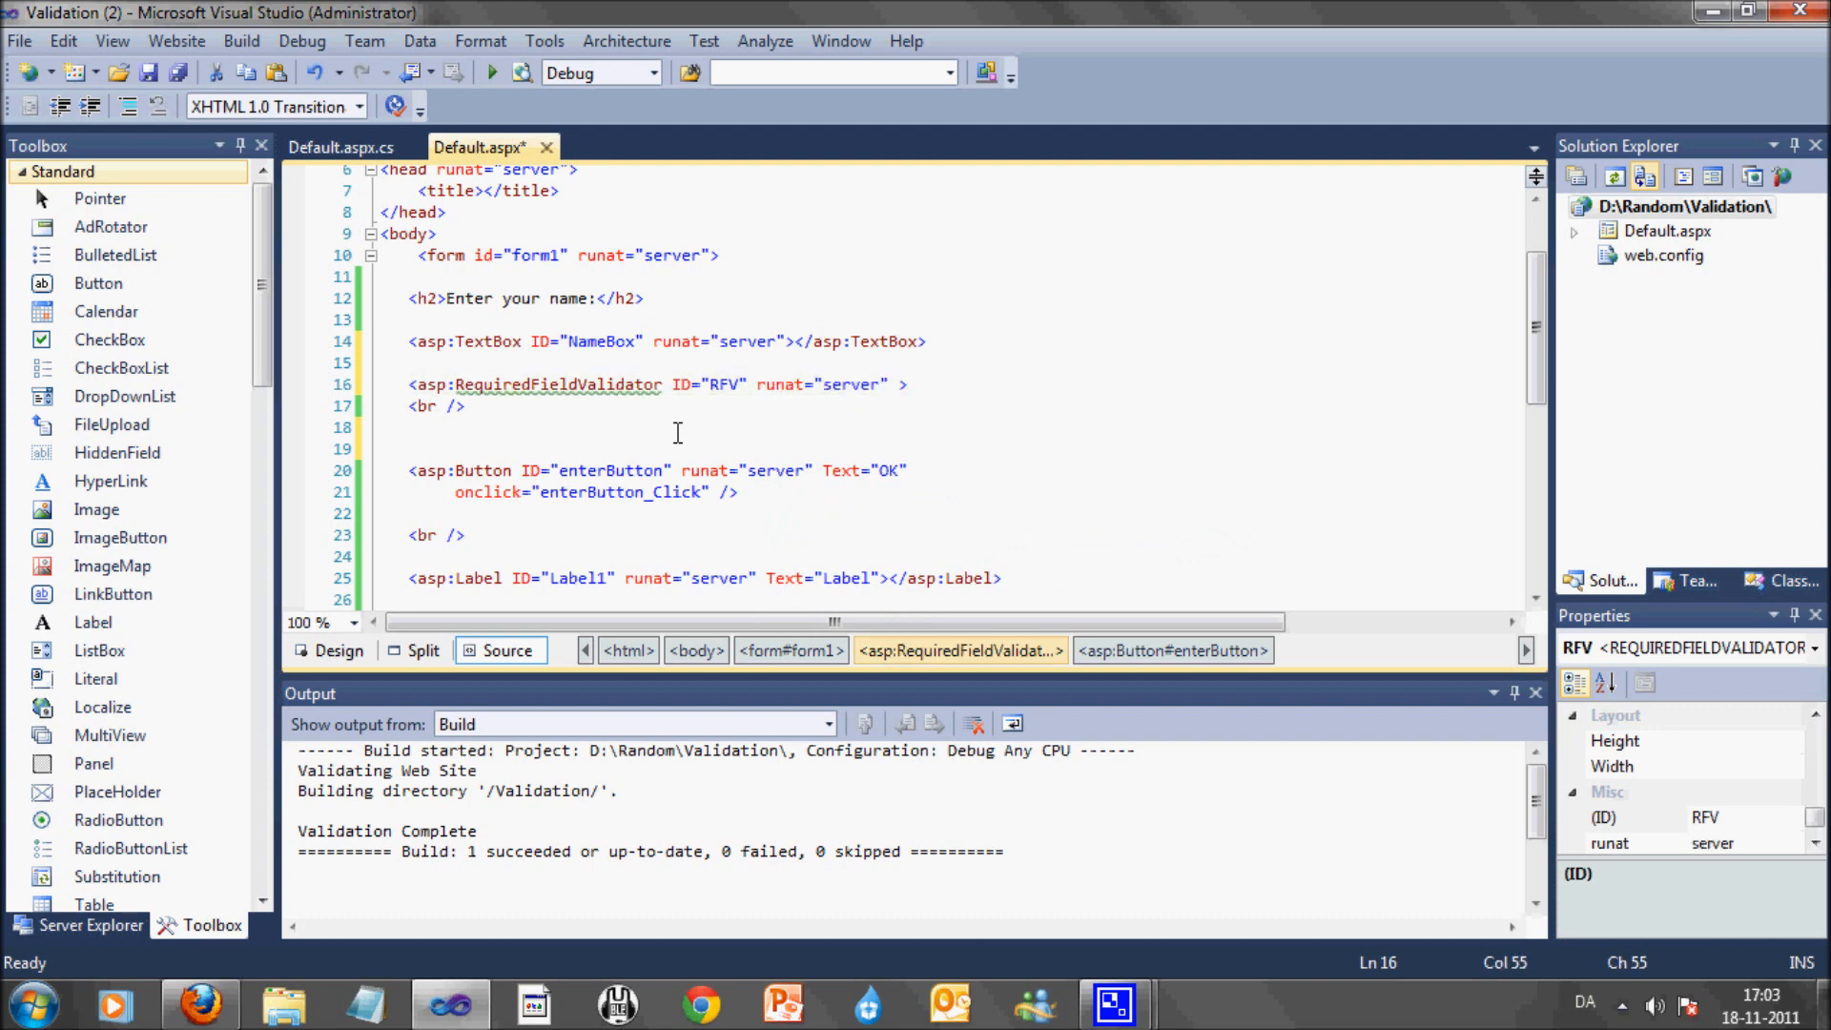
# Set the validator's ControlToValidate to NameBox and ErrorMessage to 'You need to enter a name'
pyautogui.write('ControlToValidate')
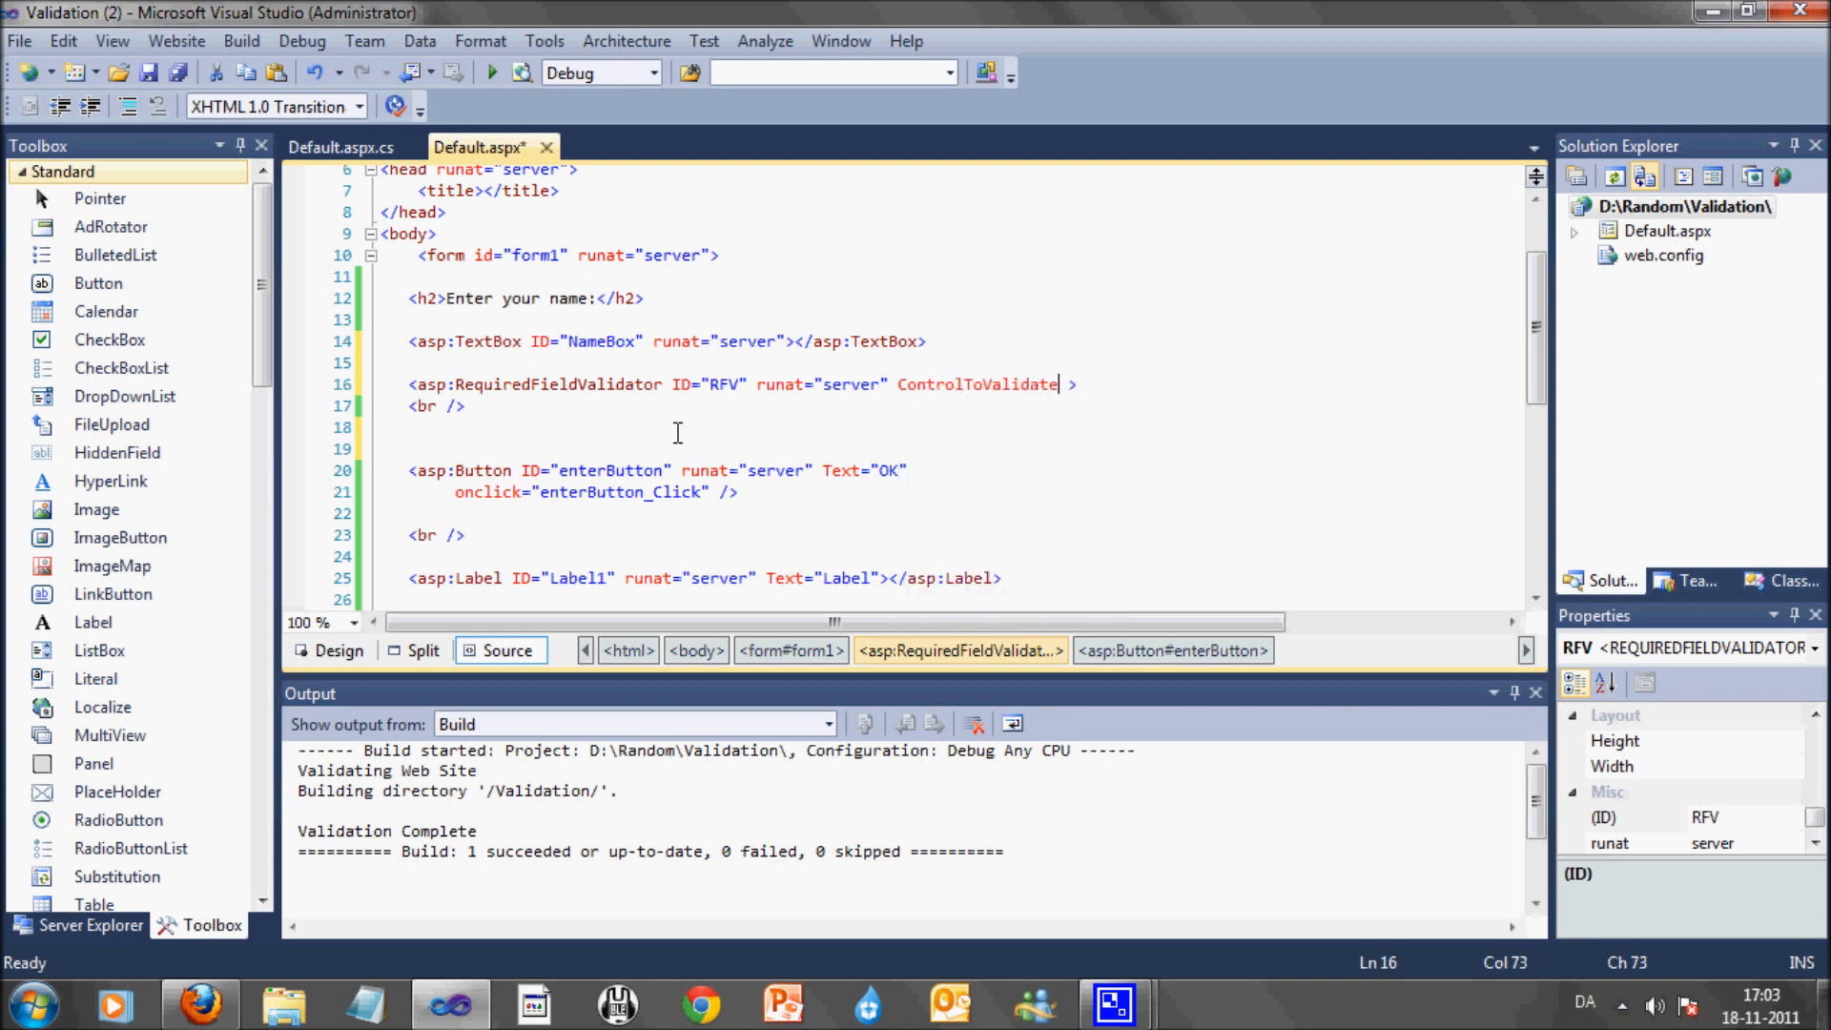
pyautogui.write('="')
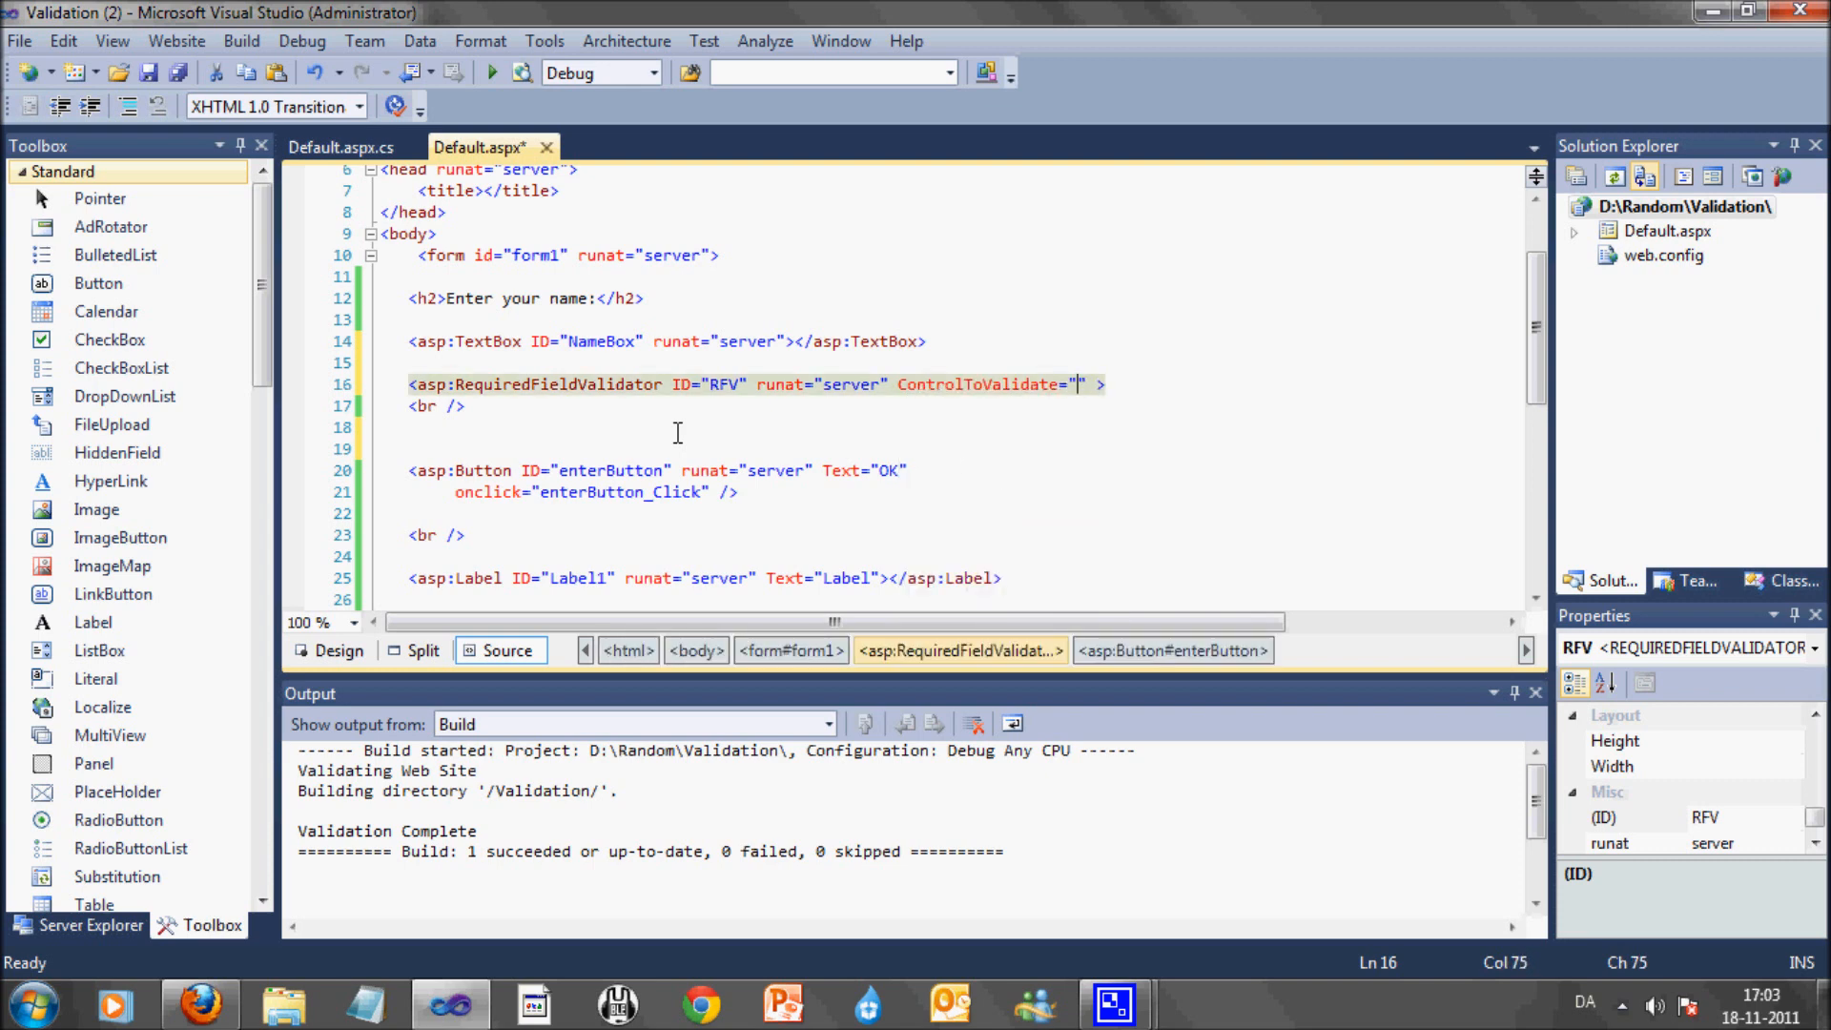
pyautogui.write('NameBox')
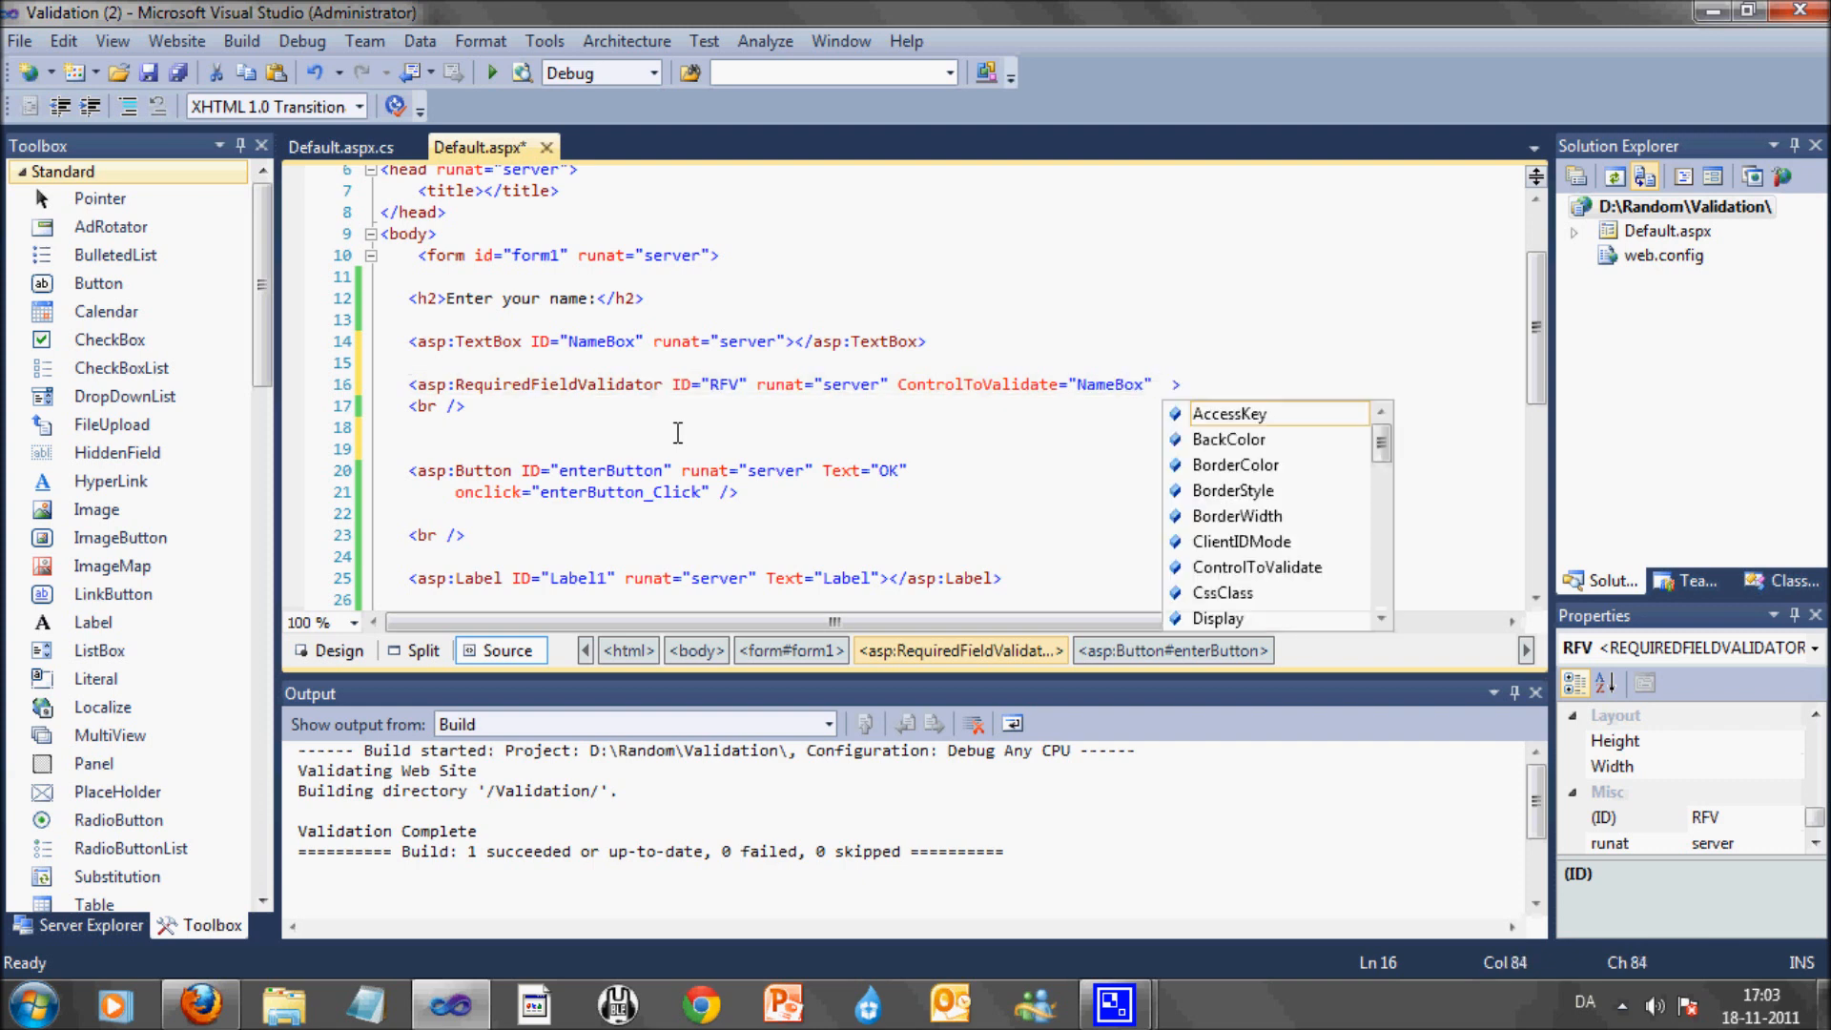
pyautogui.write('ErrorMessage=""')
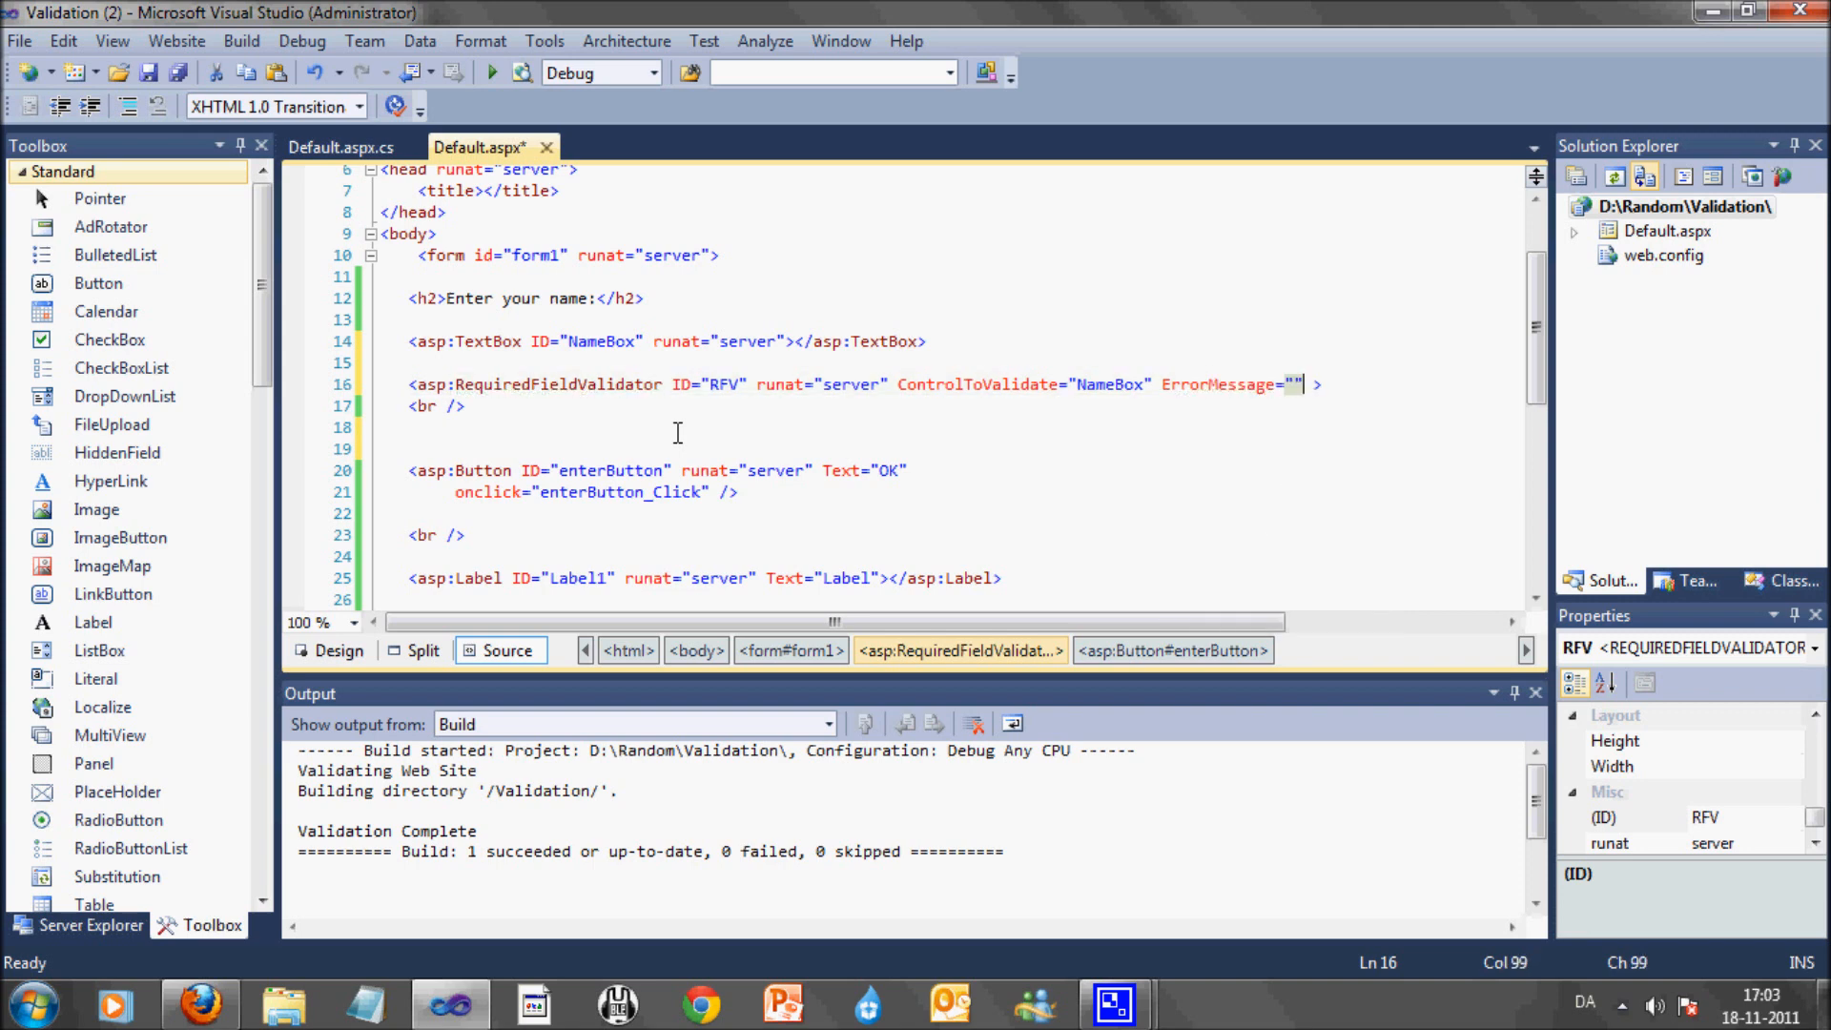
pyautogui.write('You need to')
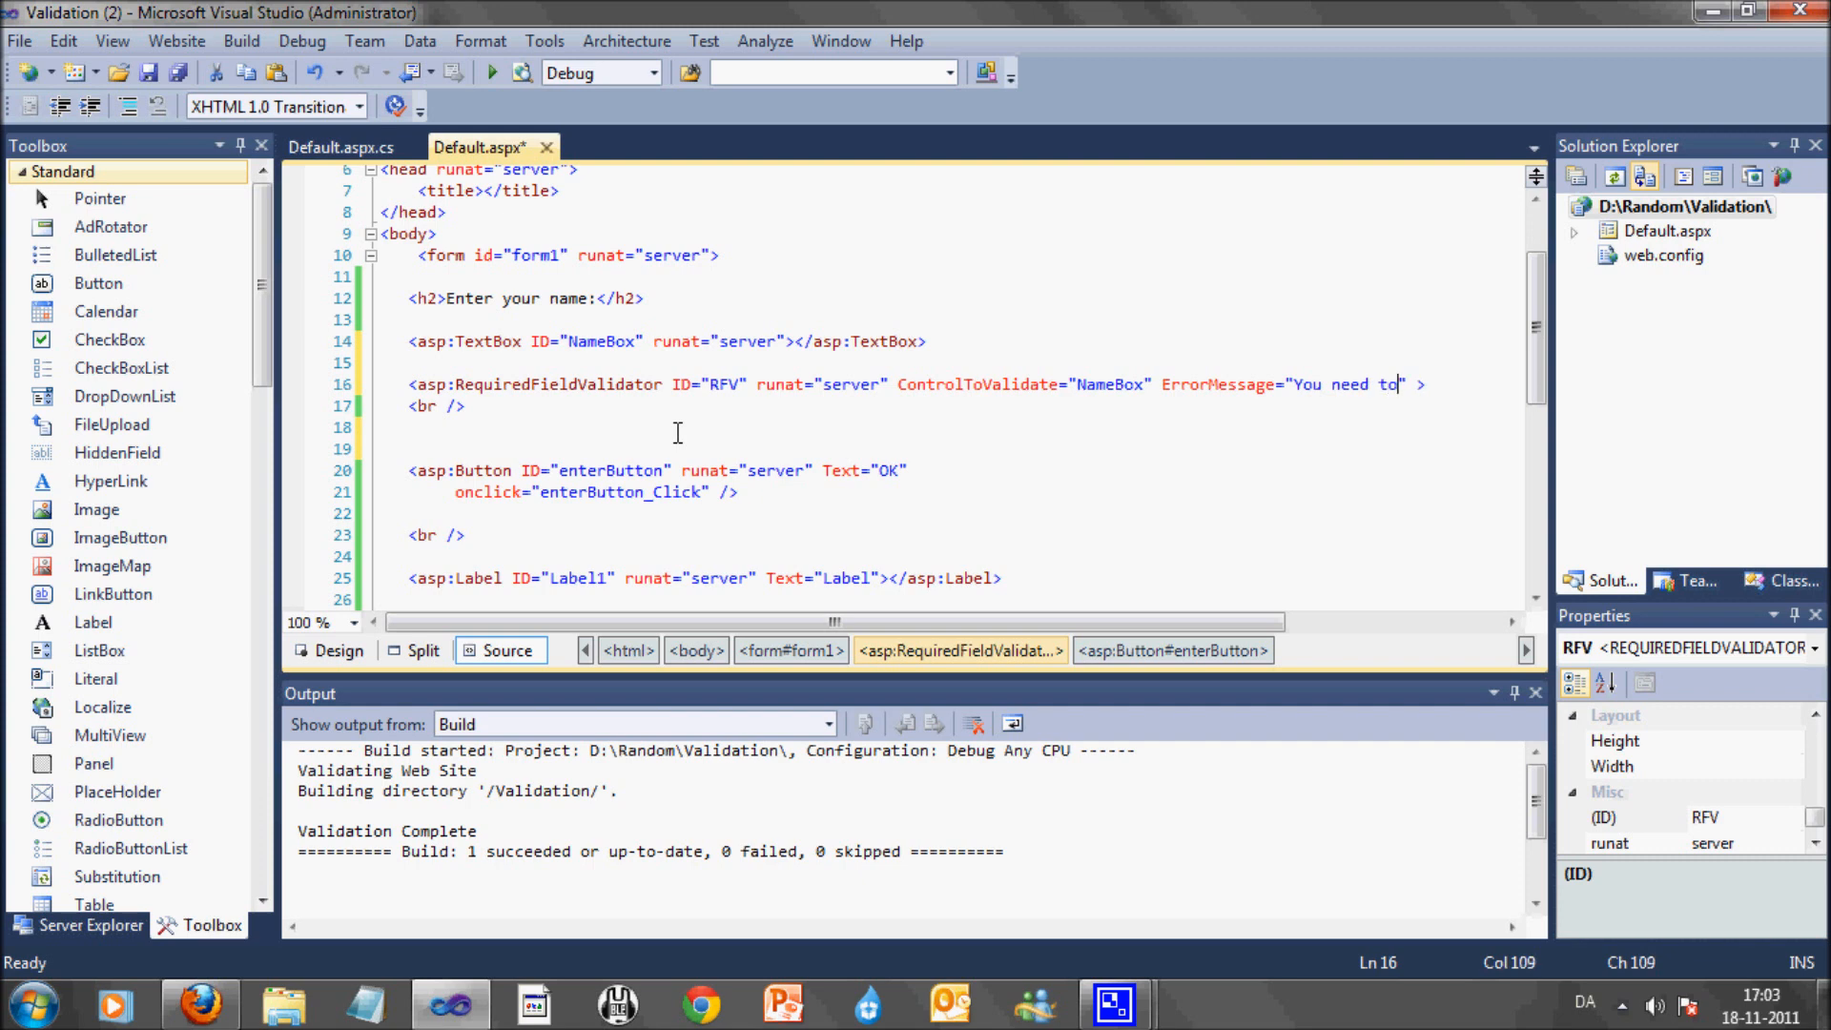
pyautogui.write('enter a nam')
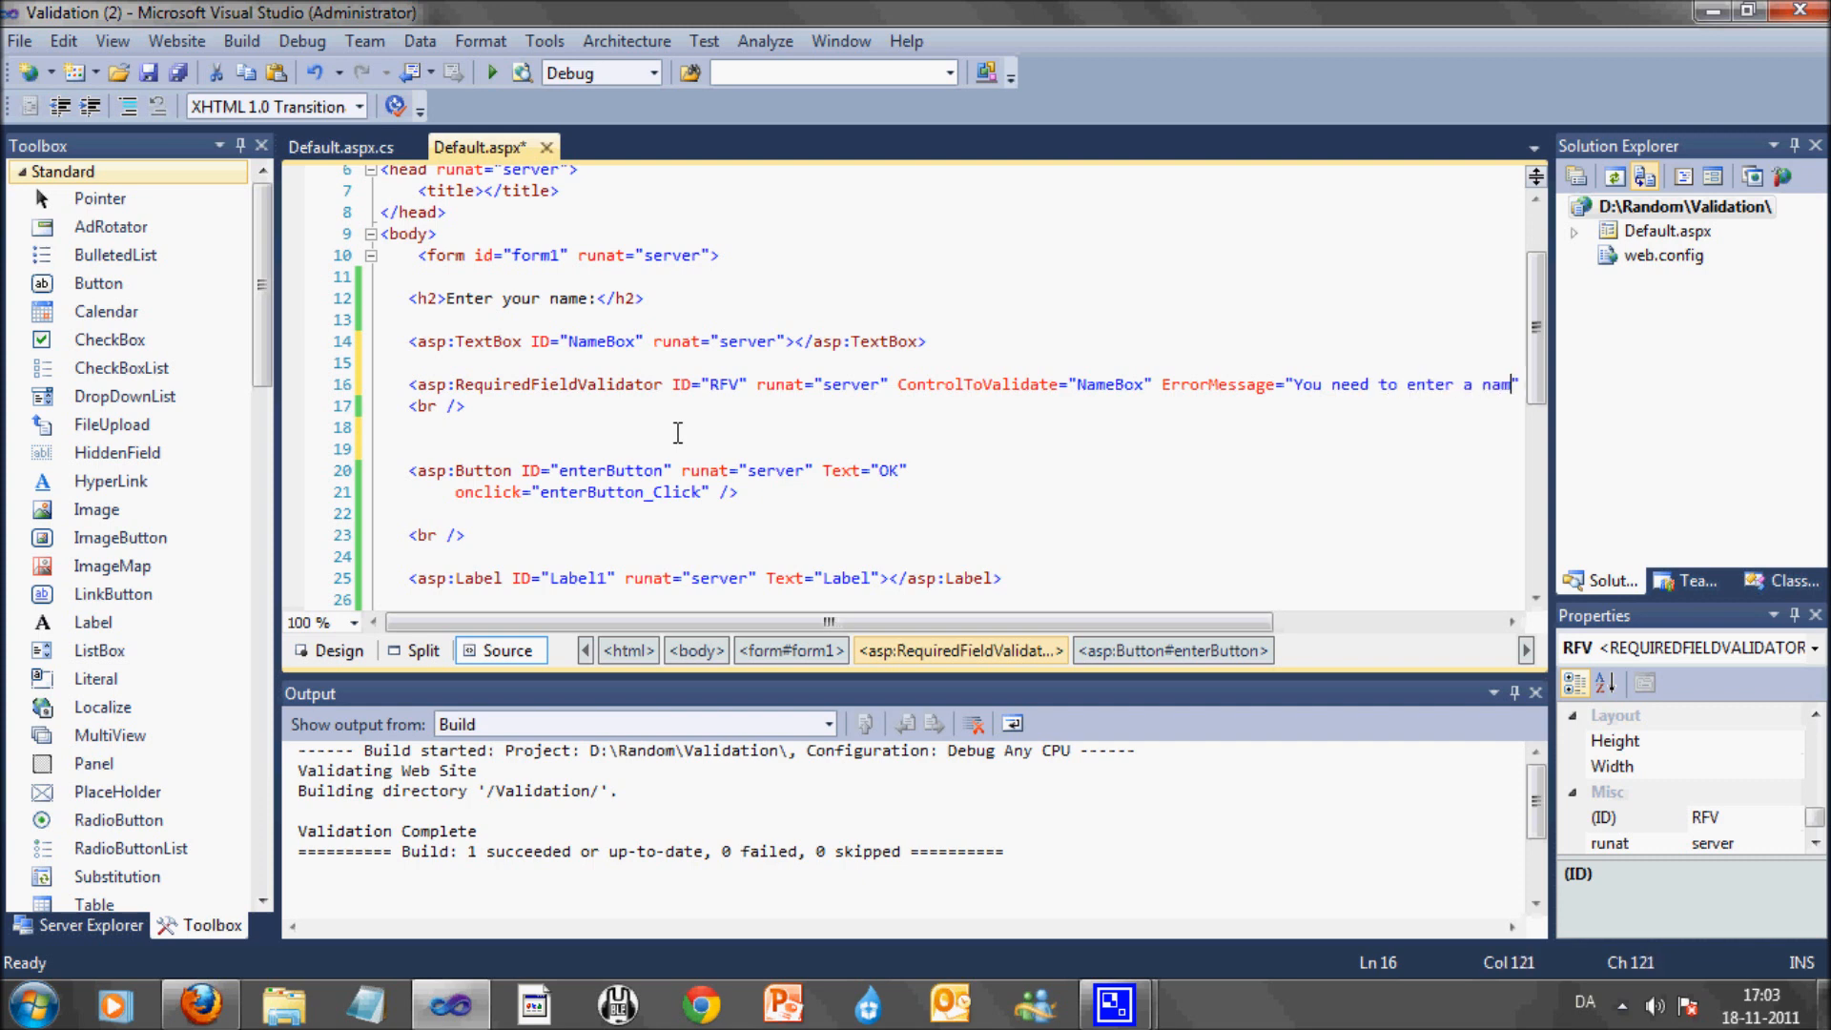
pyautogui.hscroll(3)
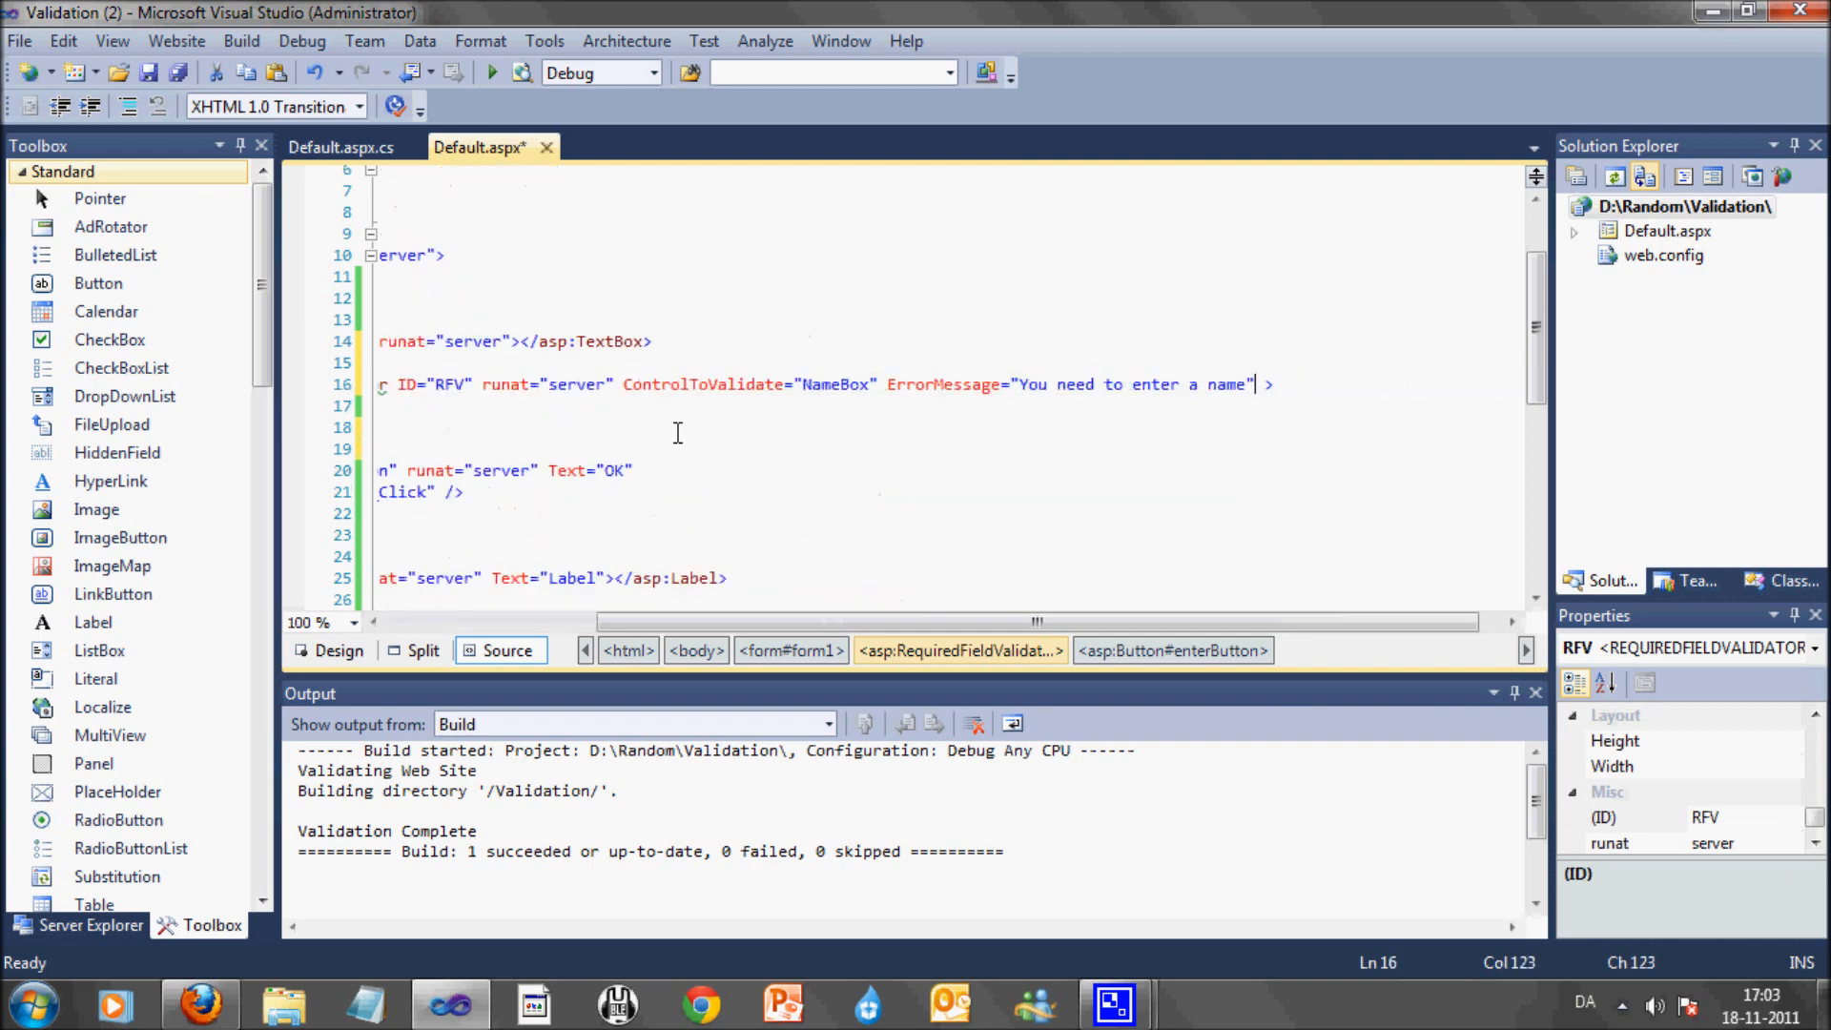
pyautogui.write('>')
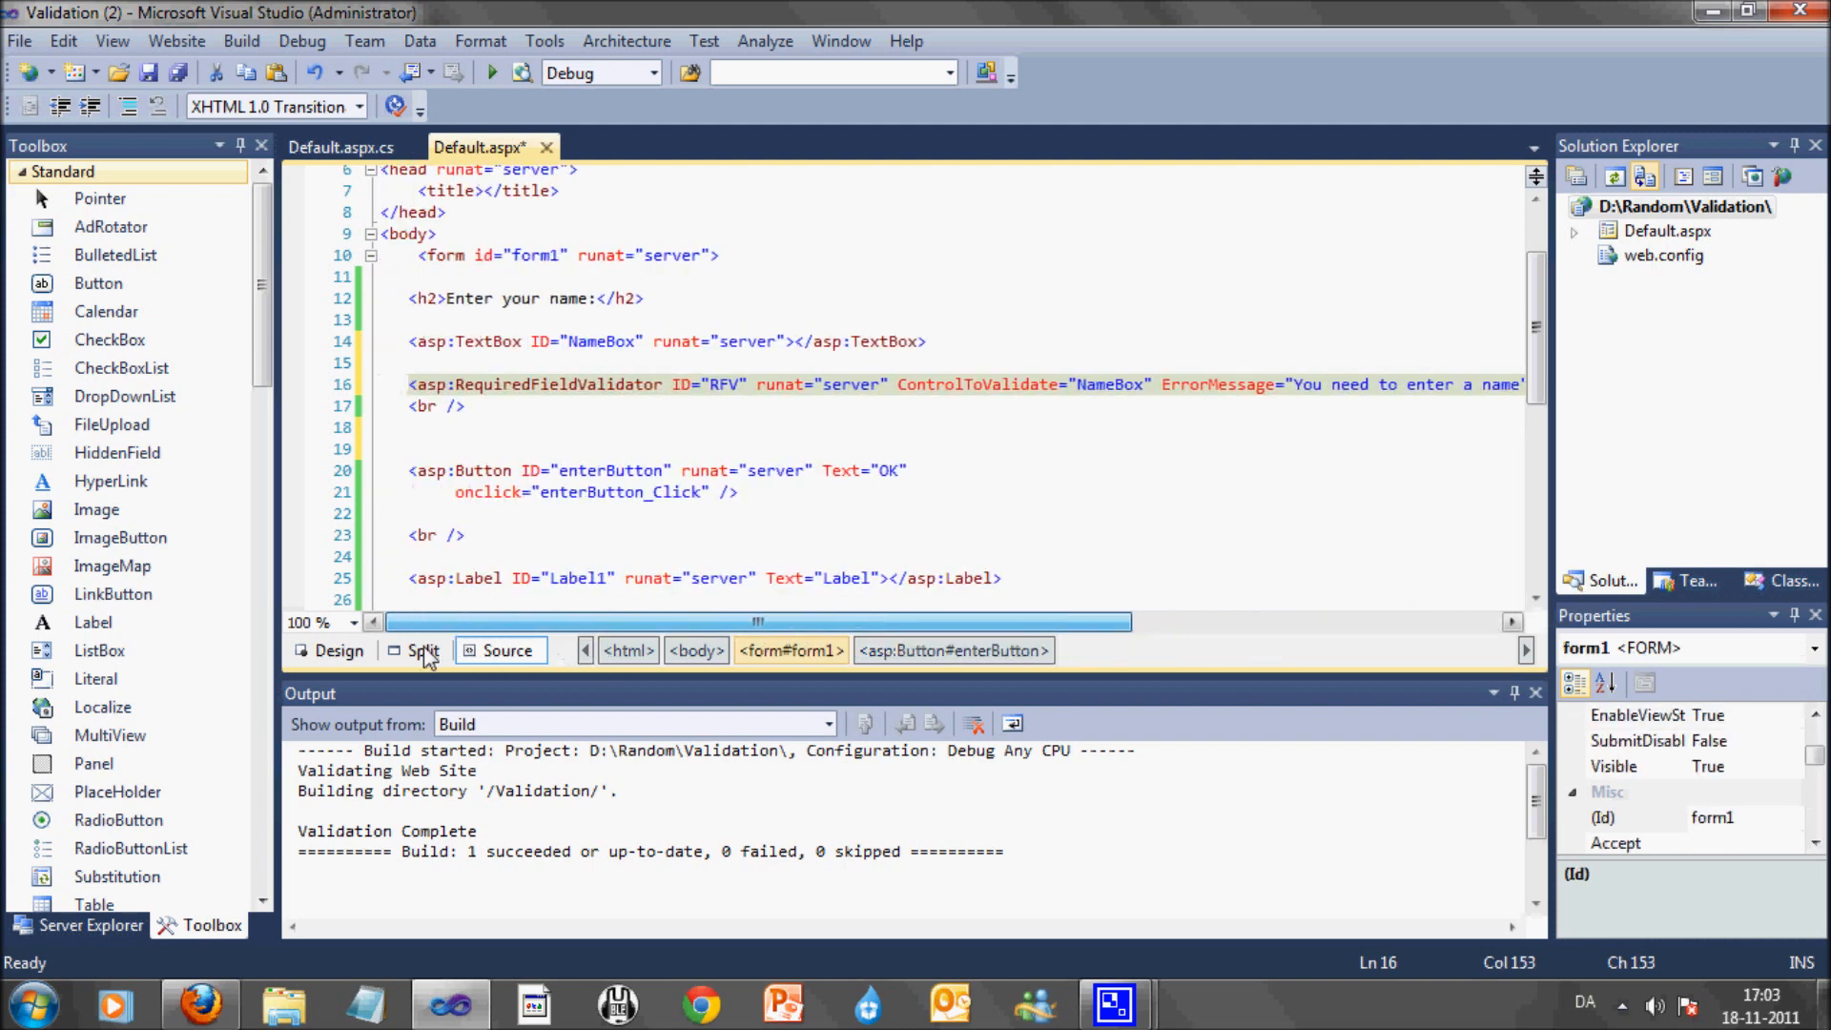
# Finish the validator's closing tag and preview the error message beside NameBox in Design view
pyautogui.click(890, 383)
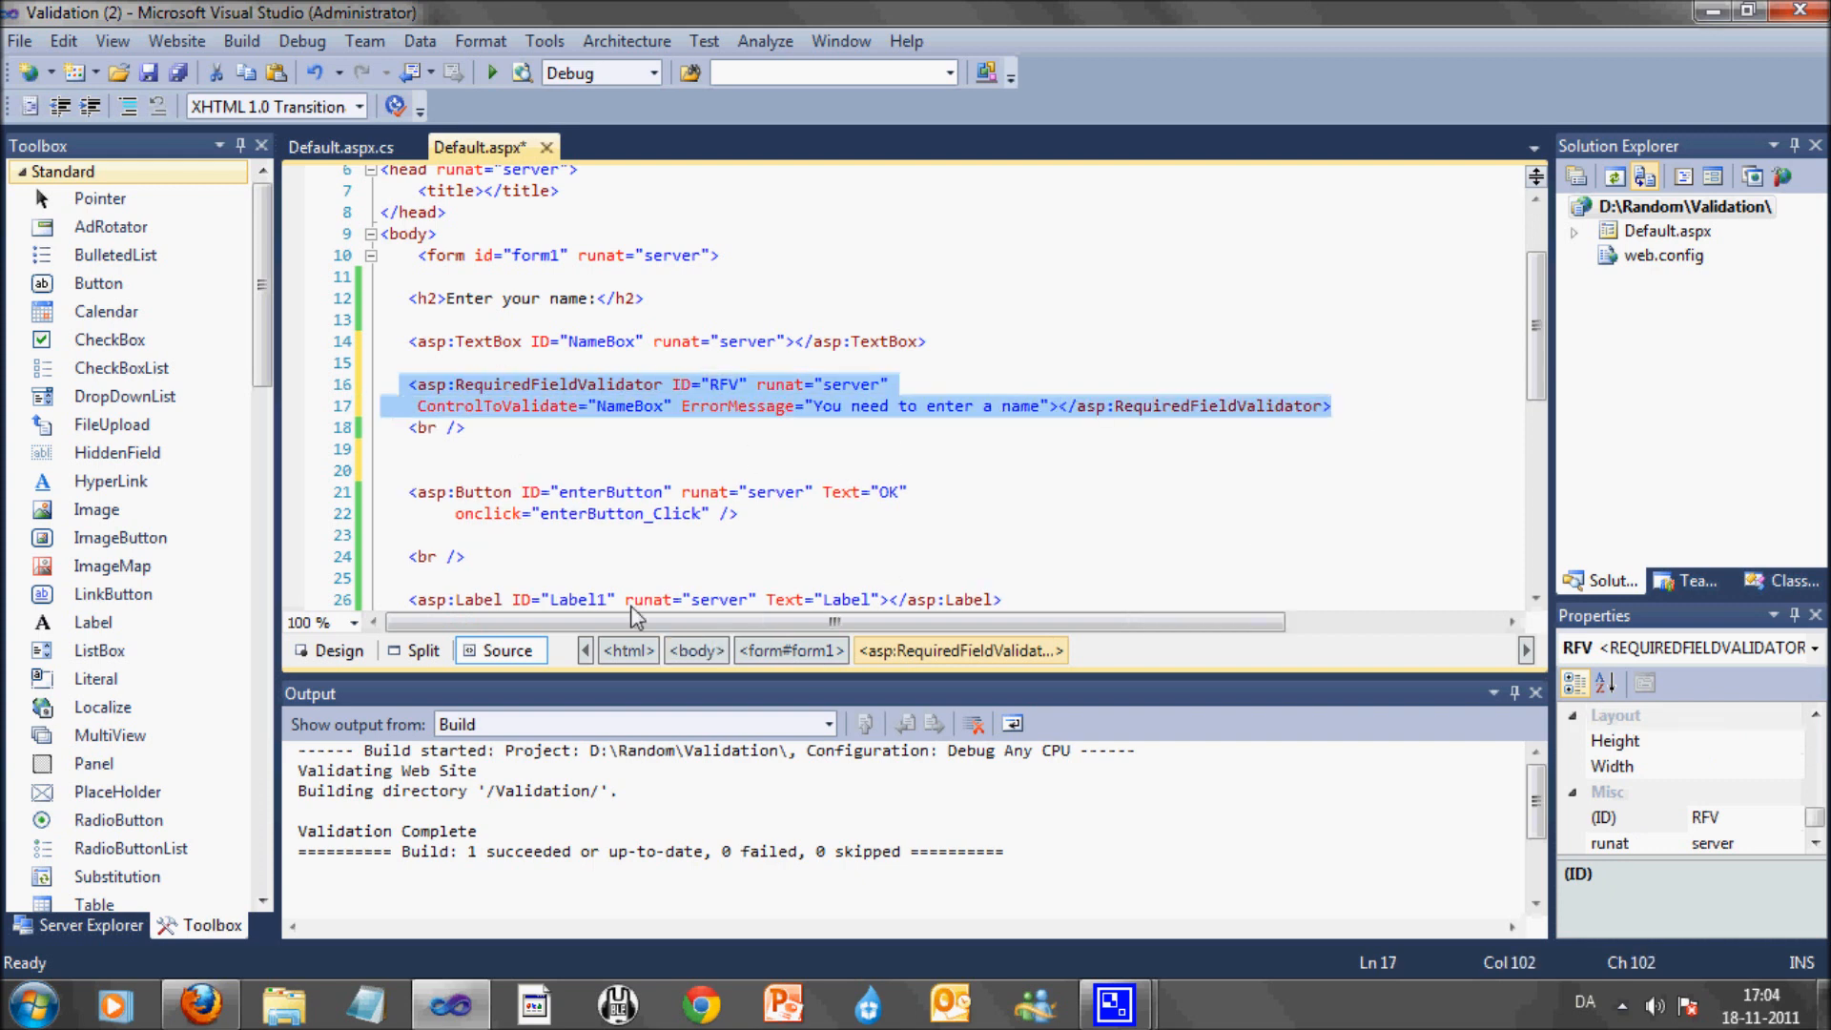
pyautogui.click(338, 650)
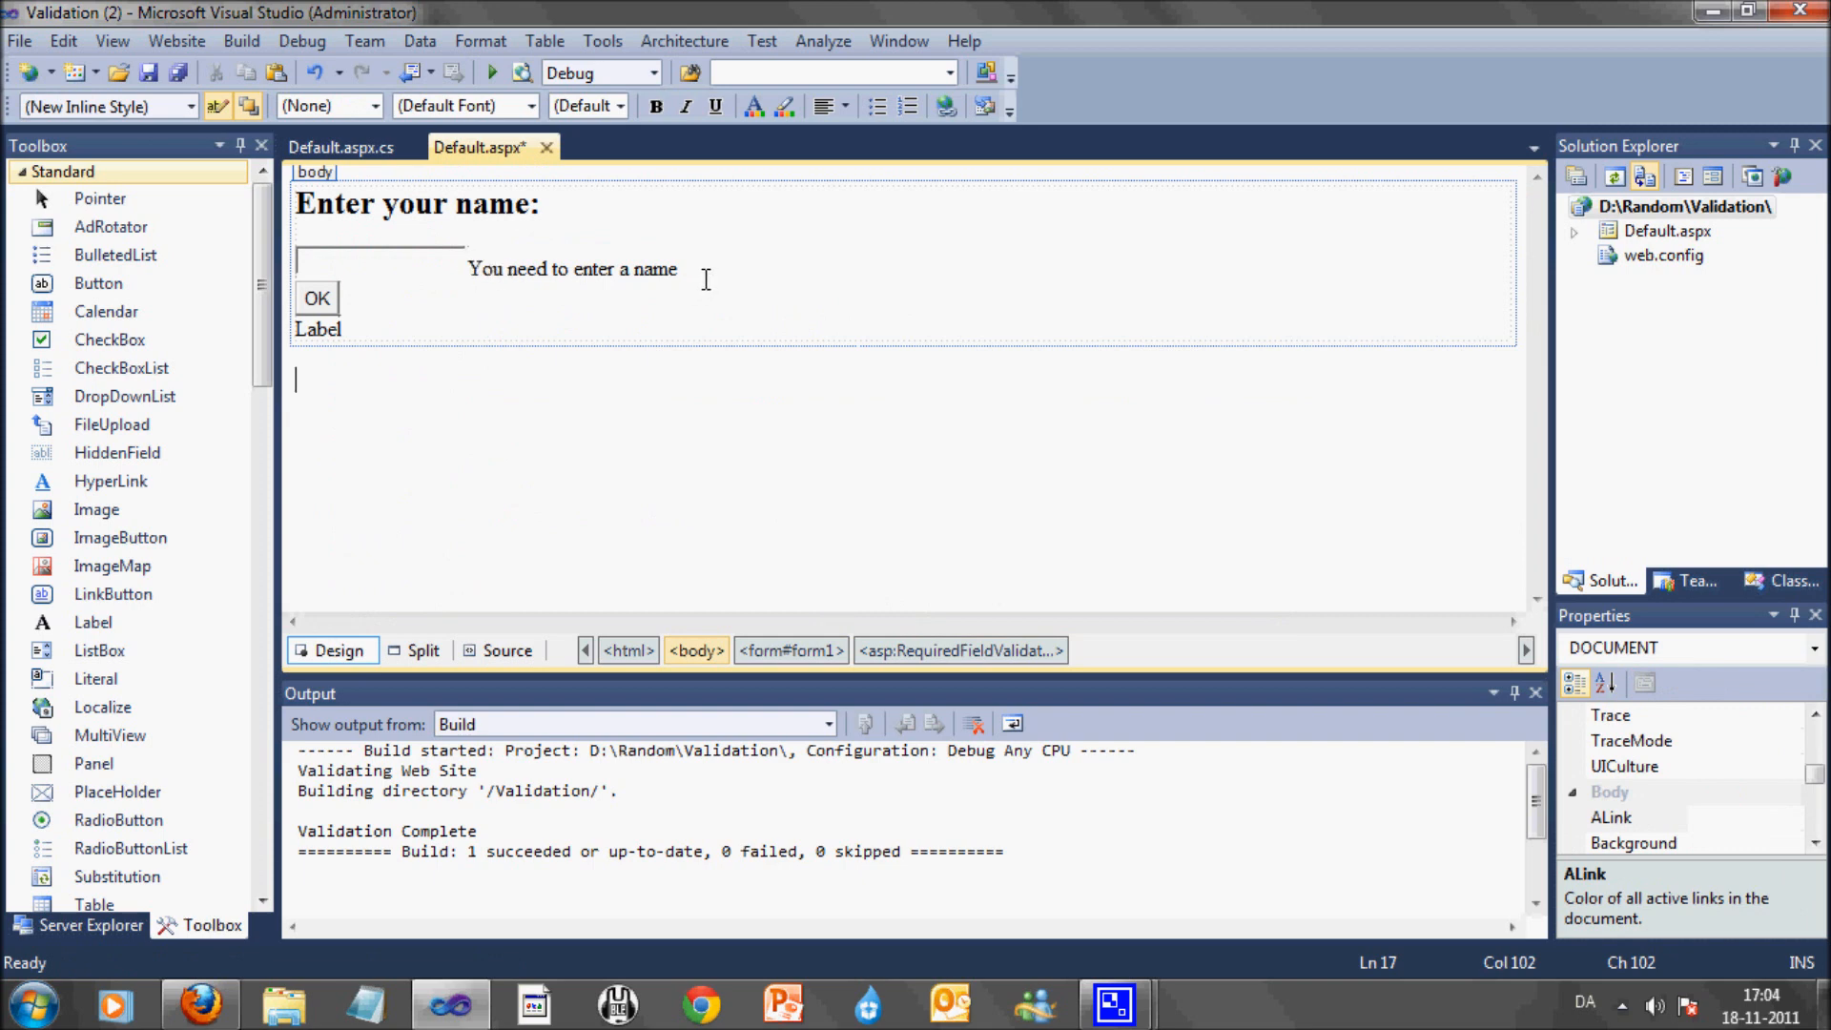
pyautogui.moveTo(547, 364)
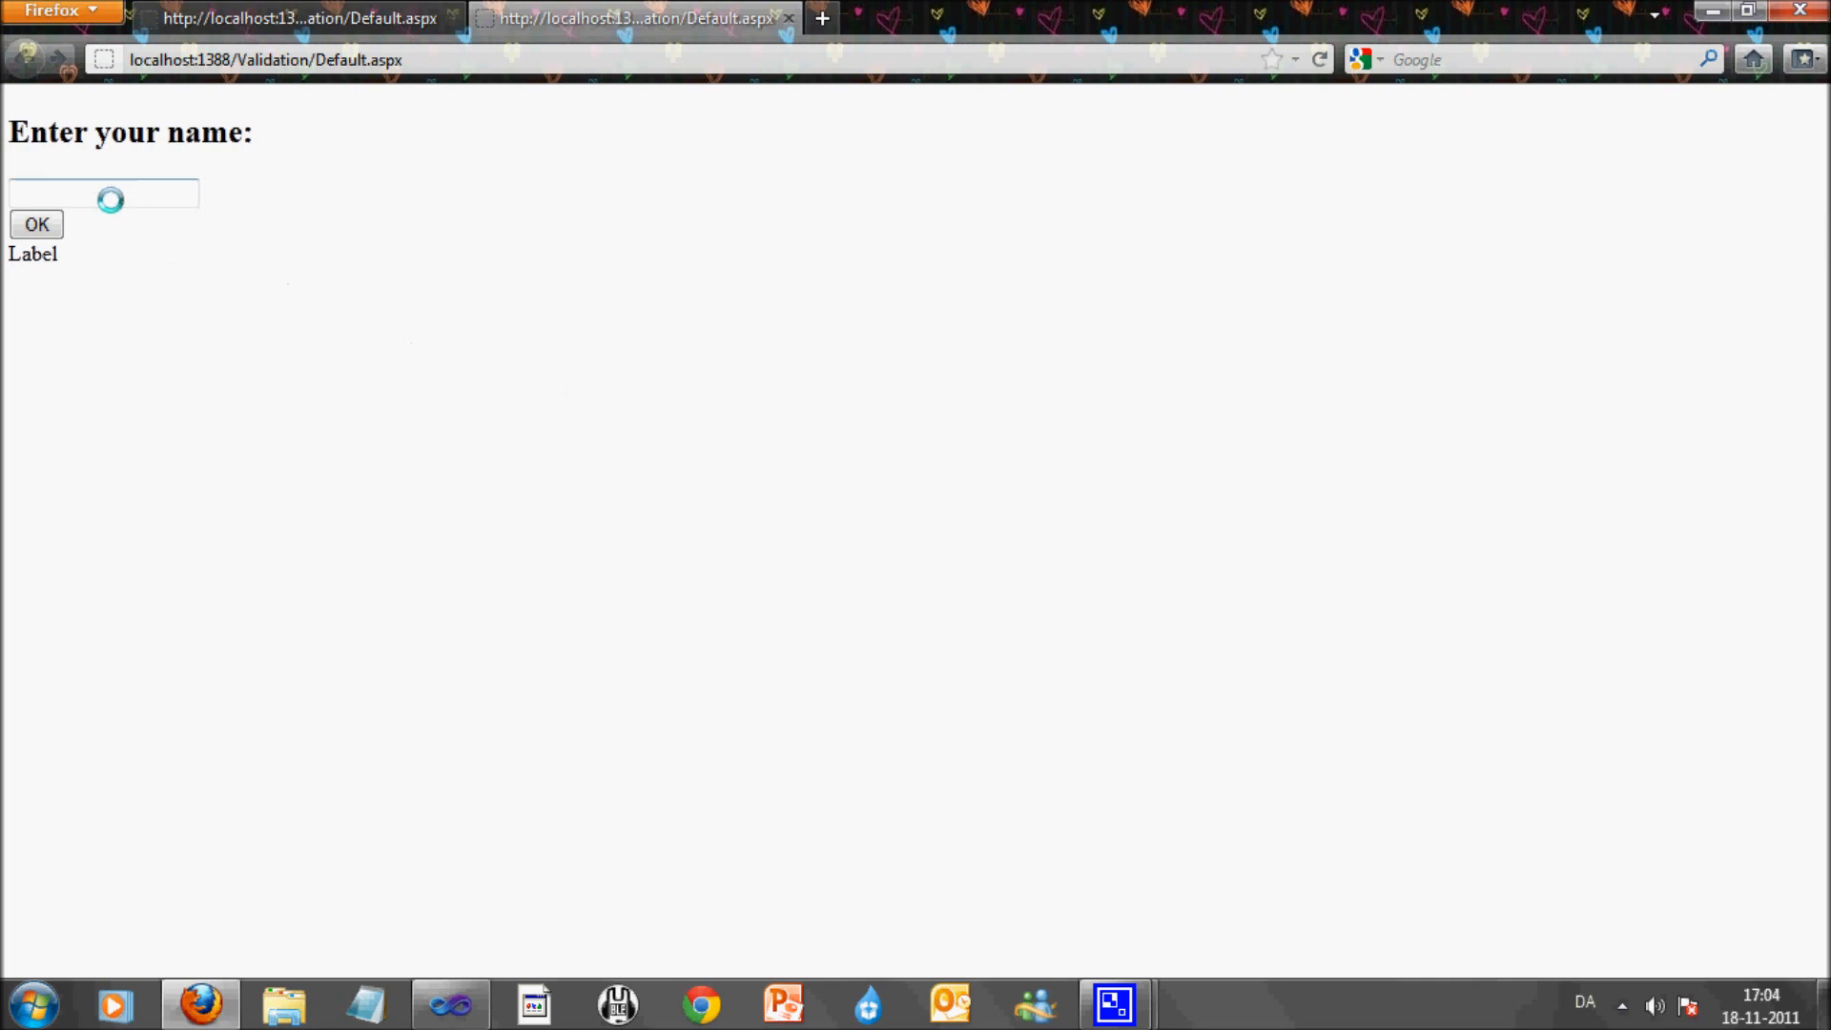
# Submit an empty name to get 'You need to enter a name', then submit Lack for 'Have a nice day Lack'
pyautogui.click(37, 224)
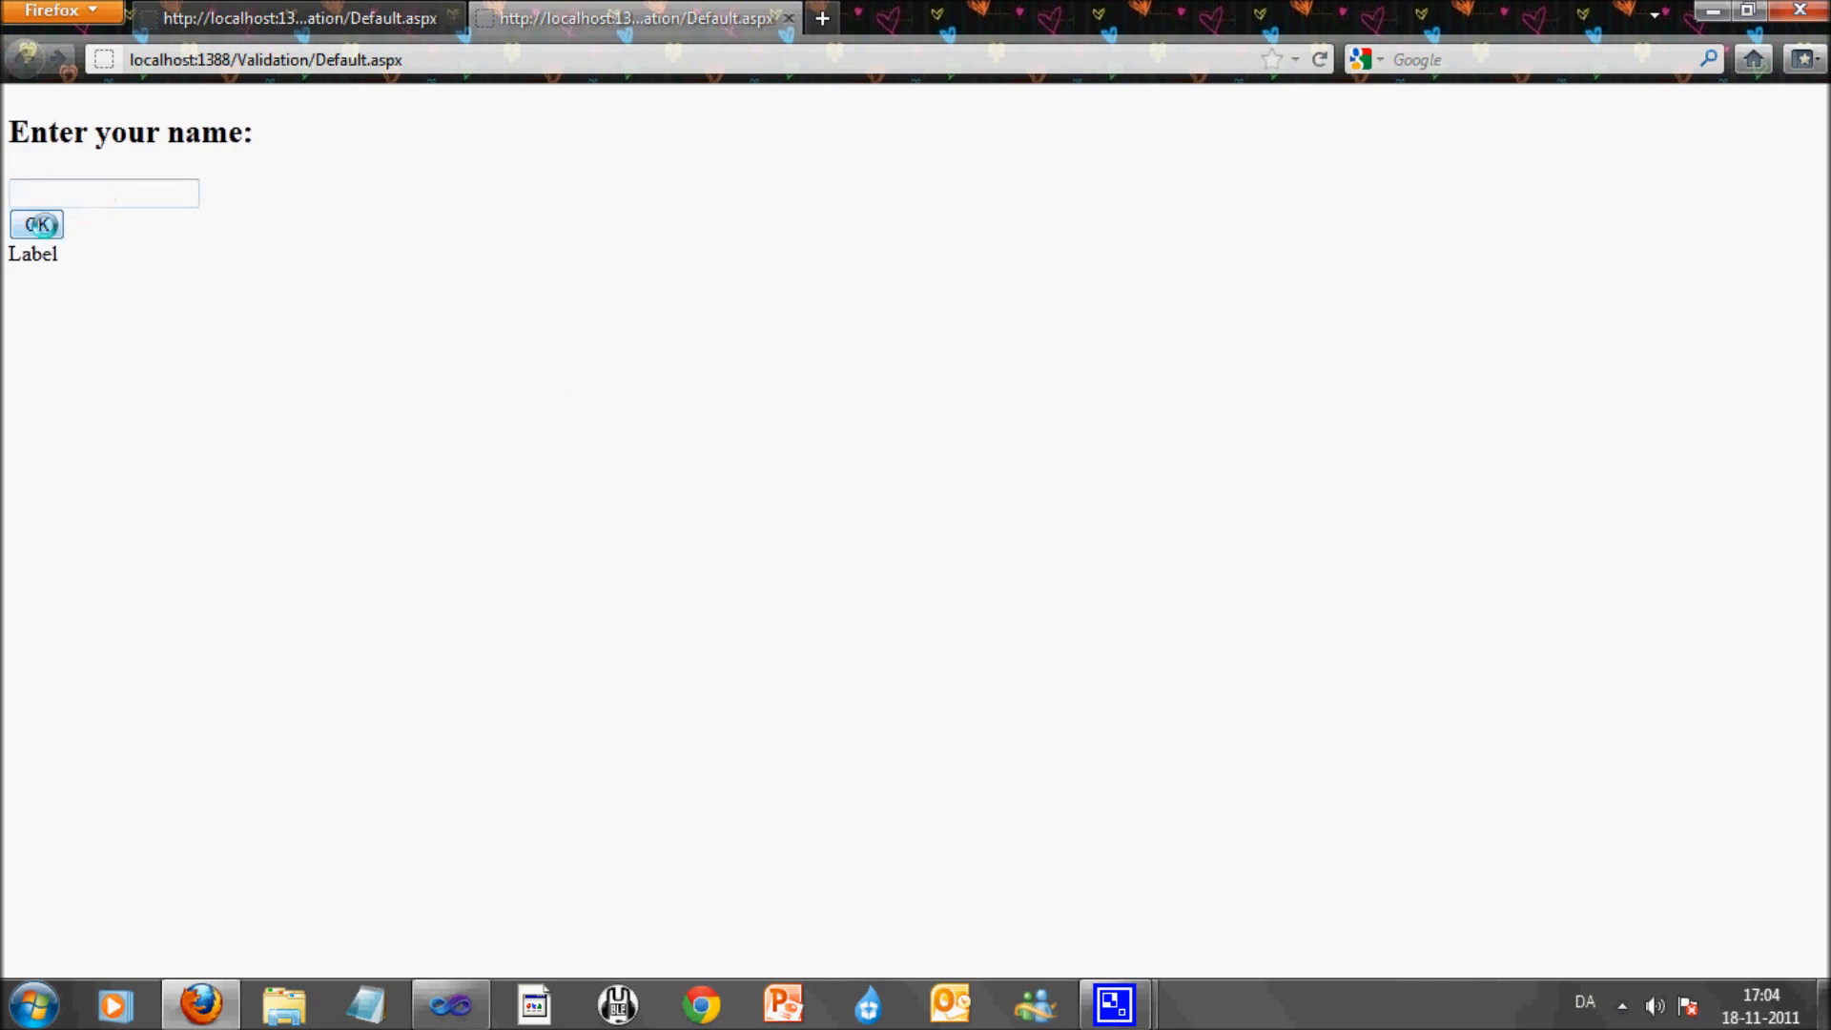
pyautogui.click(36, 224)
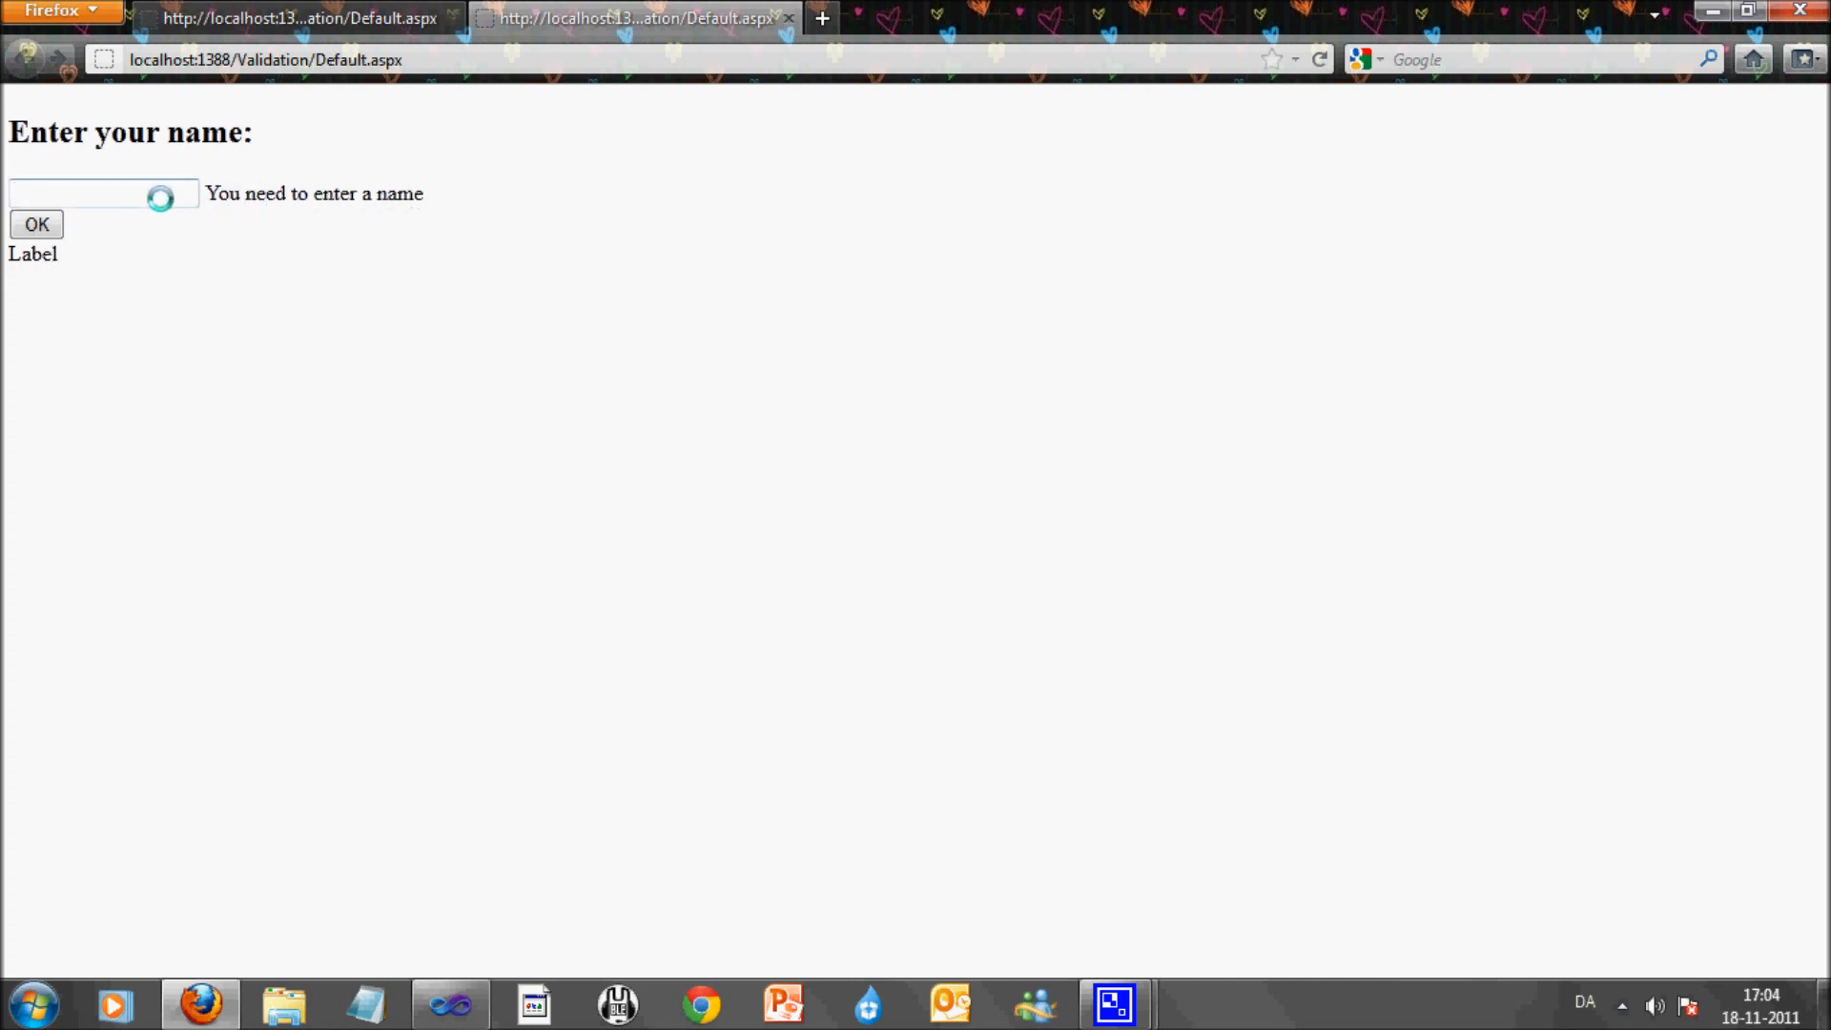
pyautogui.write('Lack')
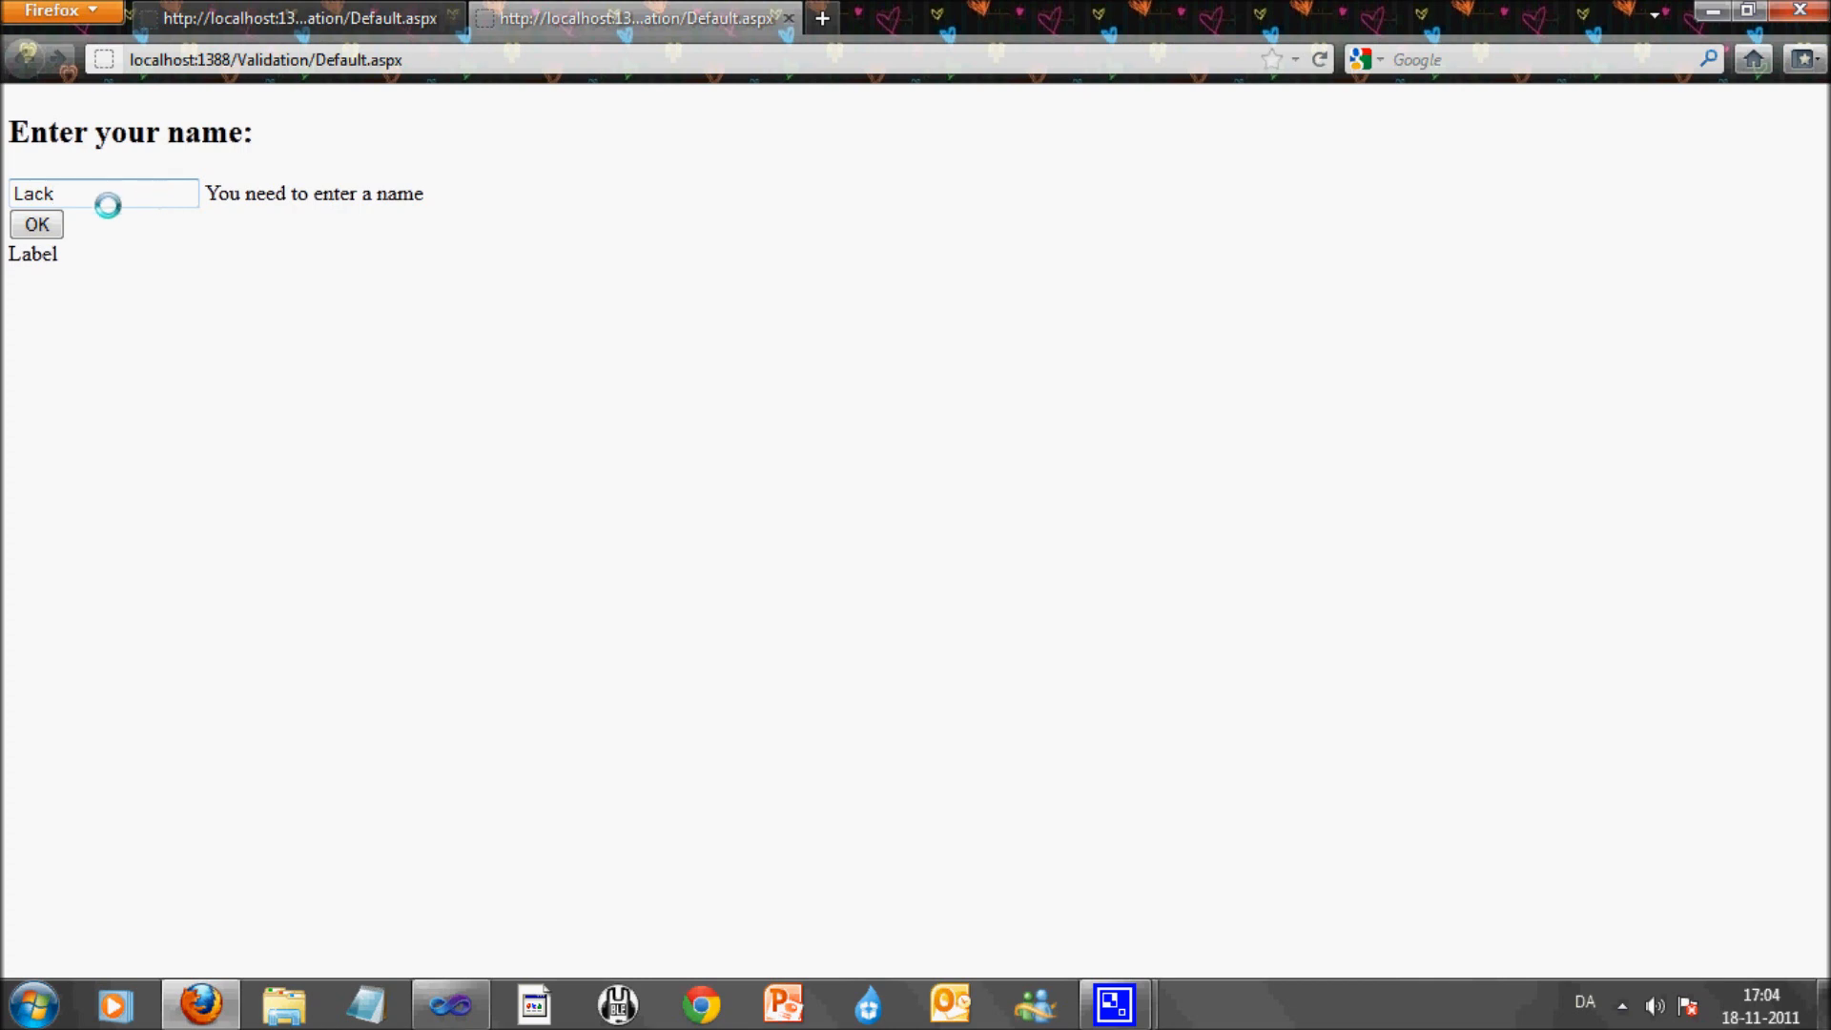
pyautogui.click(36, 223)
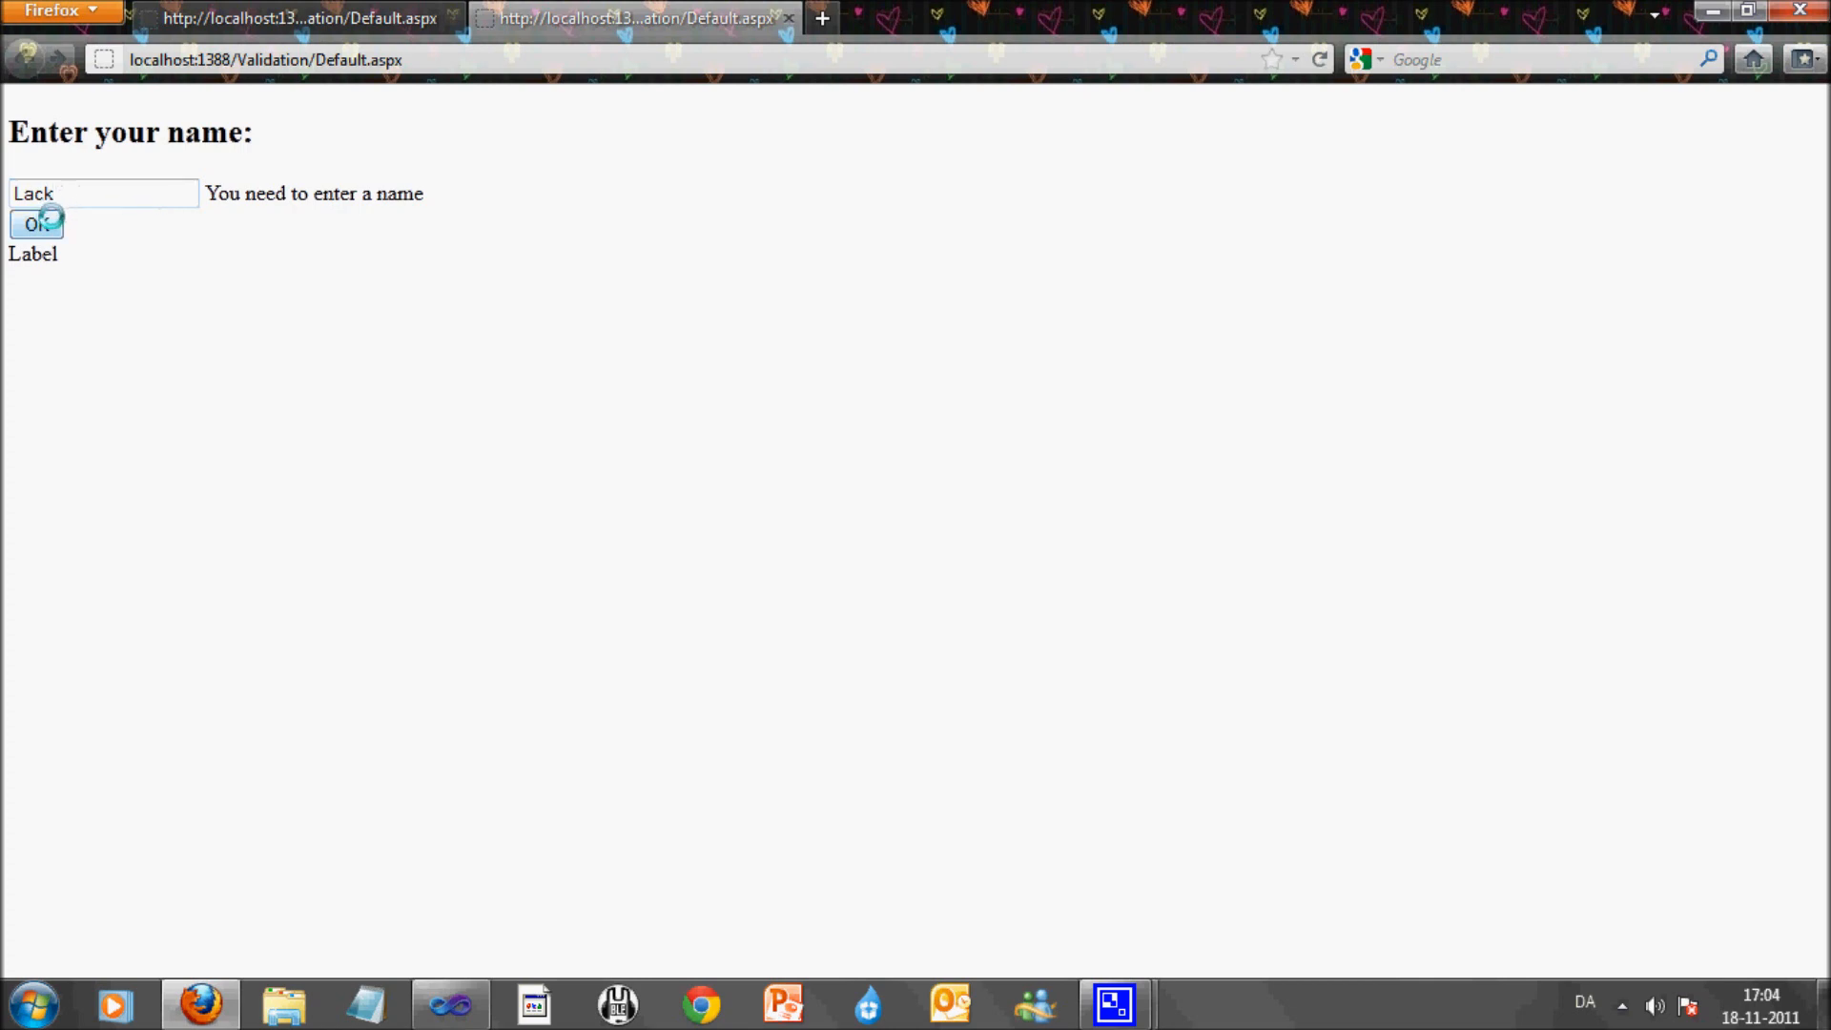
pyautogui.click(36, 223)
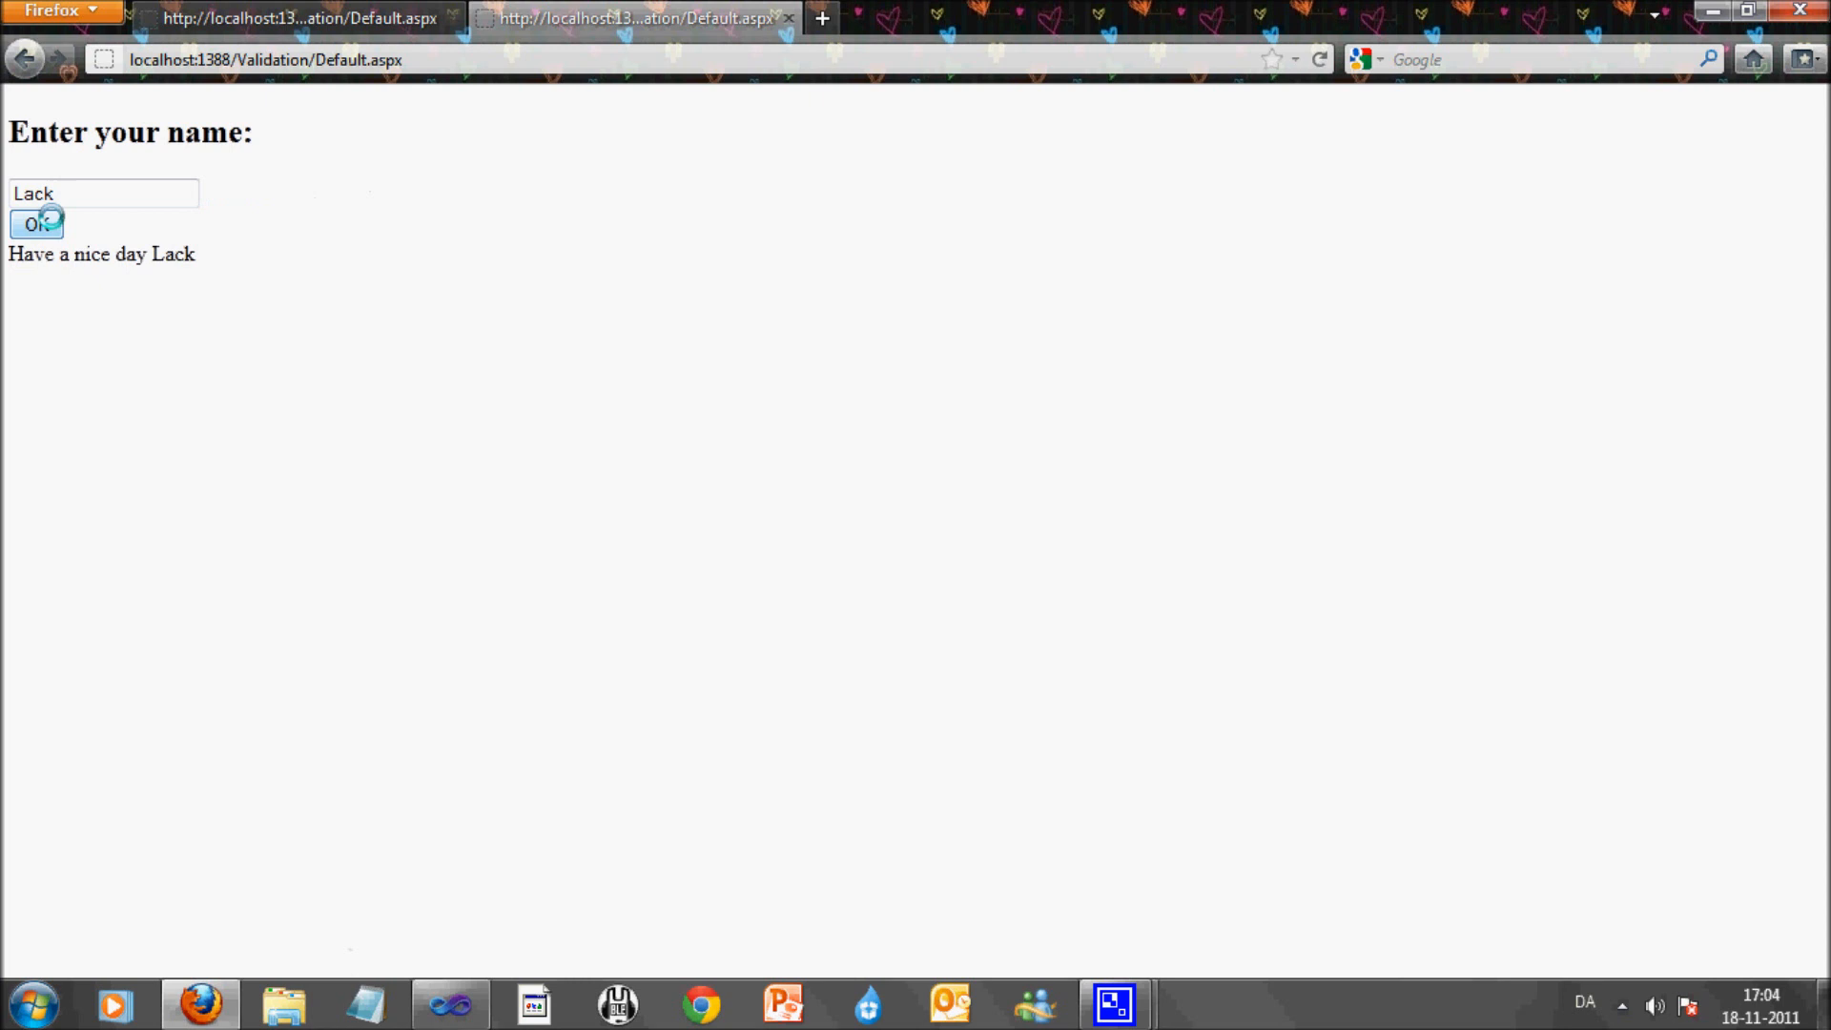